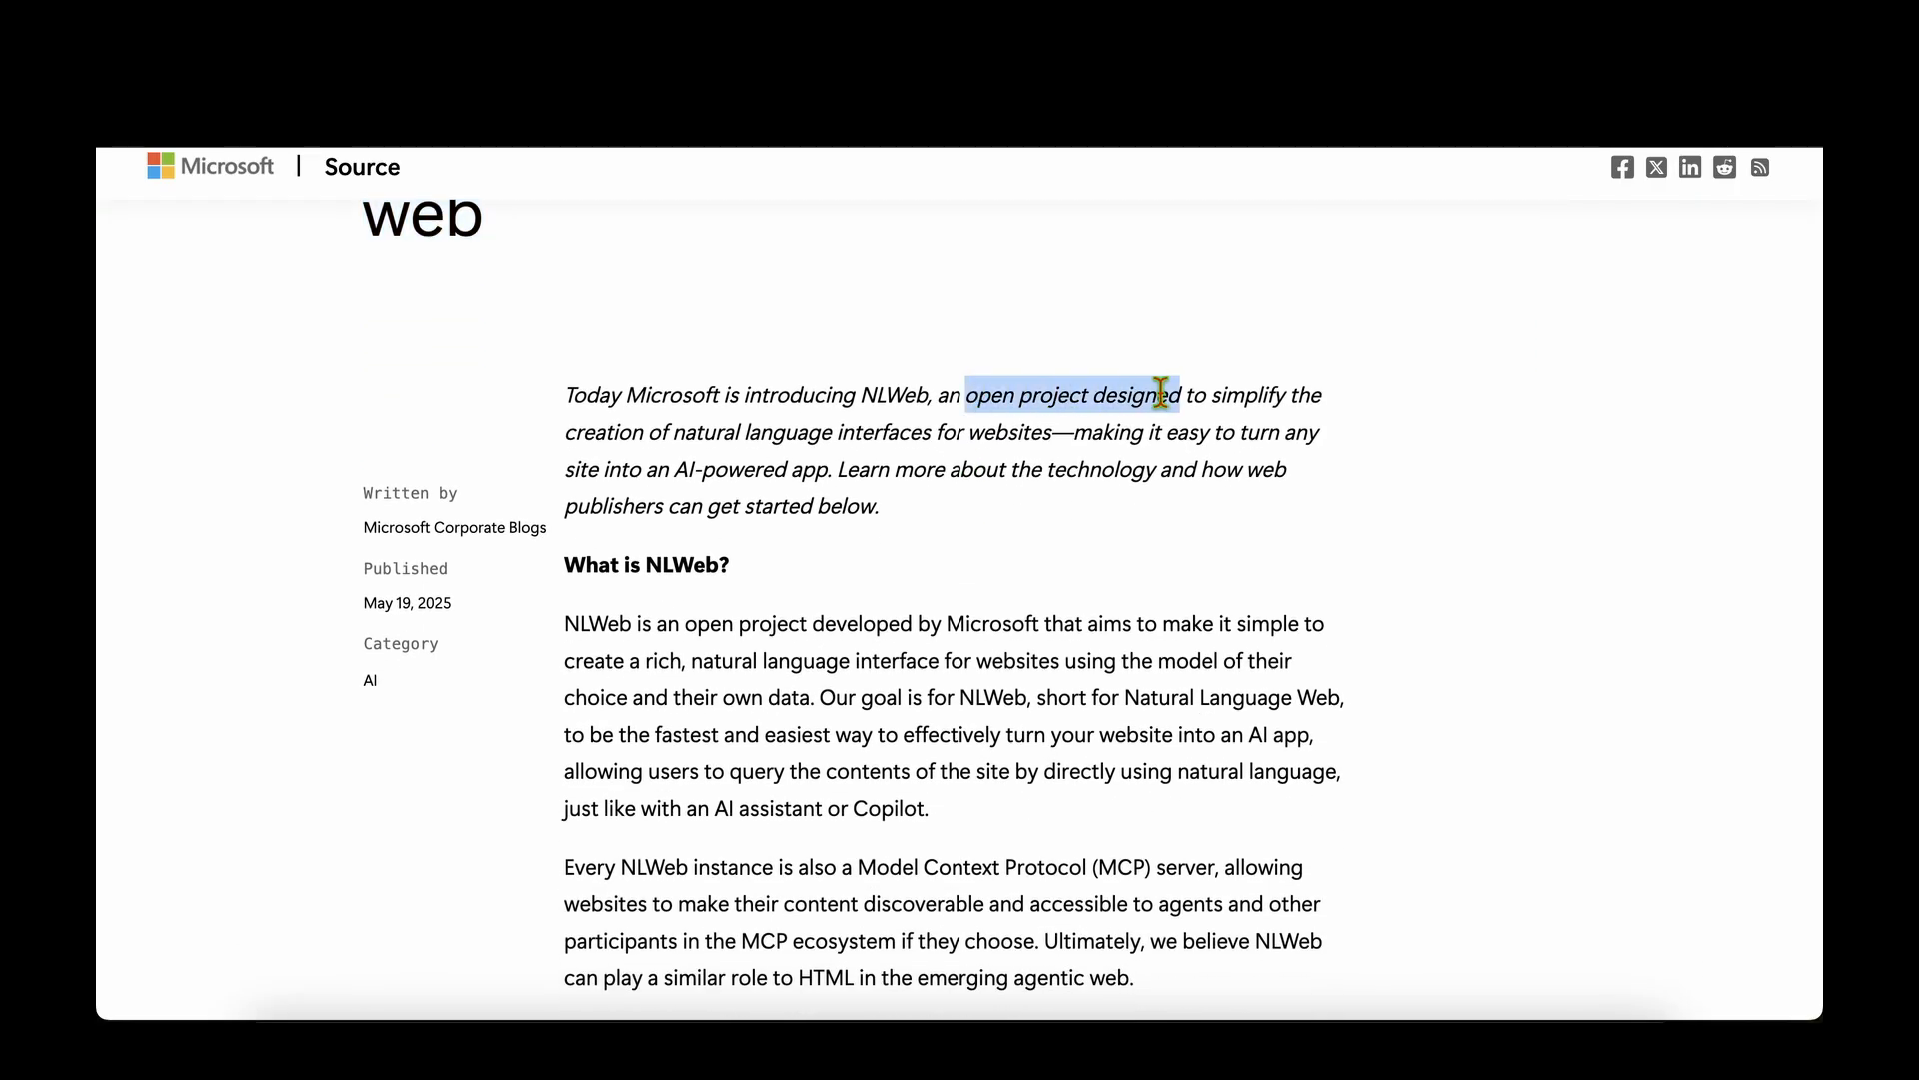
Read the NLWeb README intro, highlighting the 'open project' and 'turn your website into an AI app' phrases.
drag(1170, 394, 999, 431)
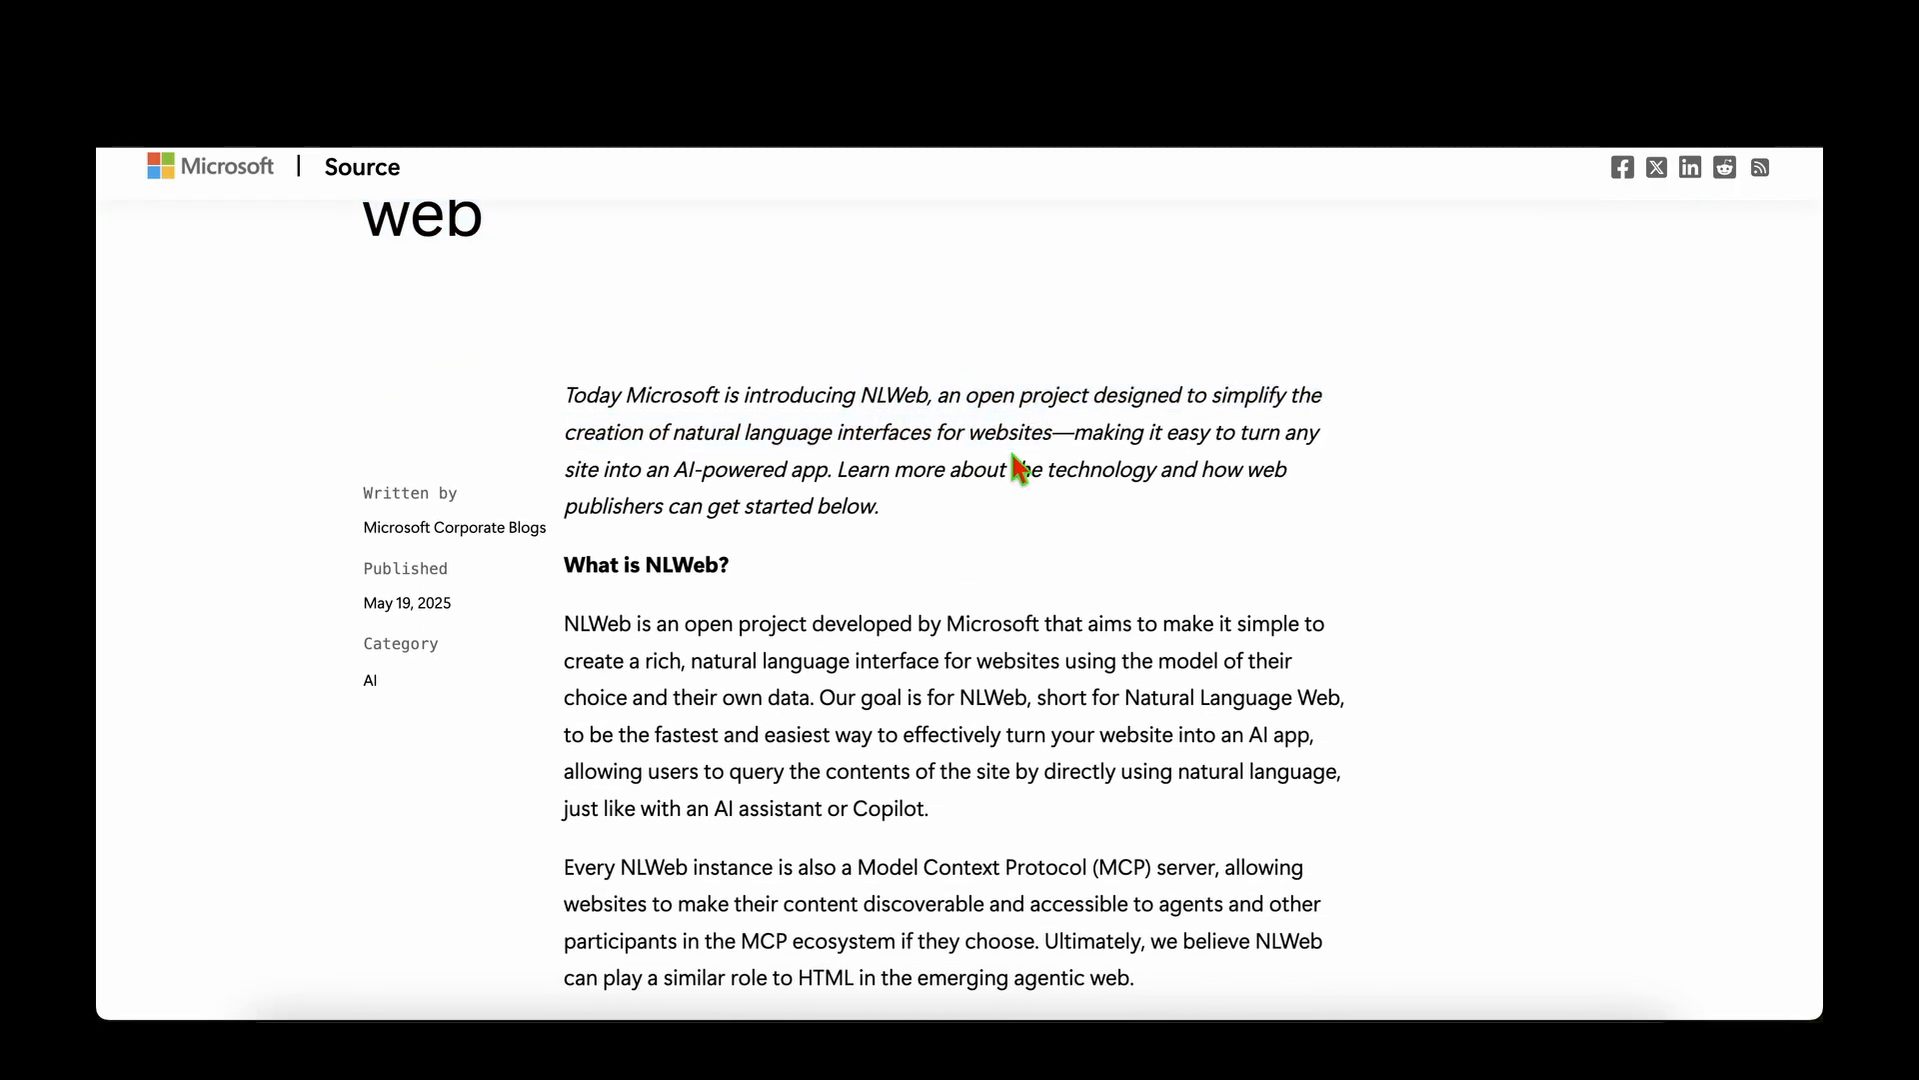
scroll(down, 3)
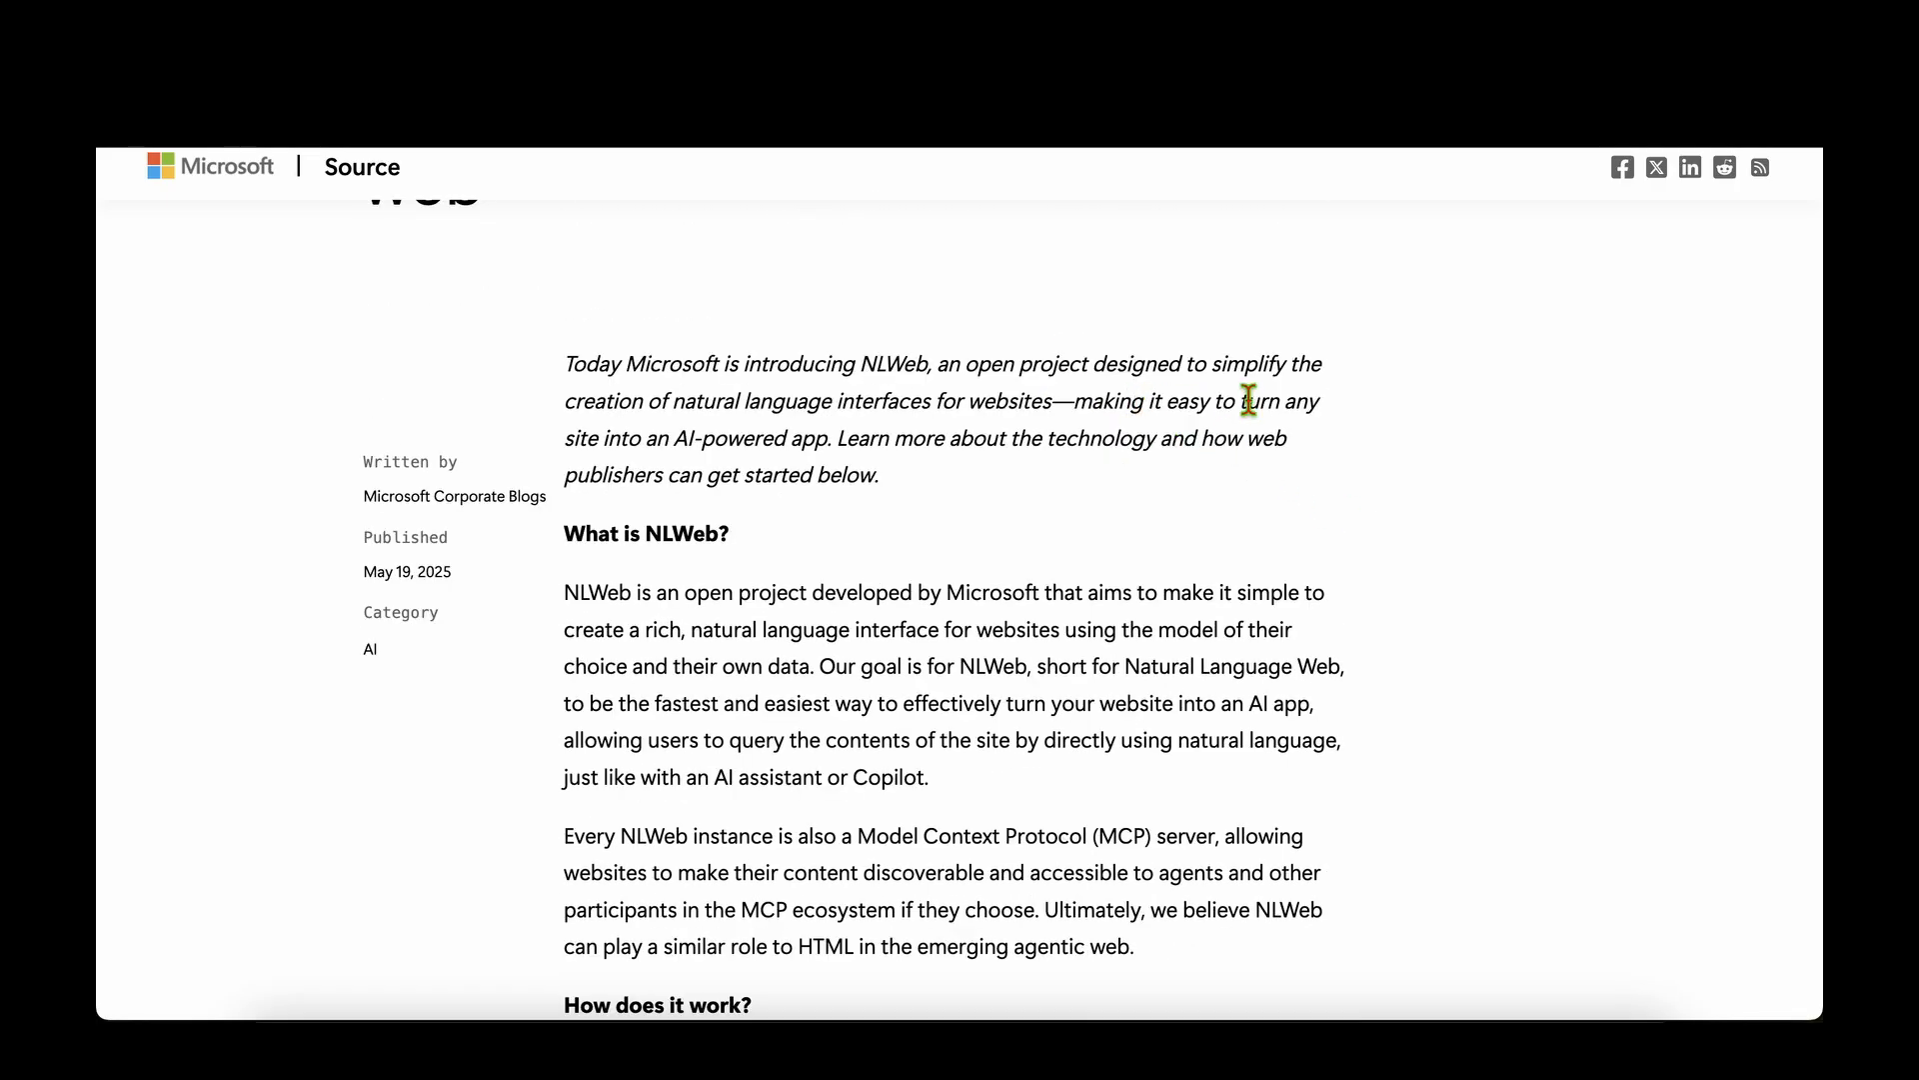
double_click(808, 436)
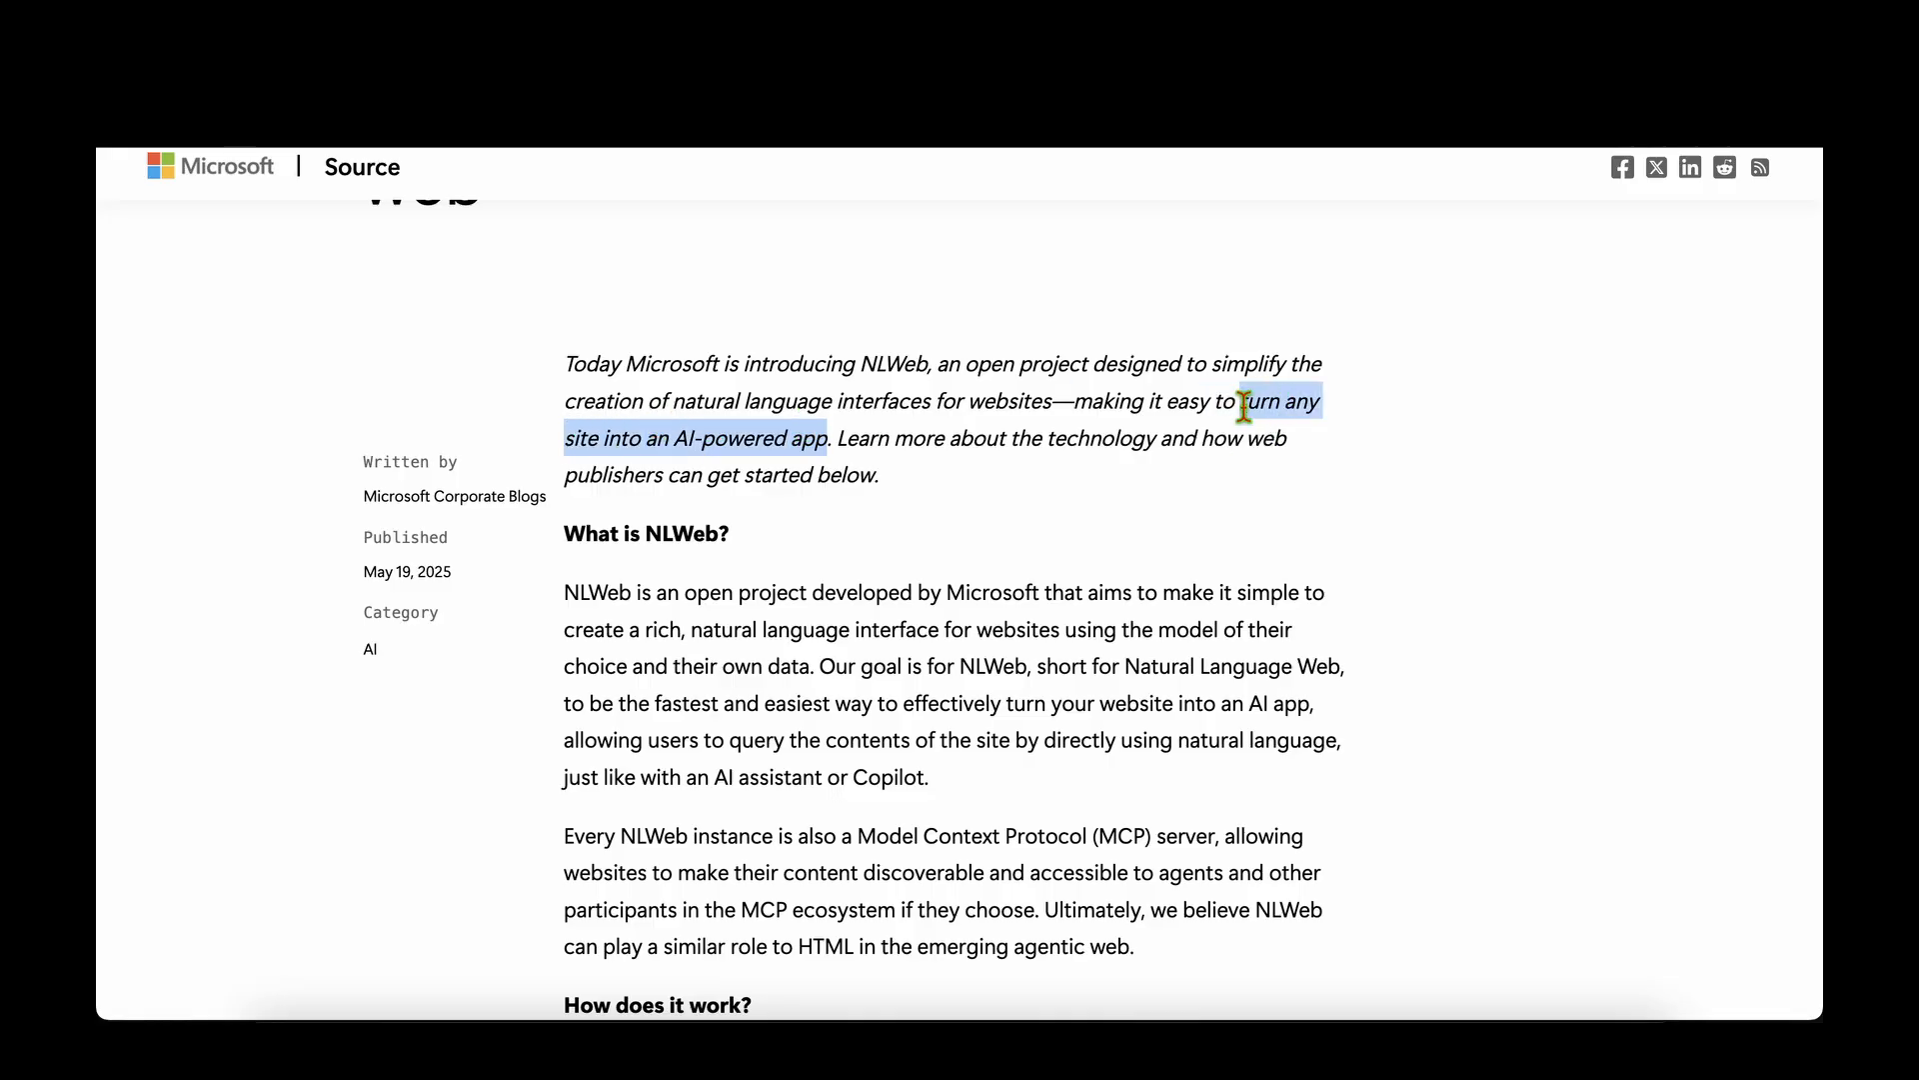
scroll(down, 3)
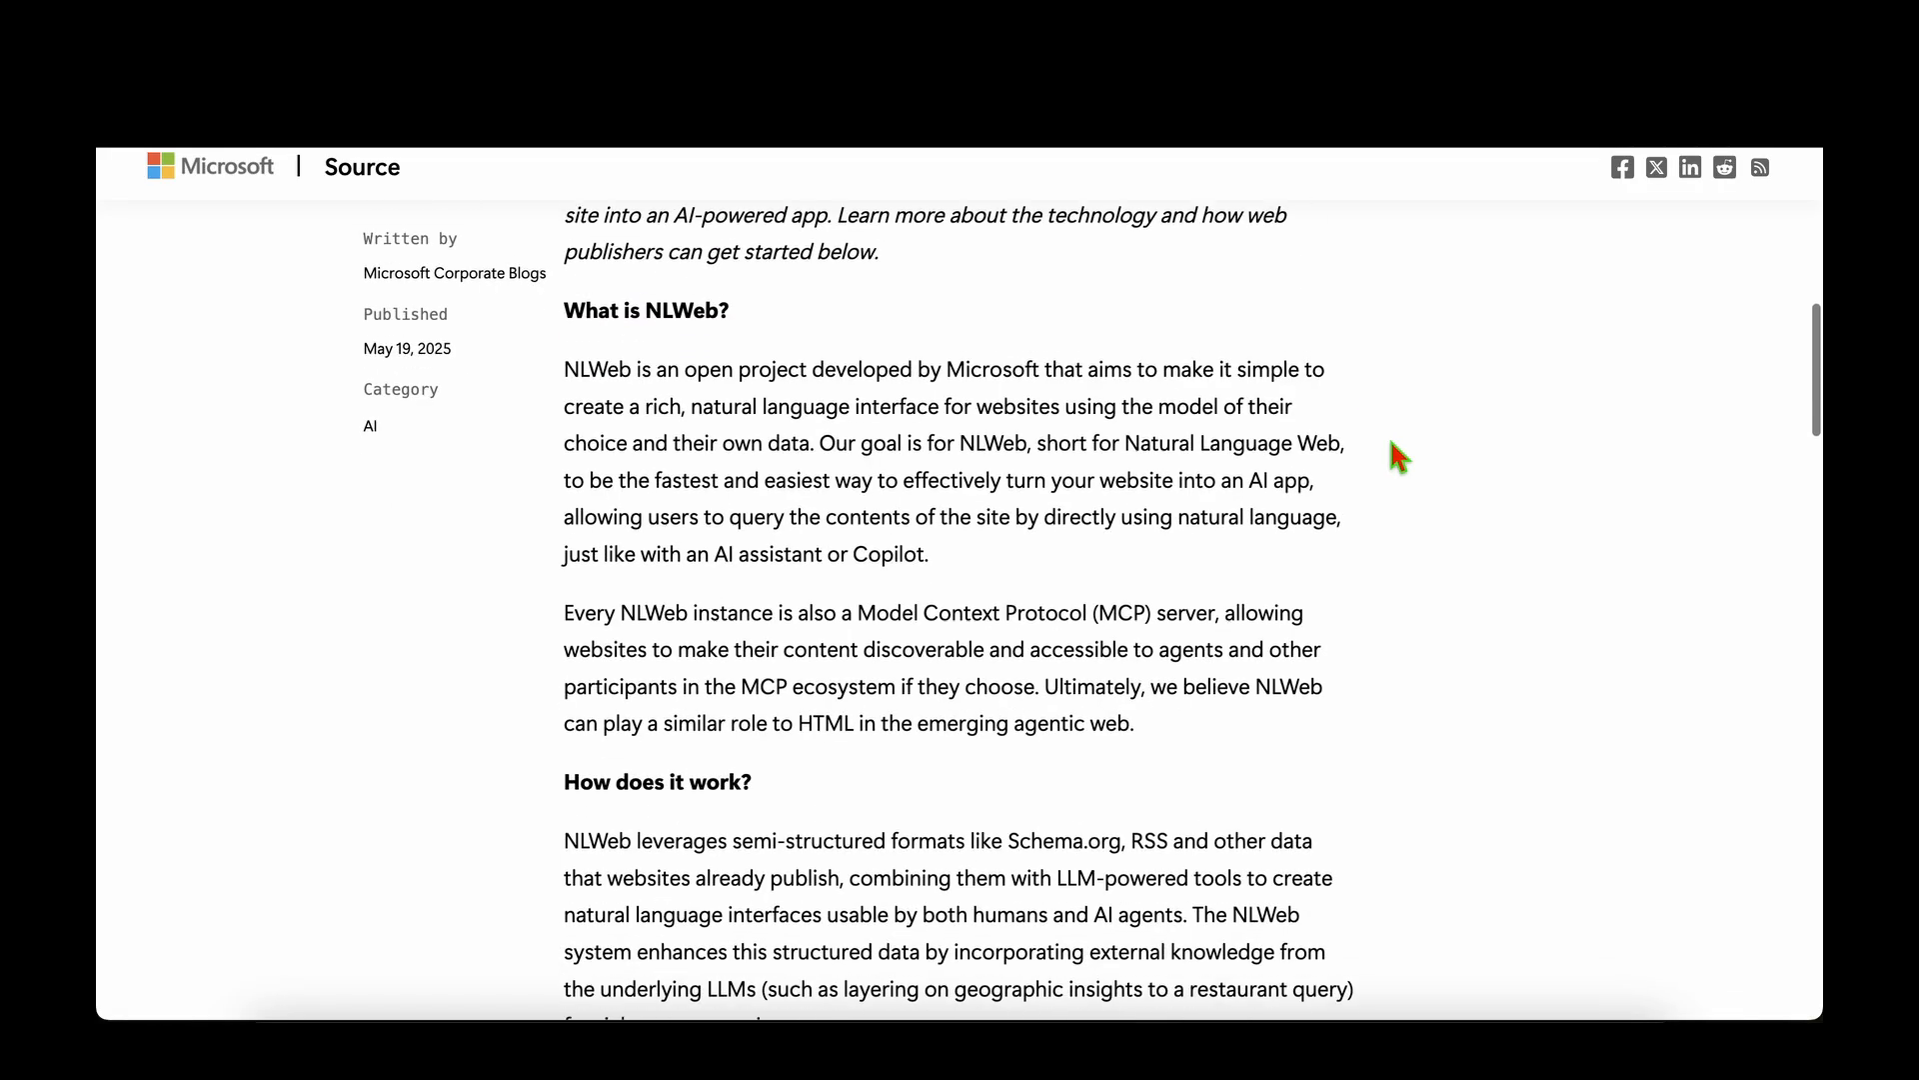
scroll(down, 3)
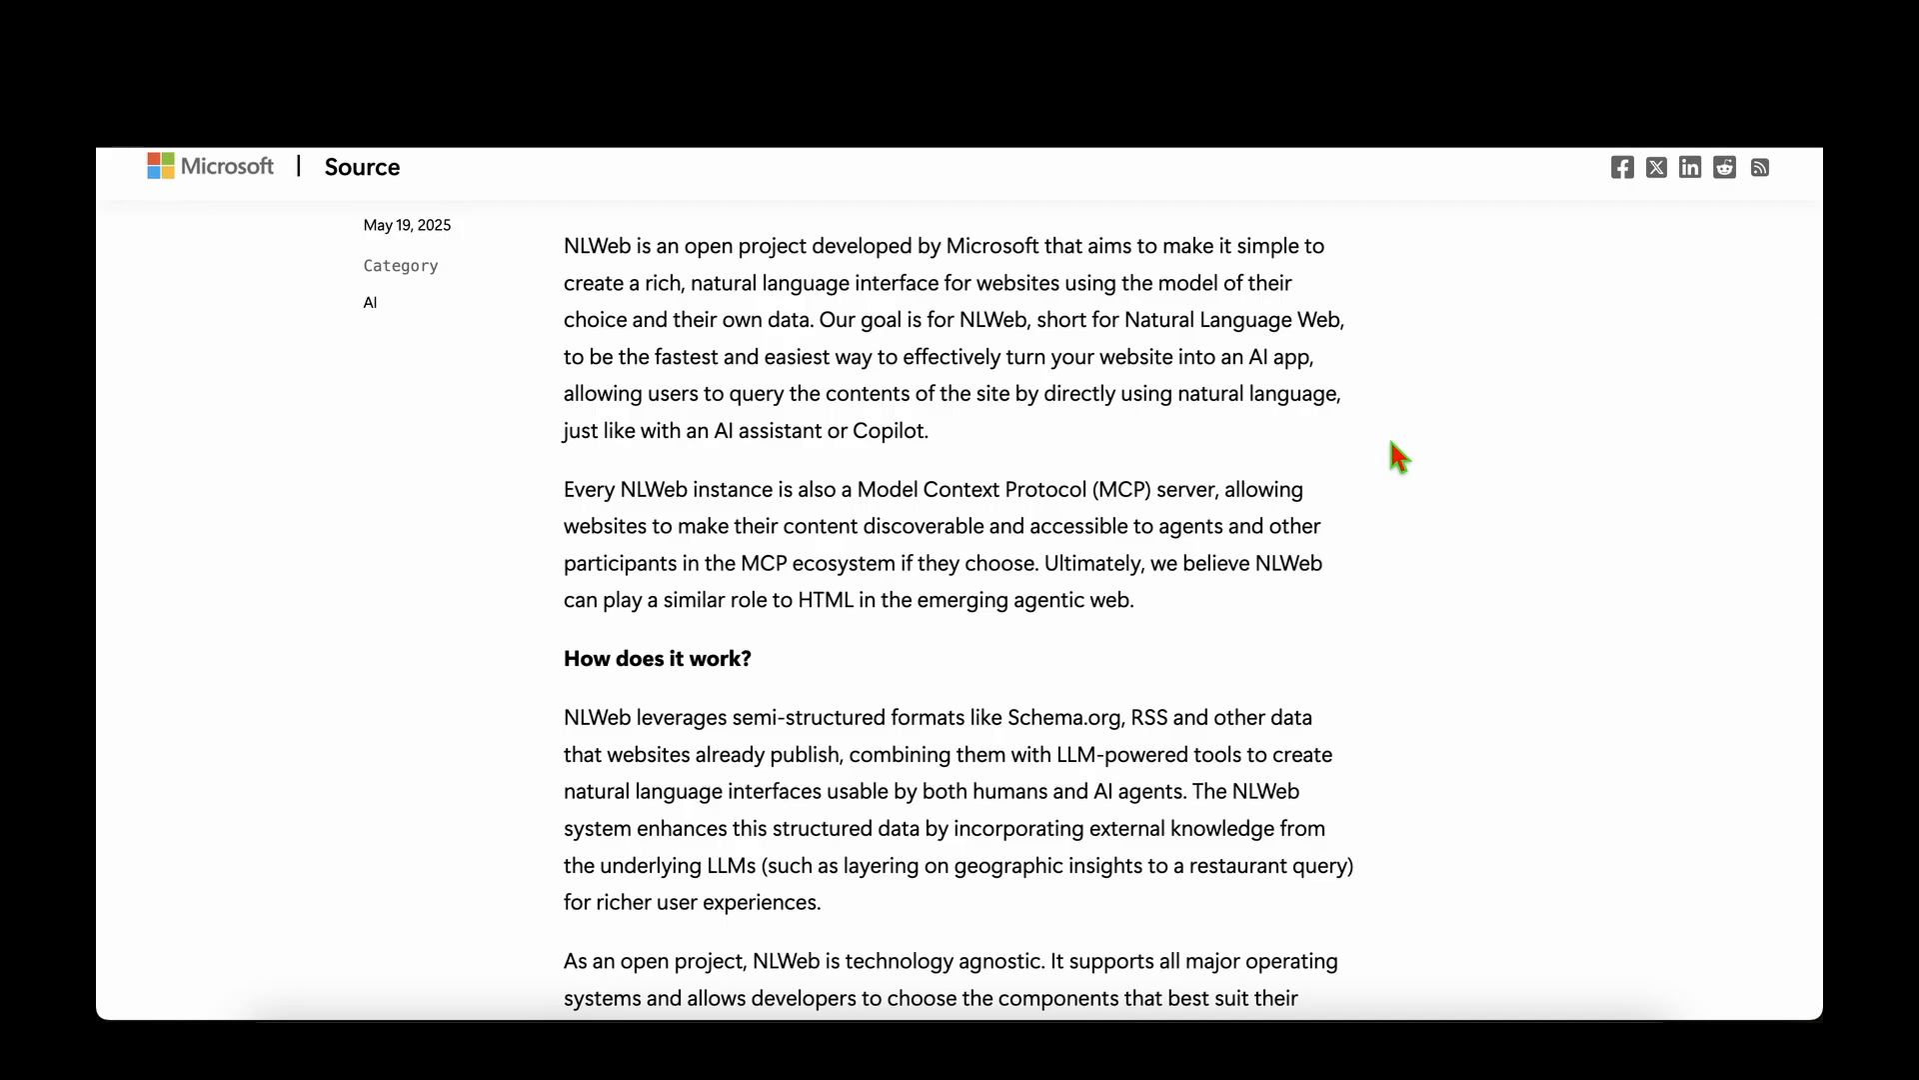
double_click(1157, 320)
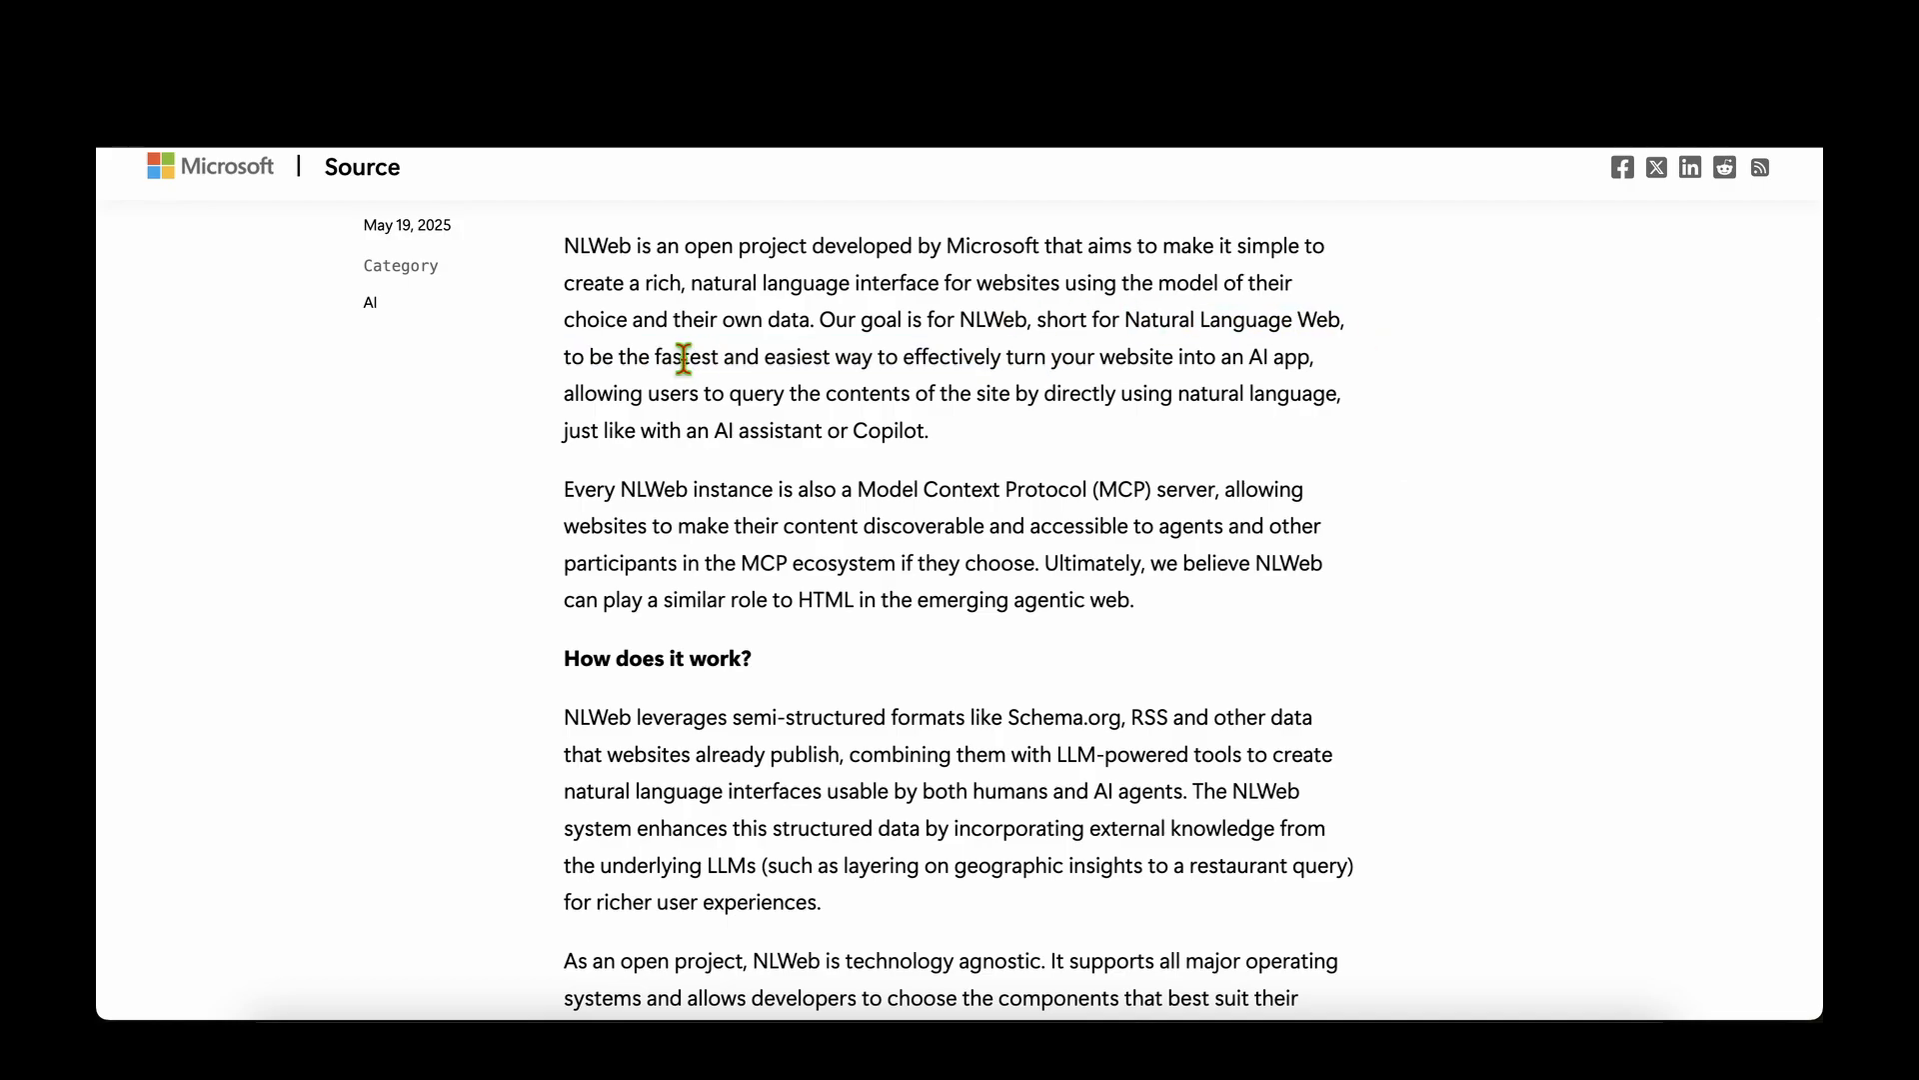
drag(658, 356, 1000, 356)
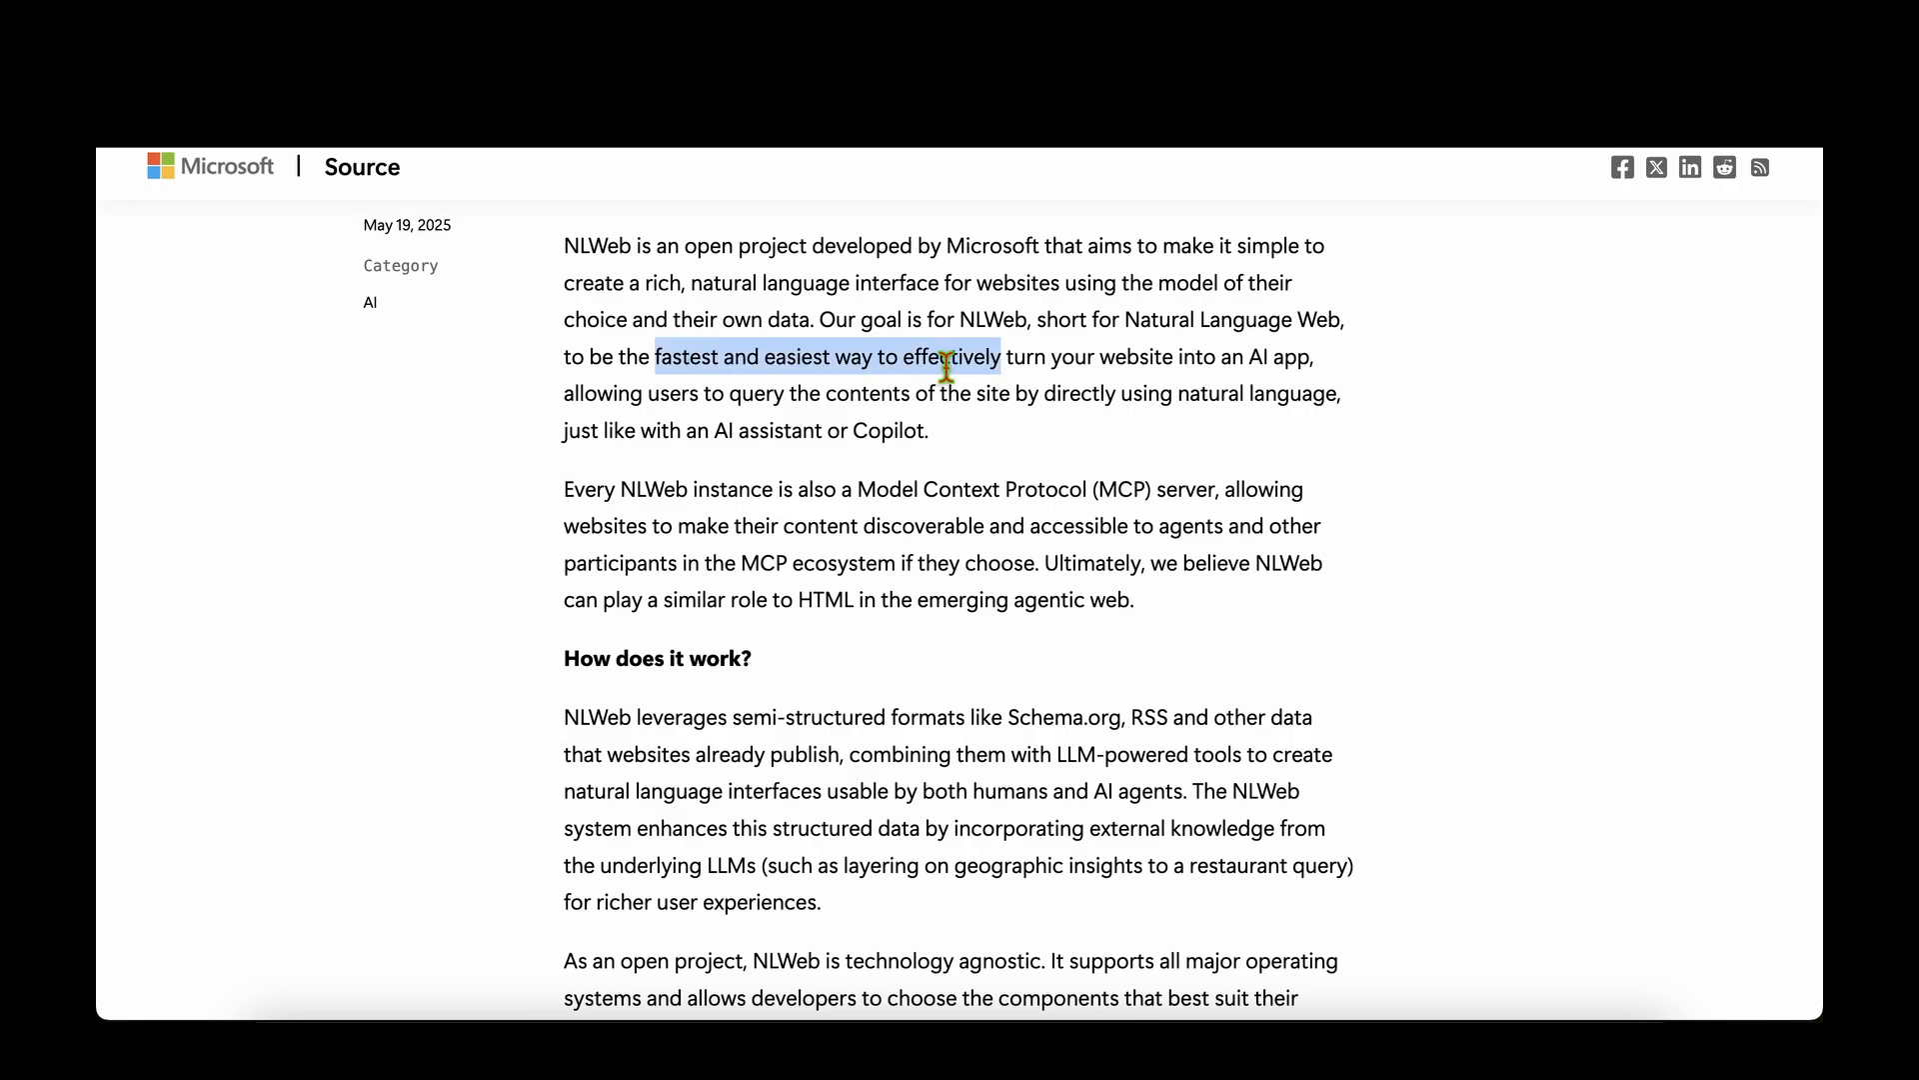
drag(942, 356, 1280, 356)
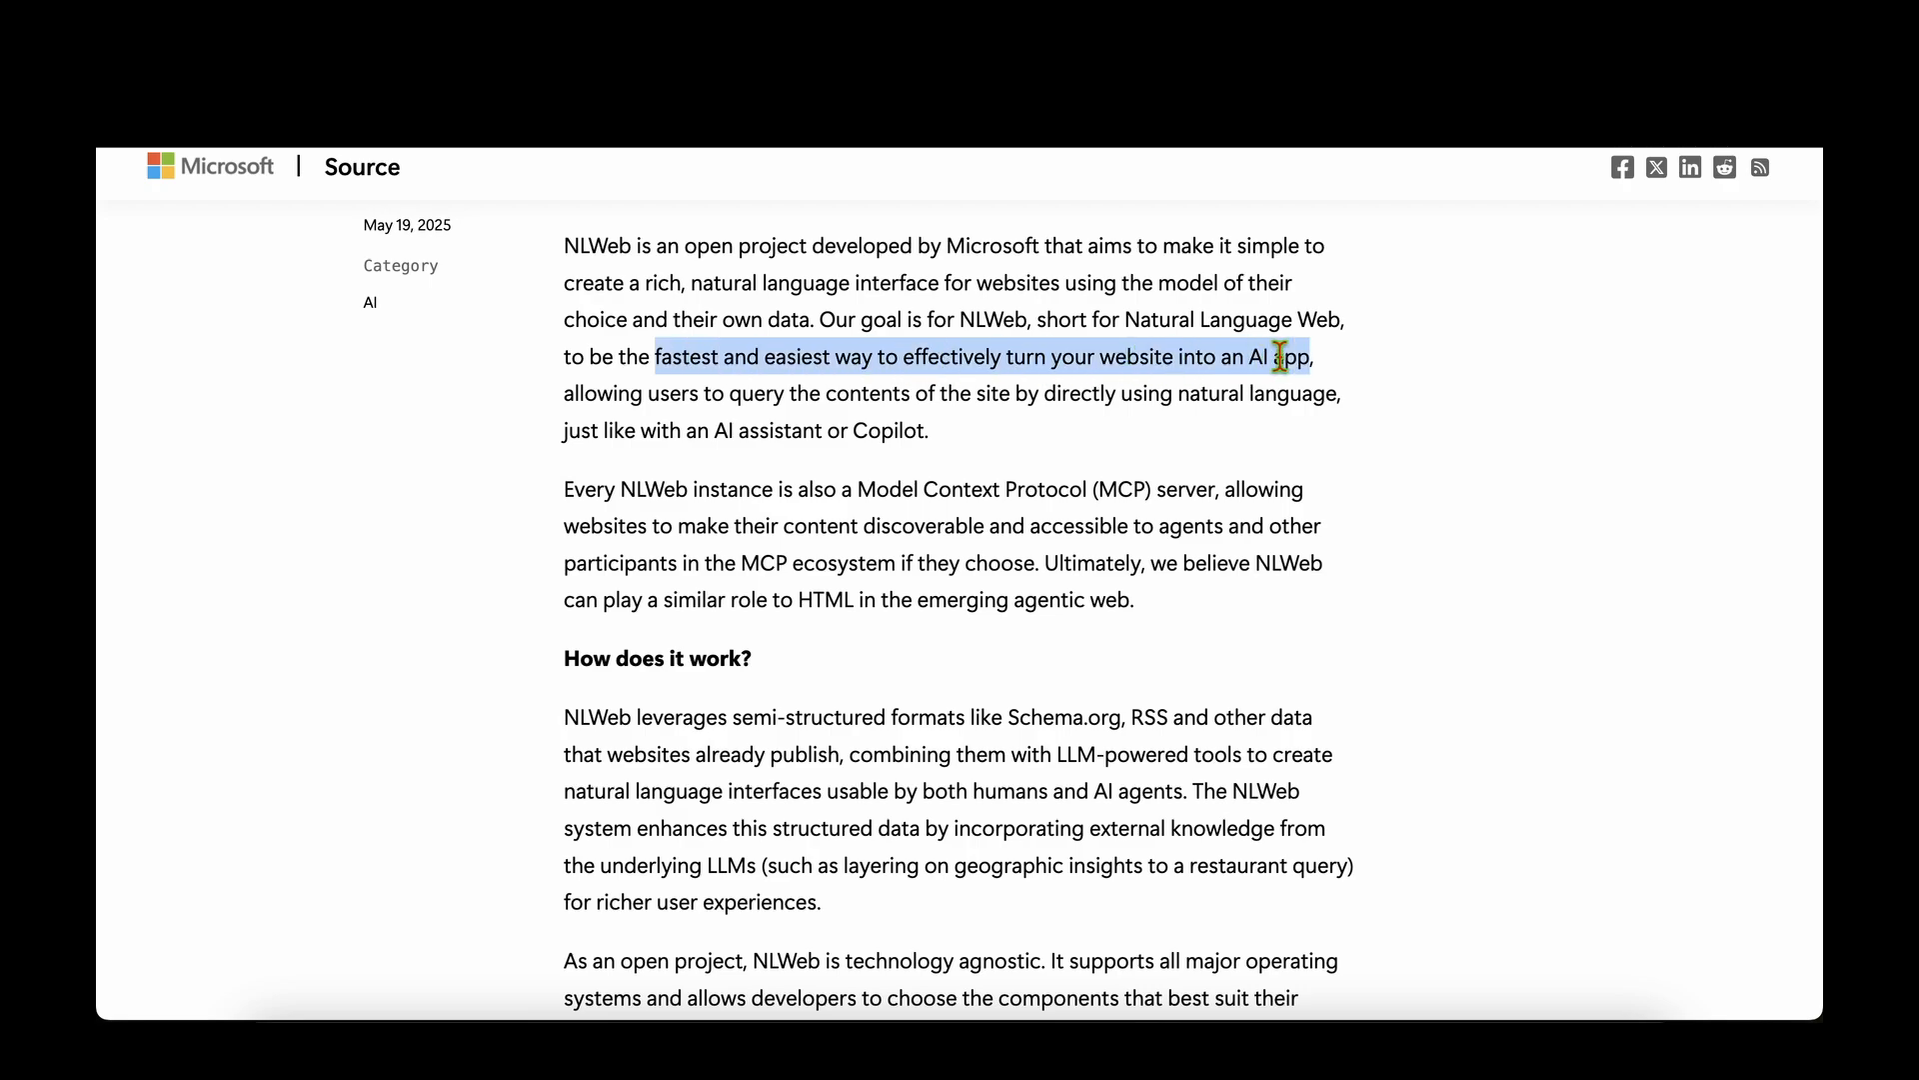
Scroll through the rest of the README, highlighting key lines along the way.
scroll(down, 3)
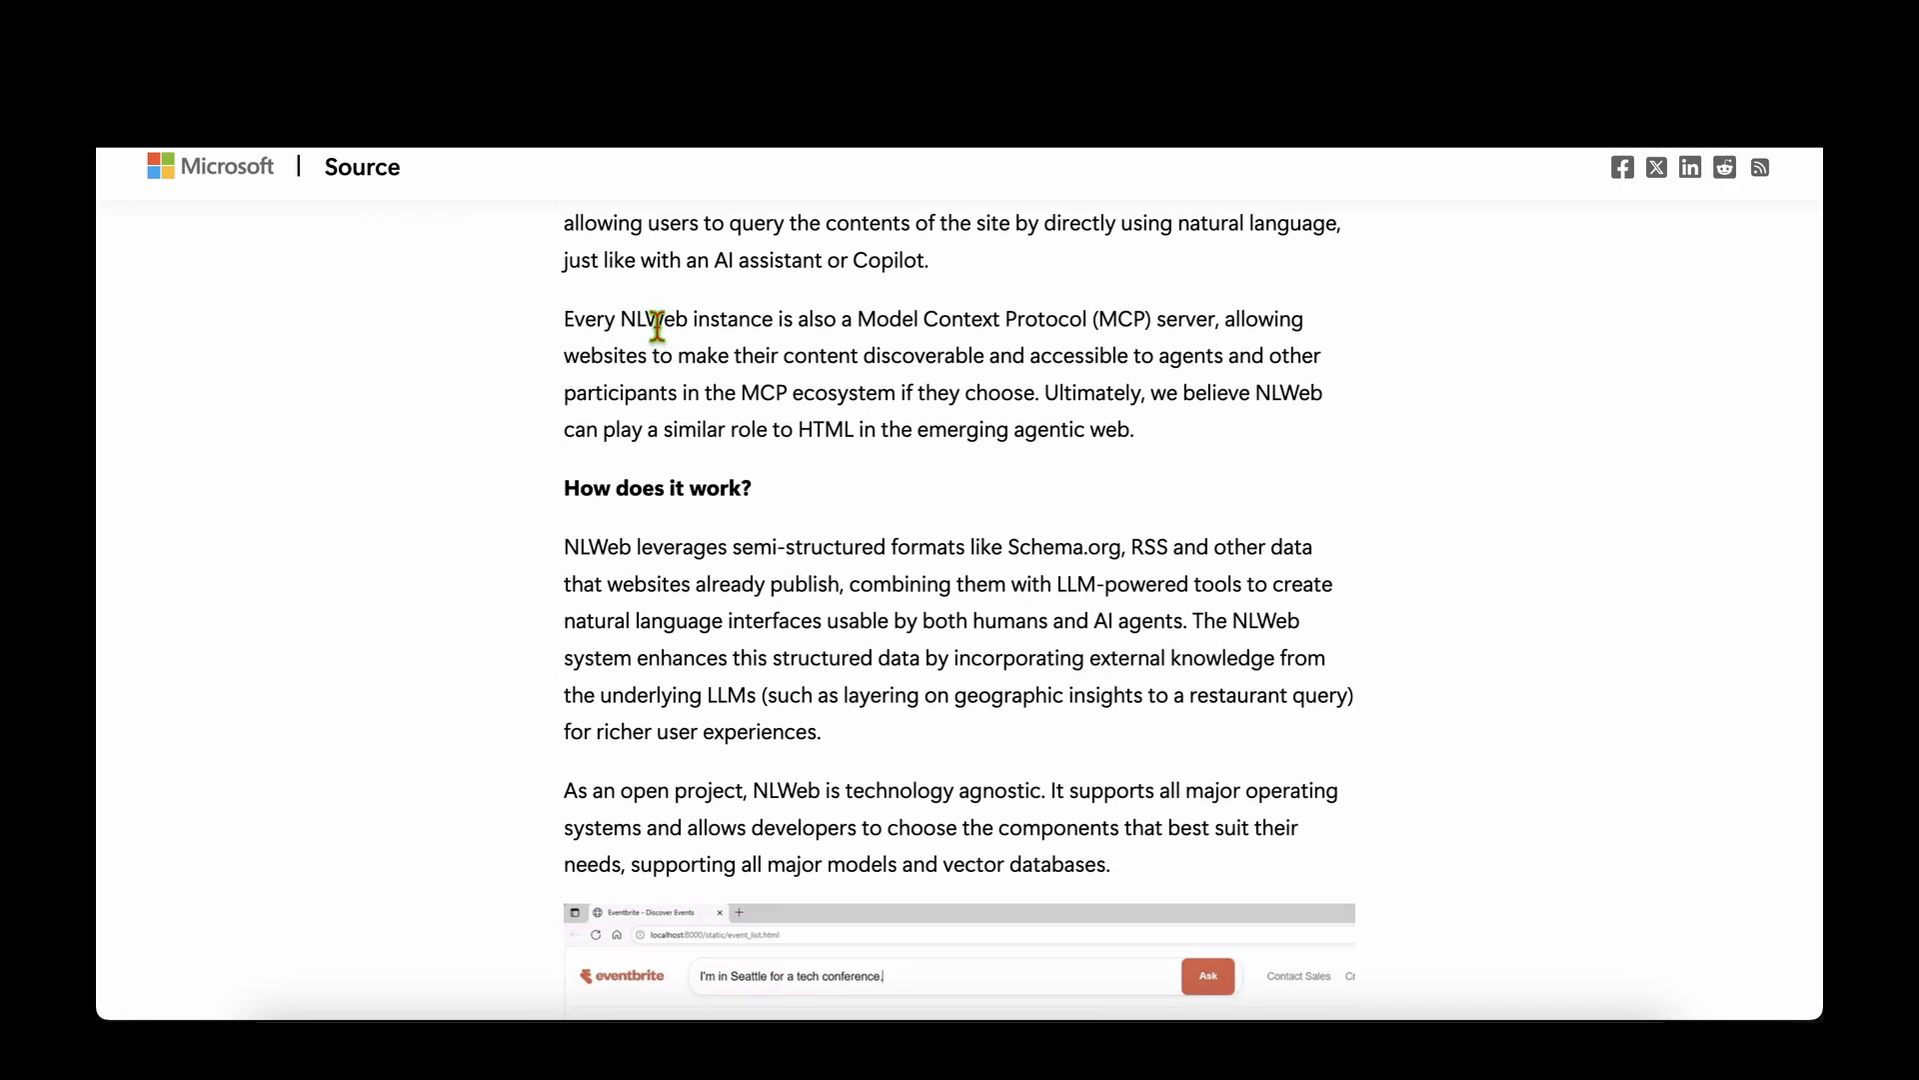
drag(621, 318, 768, 318)
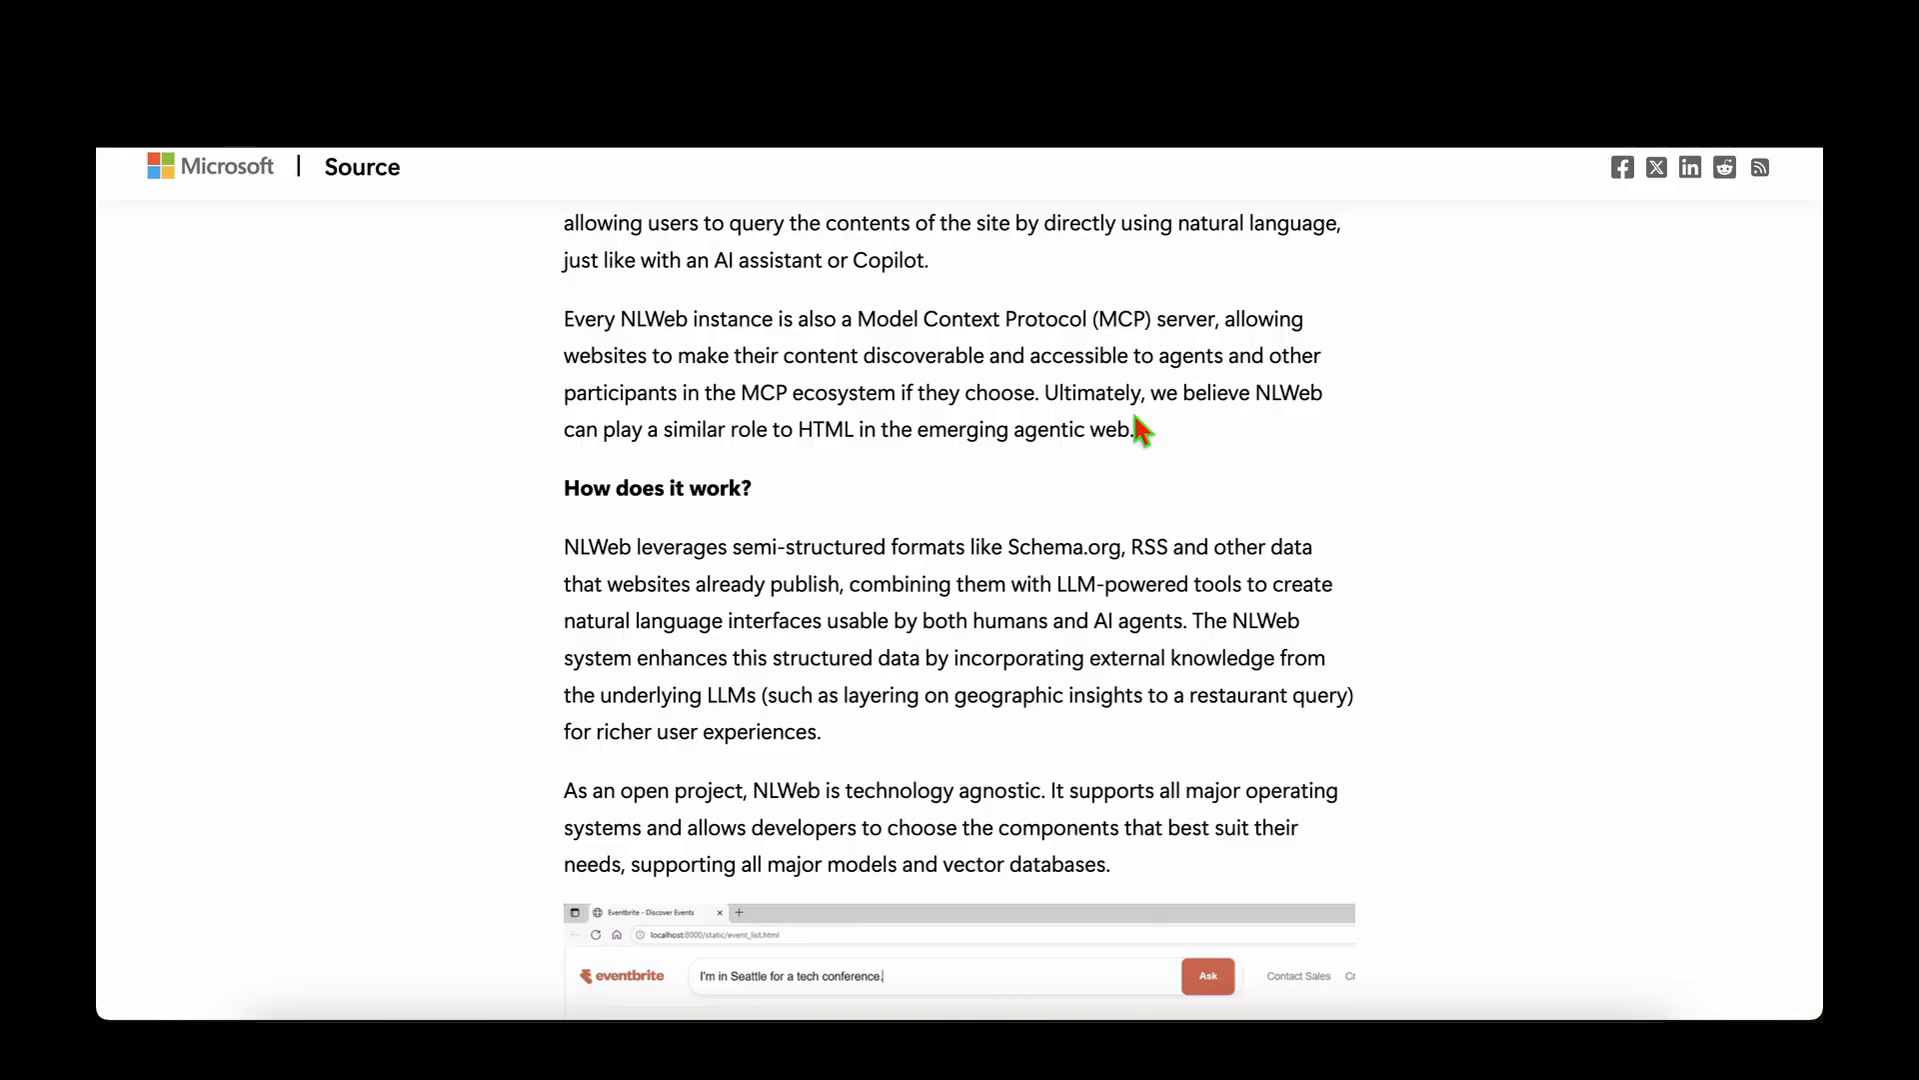
scroll(down, 3)
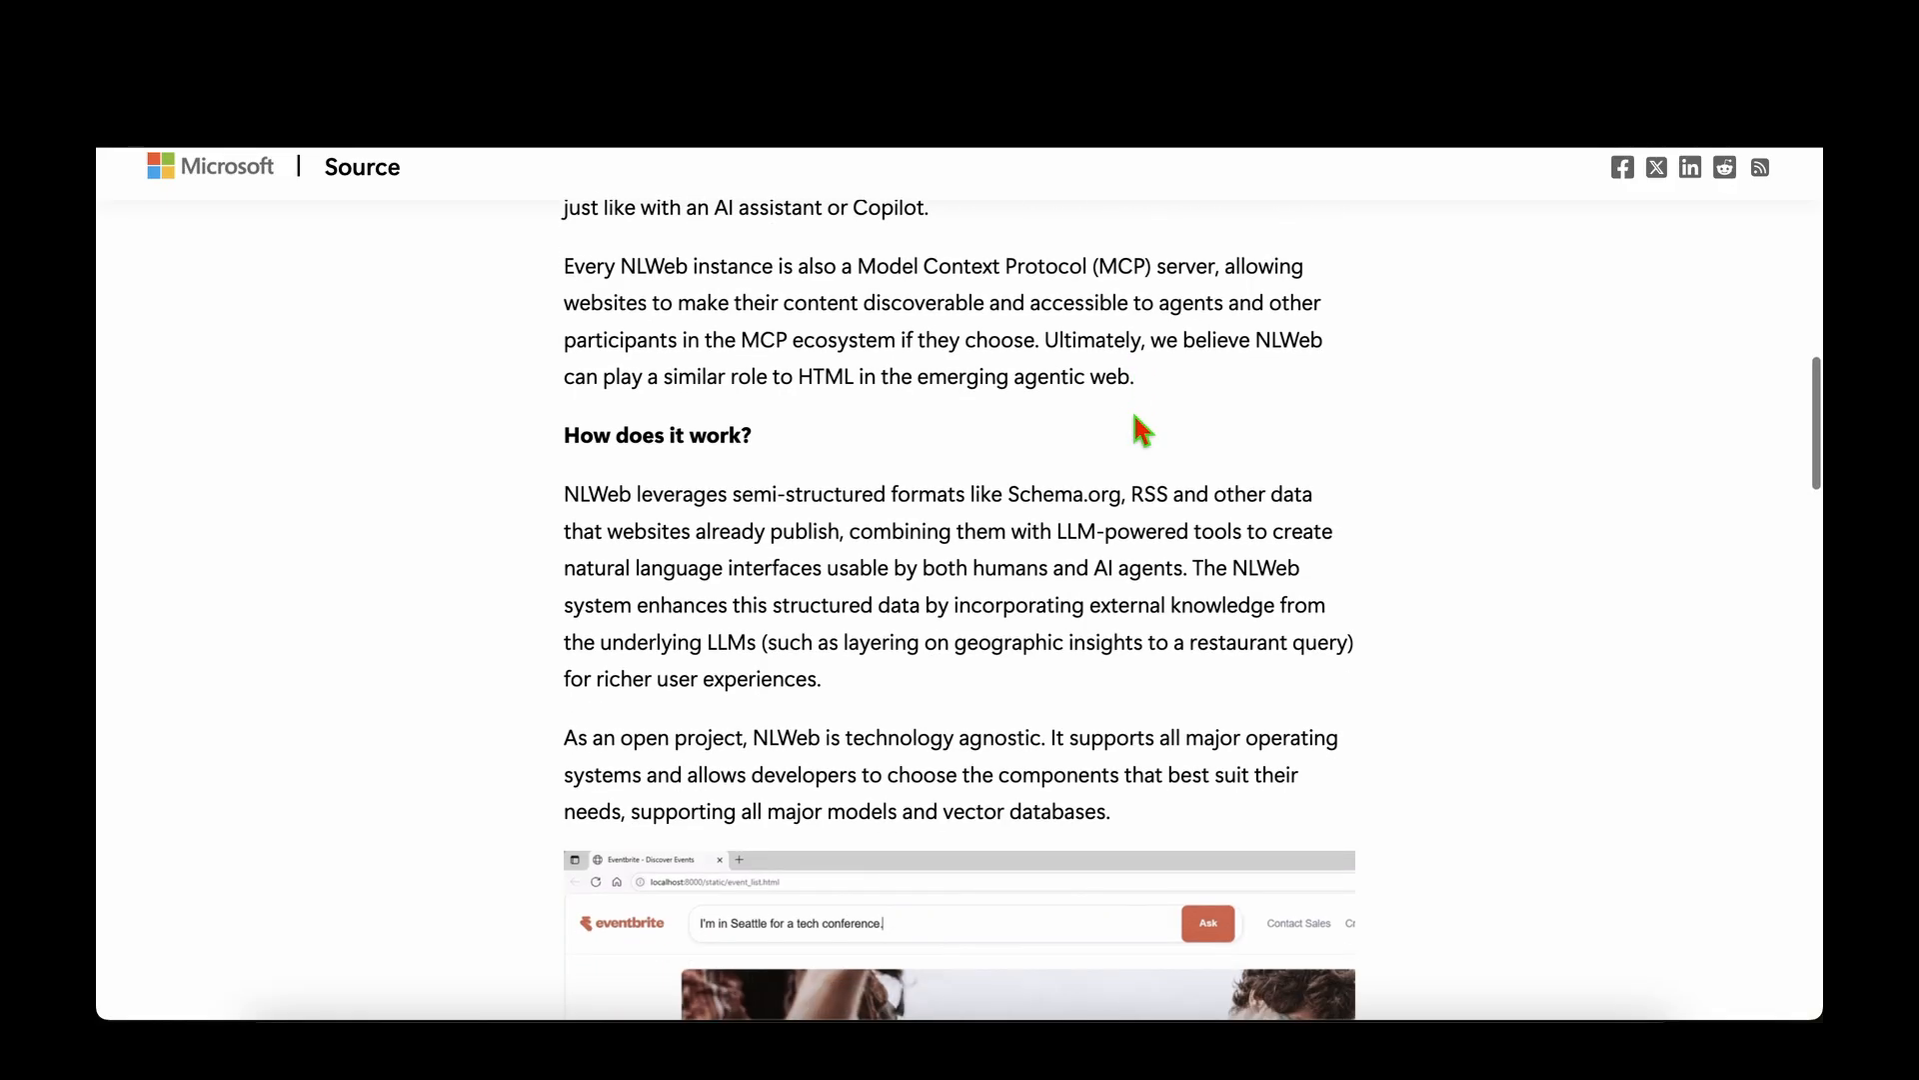
scroll(down, 3)
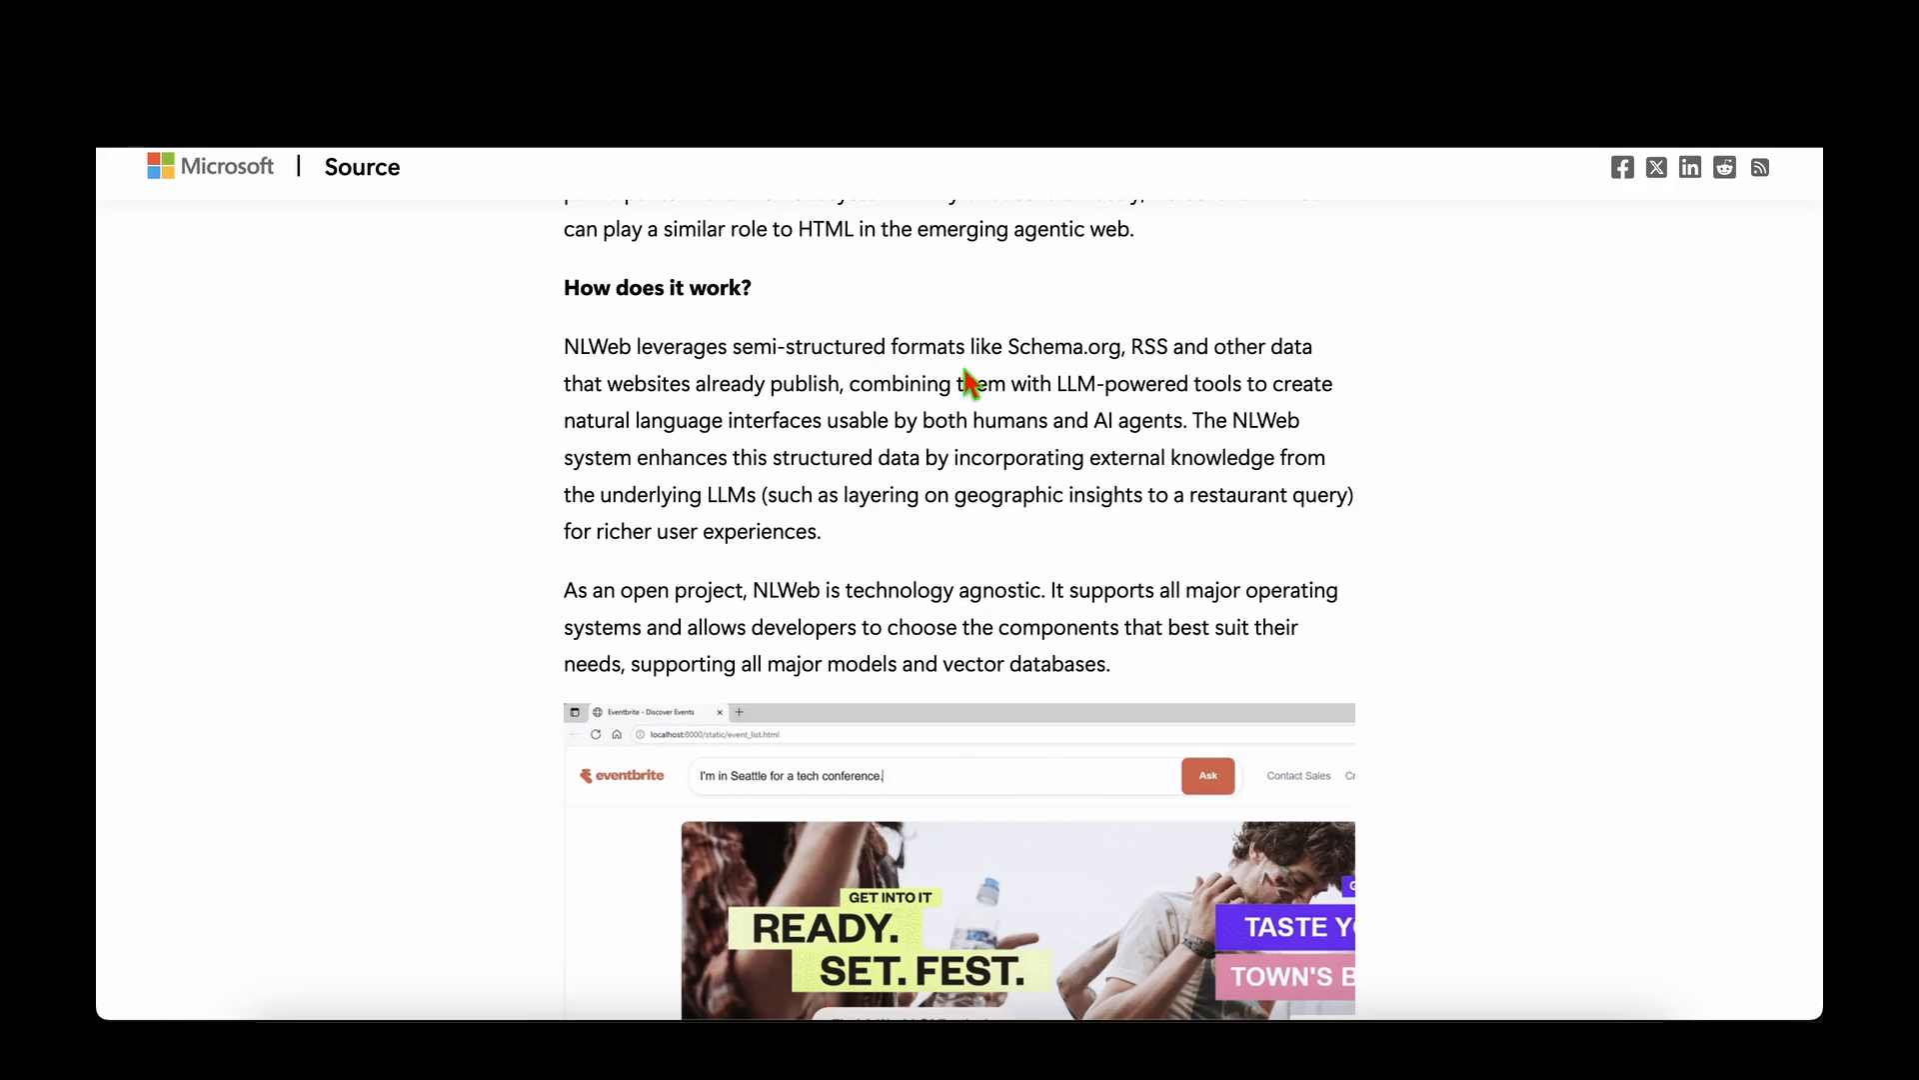
drag(732, 346, 1120, 346)
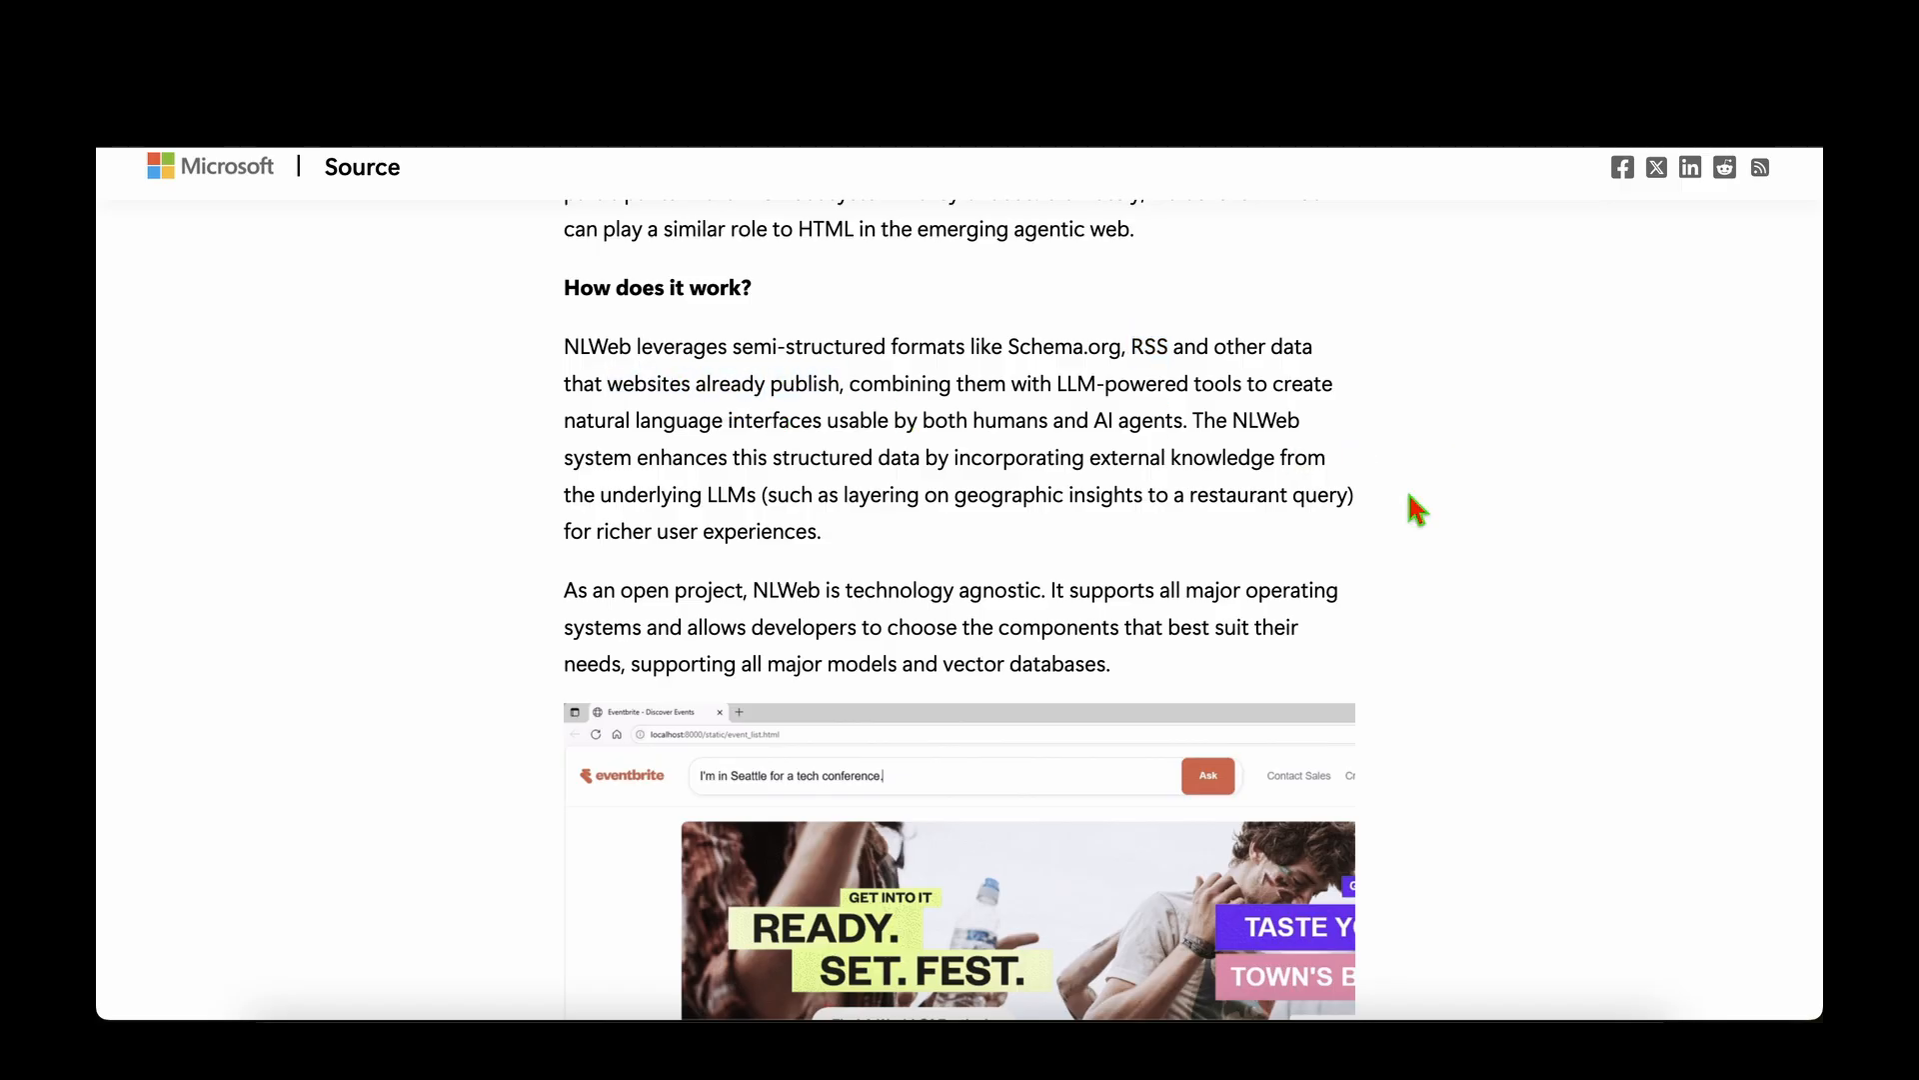
scroll(down, 3)
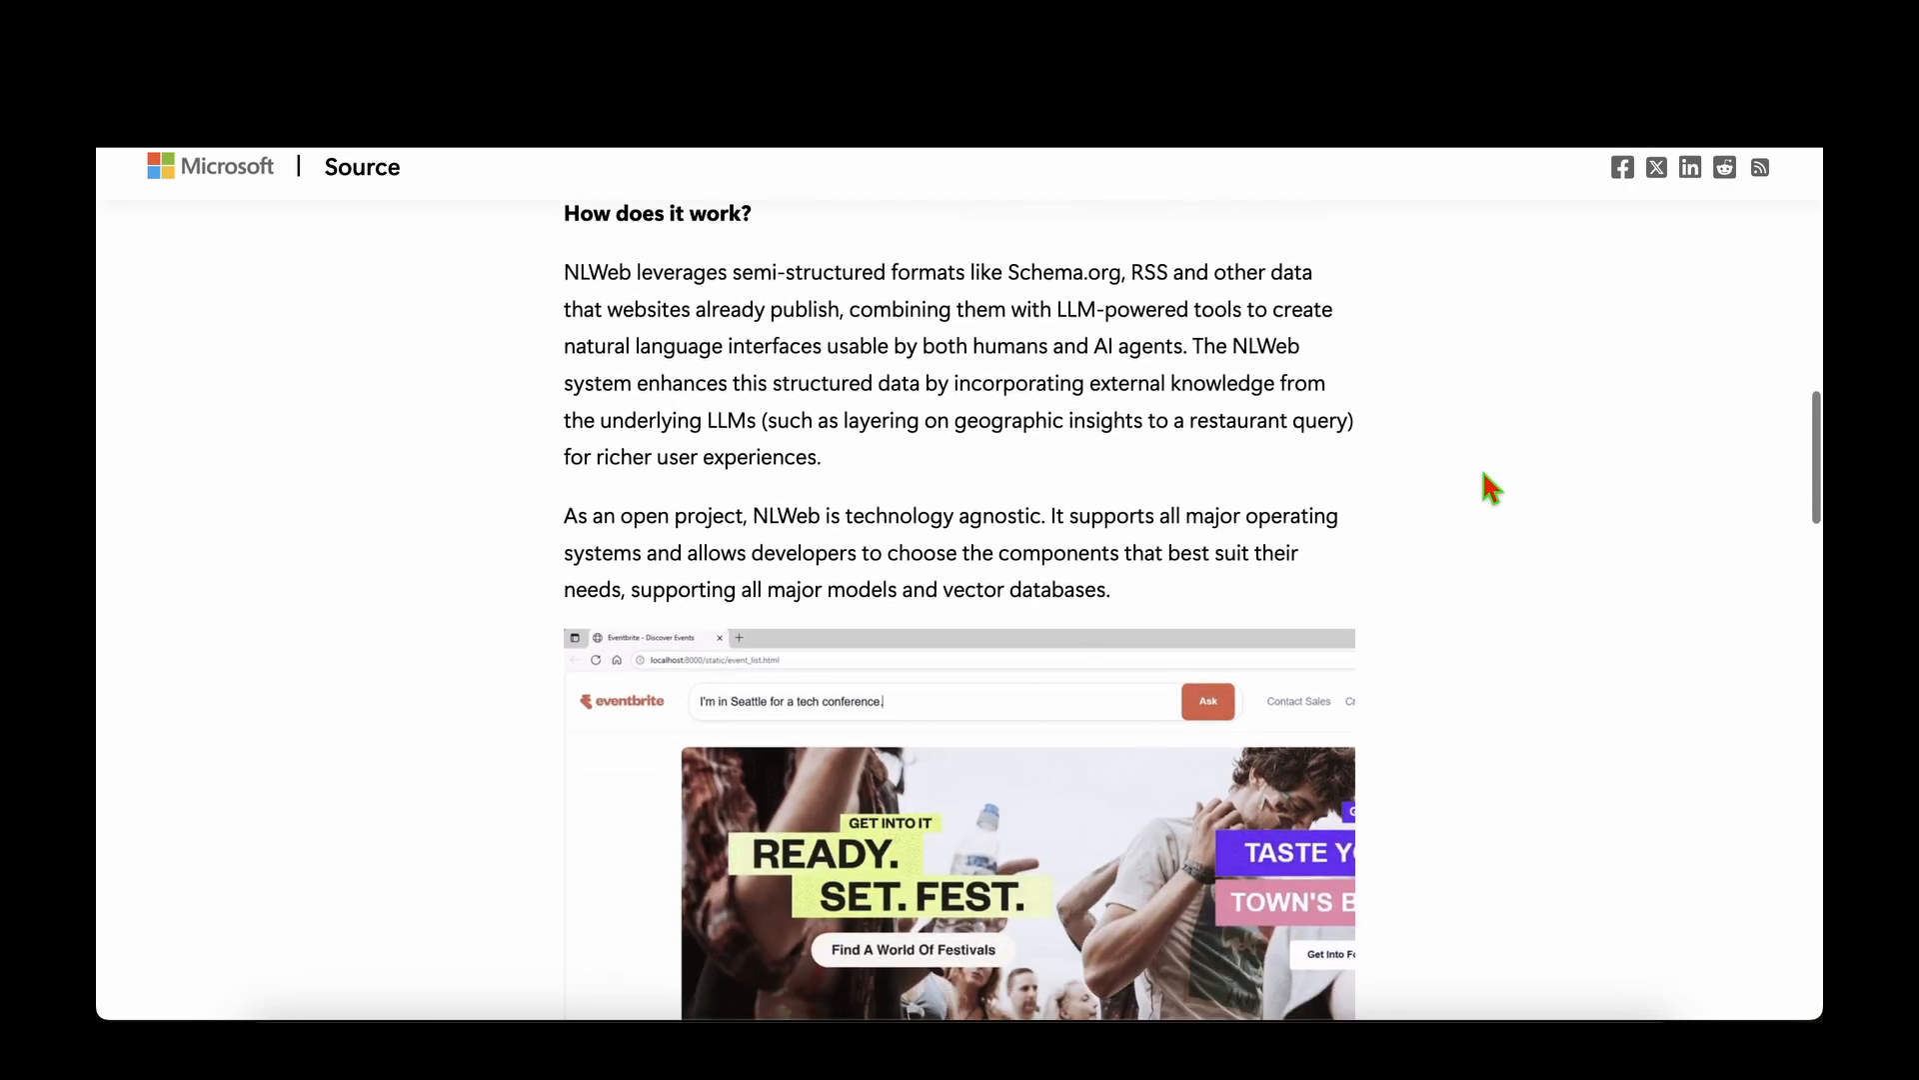
scroll(down, 3)
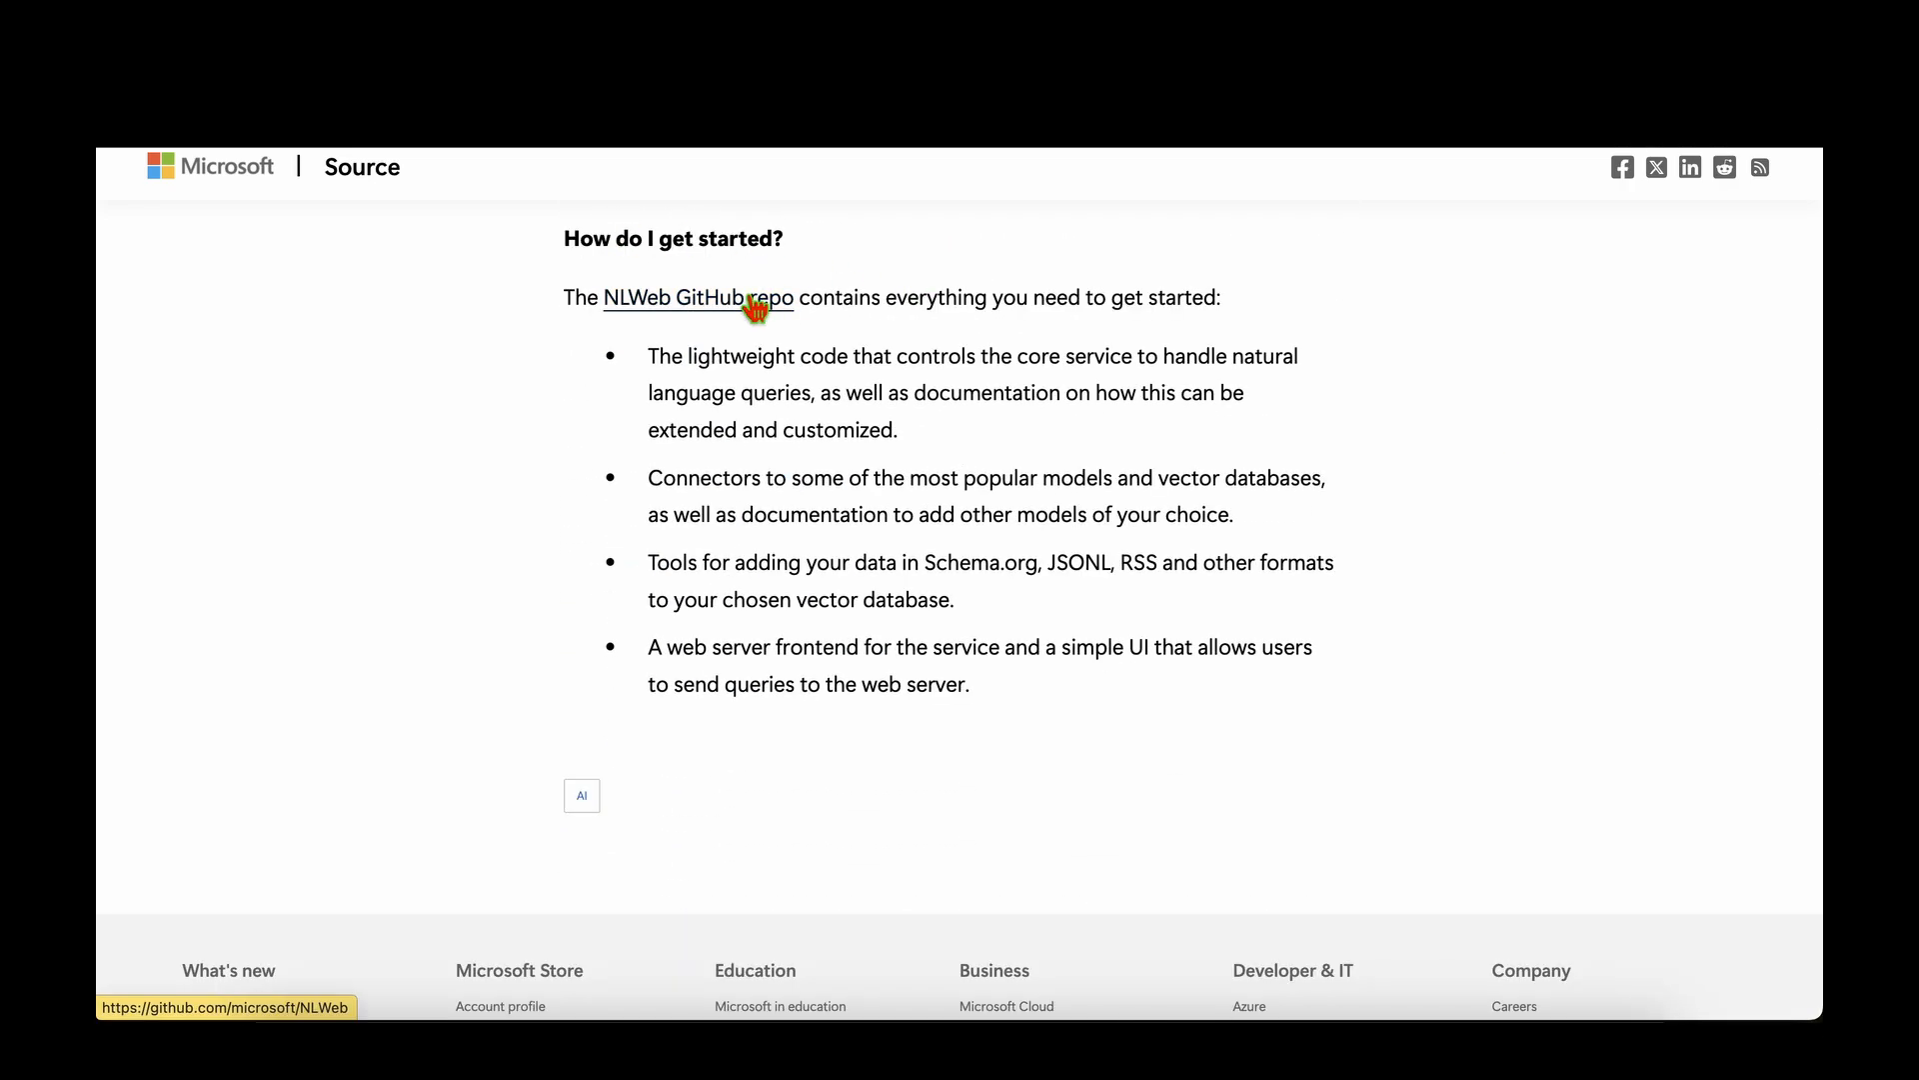
Open the 'Hello world on your laptop' guide from the NLWeb repo and scroll through its setup steps.
click(695, 298)
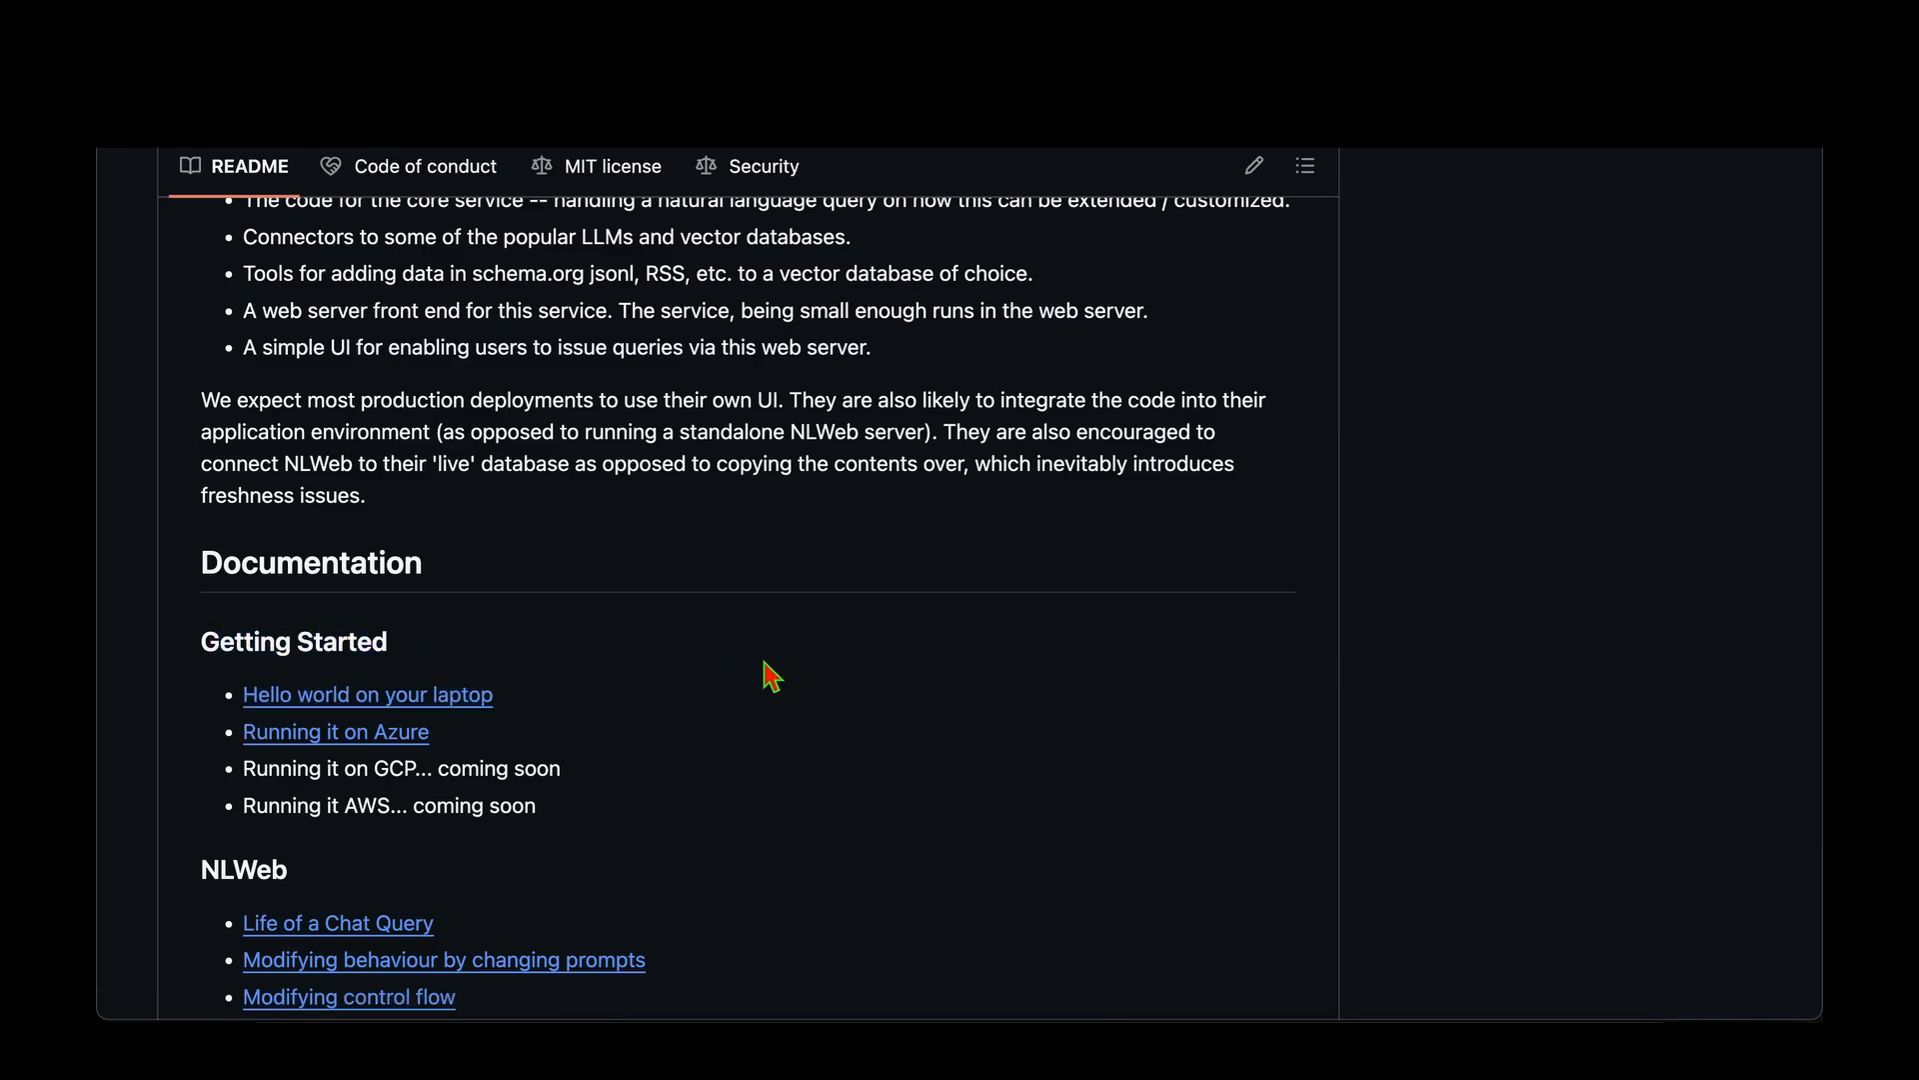
click(368, 695)
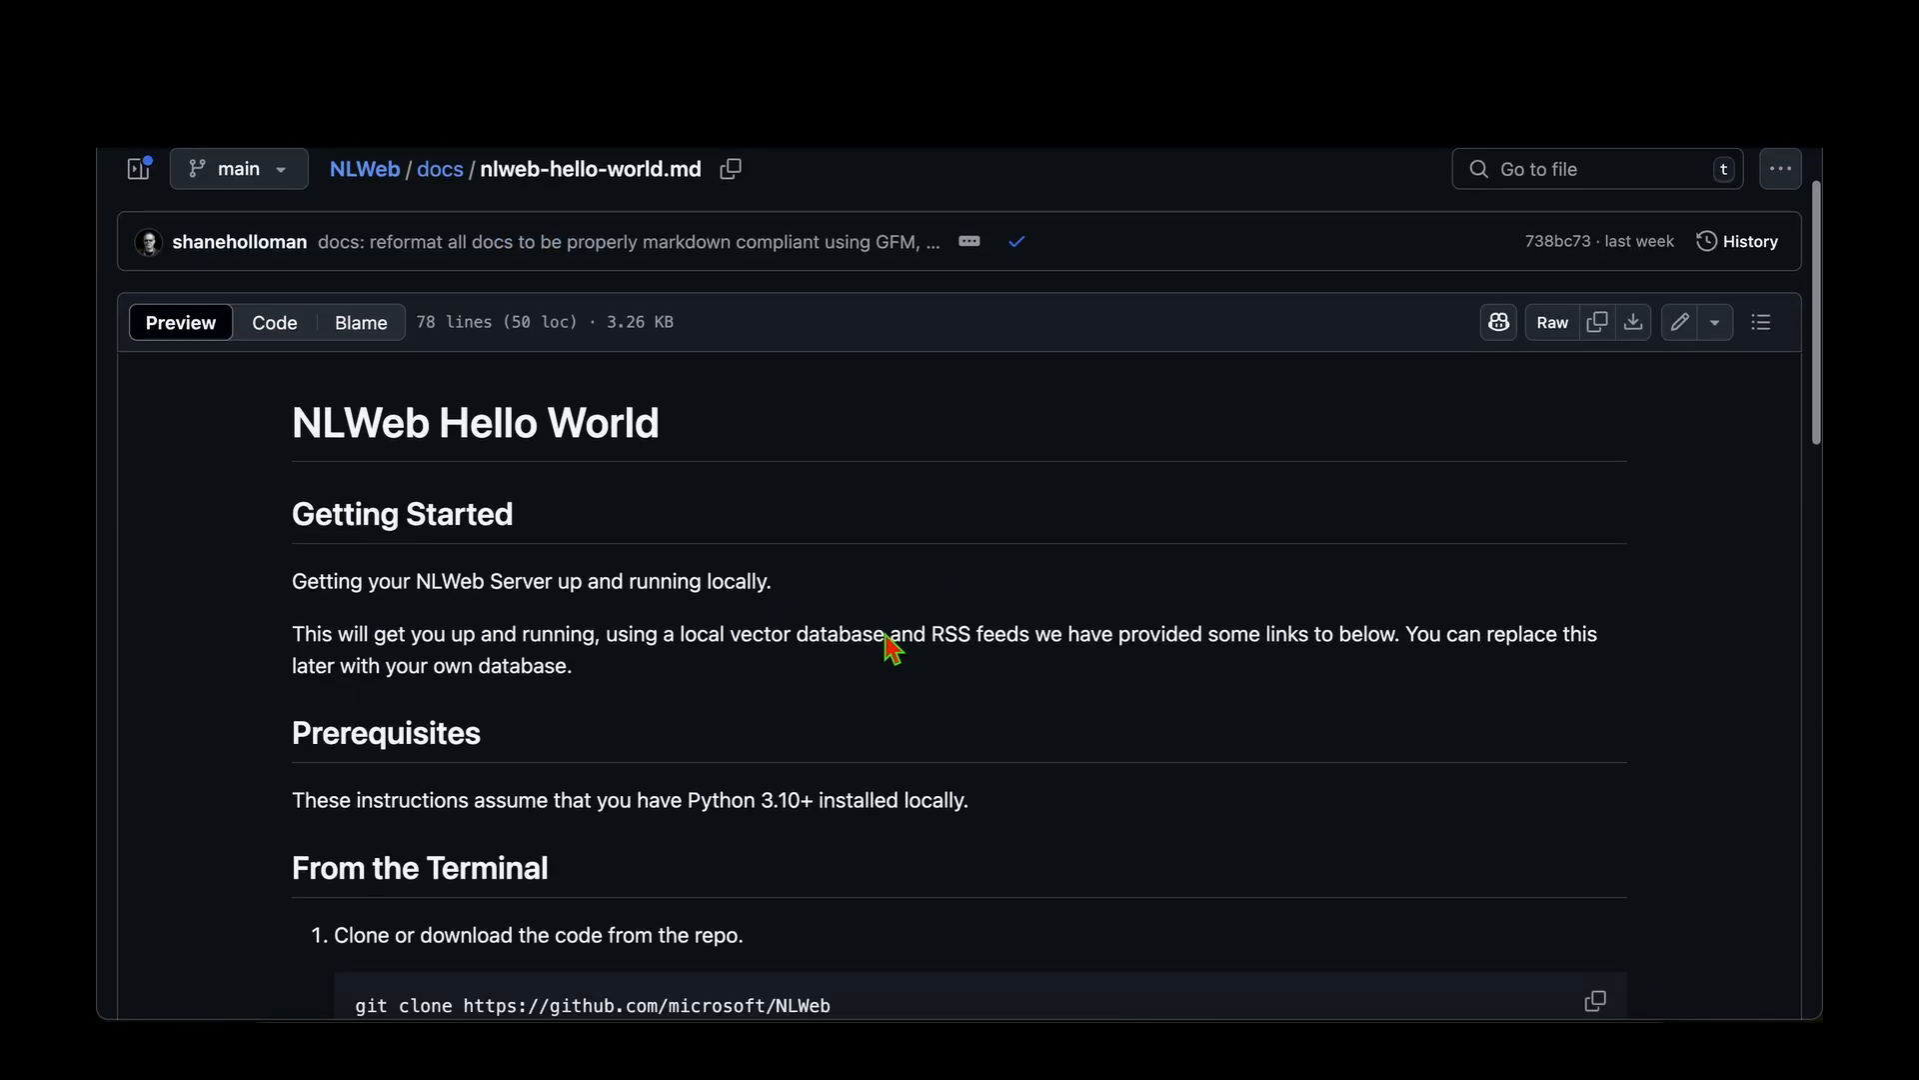
scroll(down, 3)
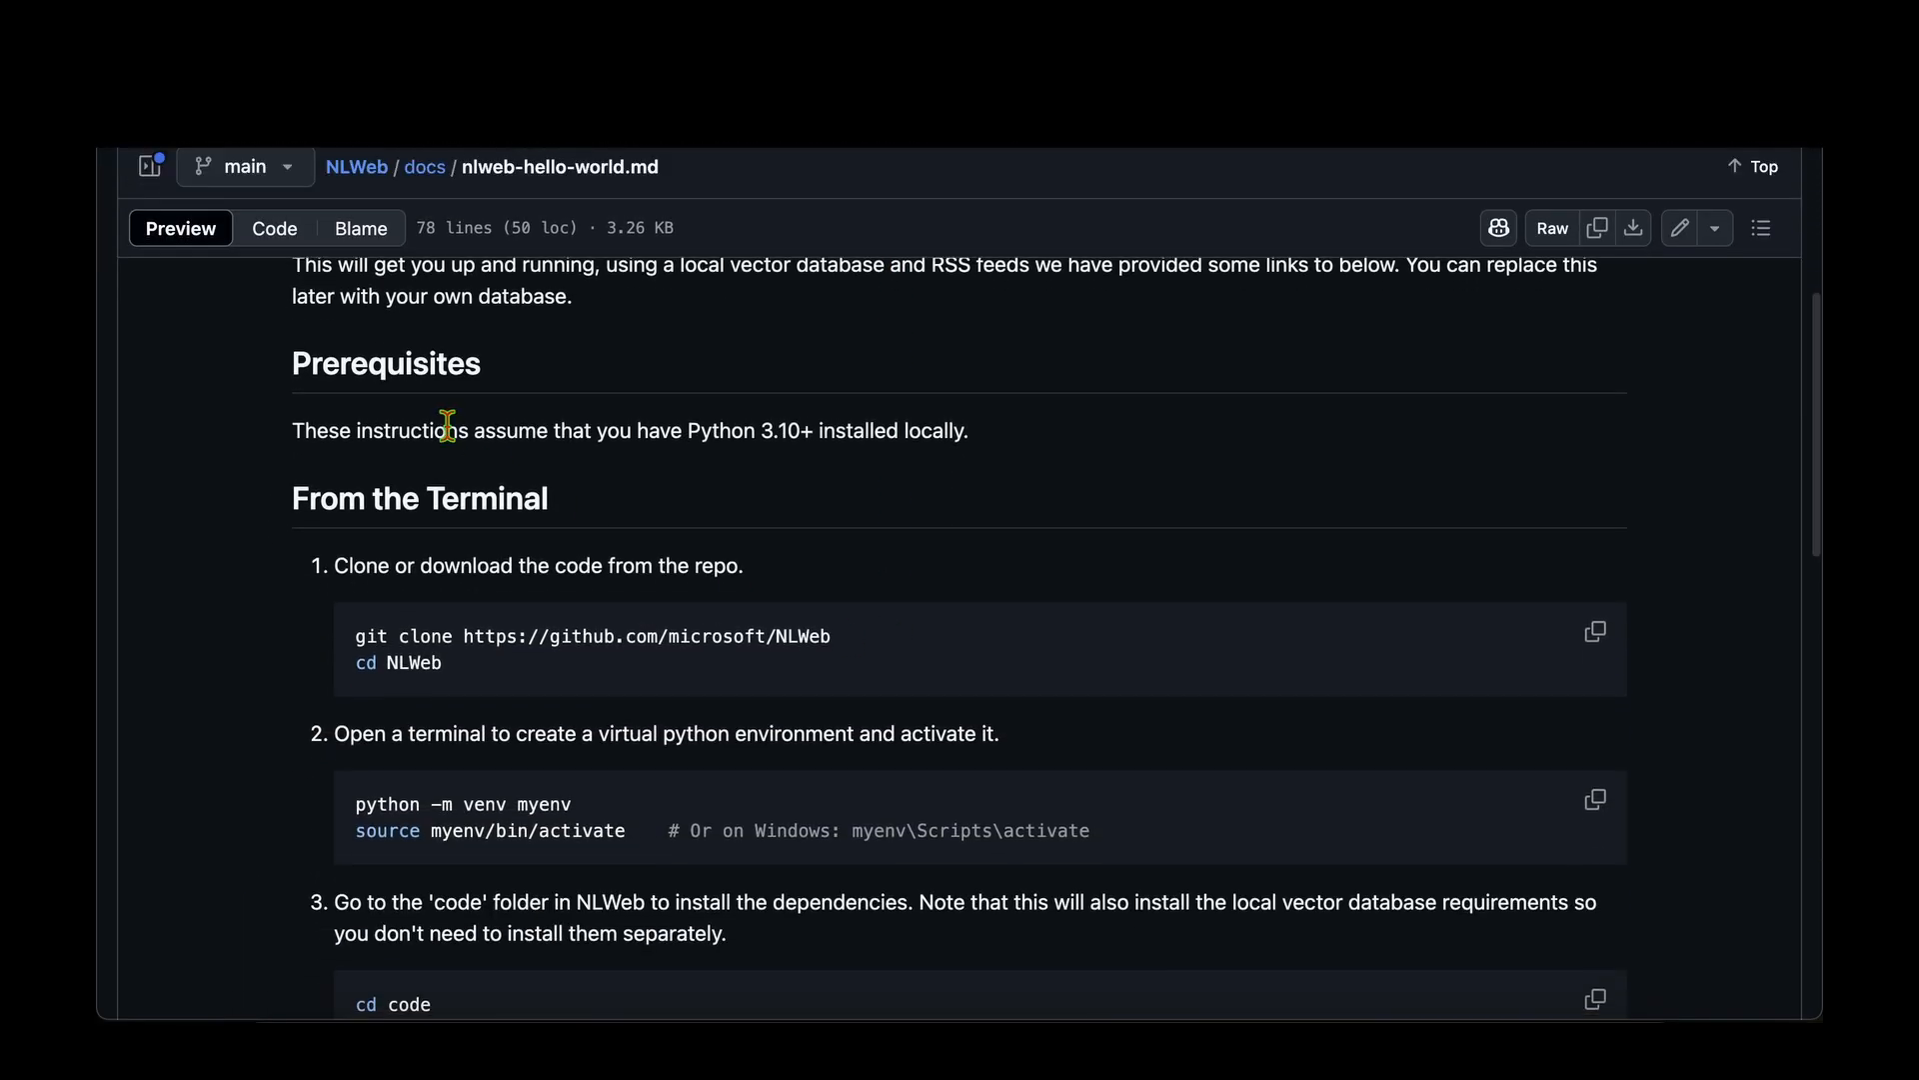
scroll(down, 3)
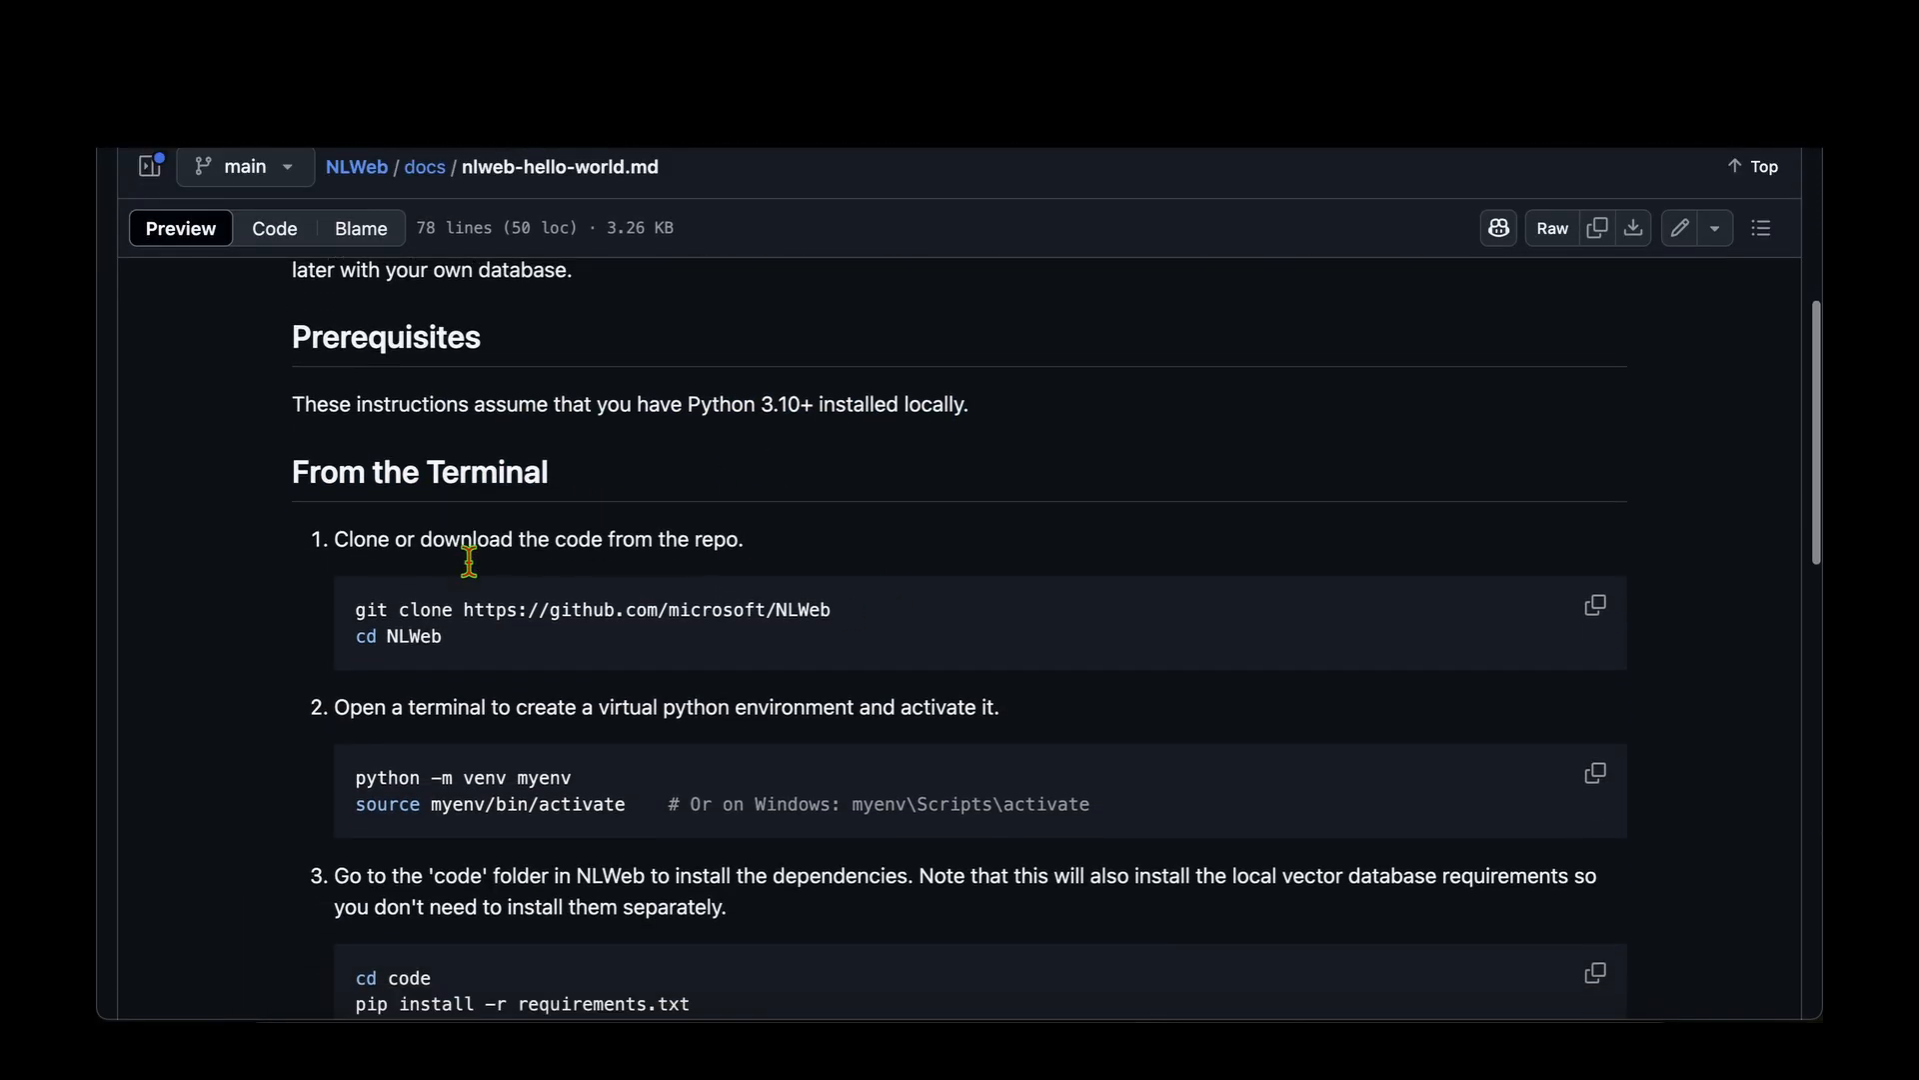
scroll(down, 3)
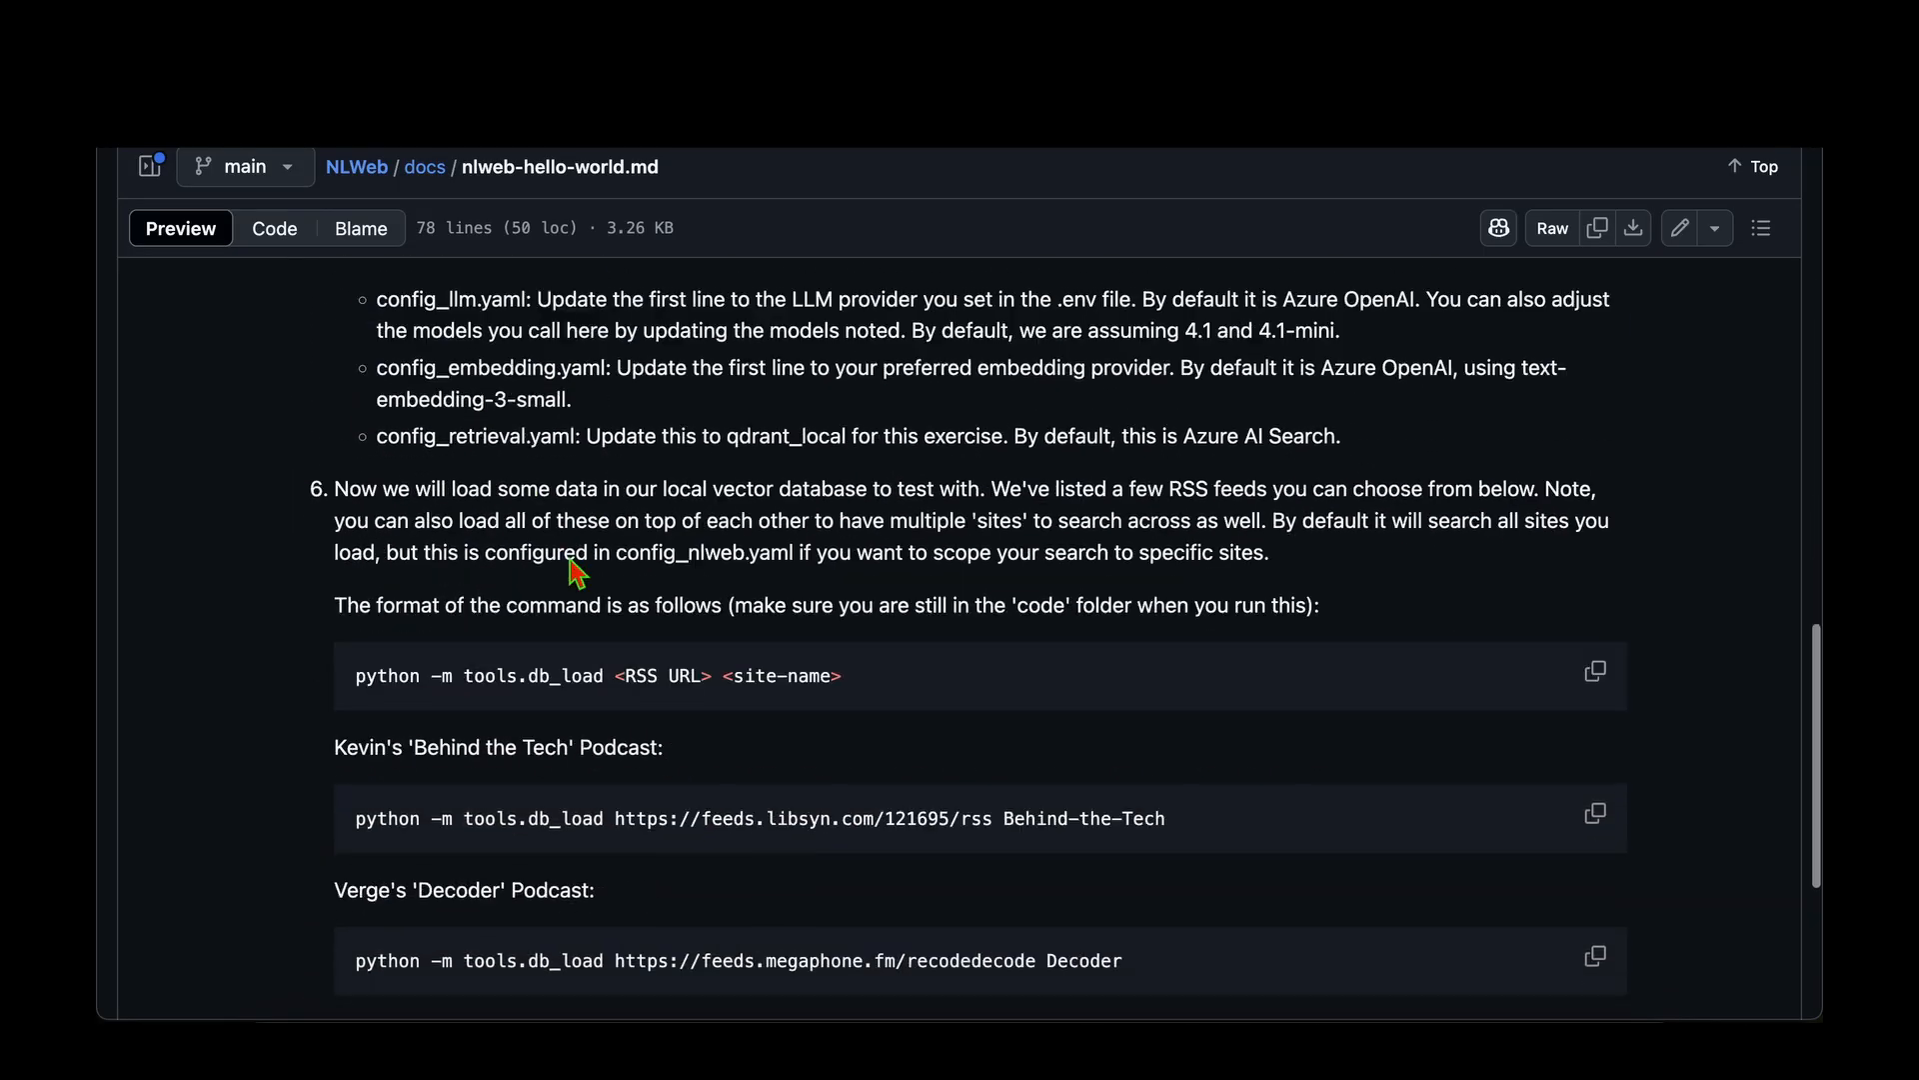
scroll(down, 3)
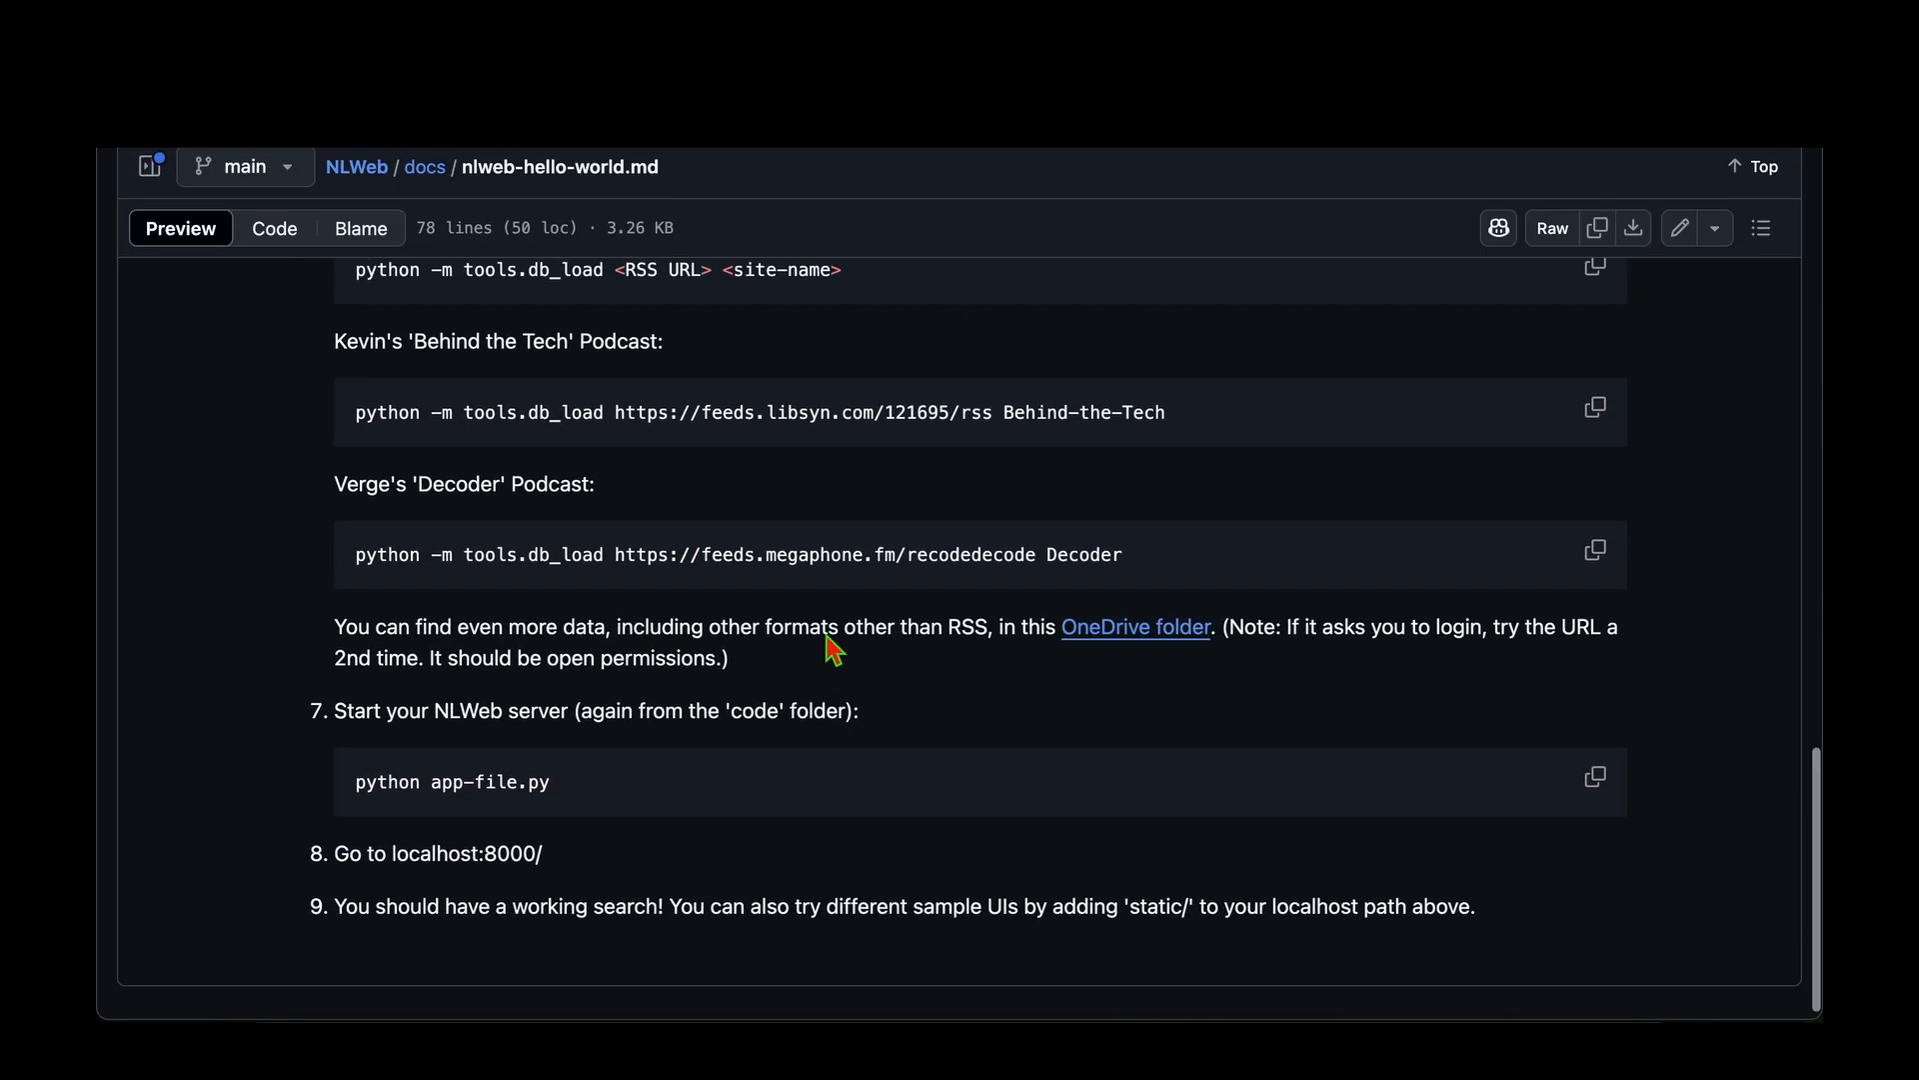
scroll(up, 3)
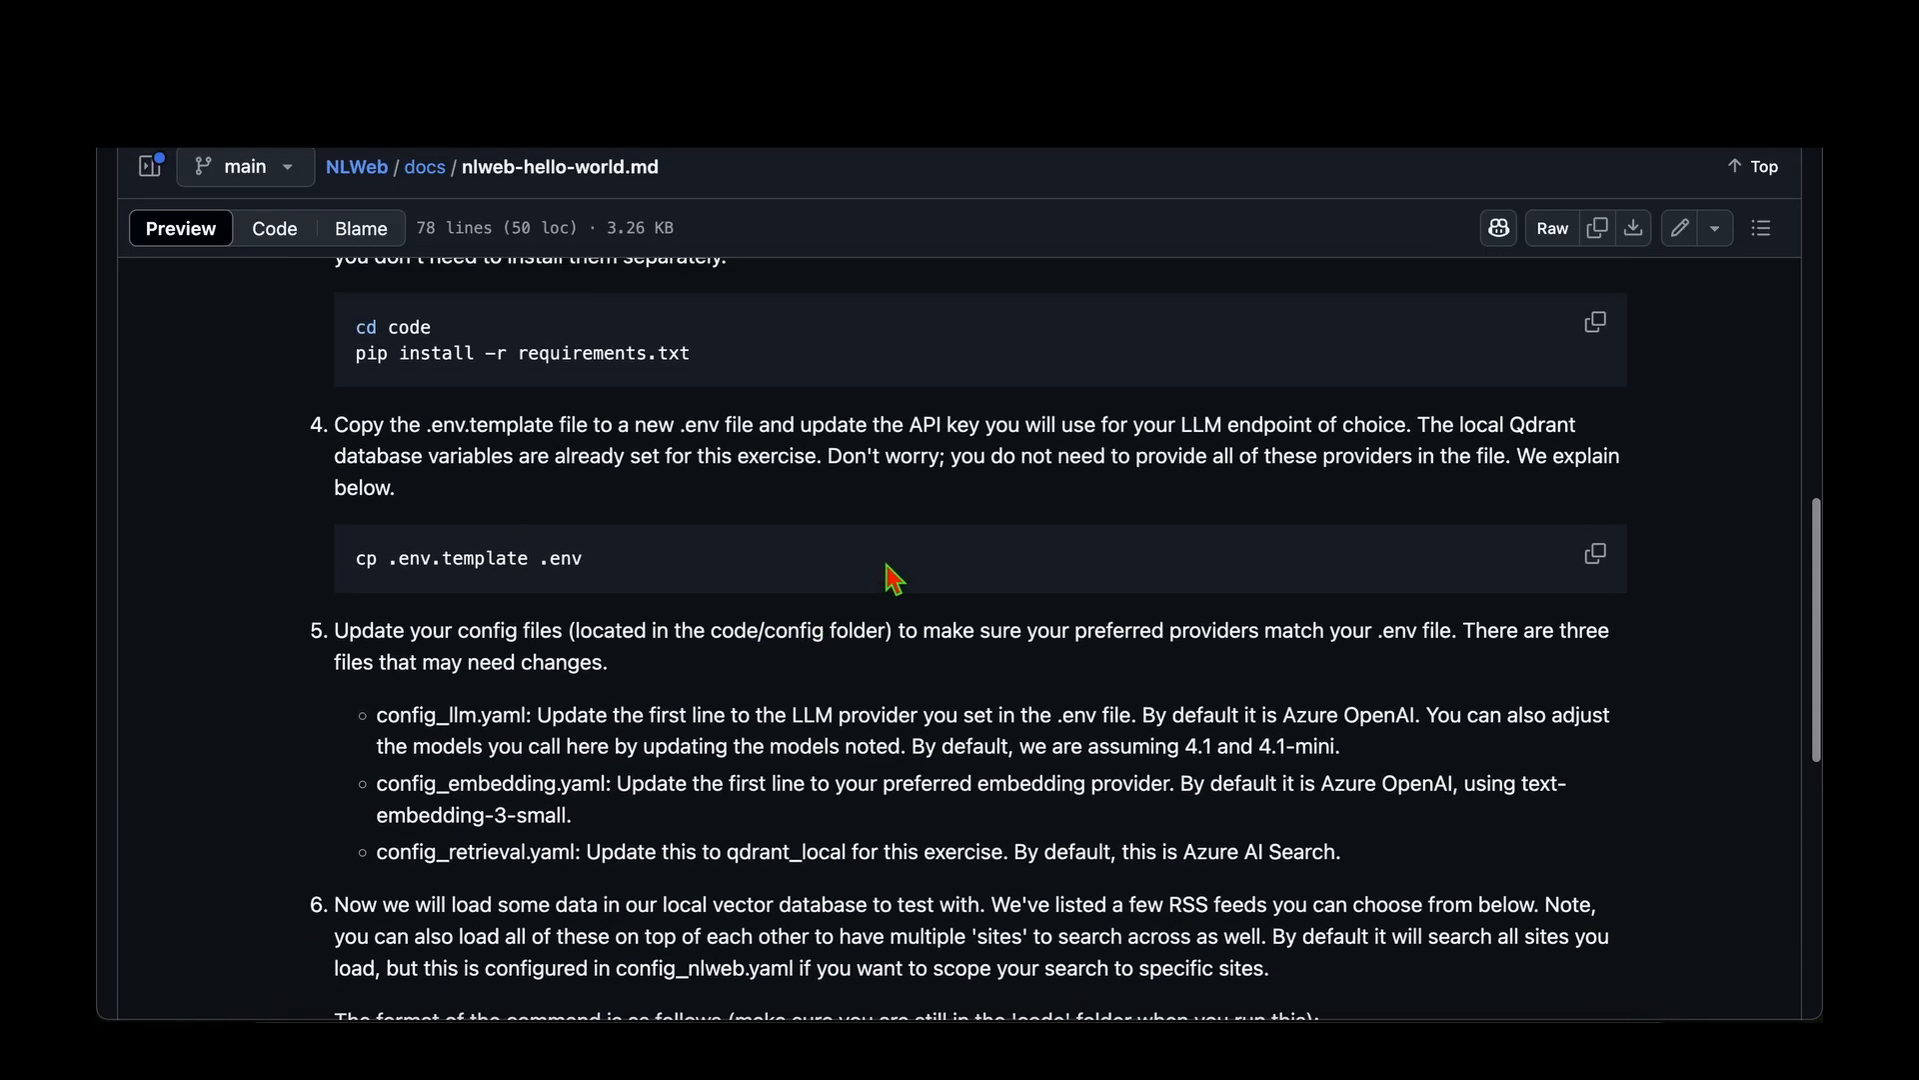
scroll(up, 3)
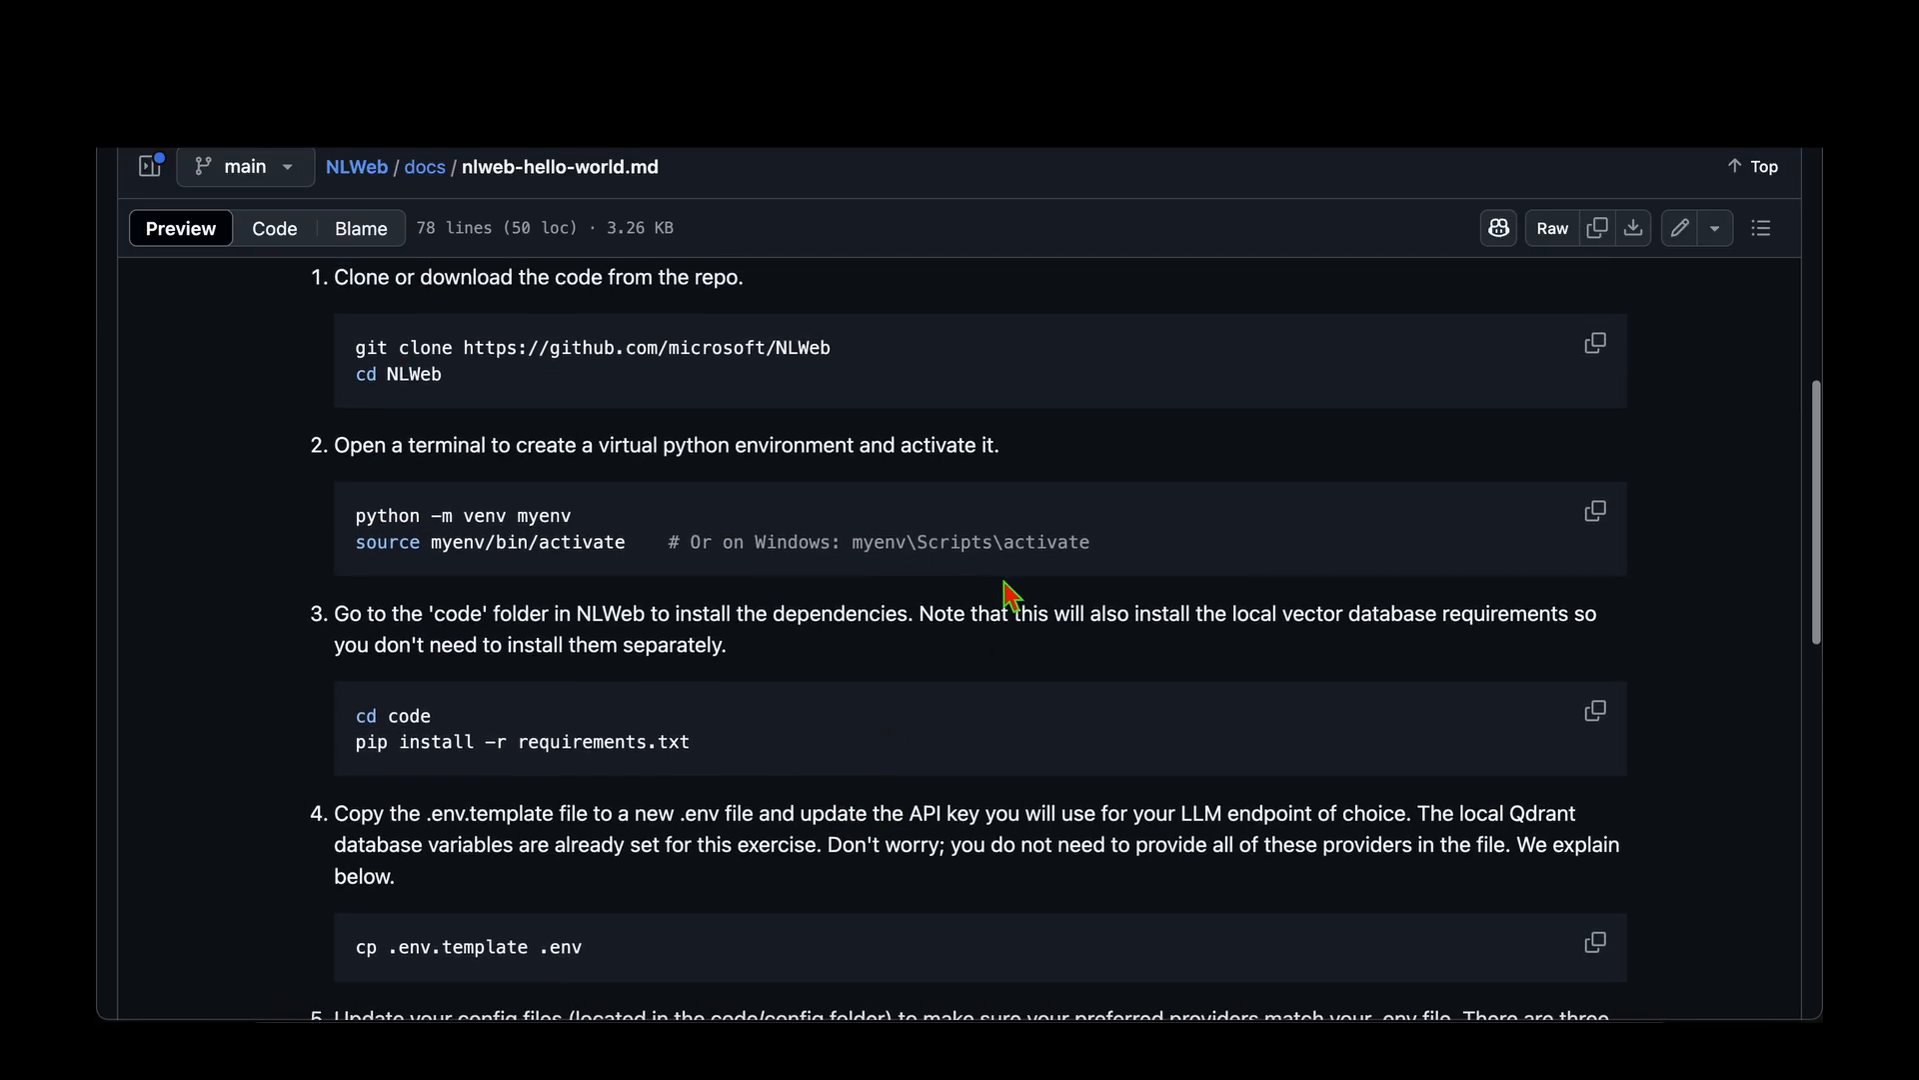
mouse_move(1384, 316)
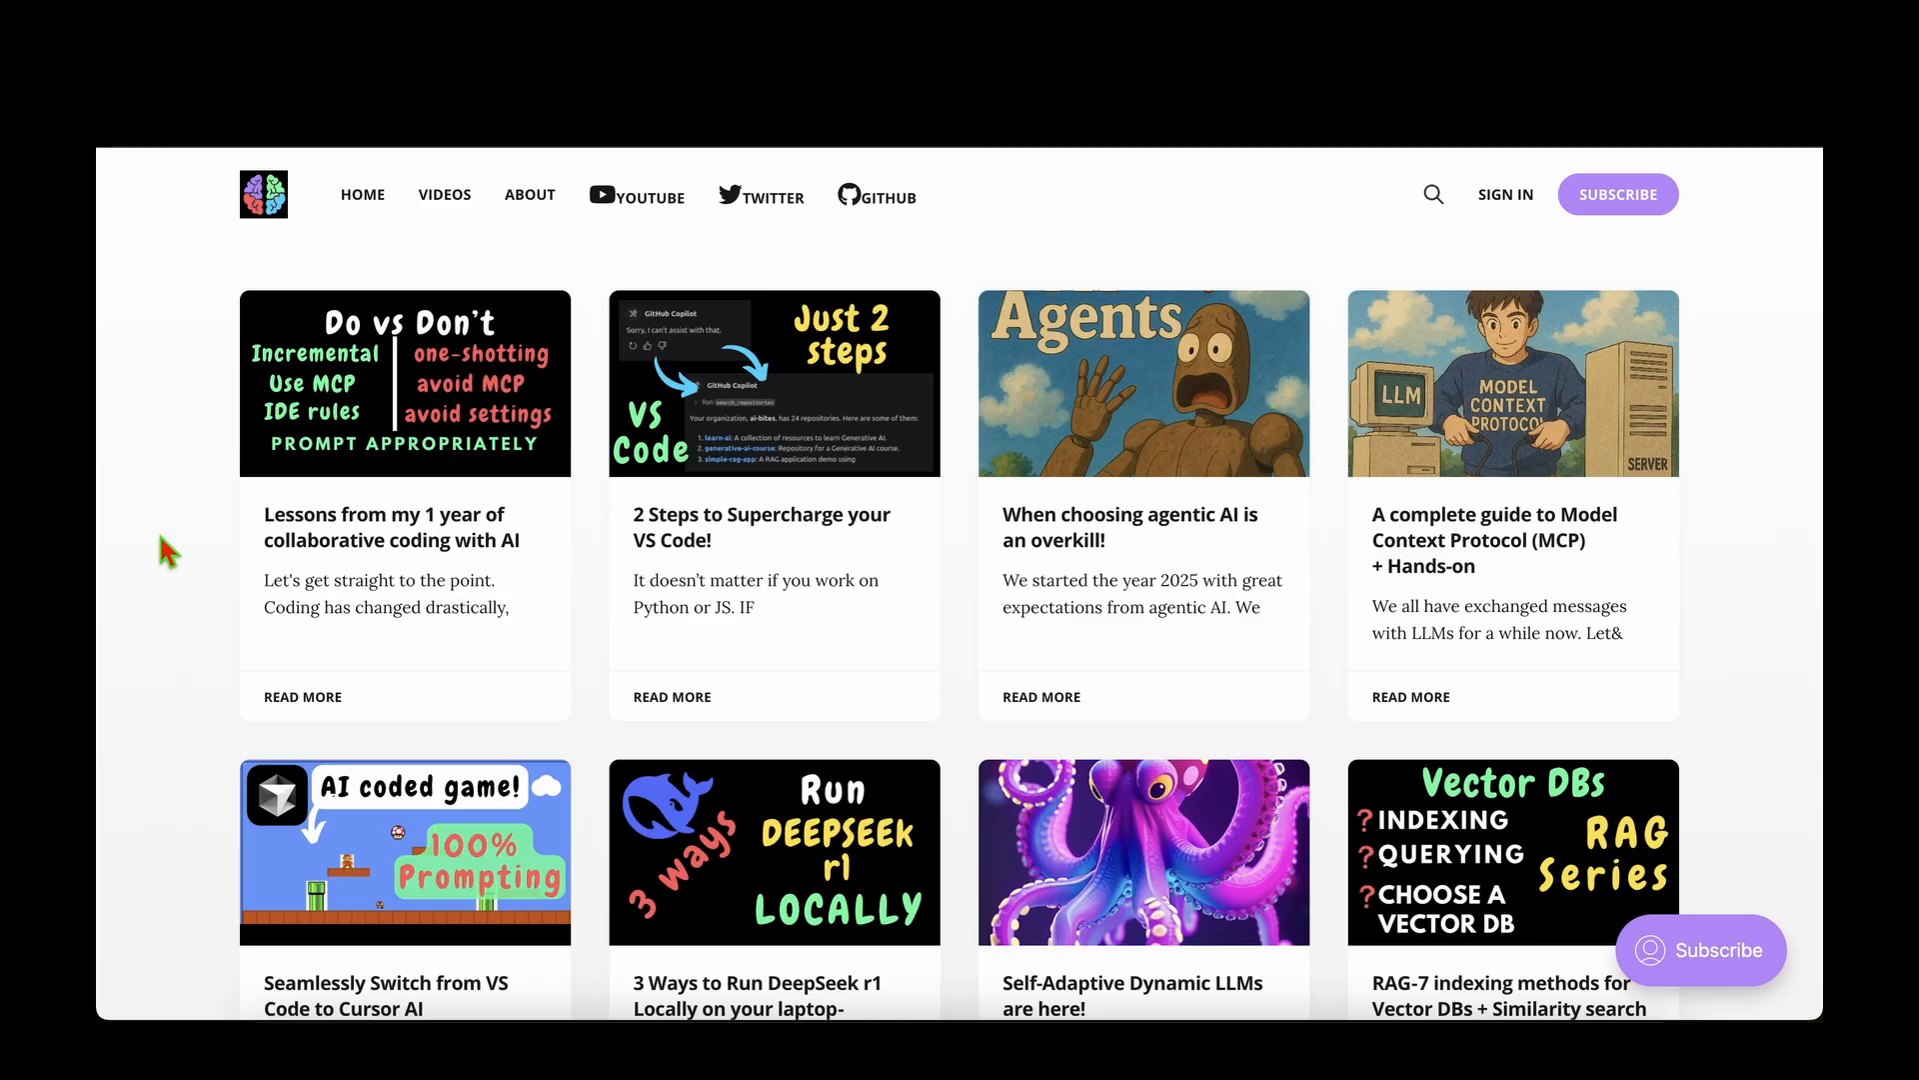
mouse_move(159, 452)
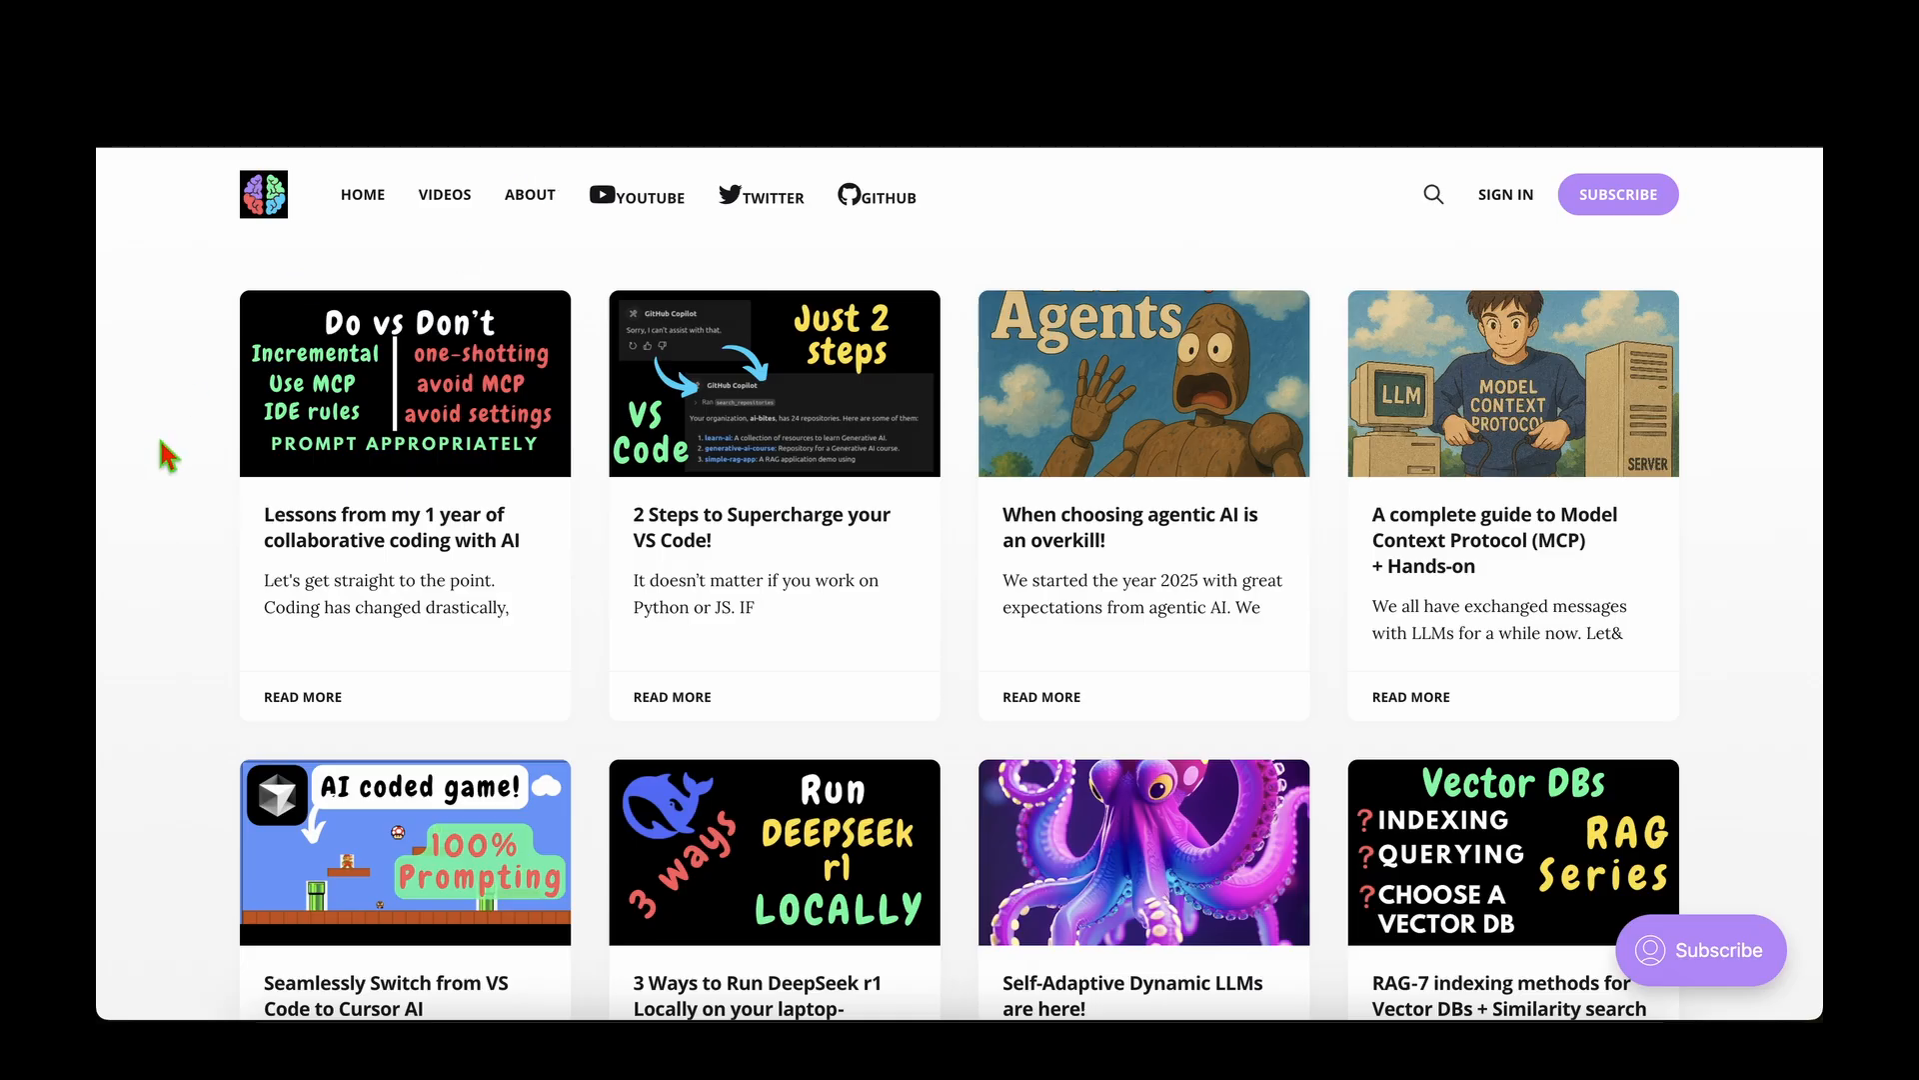
mouse_move(1615, 696)
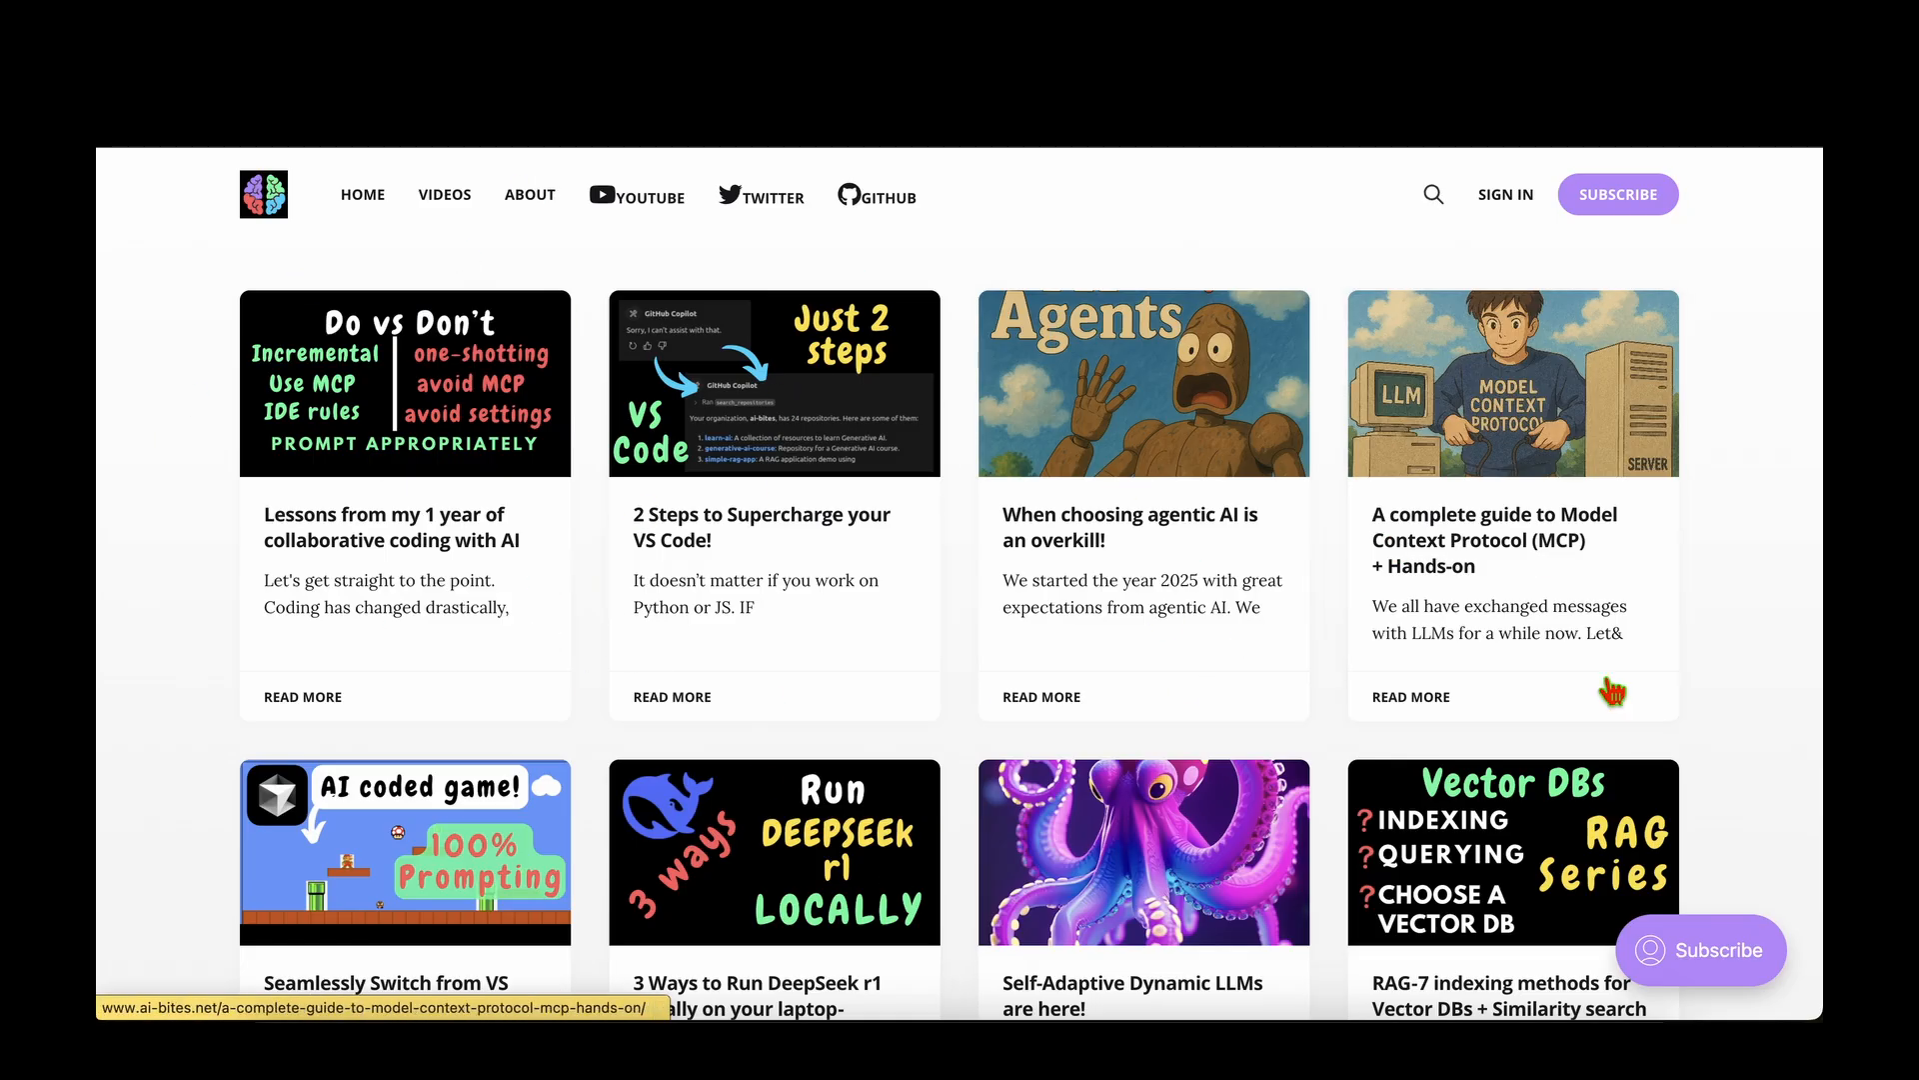
scroll(down, 3)
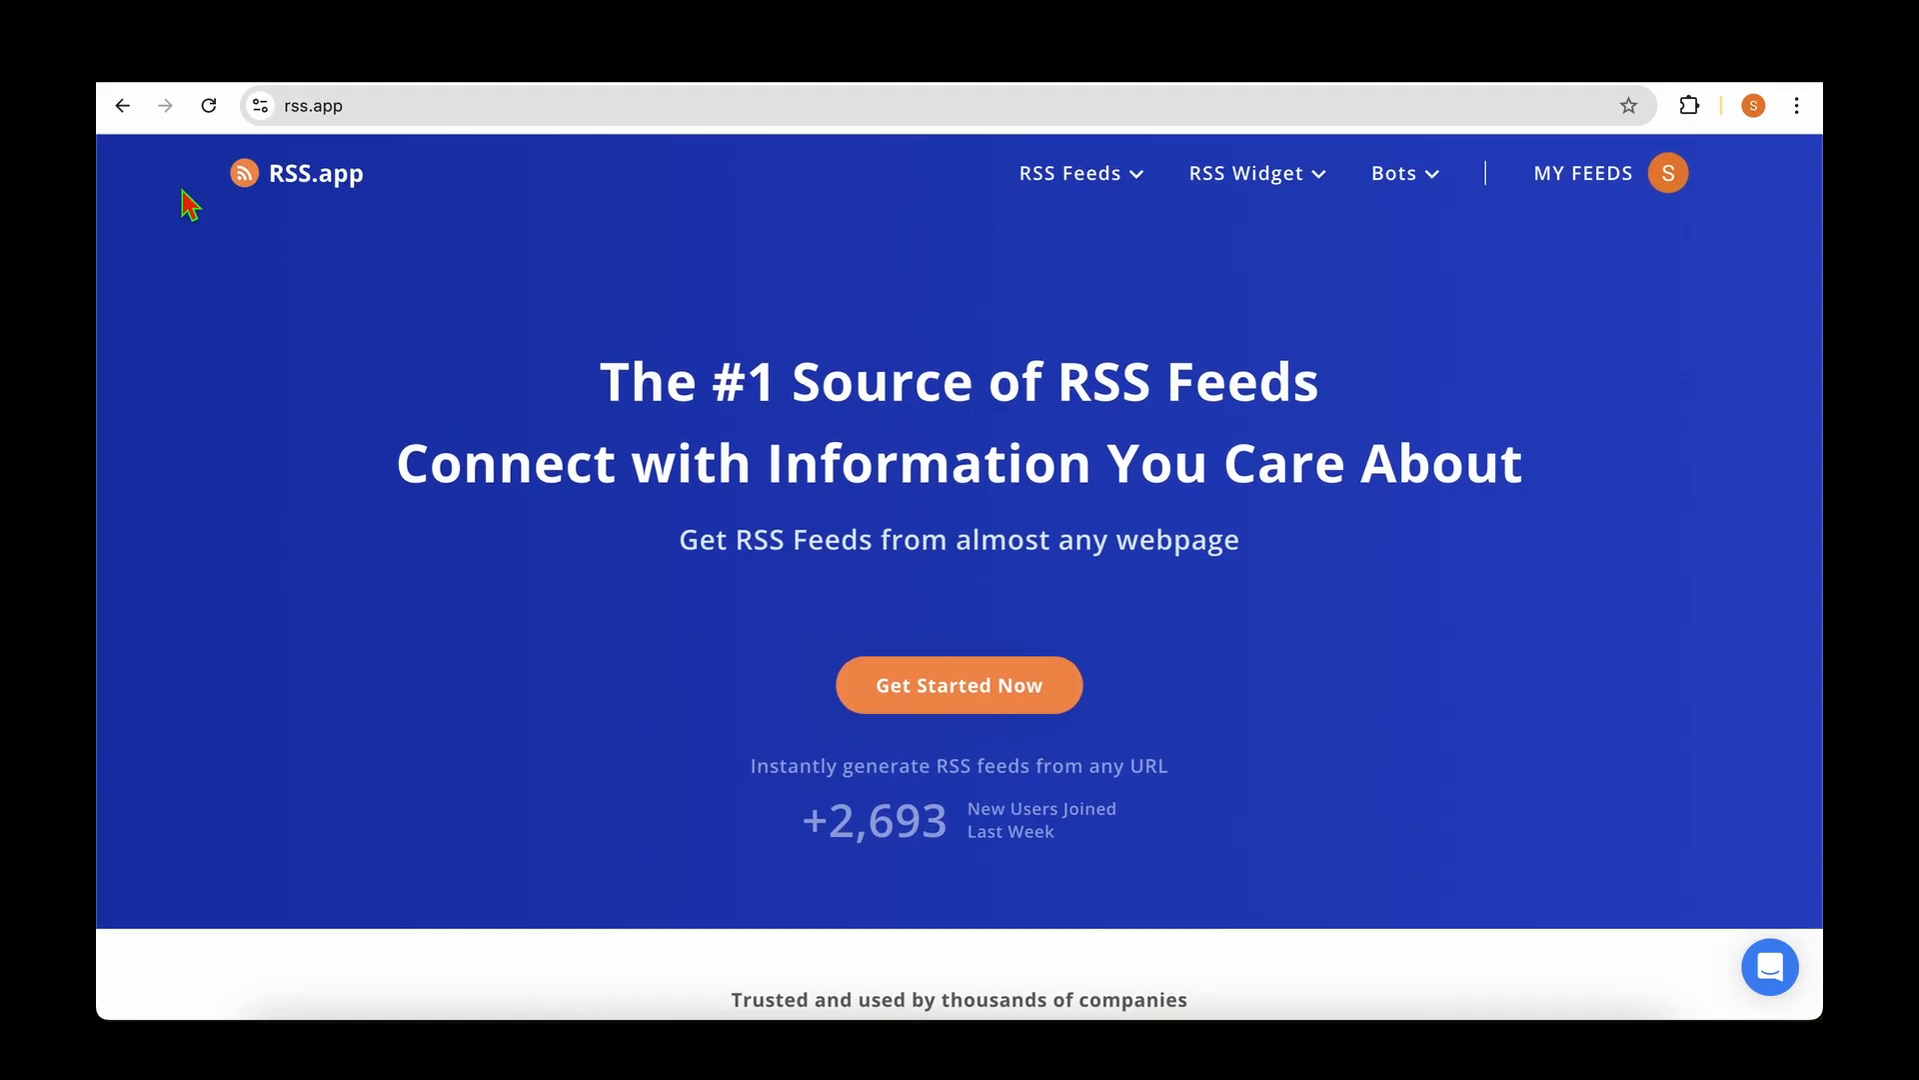
mouse_move(1432, 340)
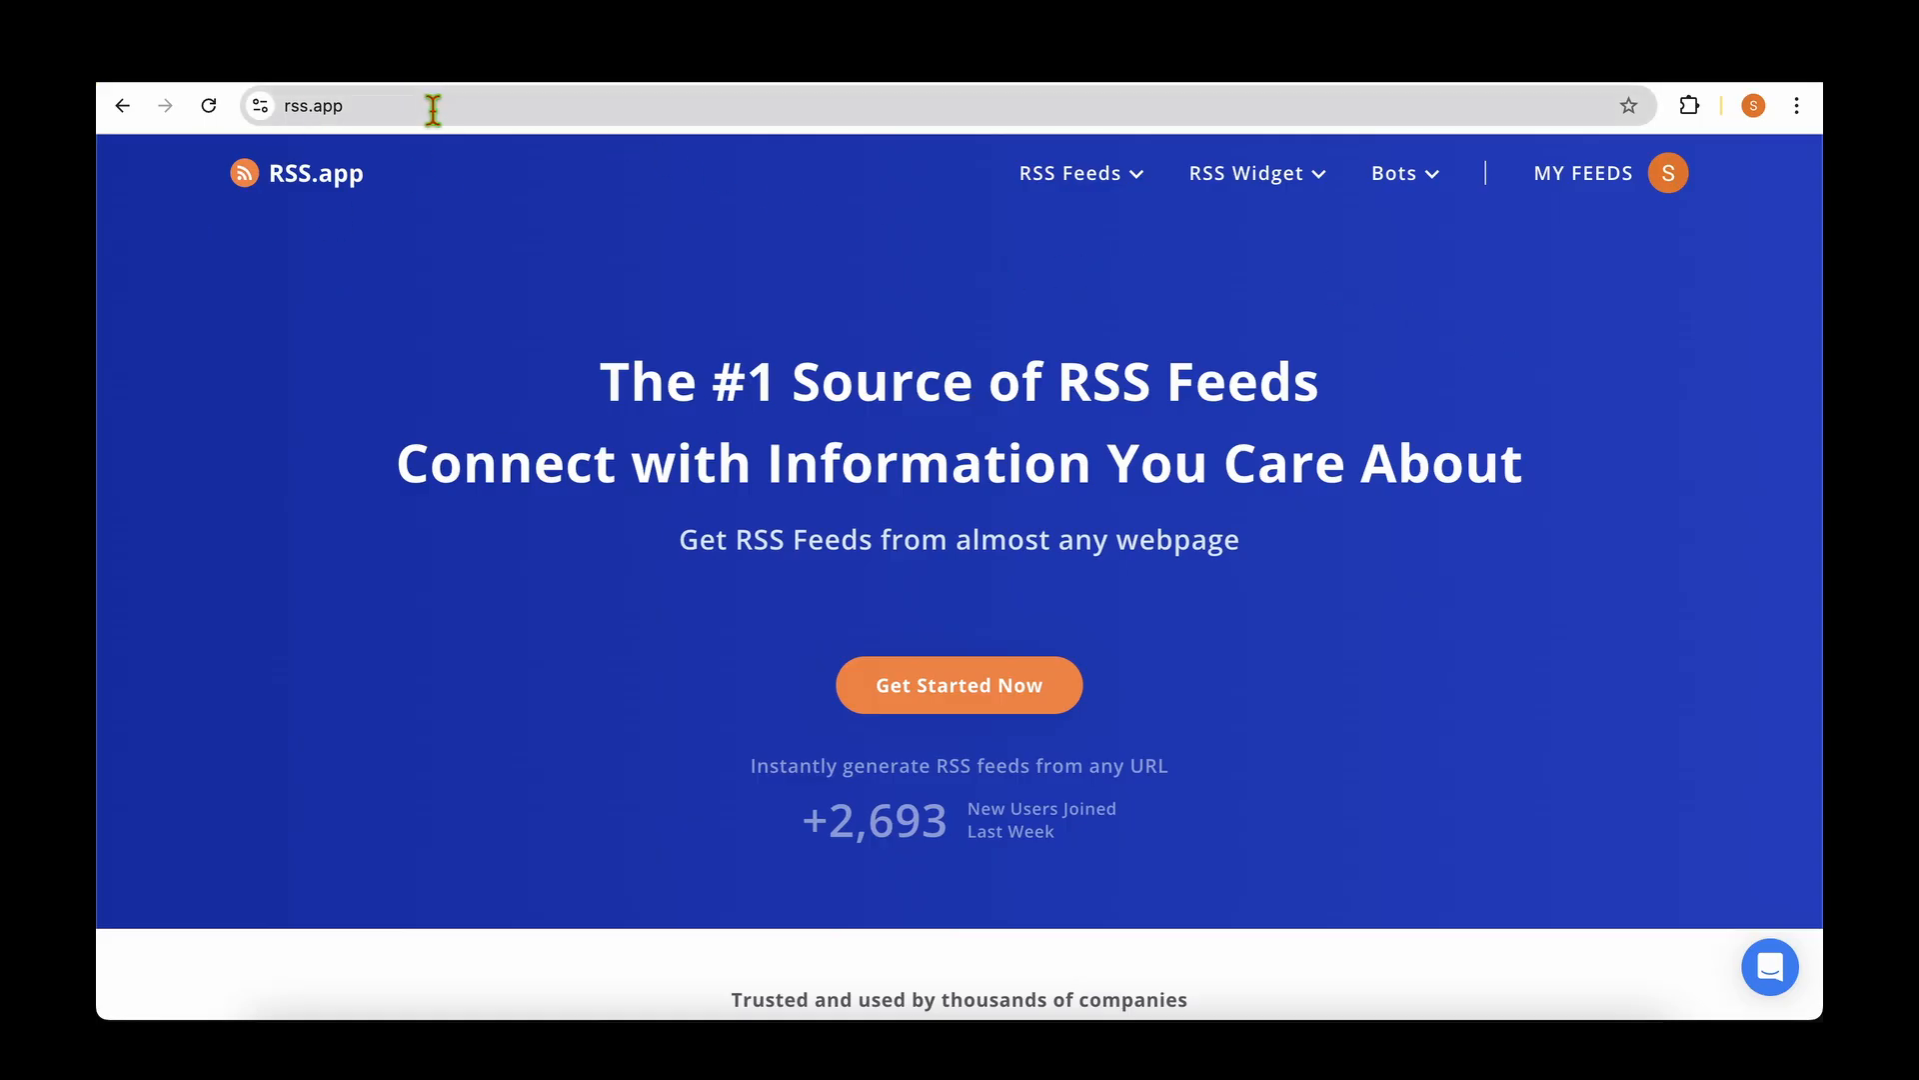
mouse_move(1274, 334)
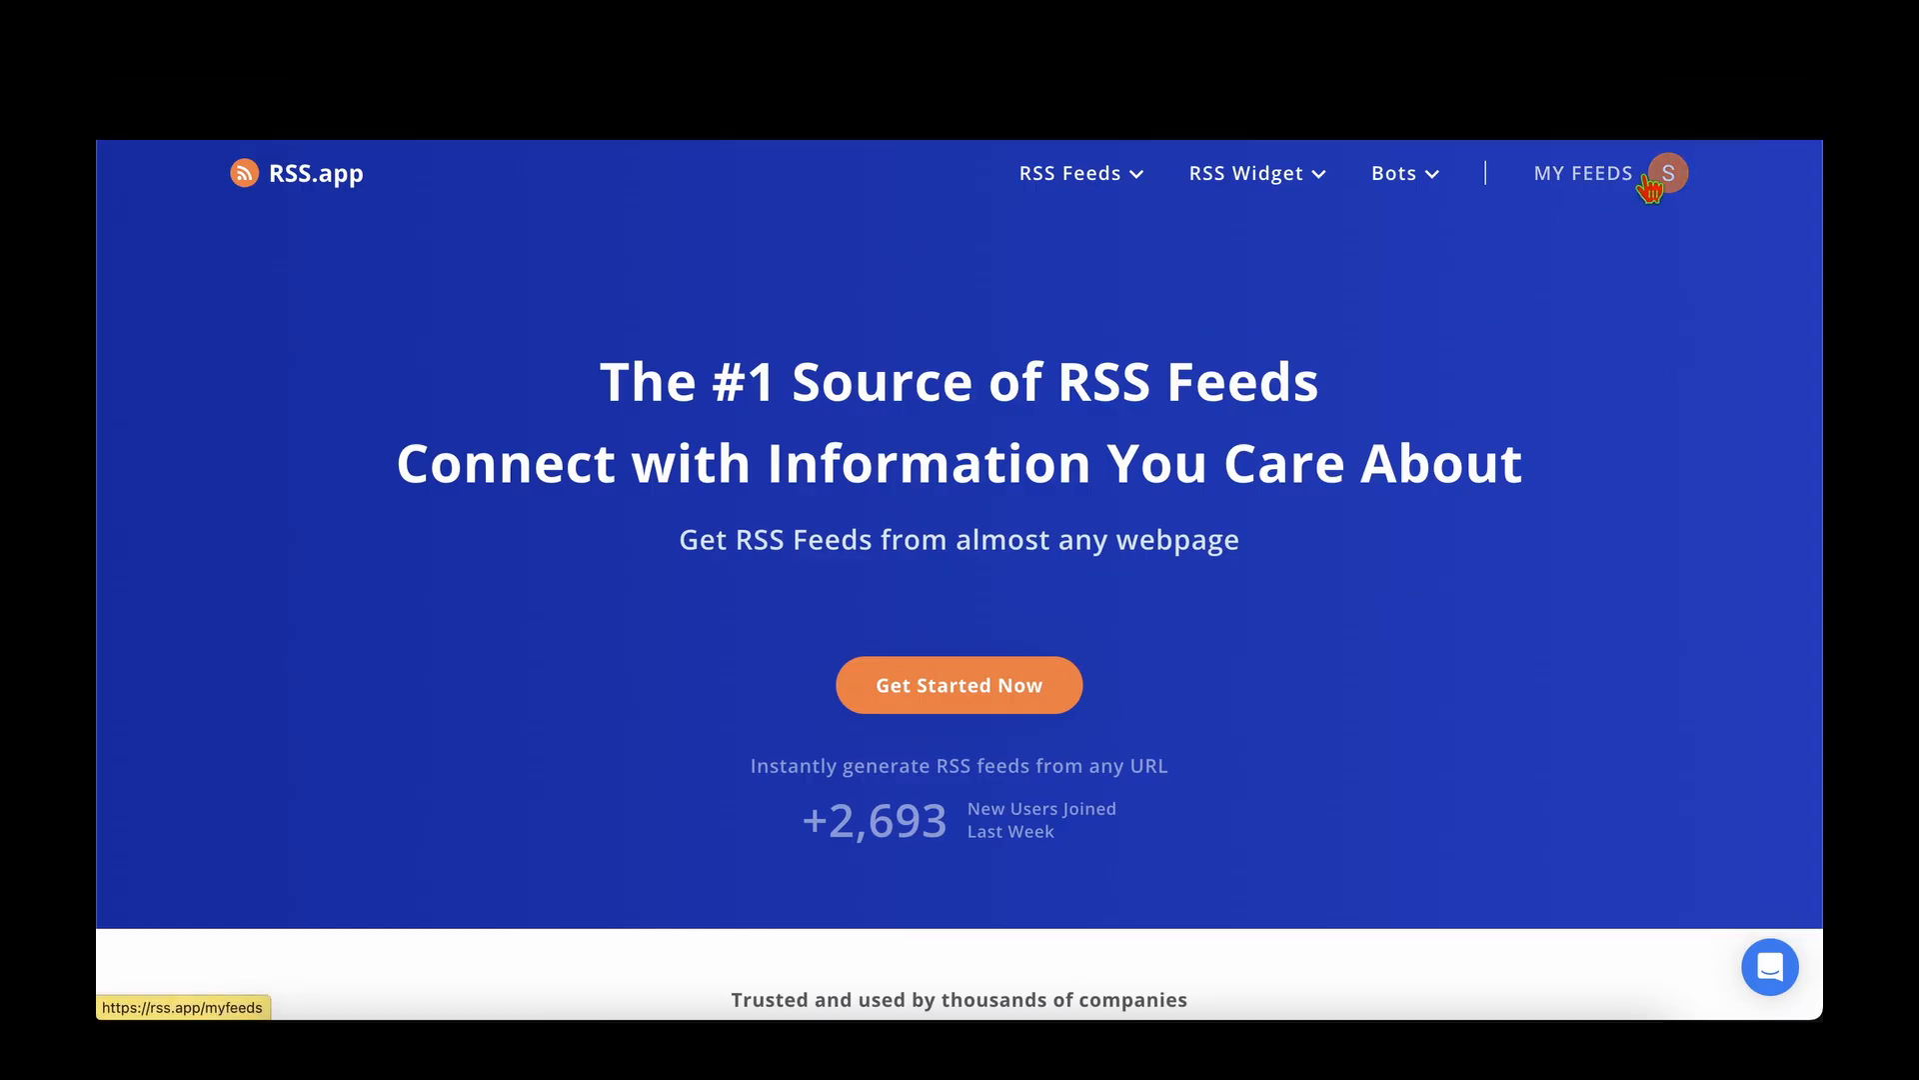
Go to My Feeds, dismiss the 'Discover the Power of RSS.app' popup, and view the existing AI Bites feed.
click(1584, 172)
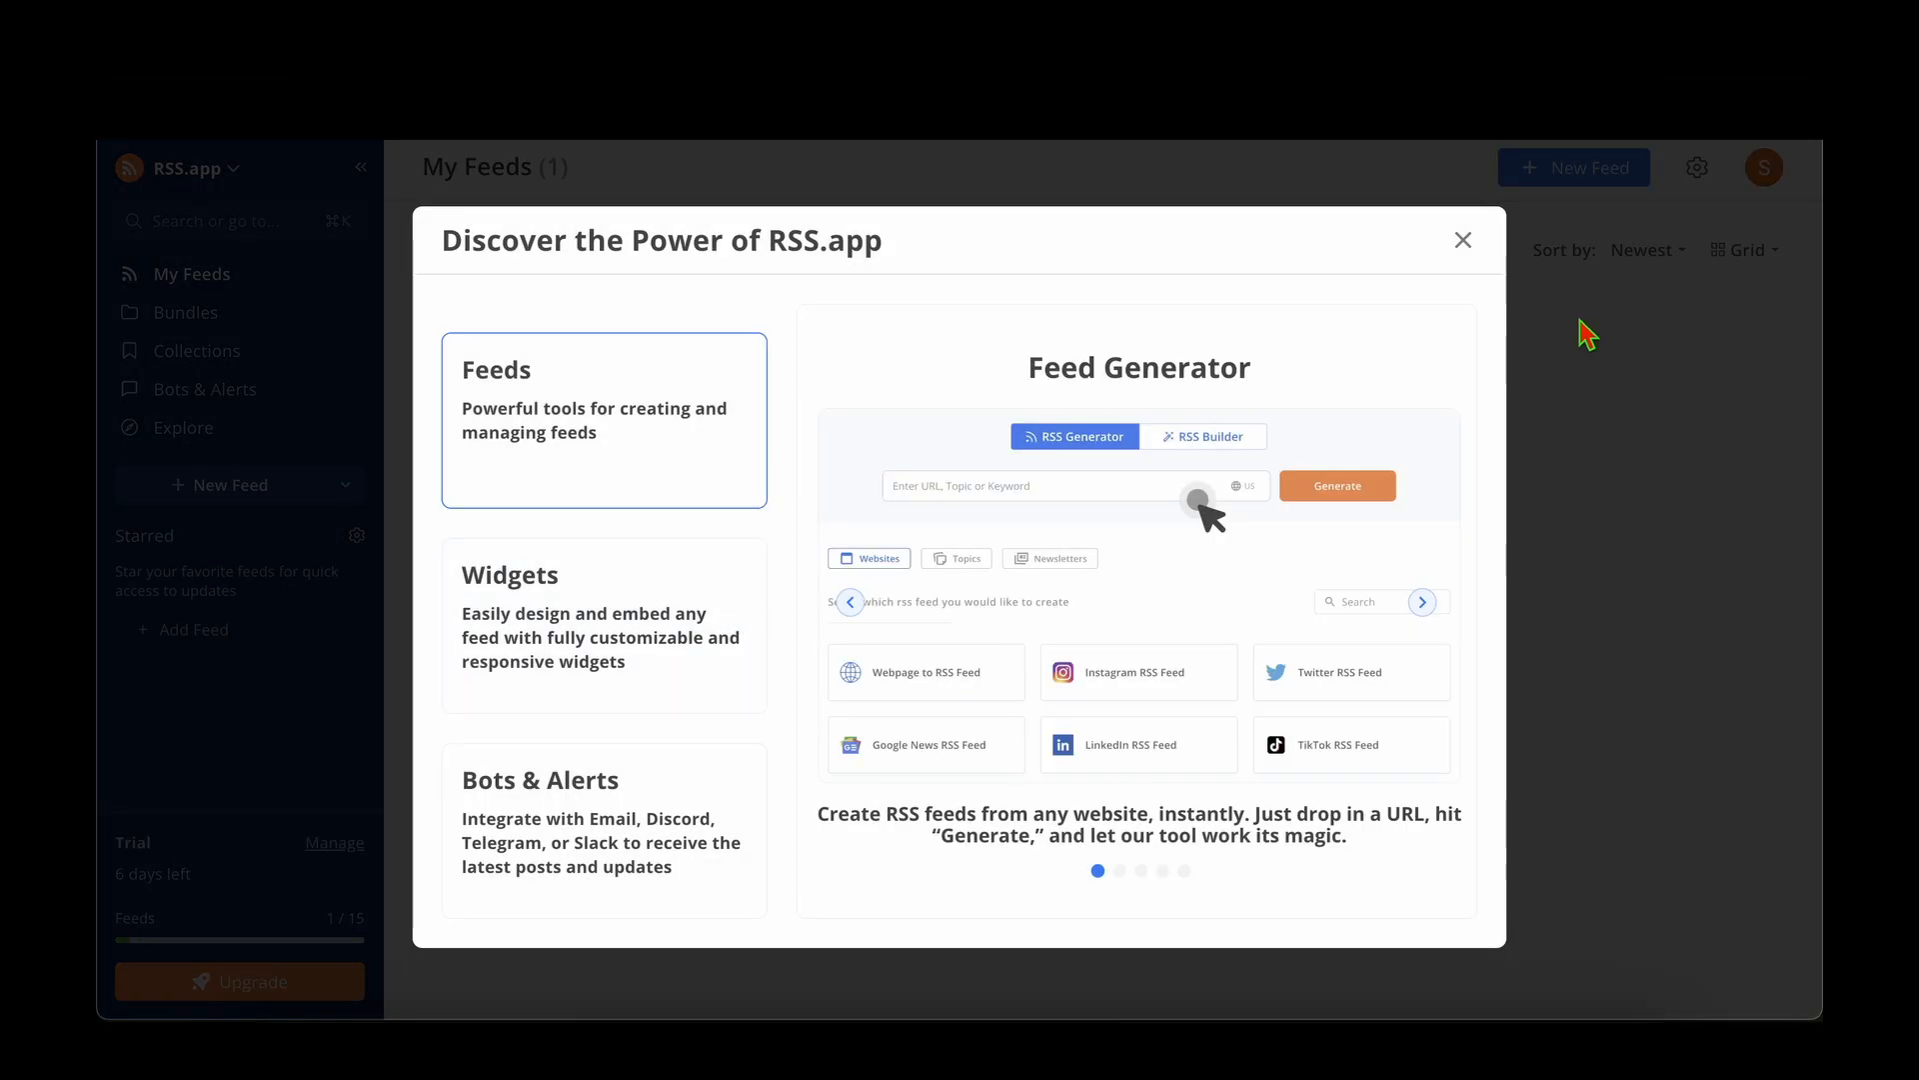
click(1463, 240)
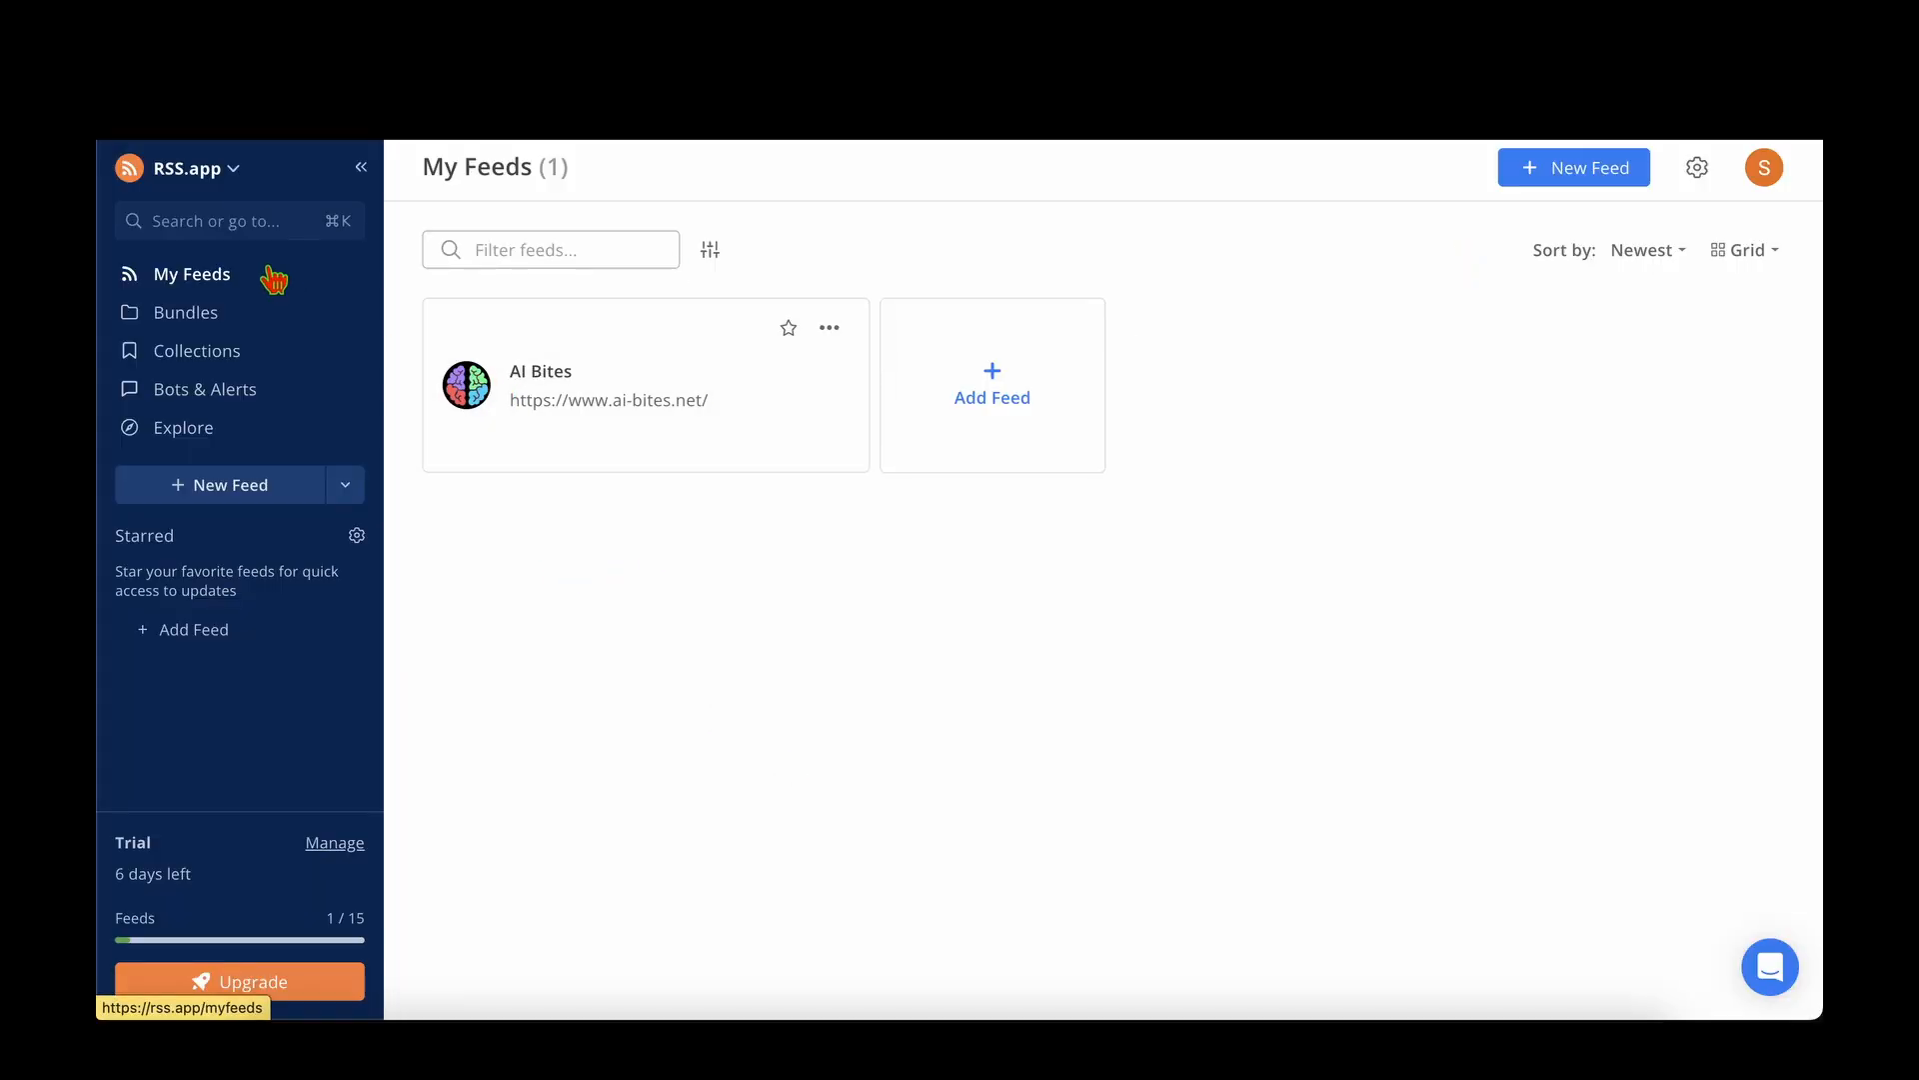
click(540, 372)
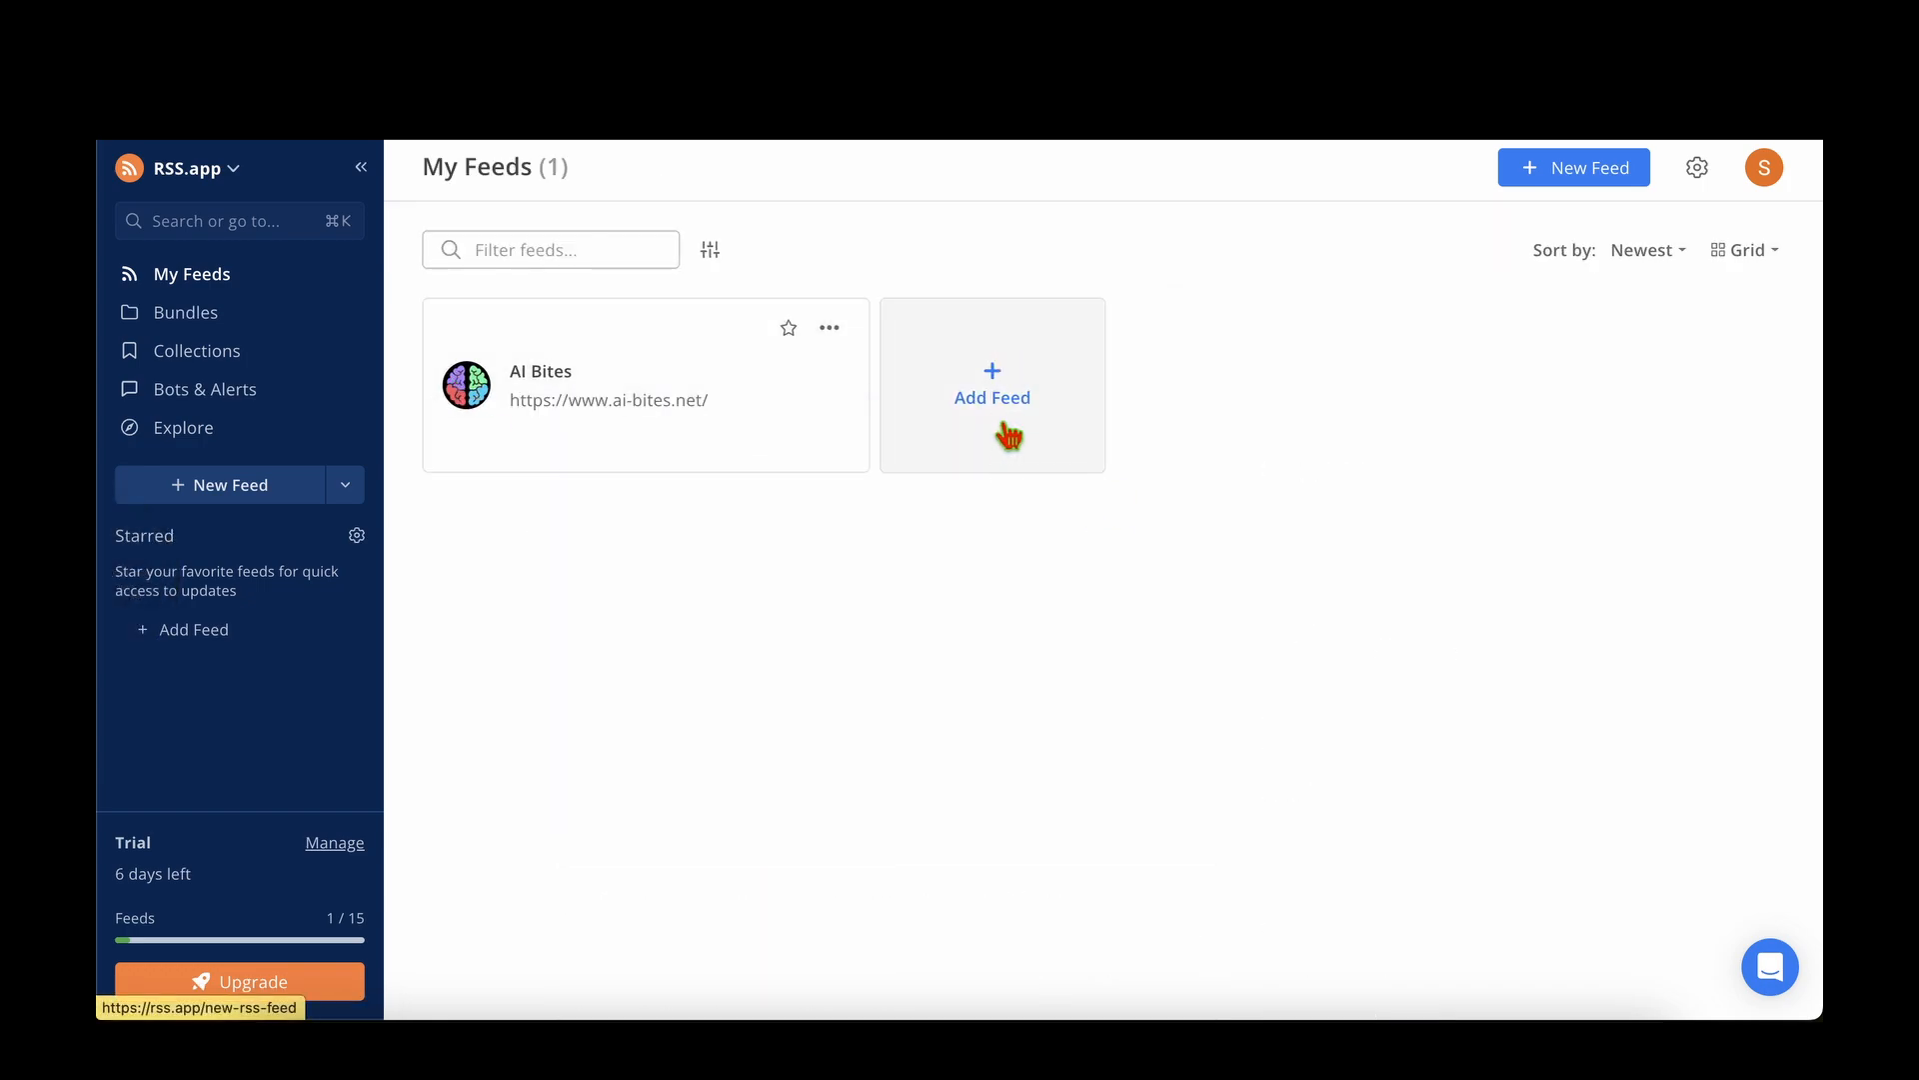
click(991, 384)
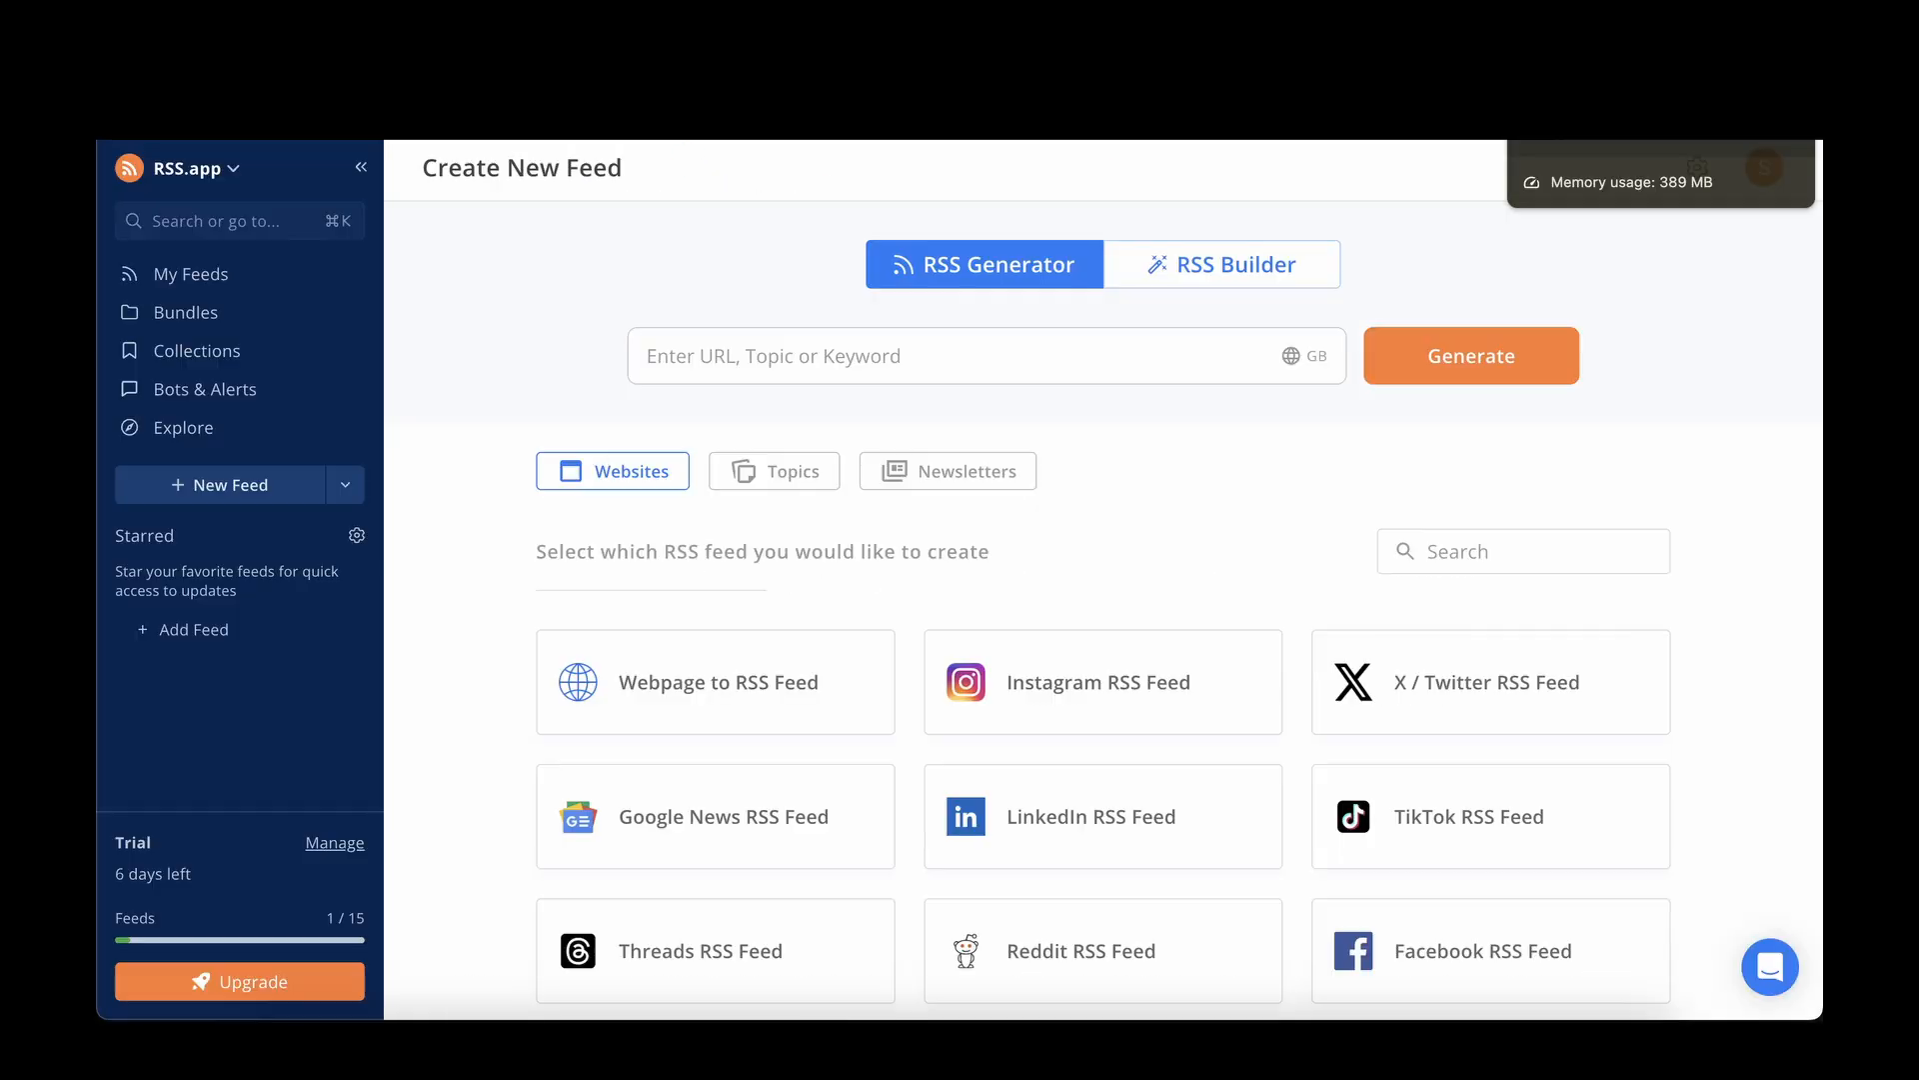
text(https://www.ai-bites.net/)
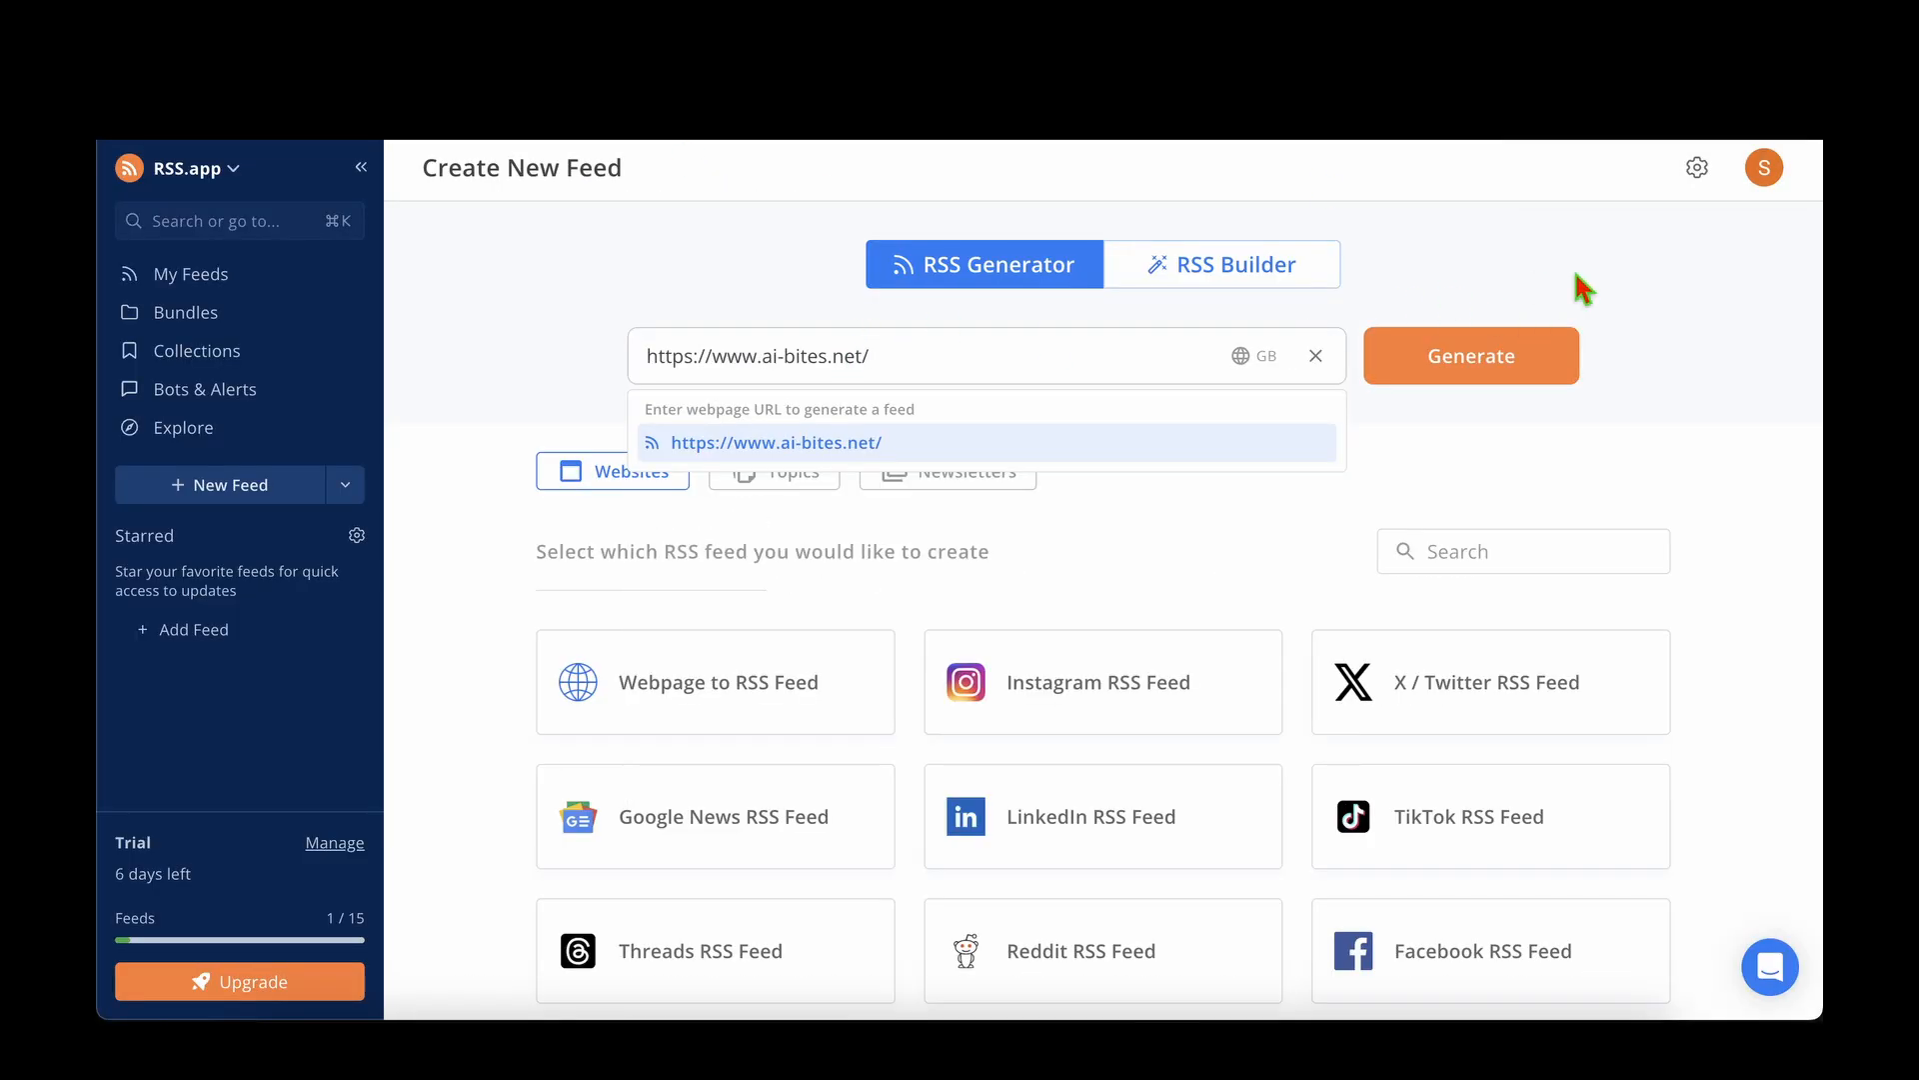
click(1471, 355)
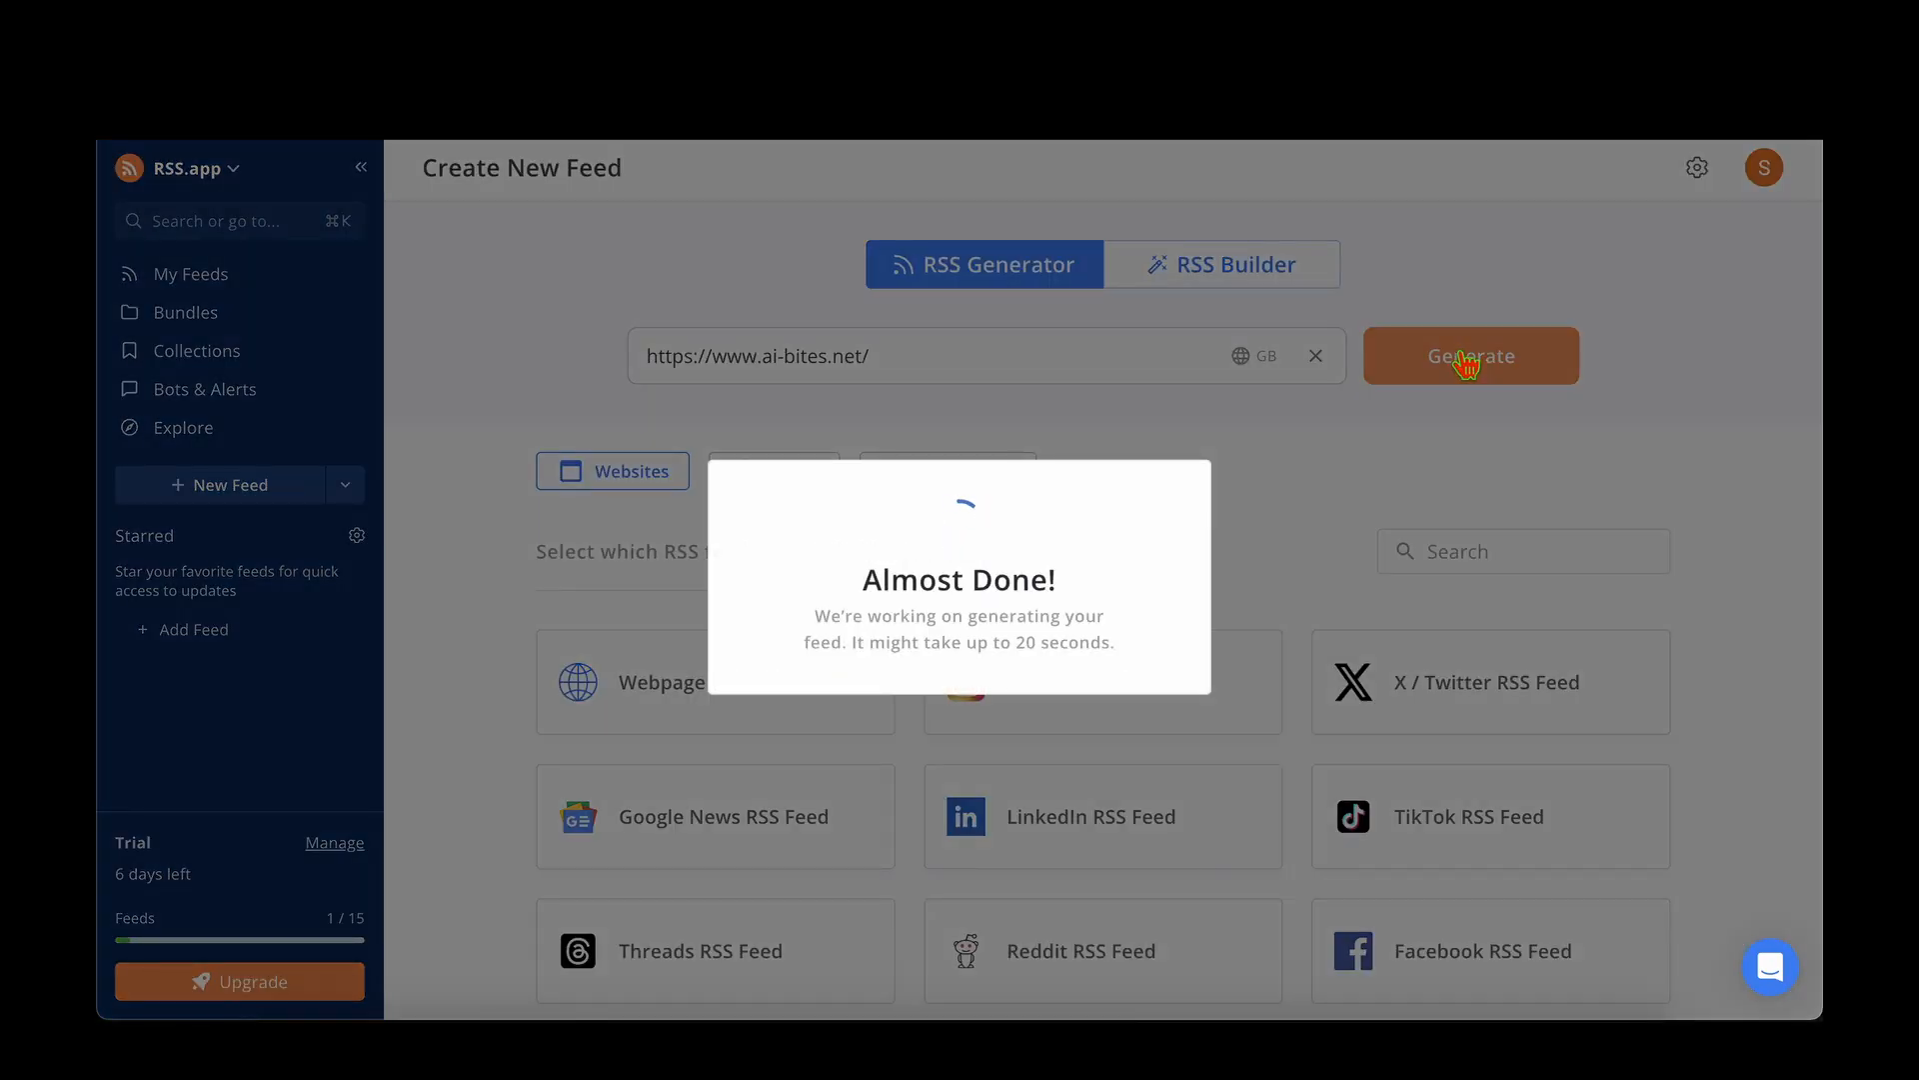
click(1472, 356)
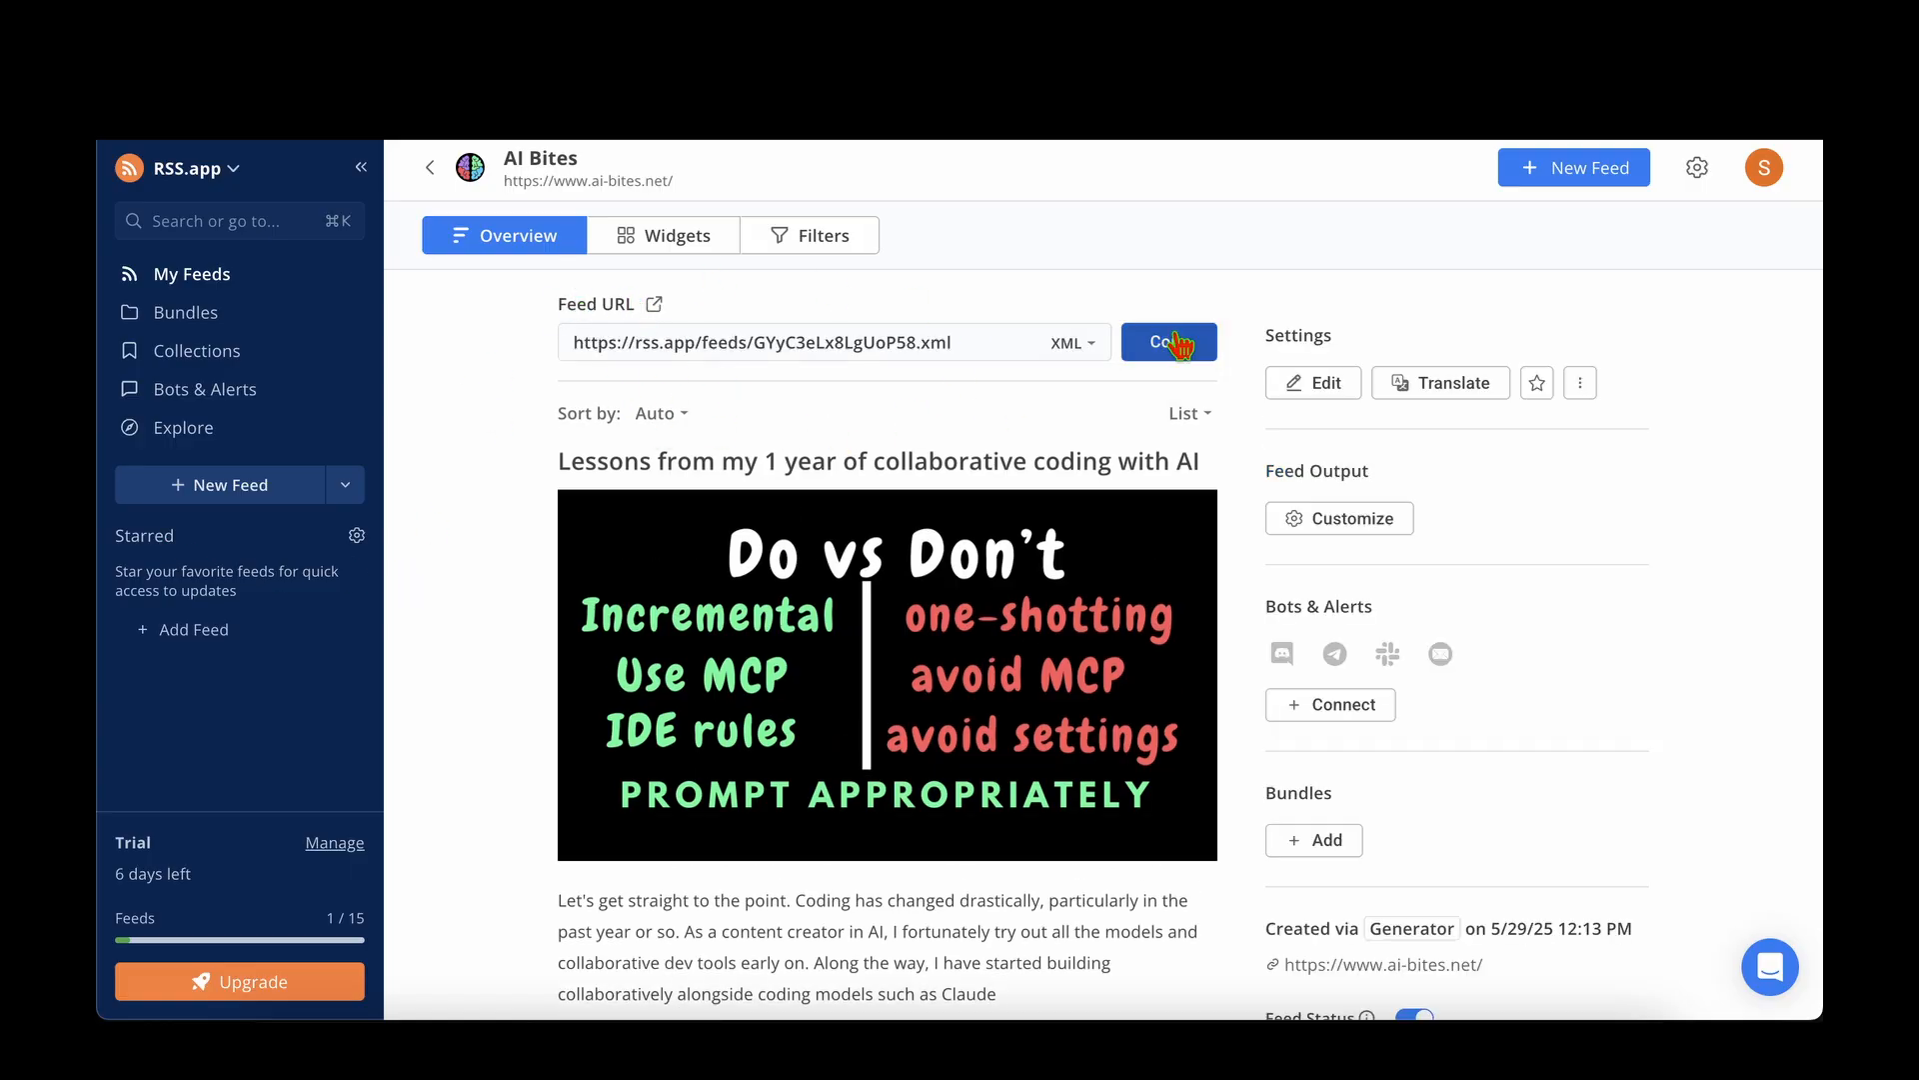
click(1170, 341)
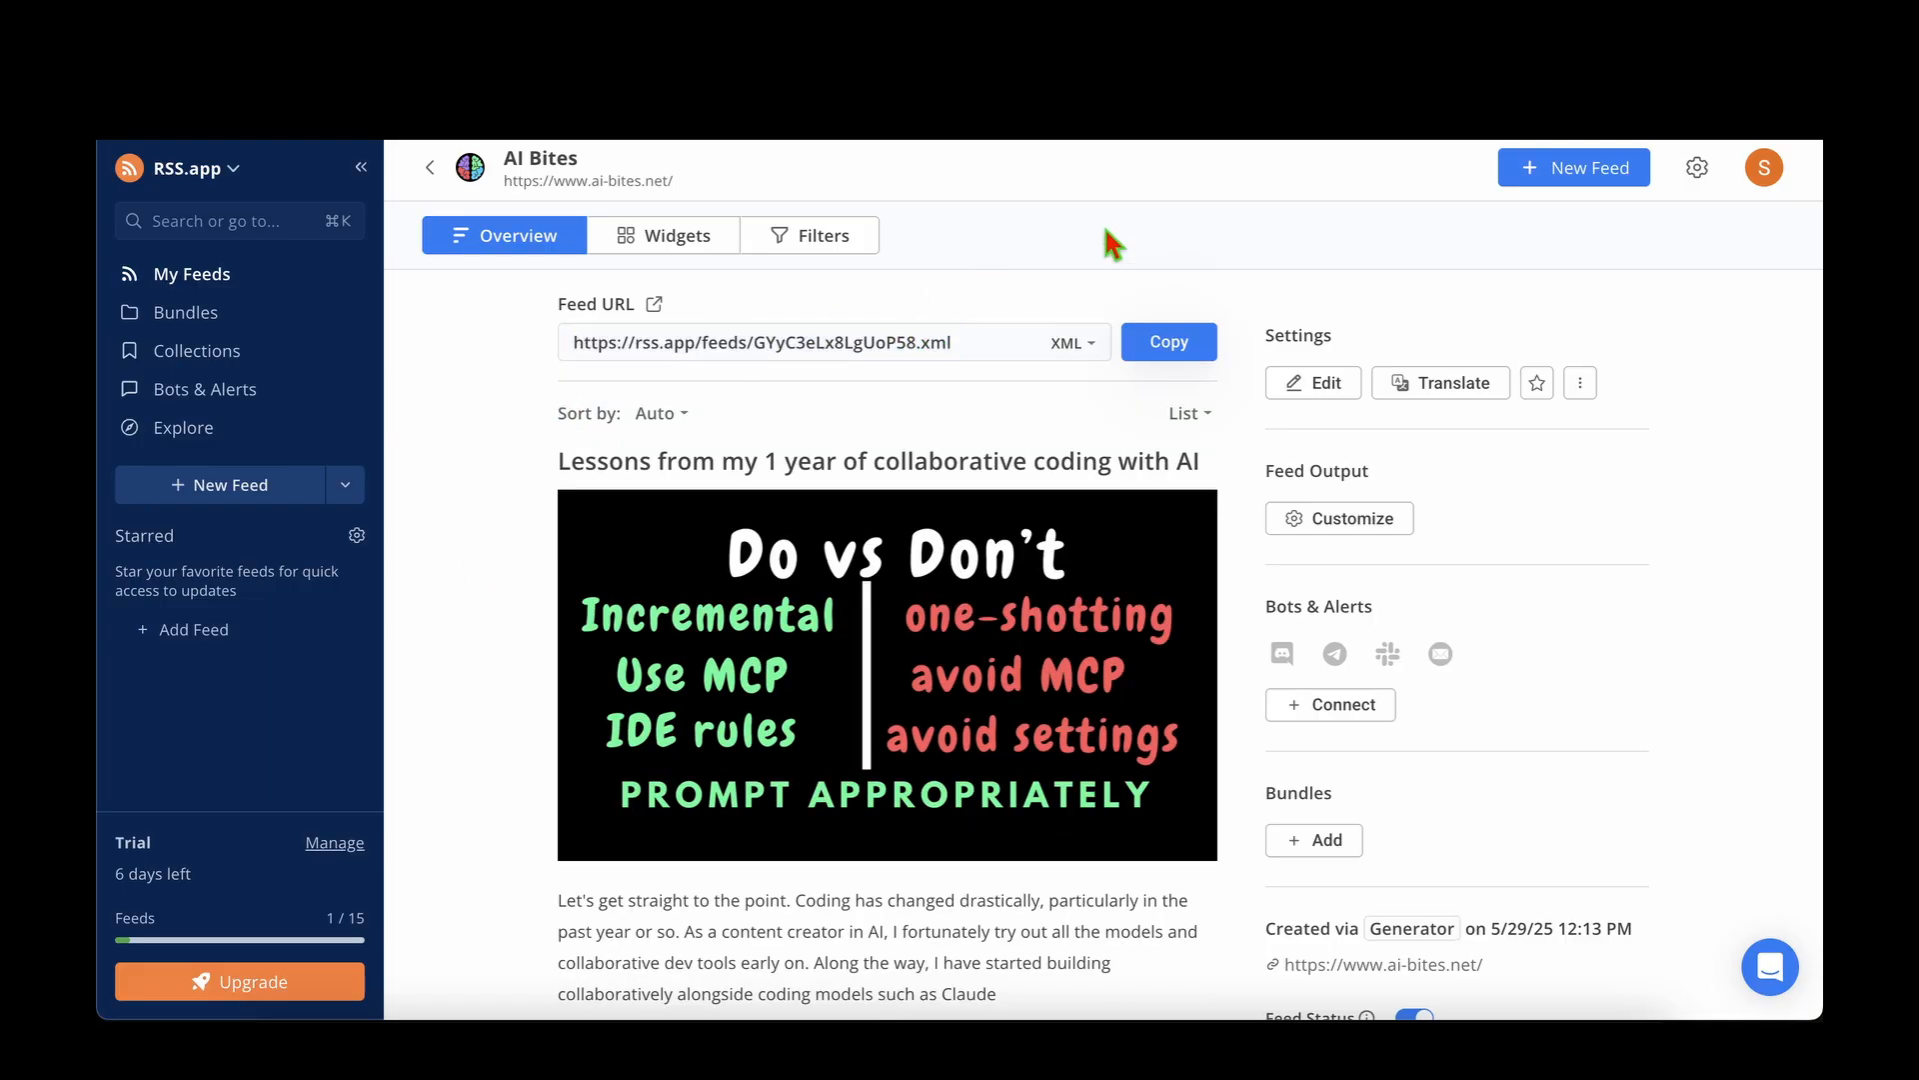
mouse_move(482, 496)
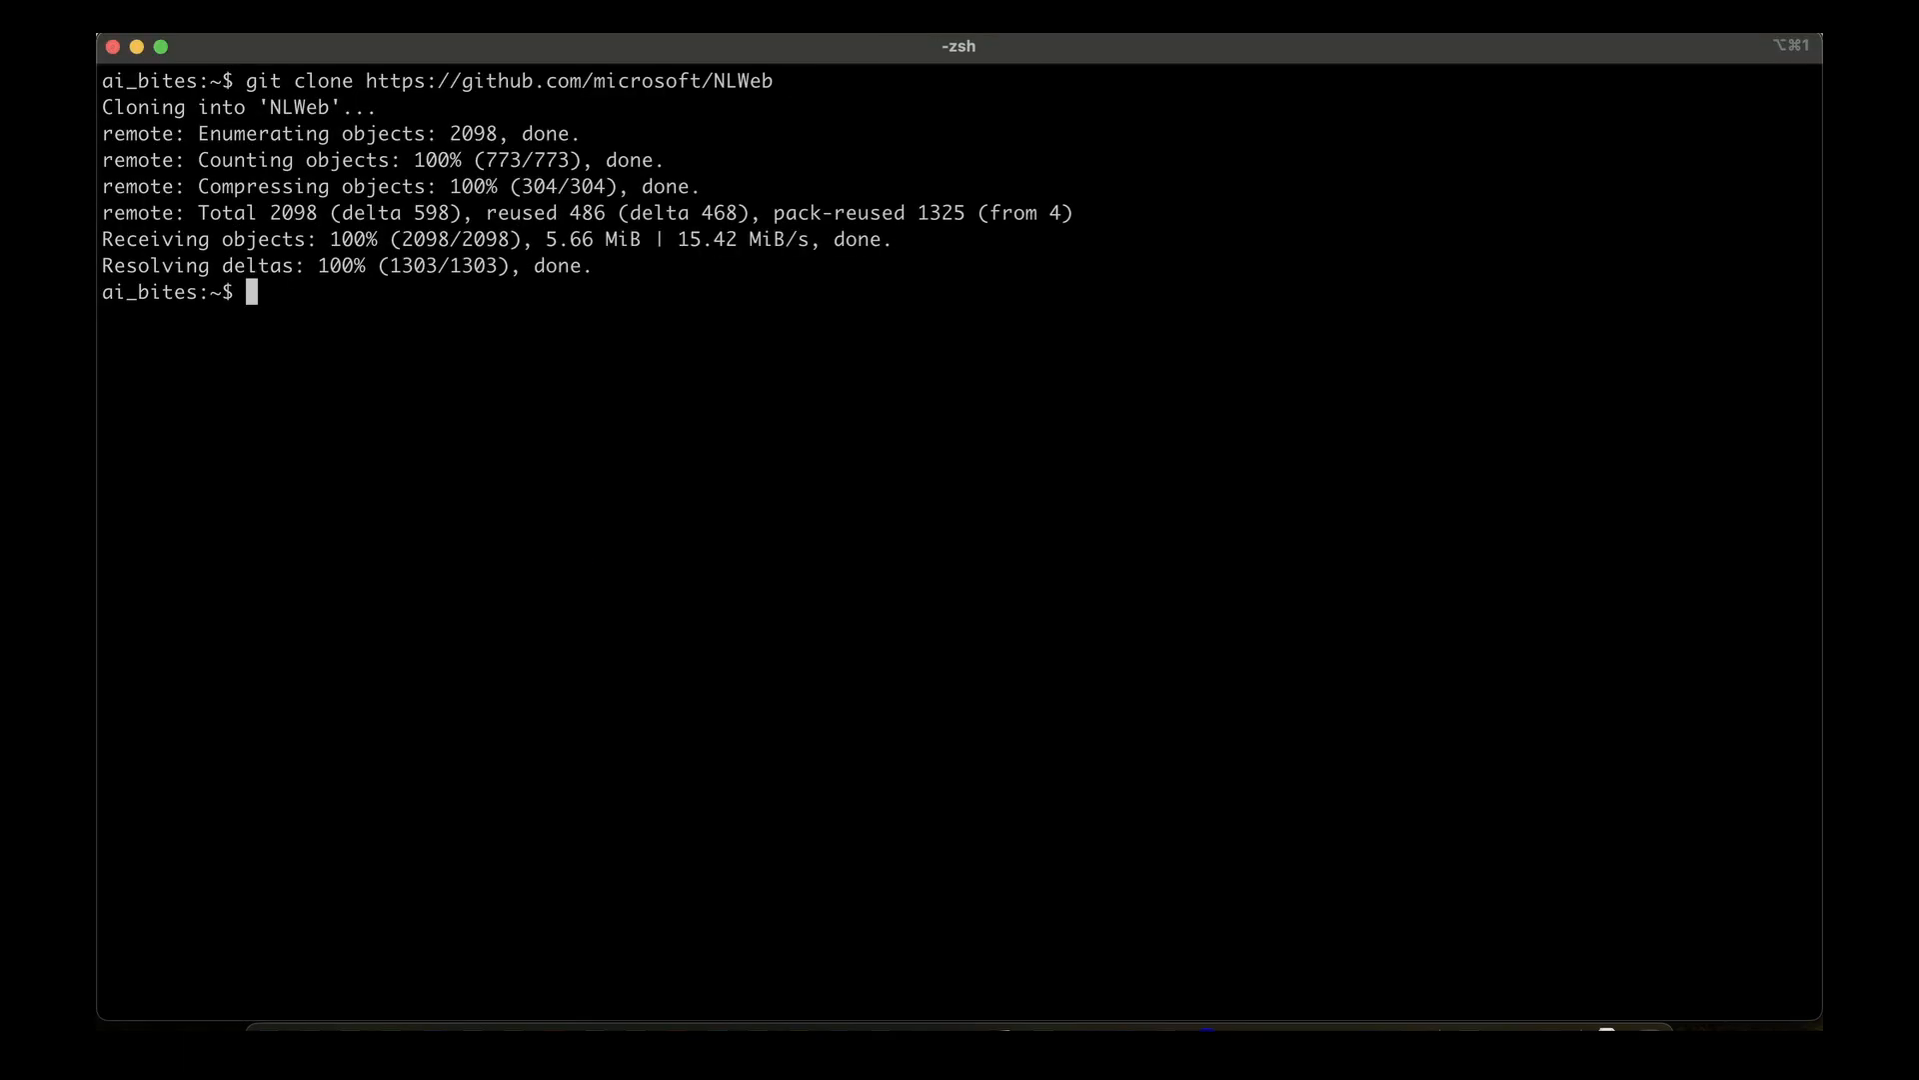
Enter the NLWeb folder, create the nlweb virtual environment, and activate it.
text(cd NLWeb)
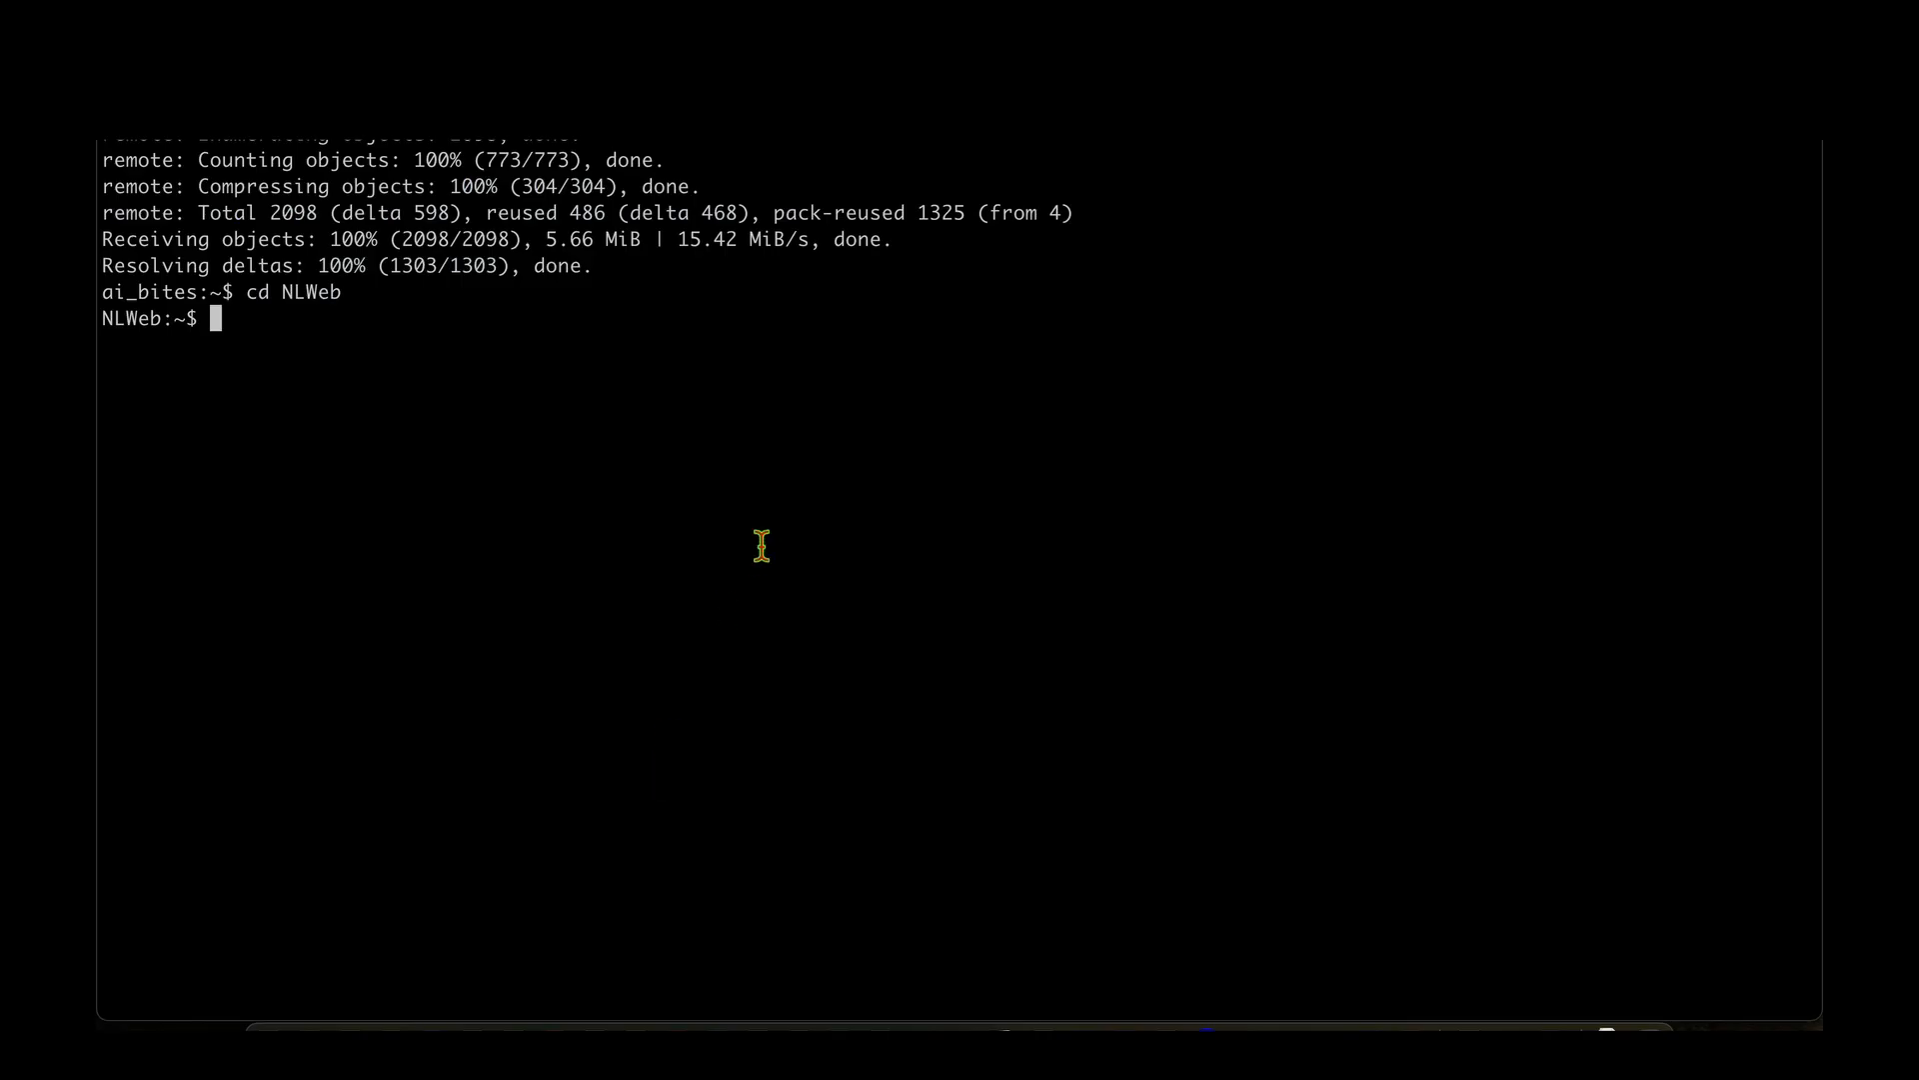
text(python -m venv nlweb)
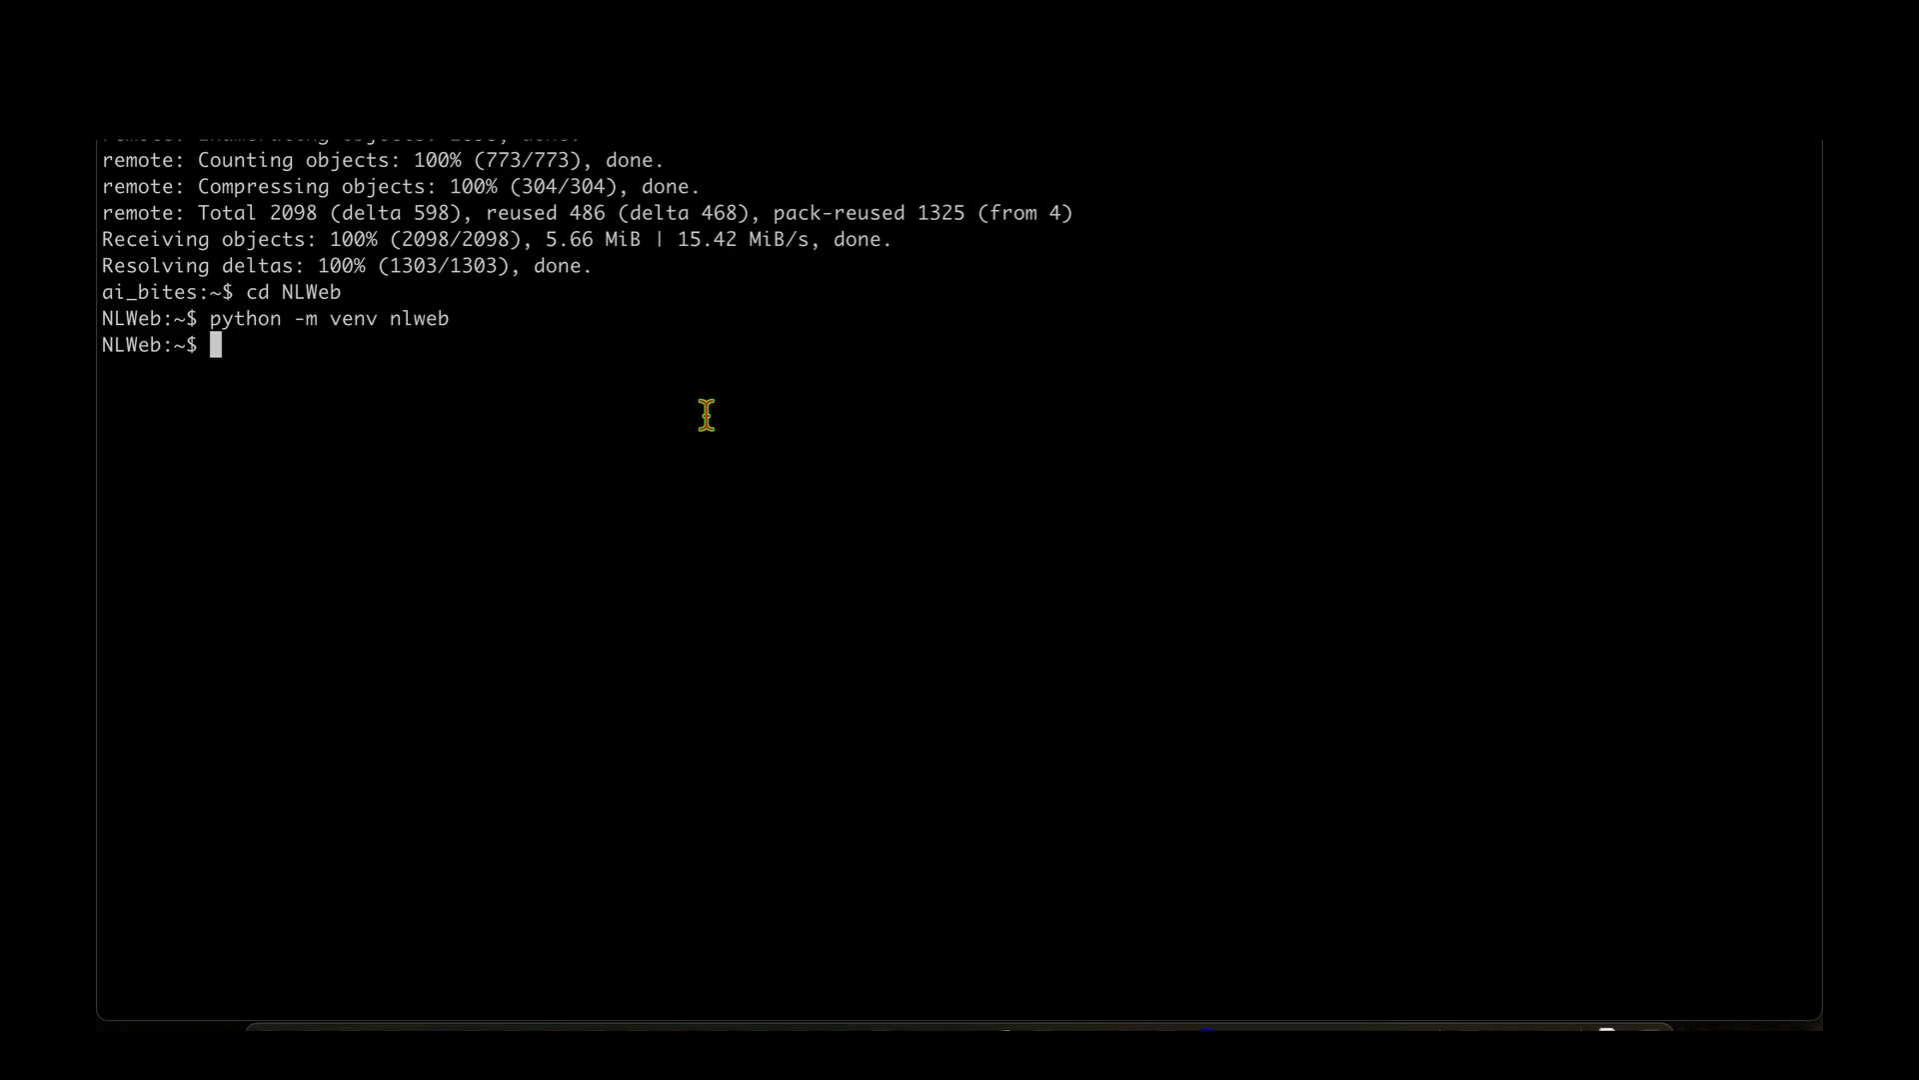
text(source myenv/bin/activate)
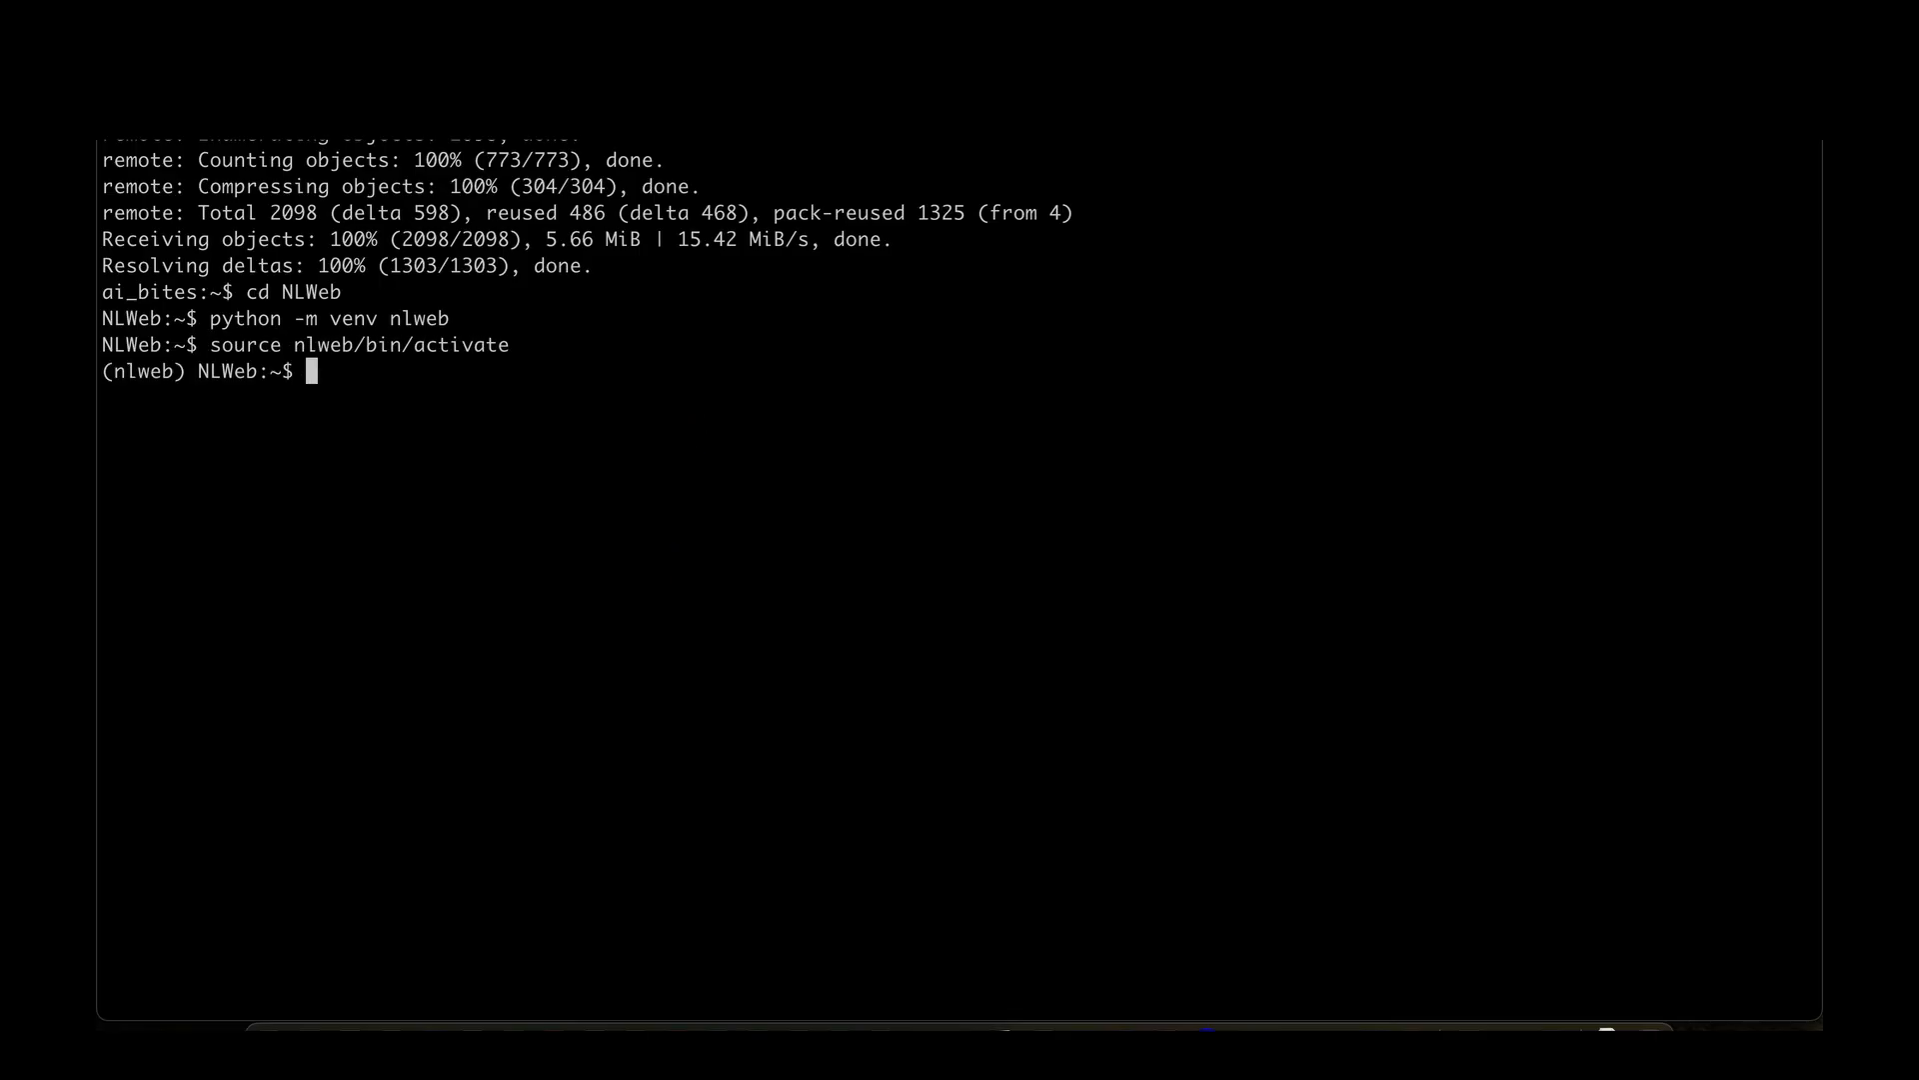
mouse_move(656, 514)
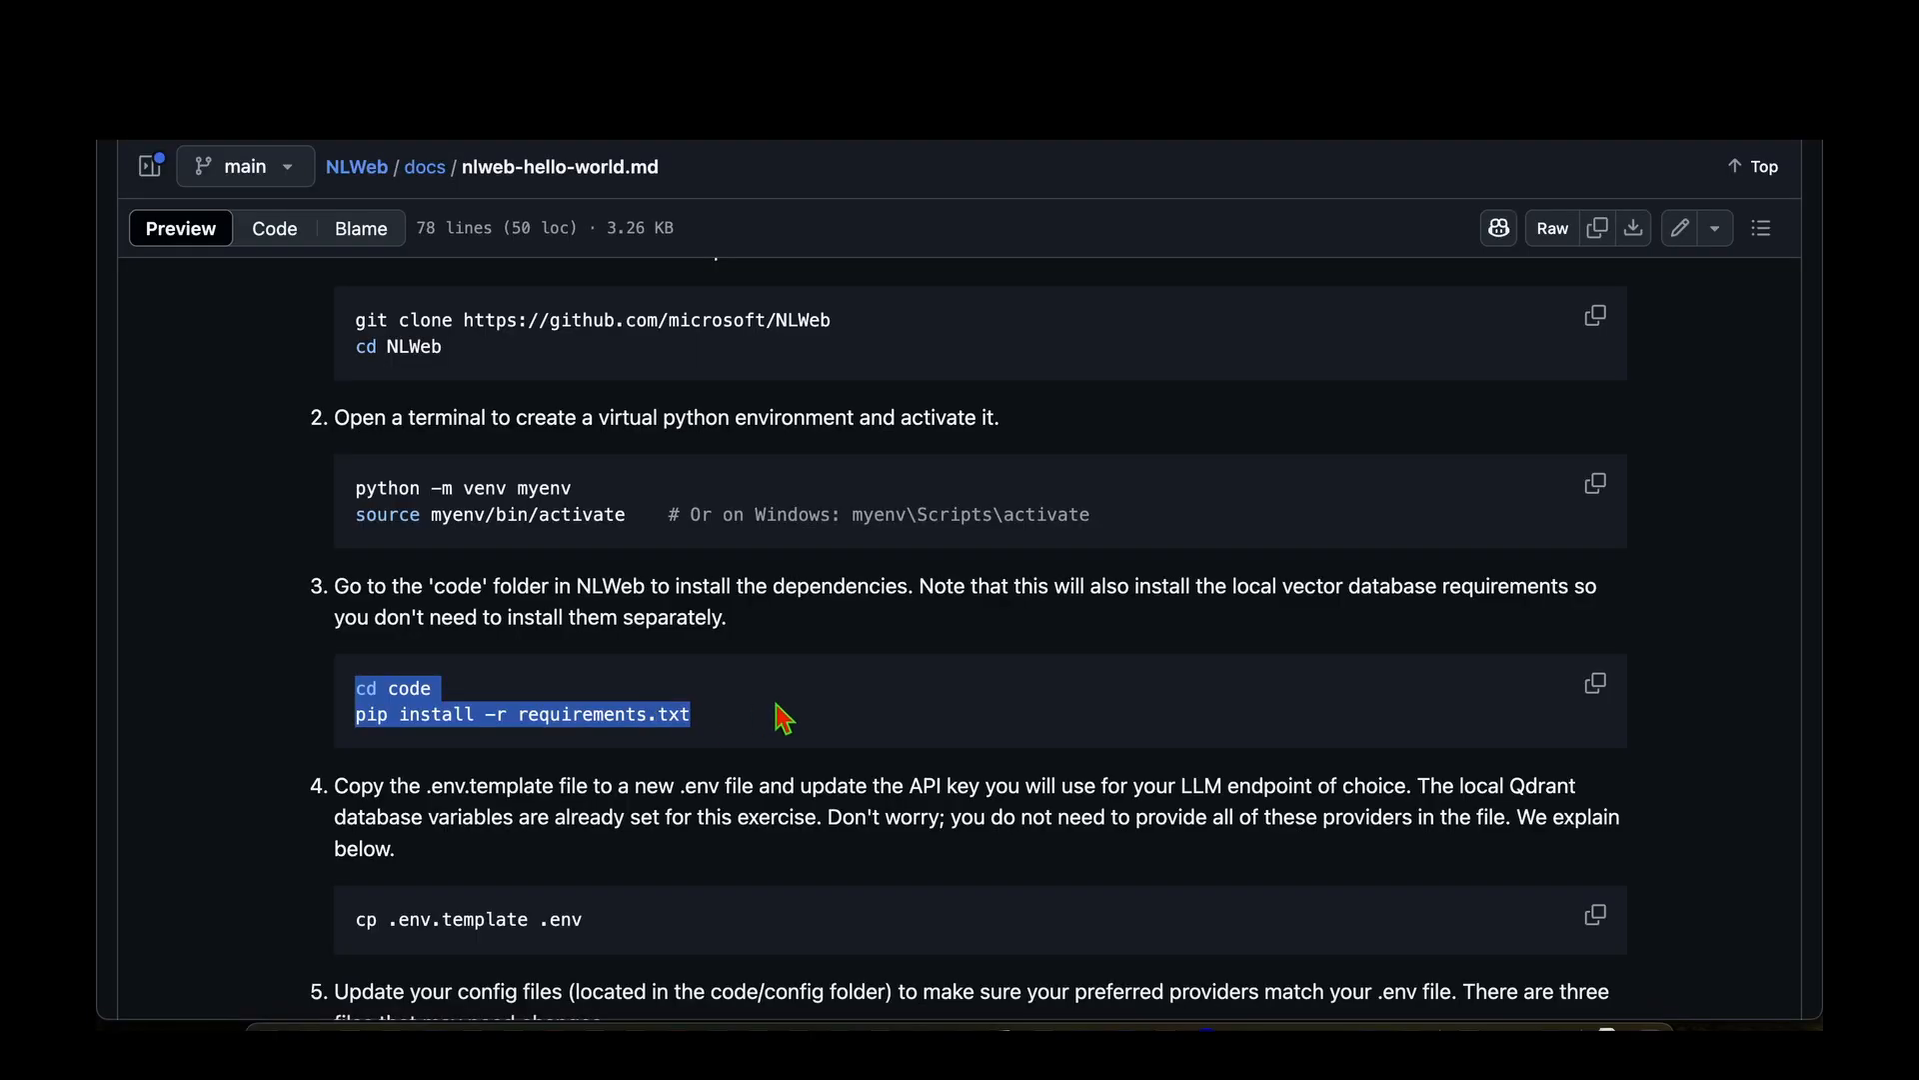
Run cd code and pip install -r requirements.txt in the terminal, then clear the screen.
click(897, 695)
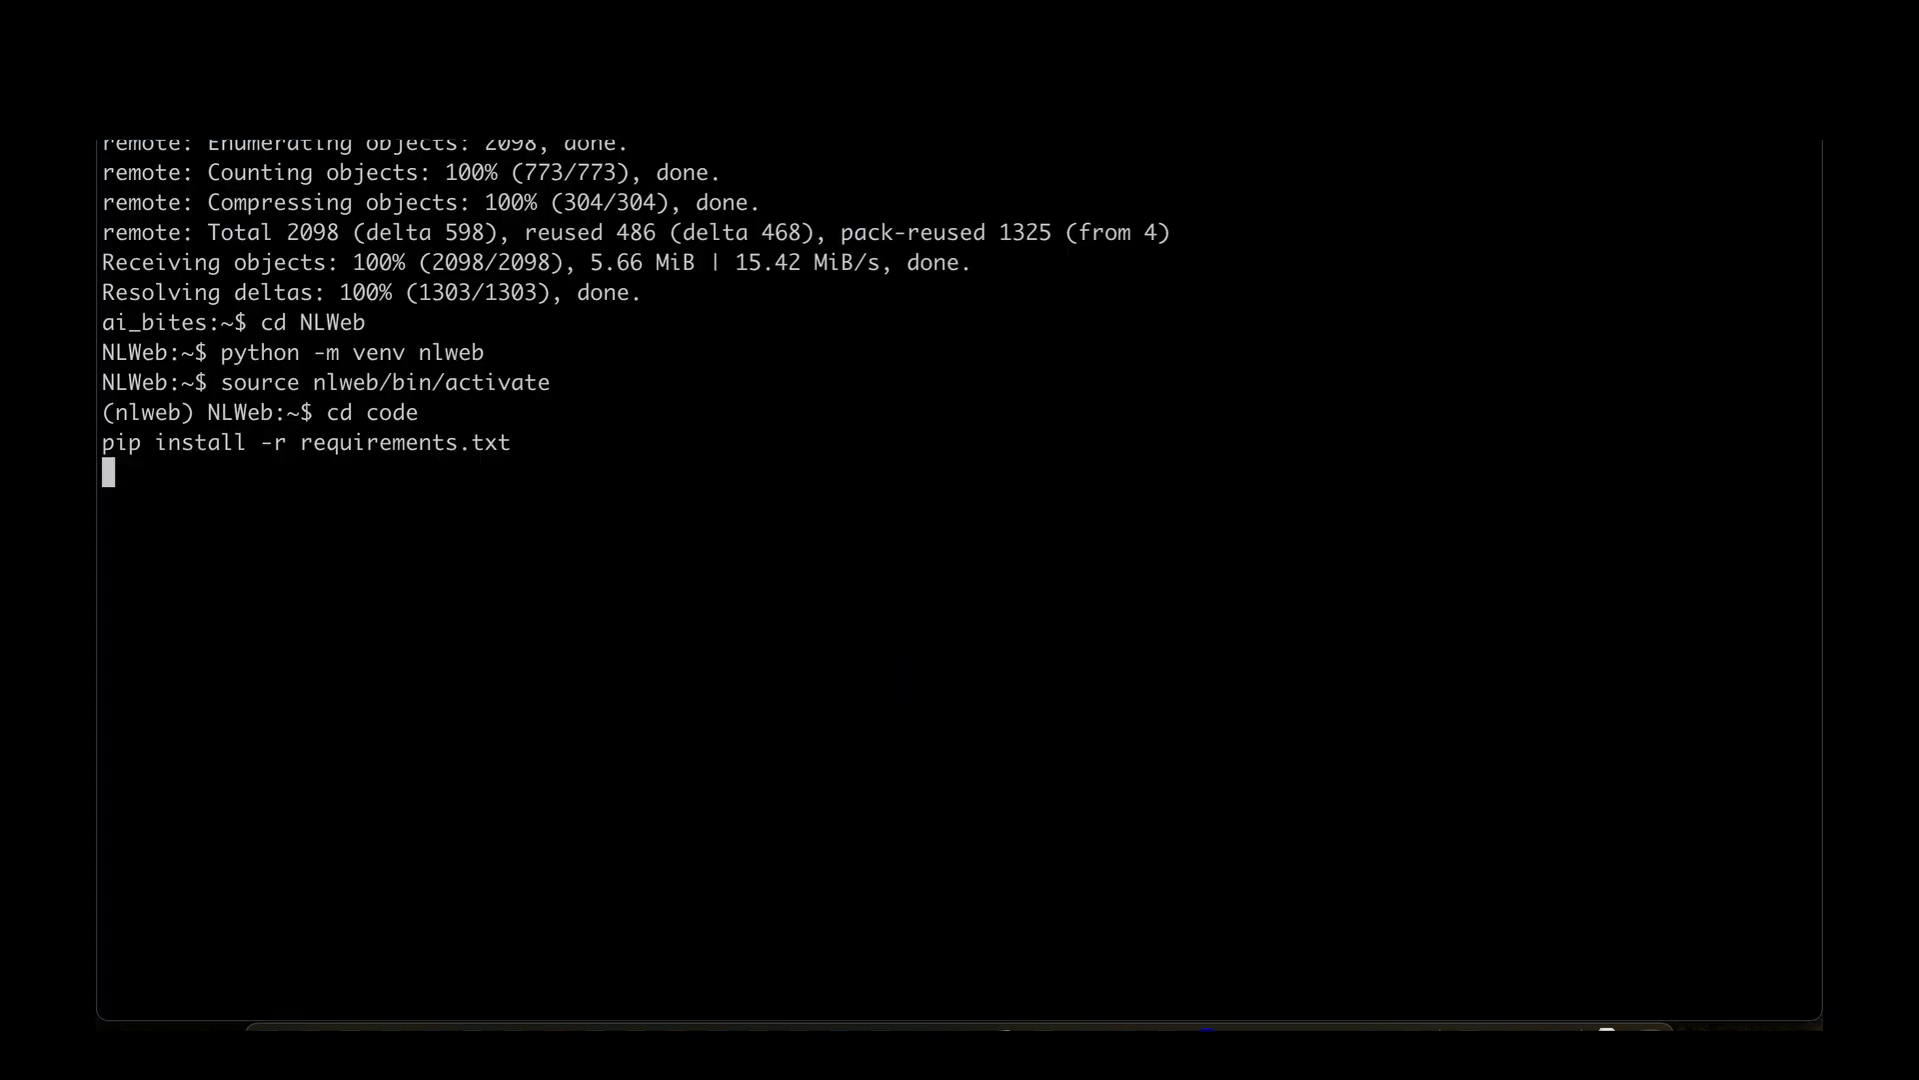
key(Return)
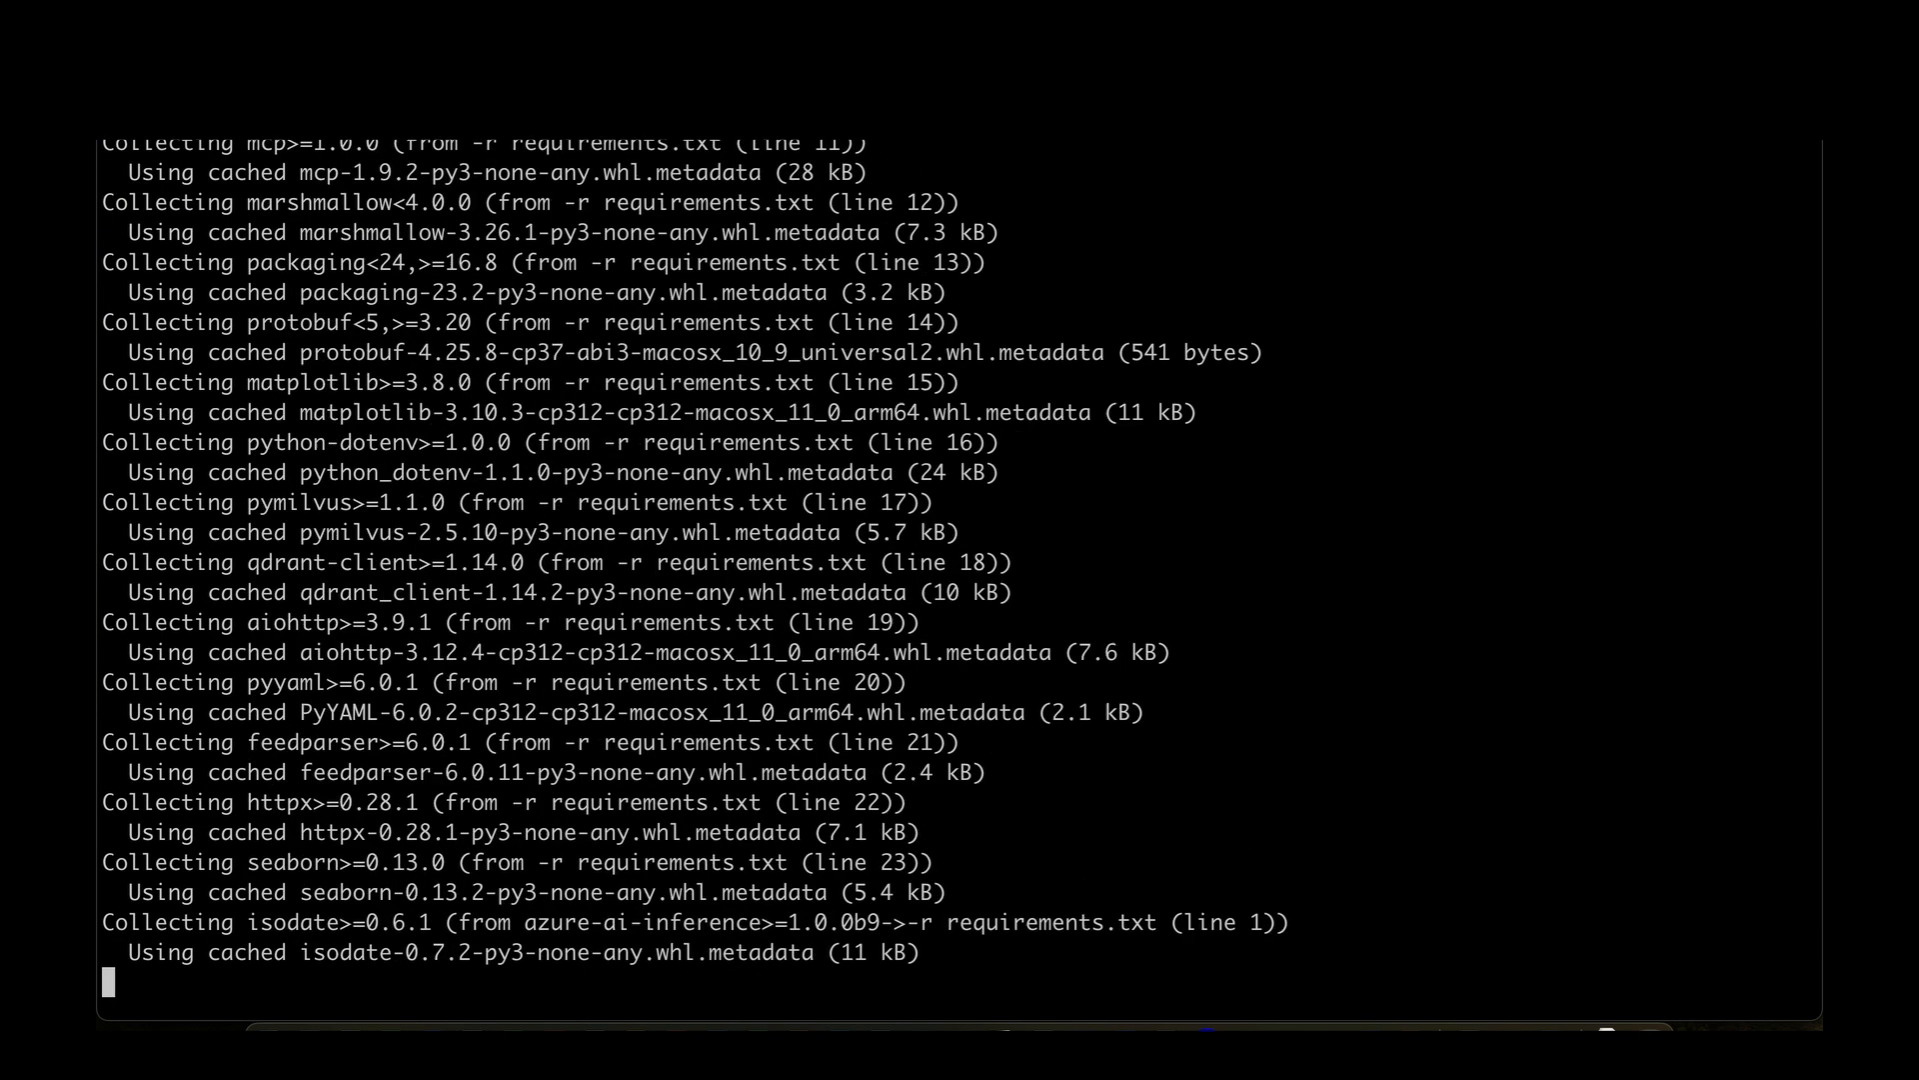
text(clear)
text(cp .env.template .env)
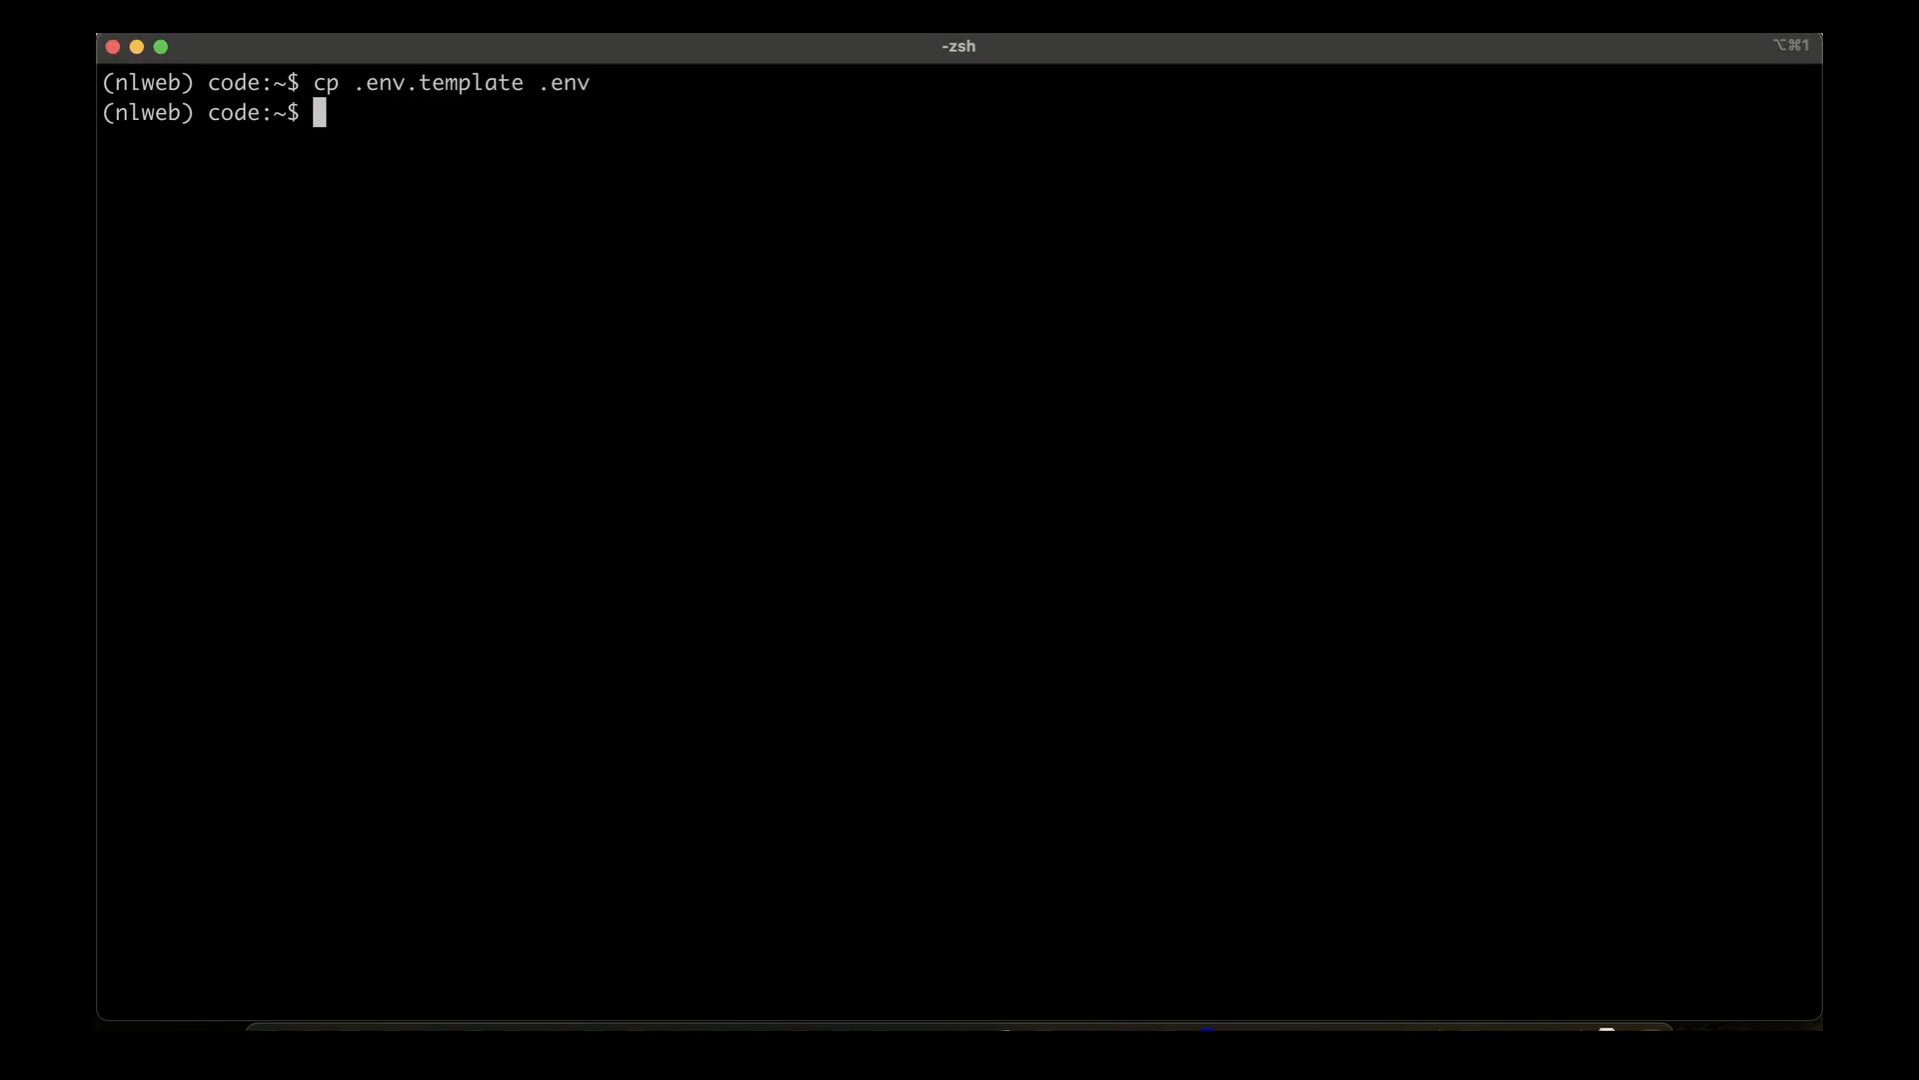
Print .env with cat, inspect the INCEPTION_API_KEY and Qdrant settings, then clear the terminal.
text(cat .env)
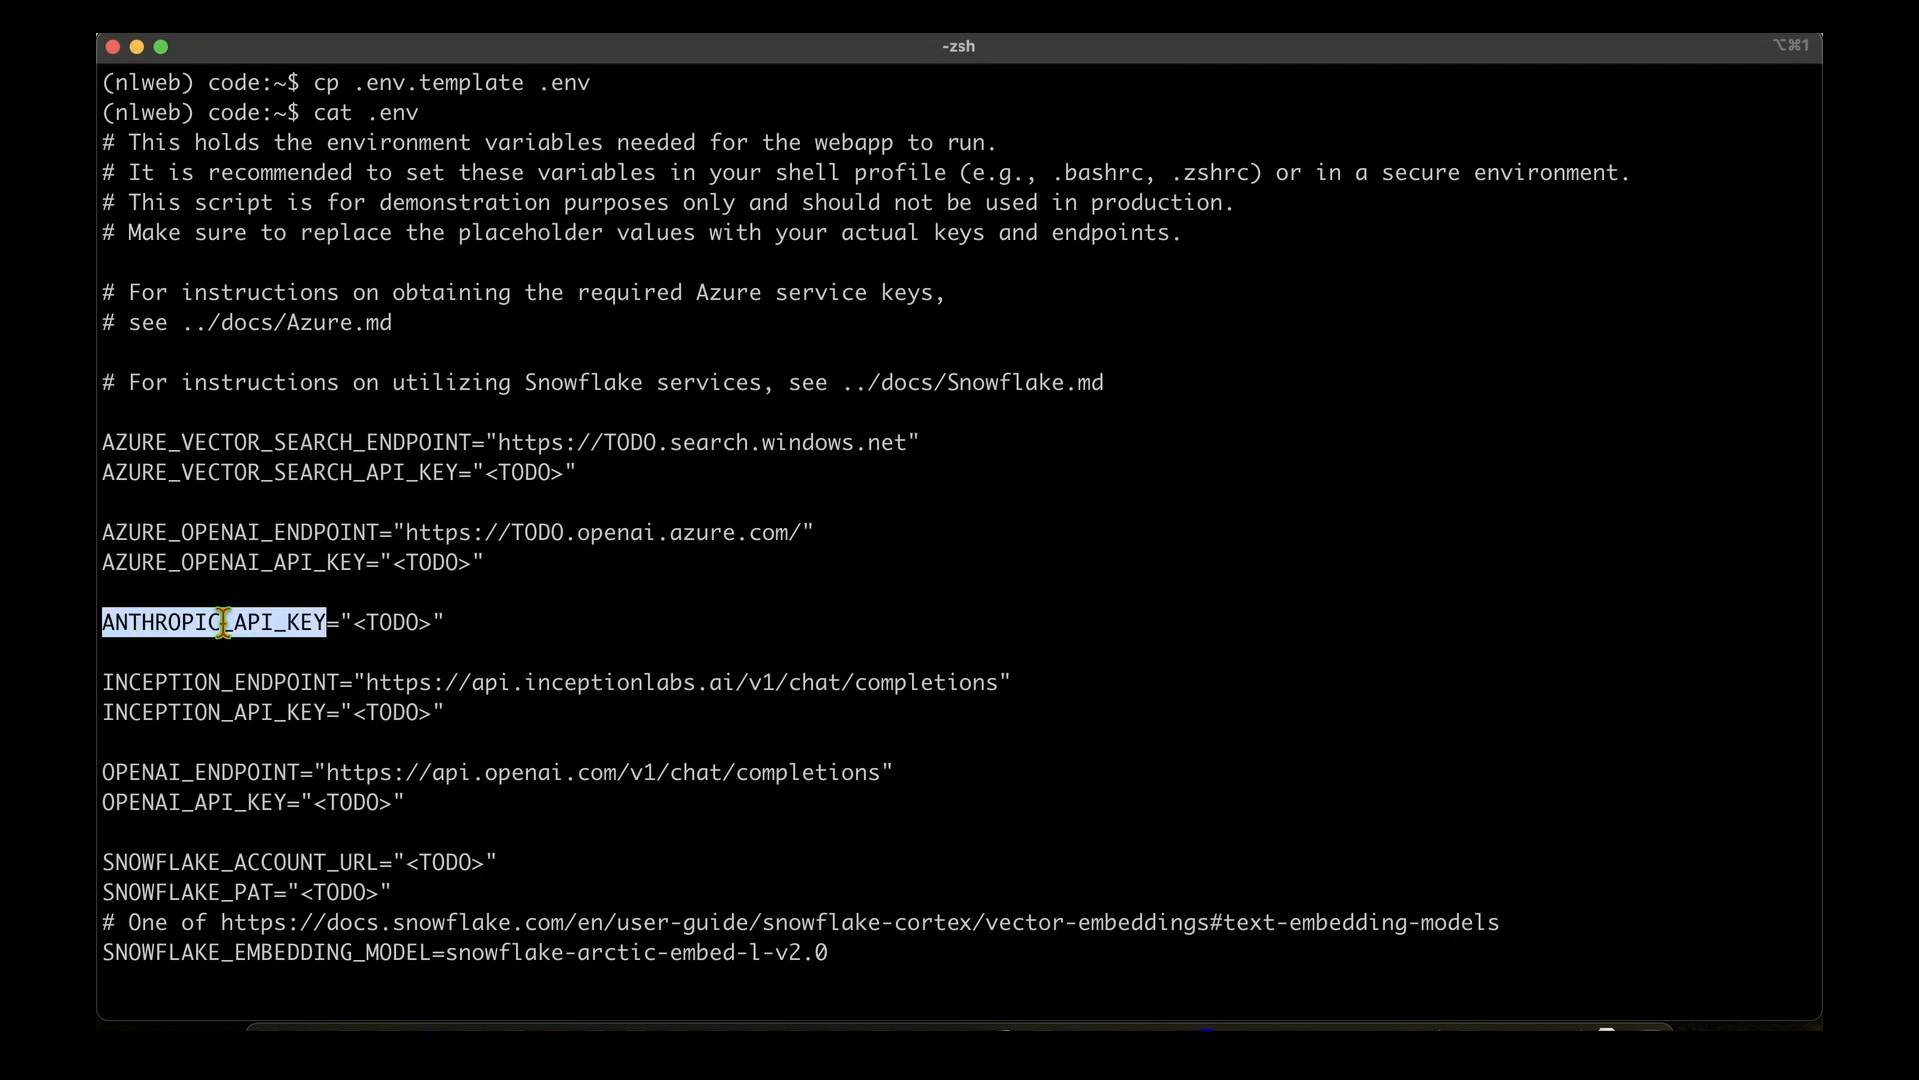
double_click(212, 711)
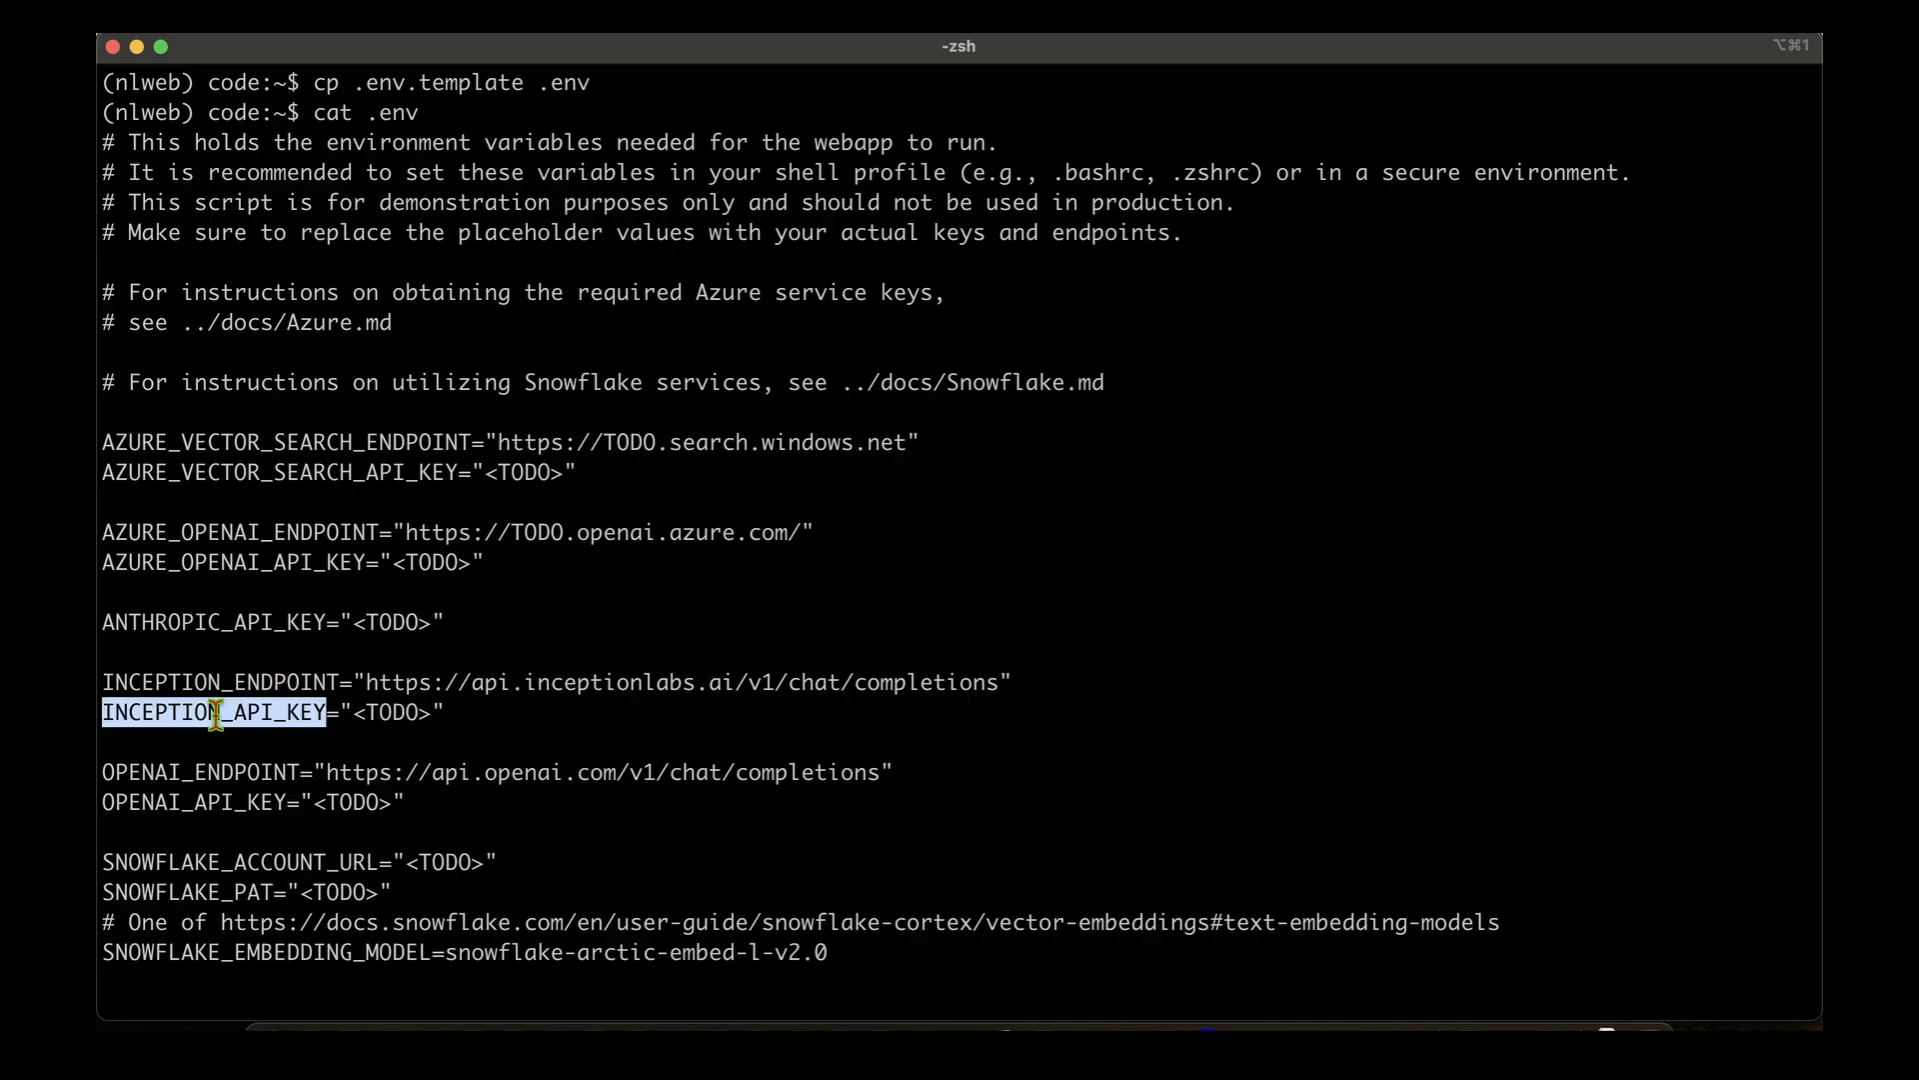
scroll(down, 3)
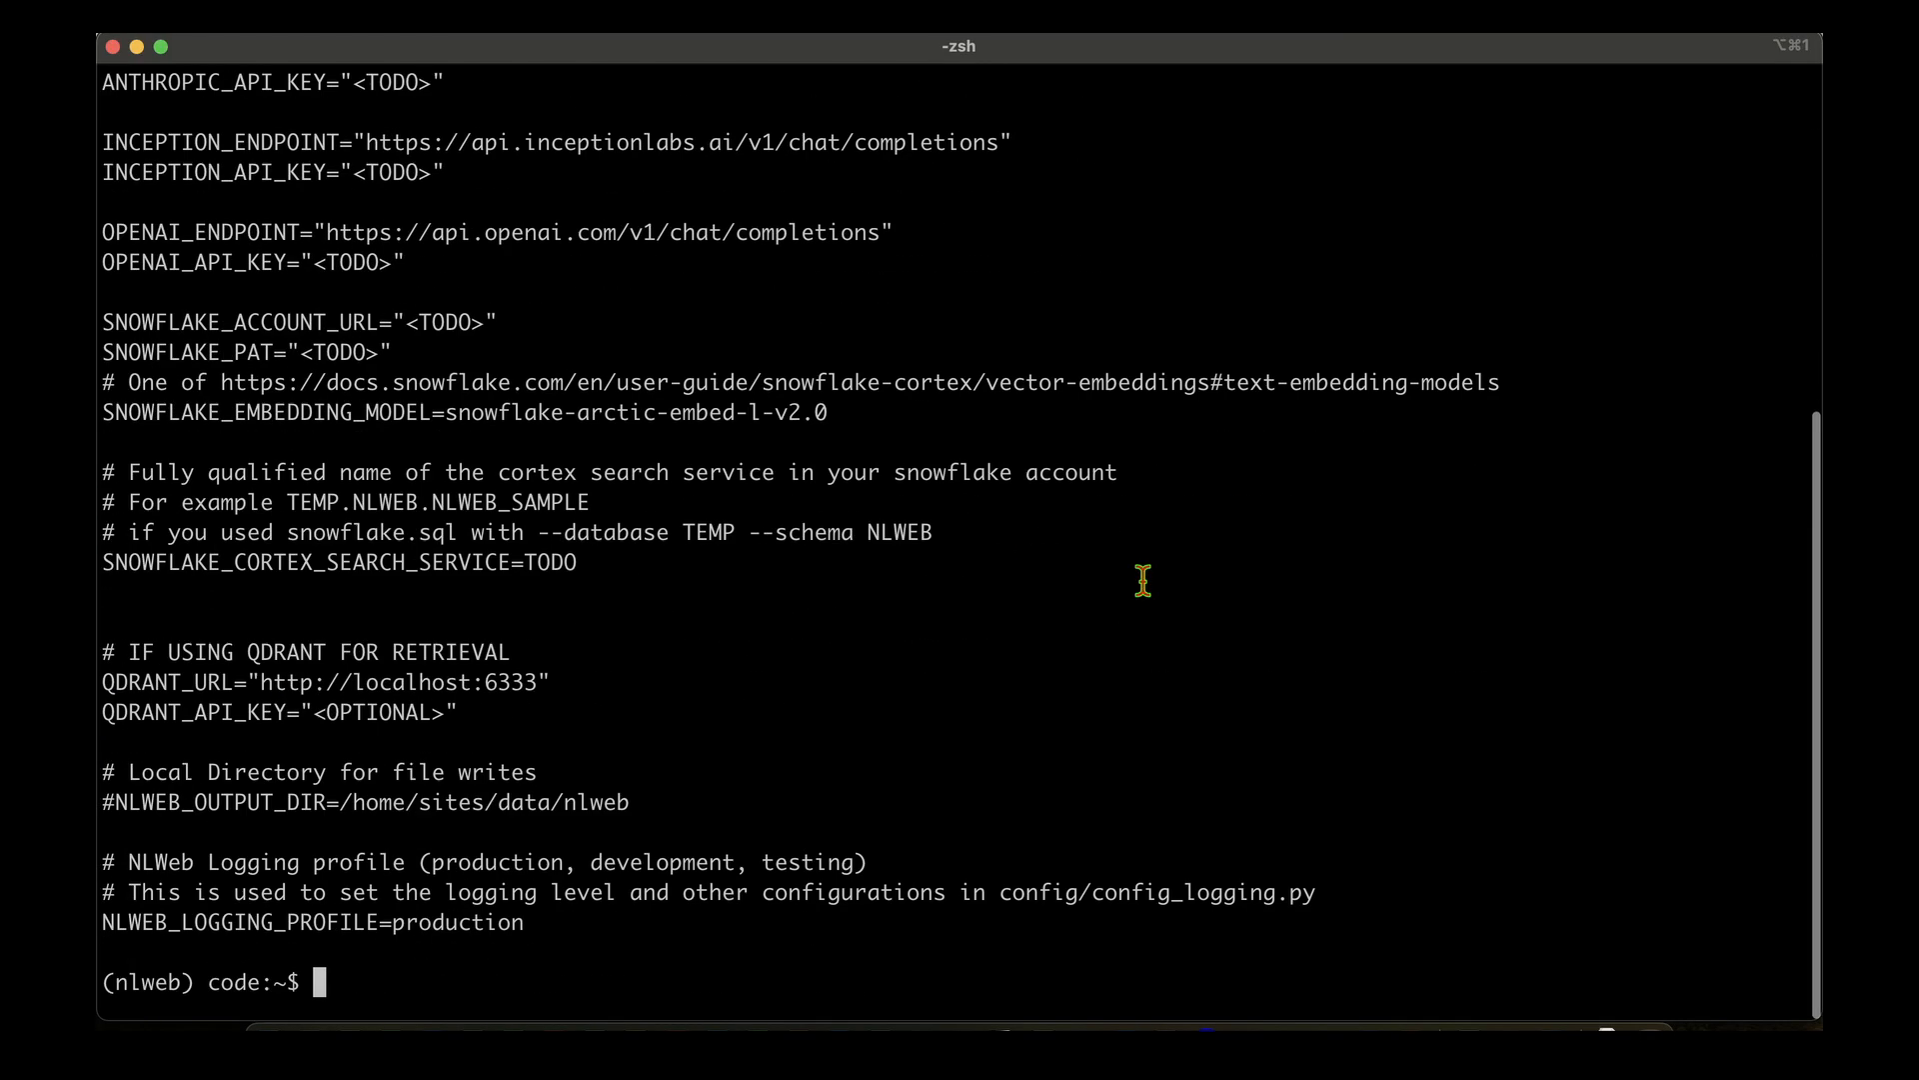
key(cmd+k)
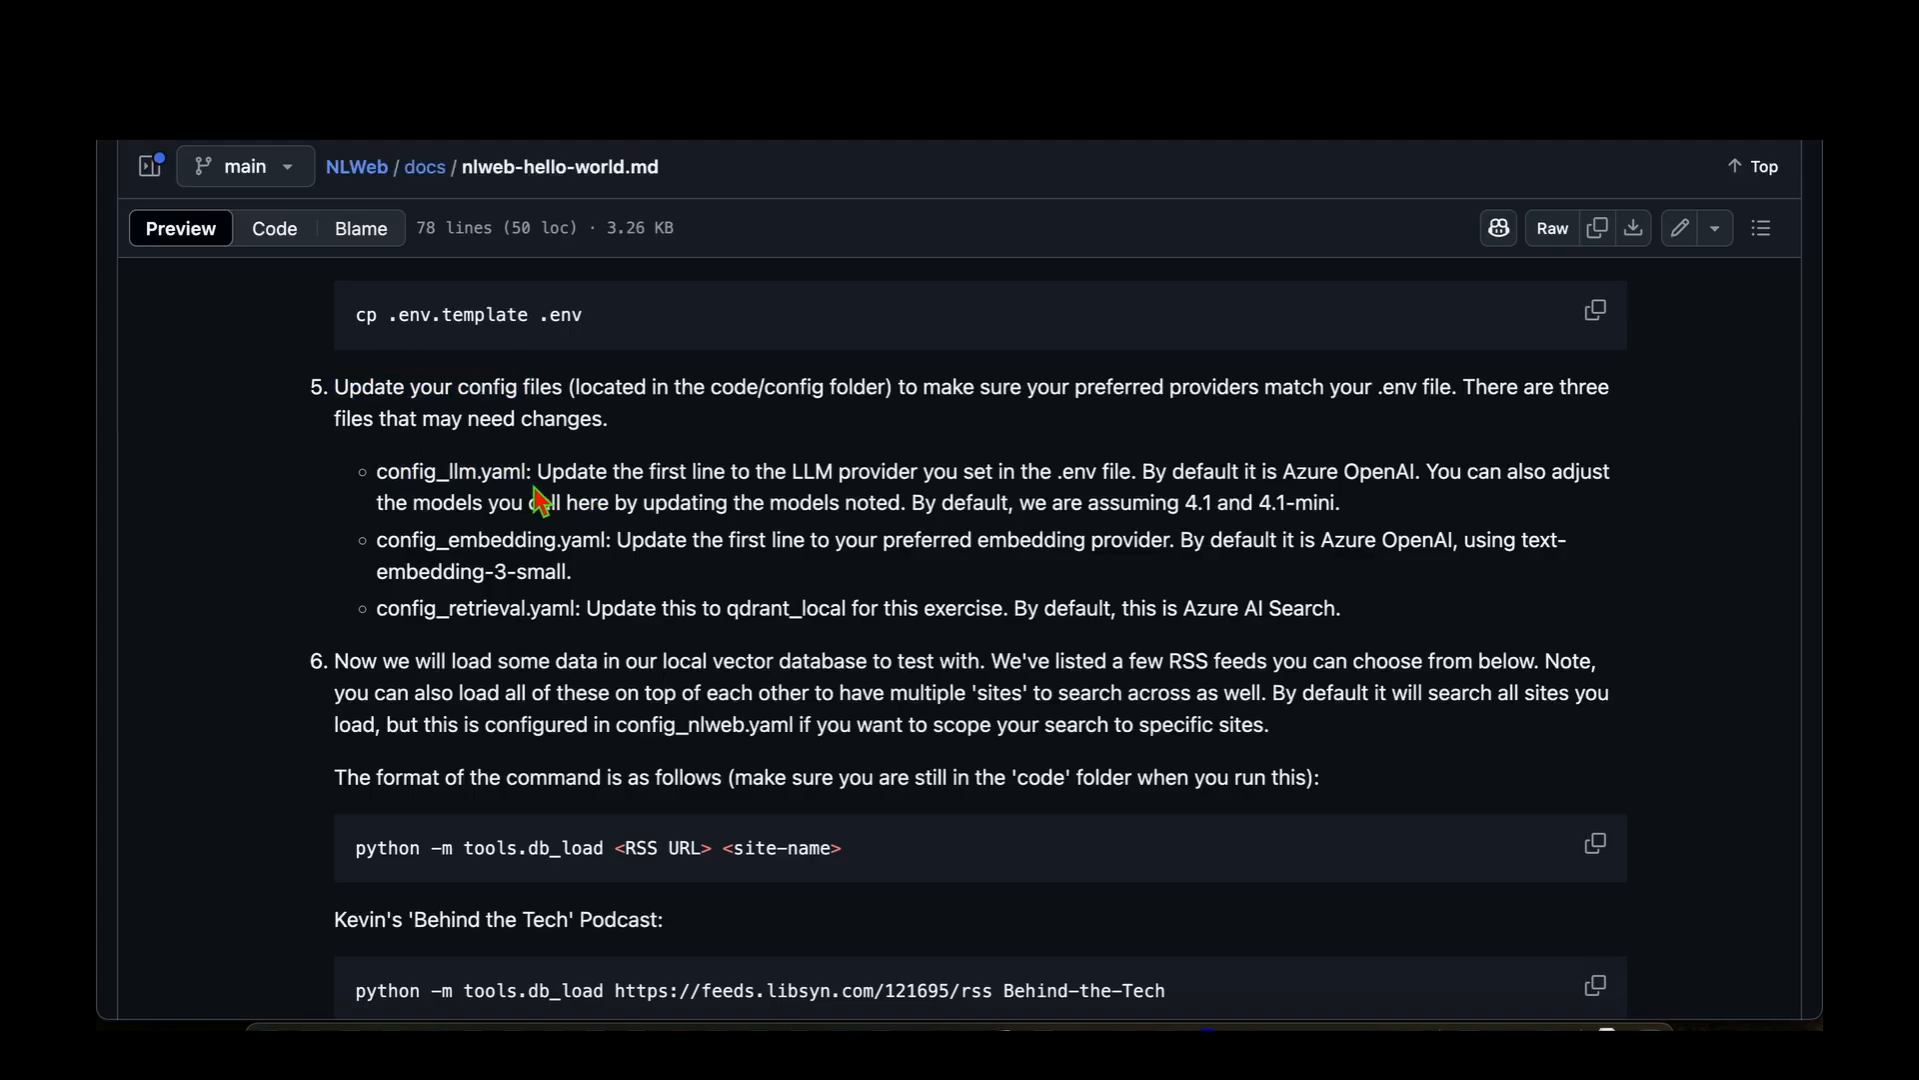
Highlight config_llm.yaml and the other config file names in the guide's step 5.
double_click(448, 470)
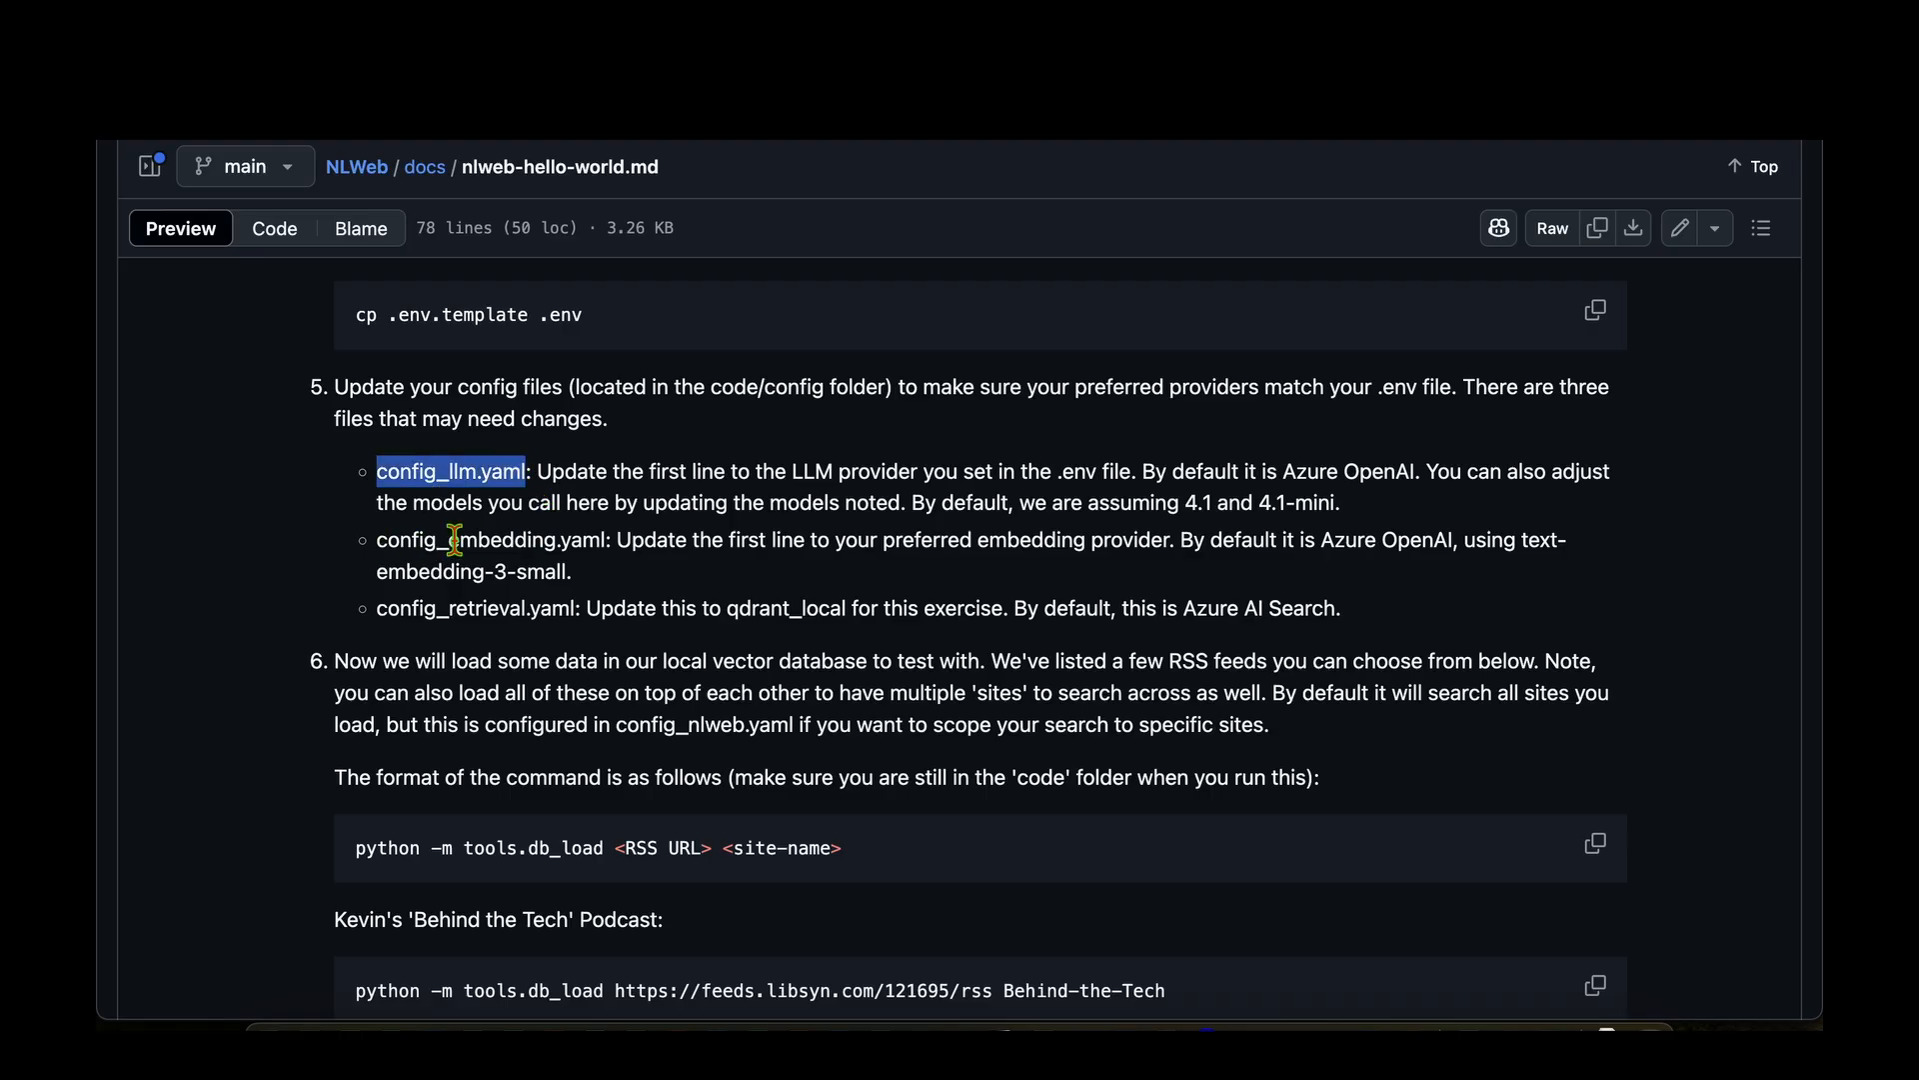
double_click(492, 539)
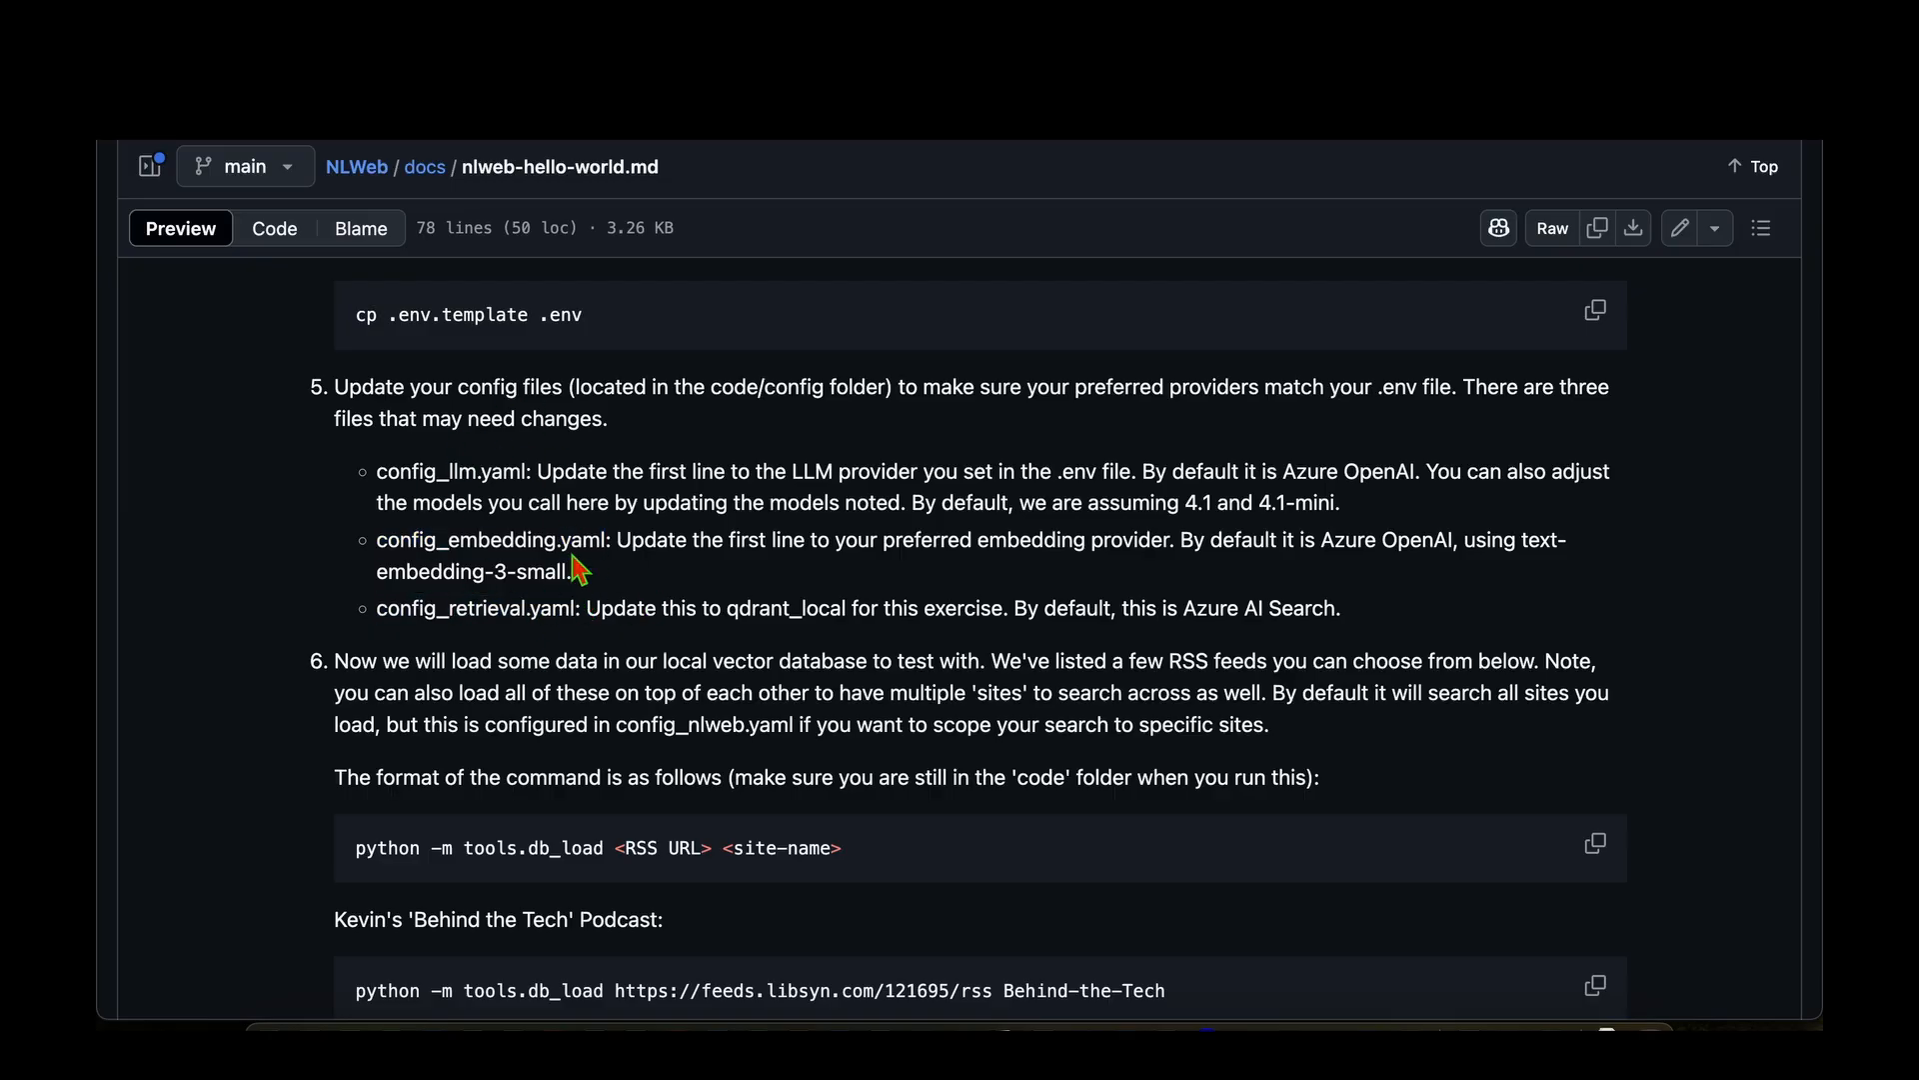
double_click(450, 470)
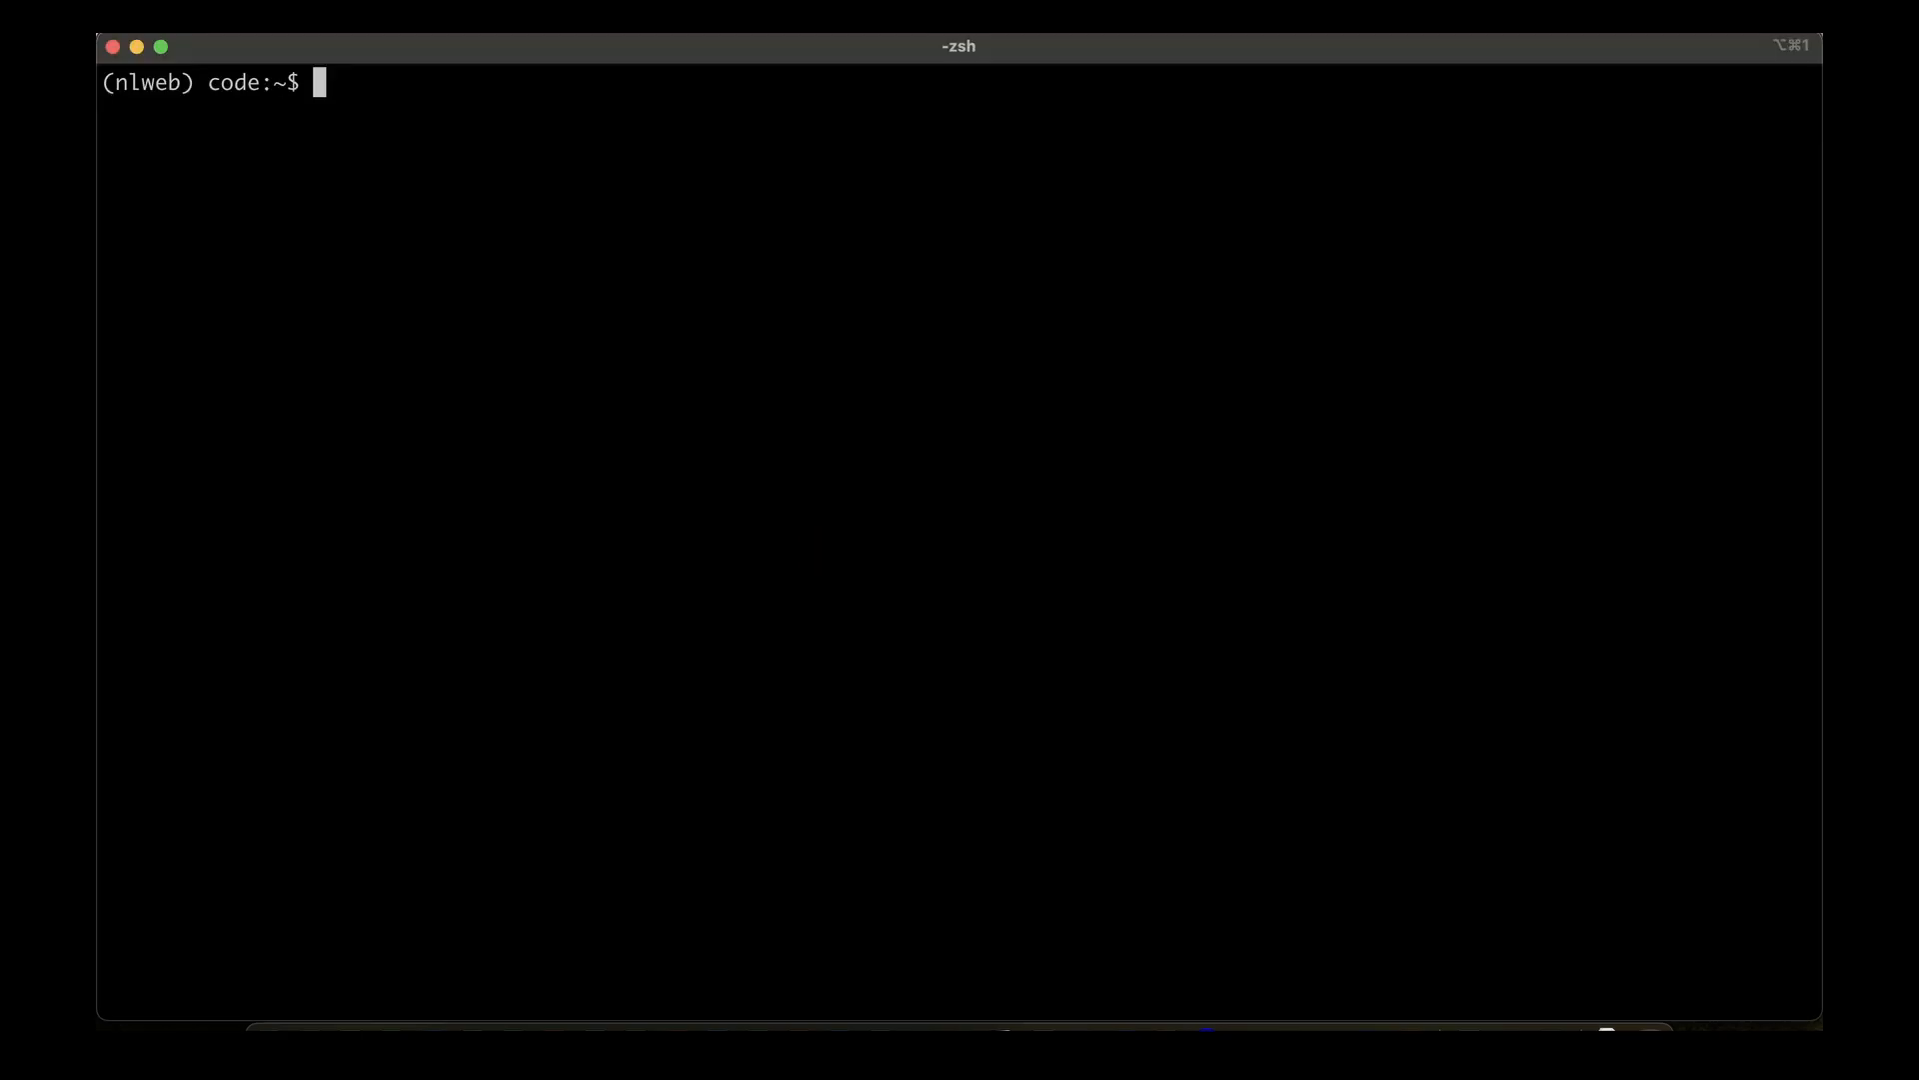
Edit config/config_llm.yaml in vim to prefer the openai endpoint and save with :wq.
text(v)
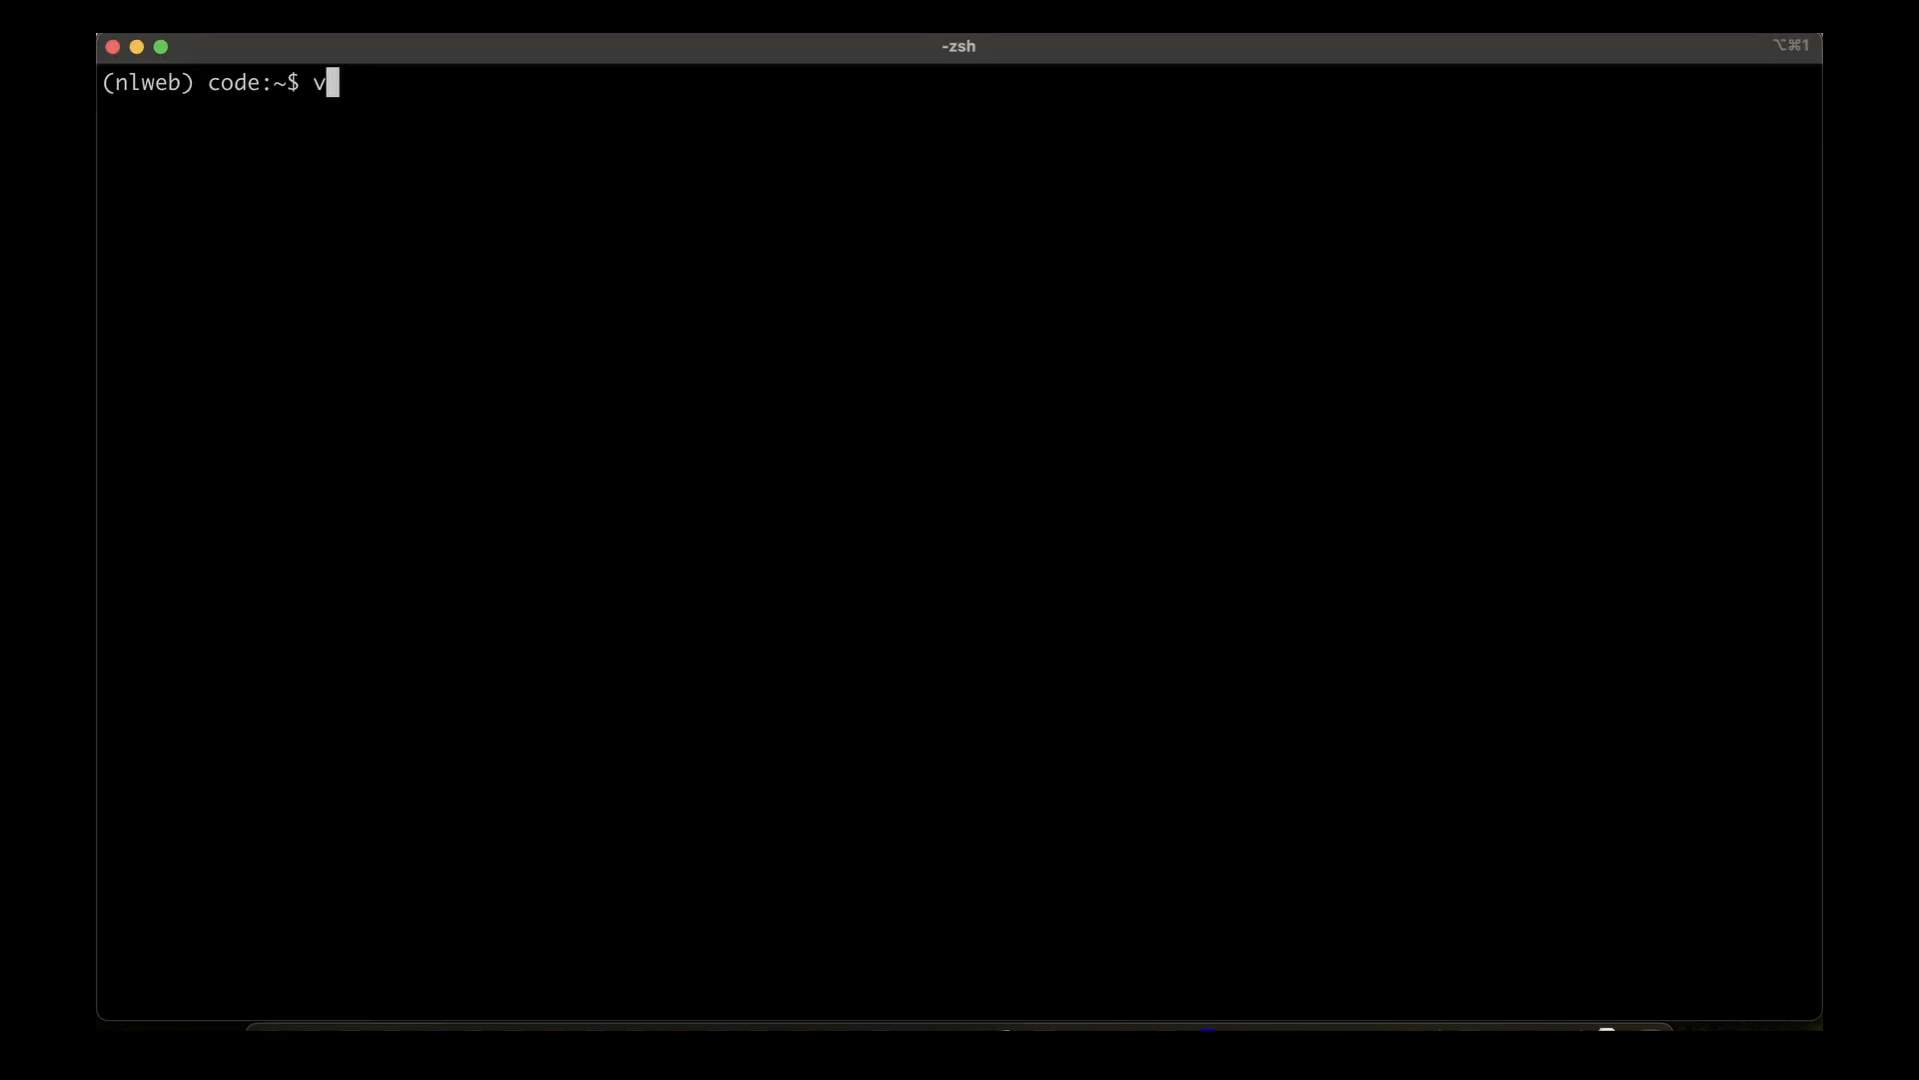
text(im)
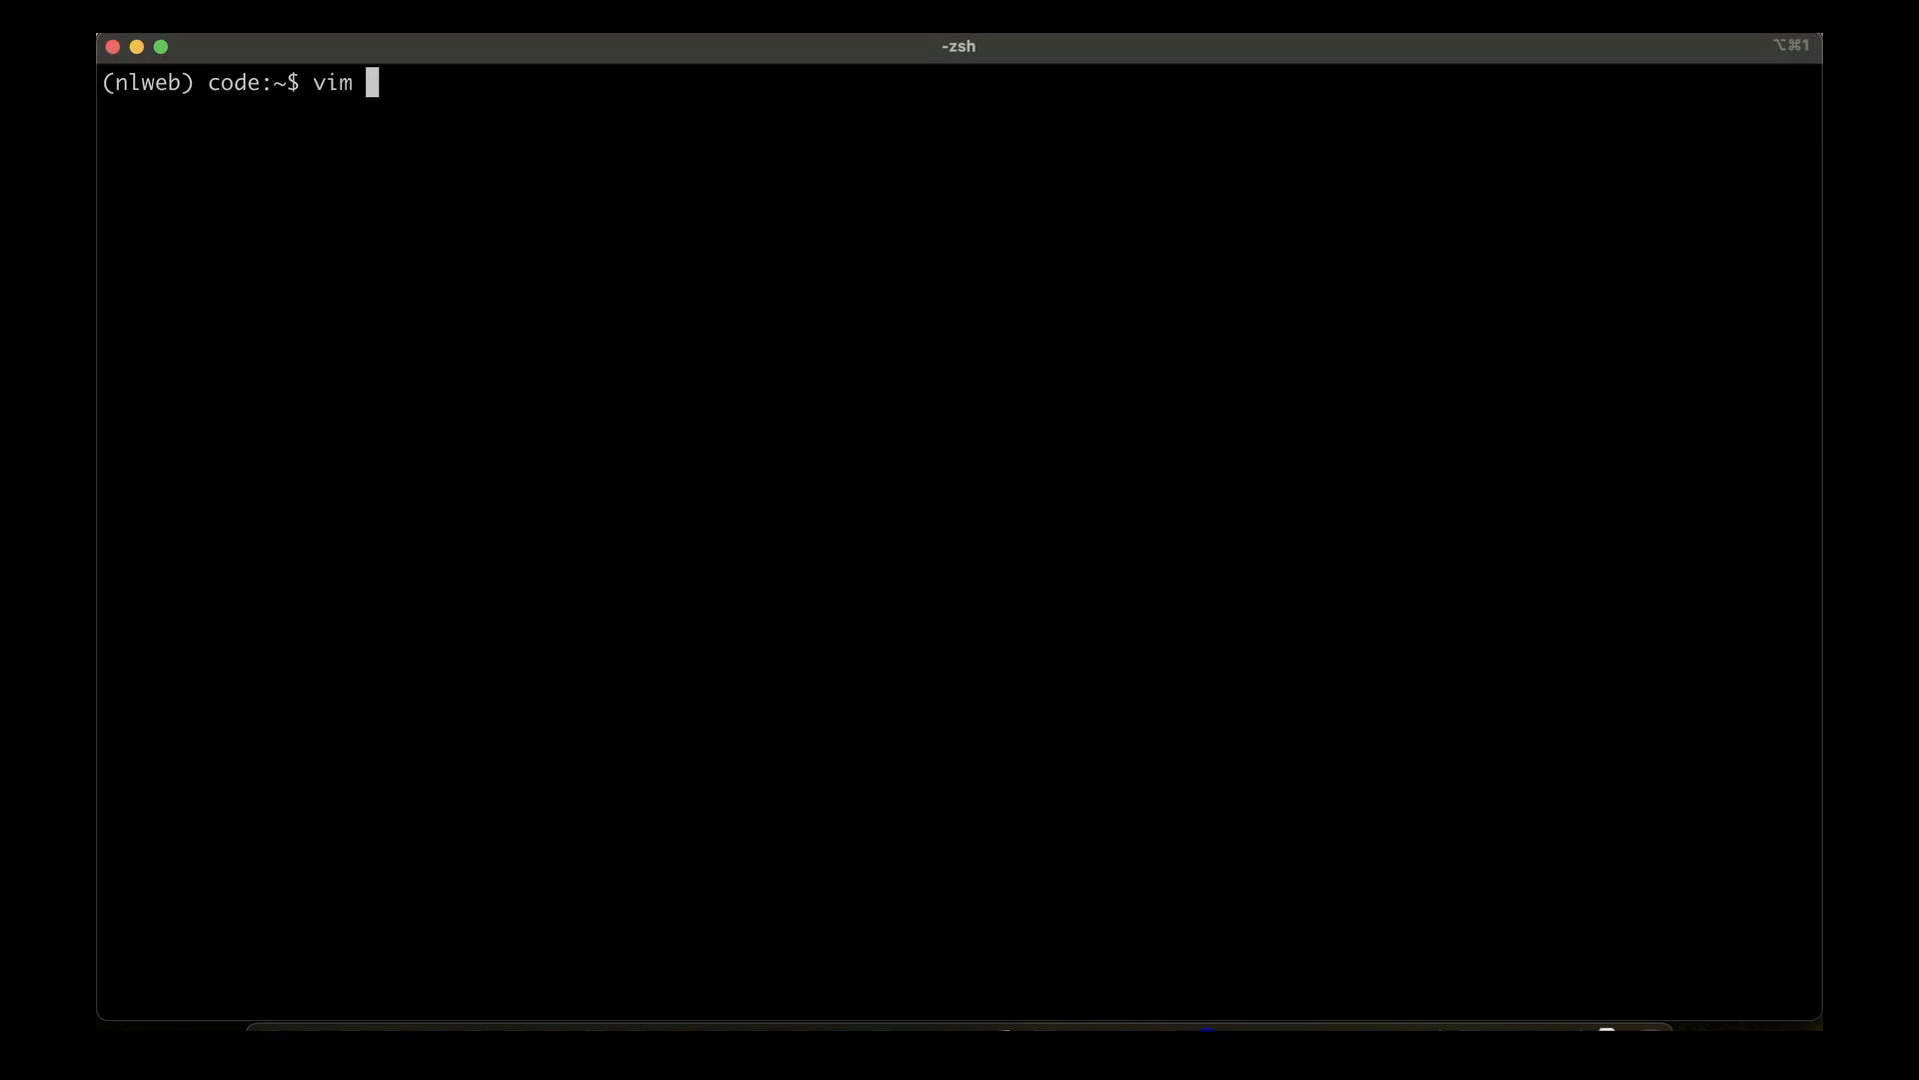
text(config/)
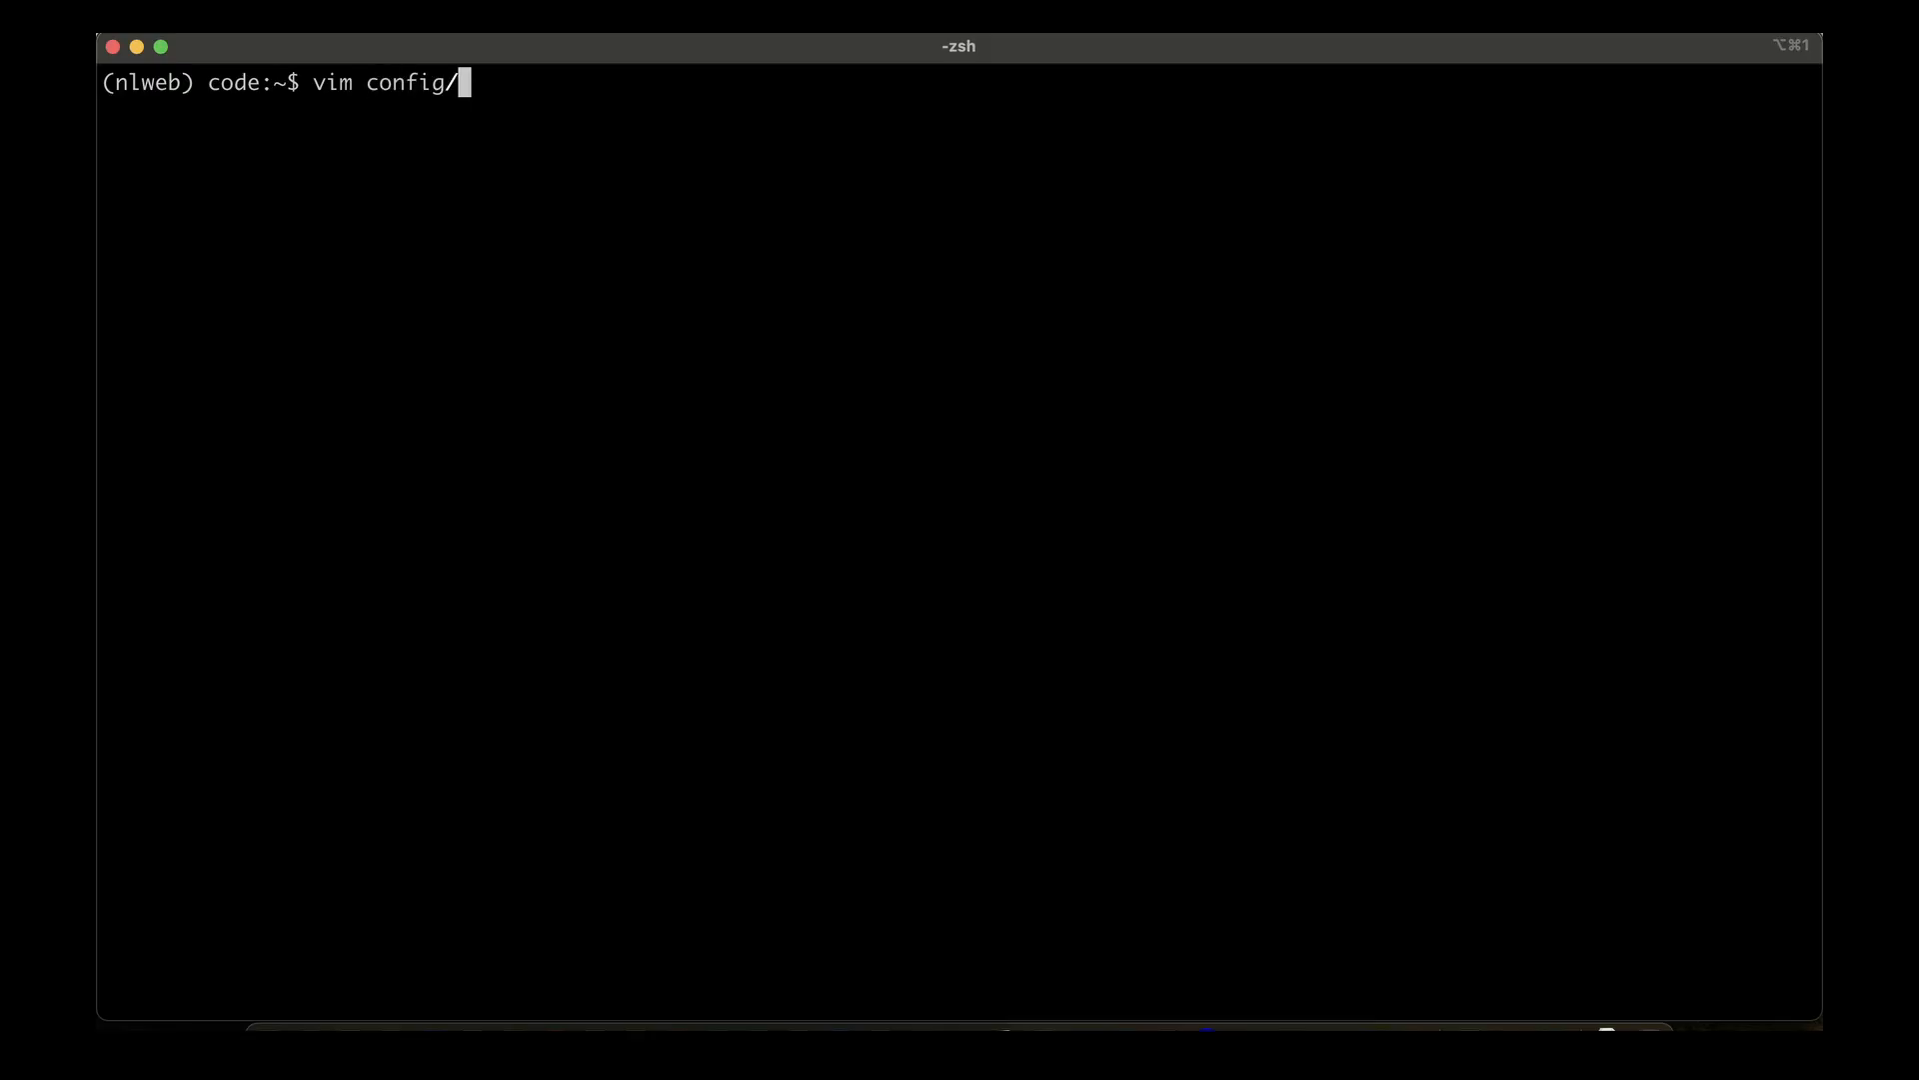
text(config_llm.yaml)
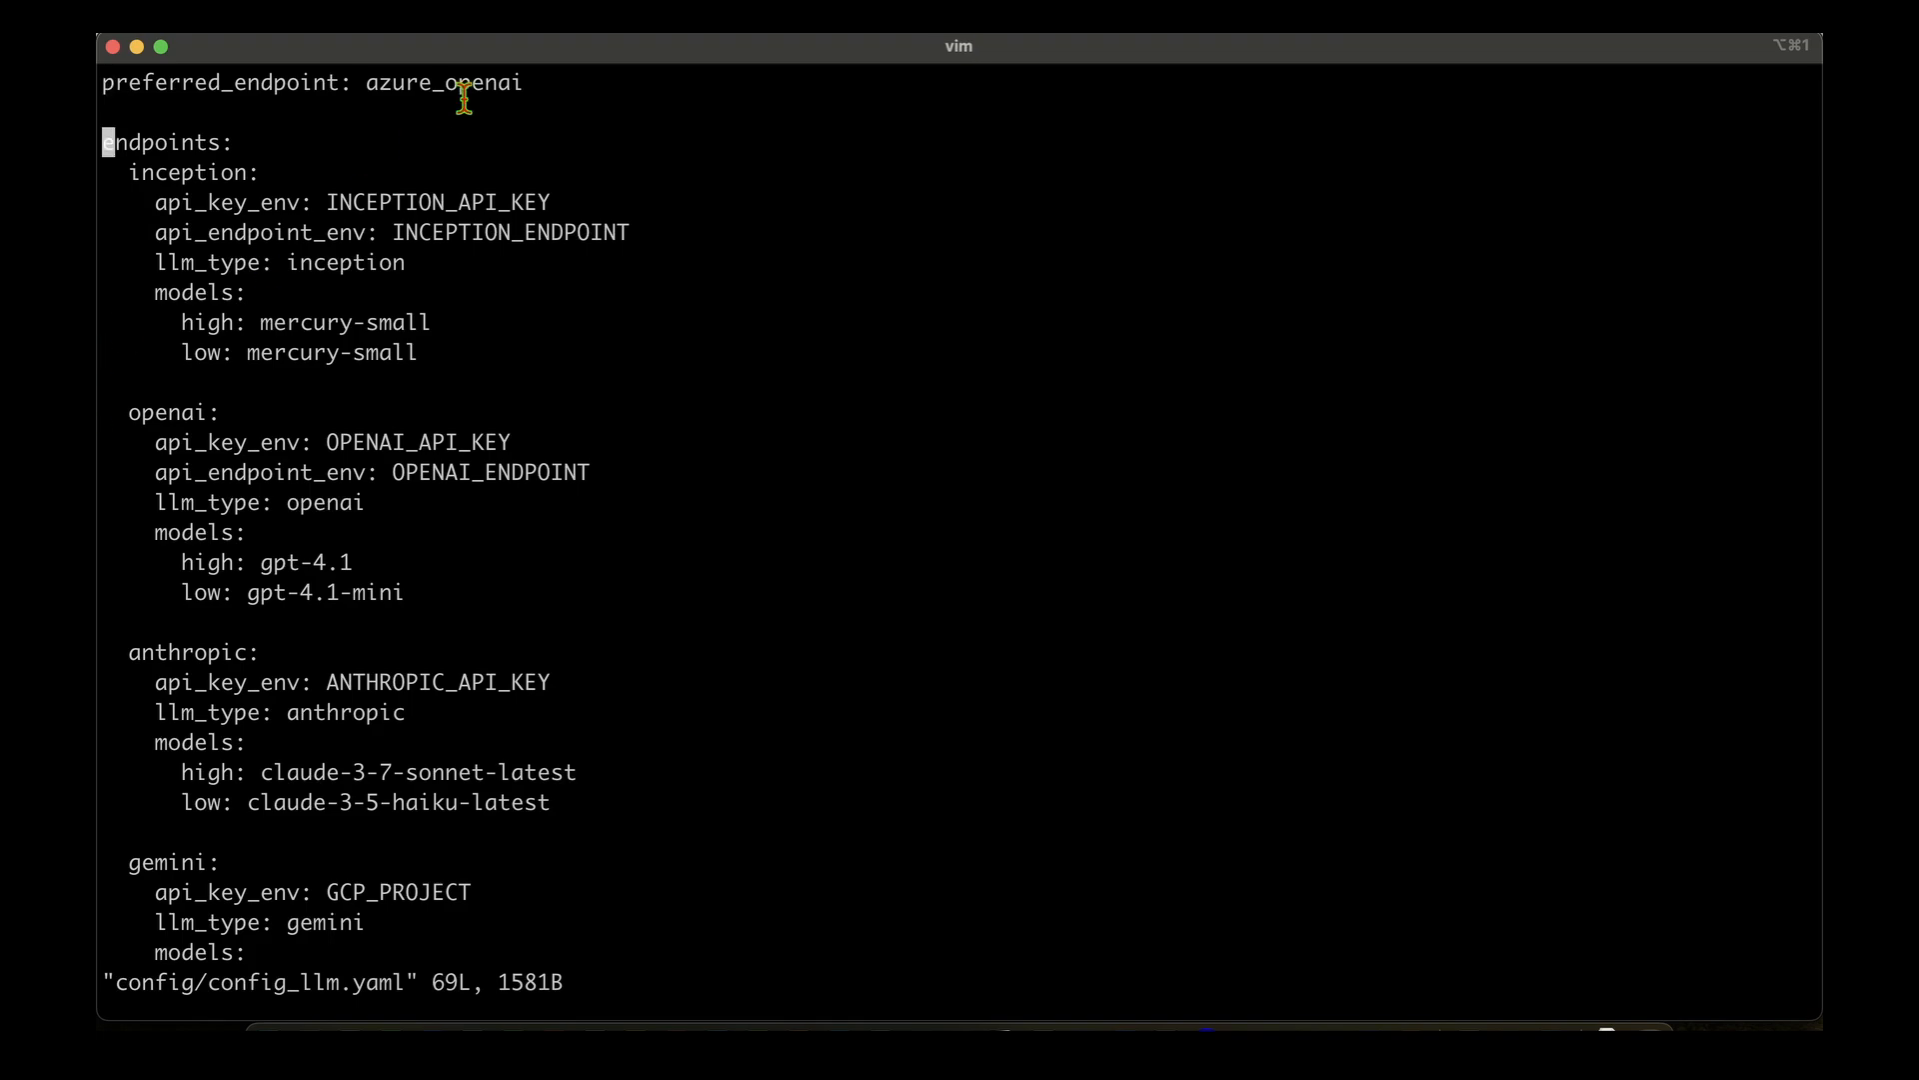
mouse_move(436, 140)
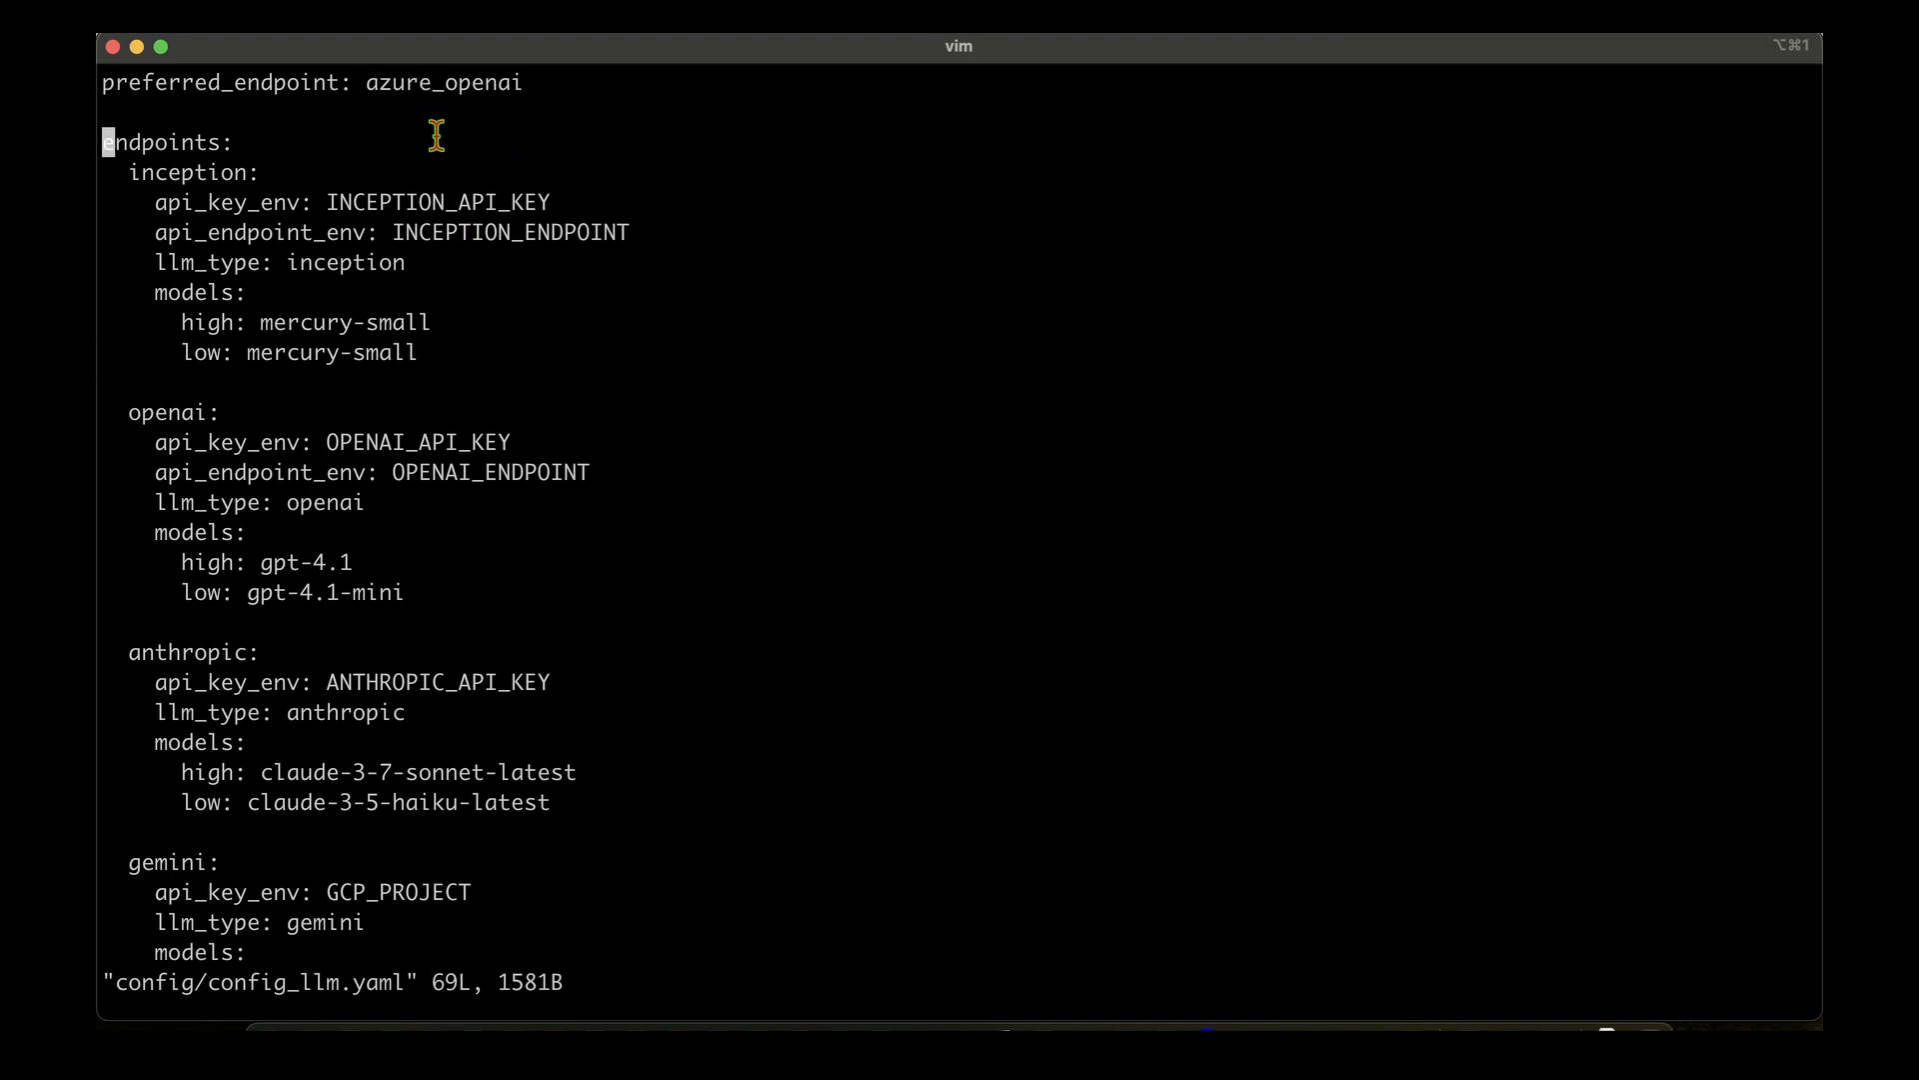
mouse_move(172, 412)
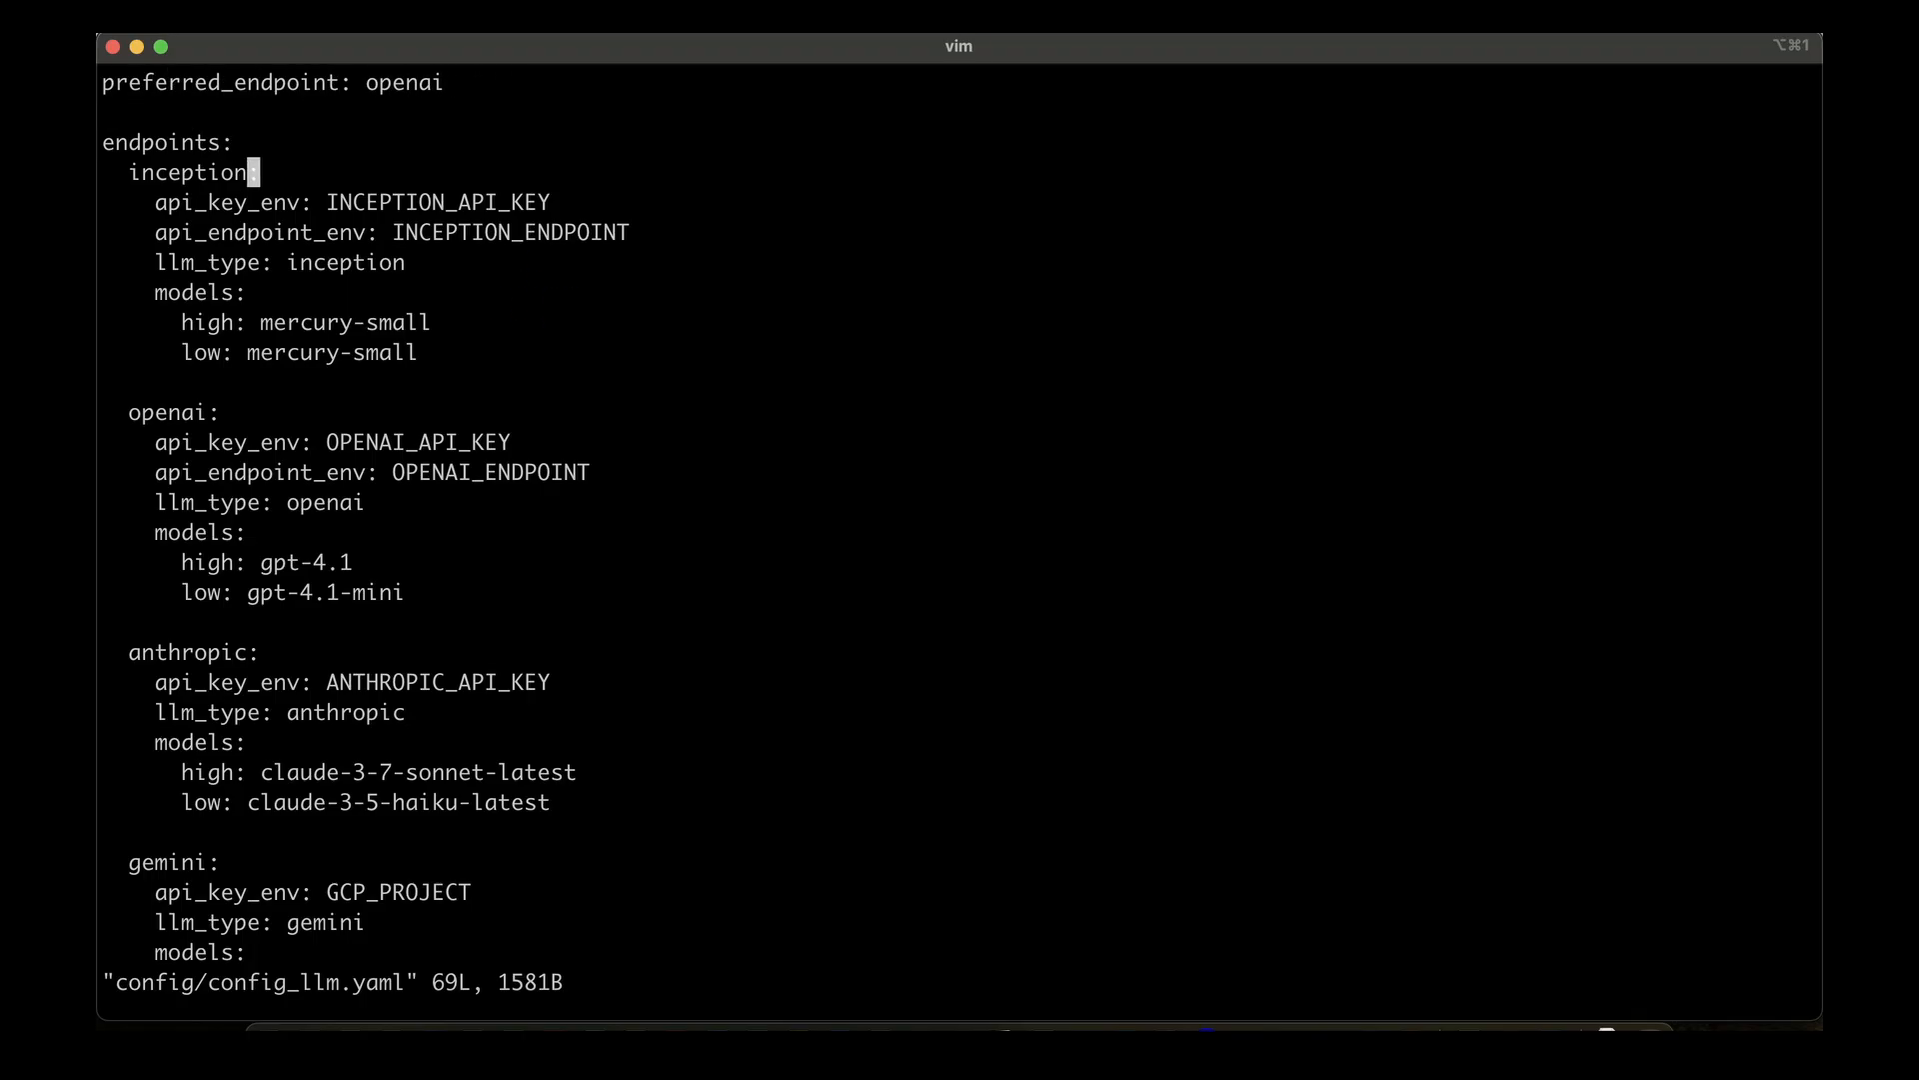
key(j)
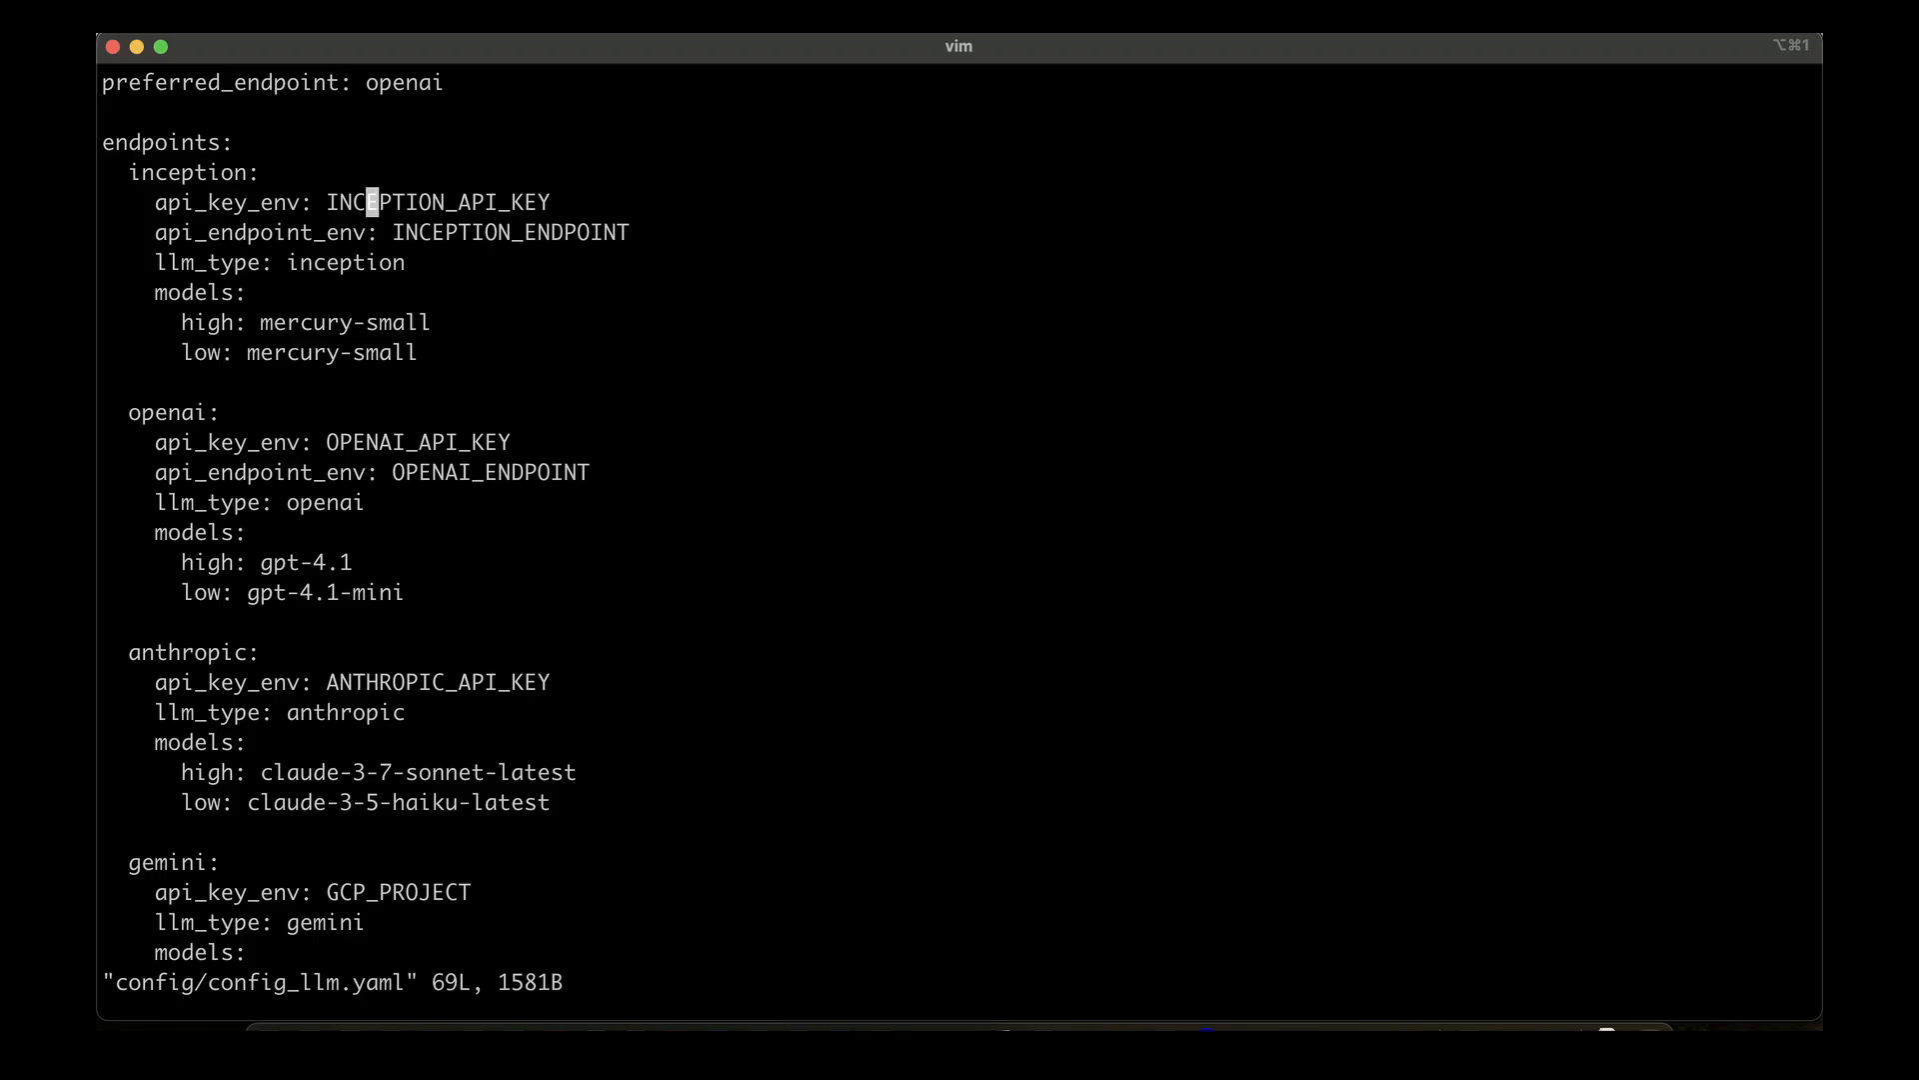
text(:wq)
text(vim)
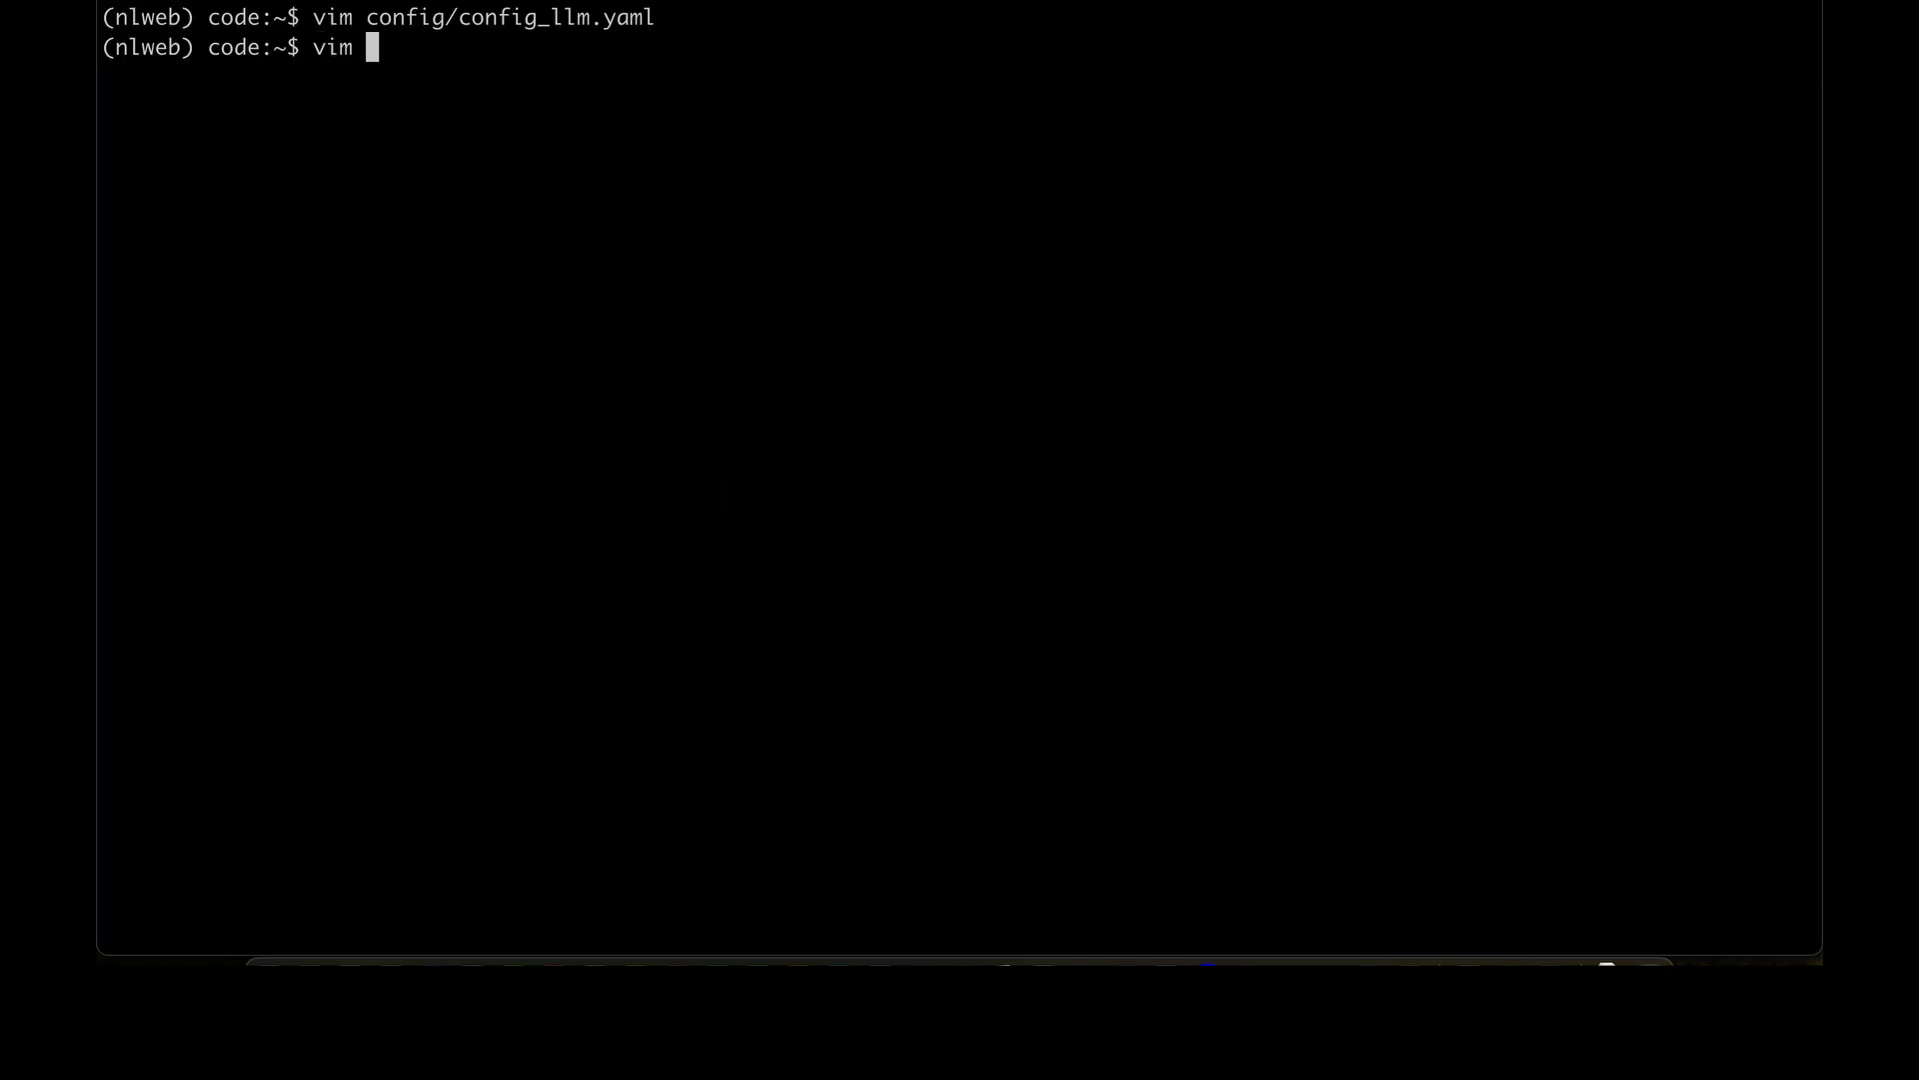
Edit config/config_embedding.yaml in vim so preferred_provider is openai instead of azure_openai.
text(config/)
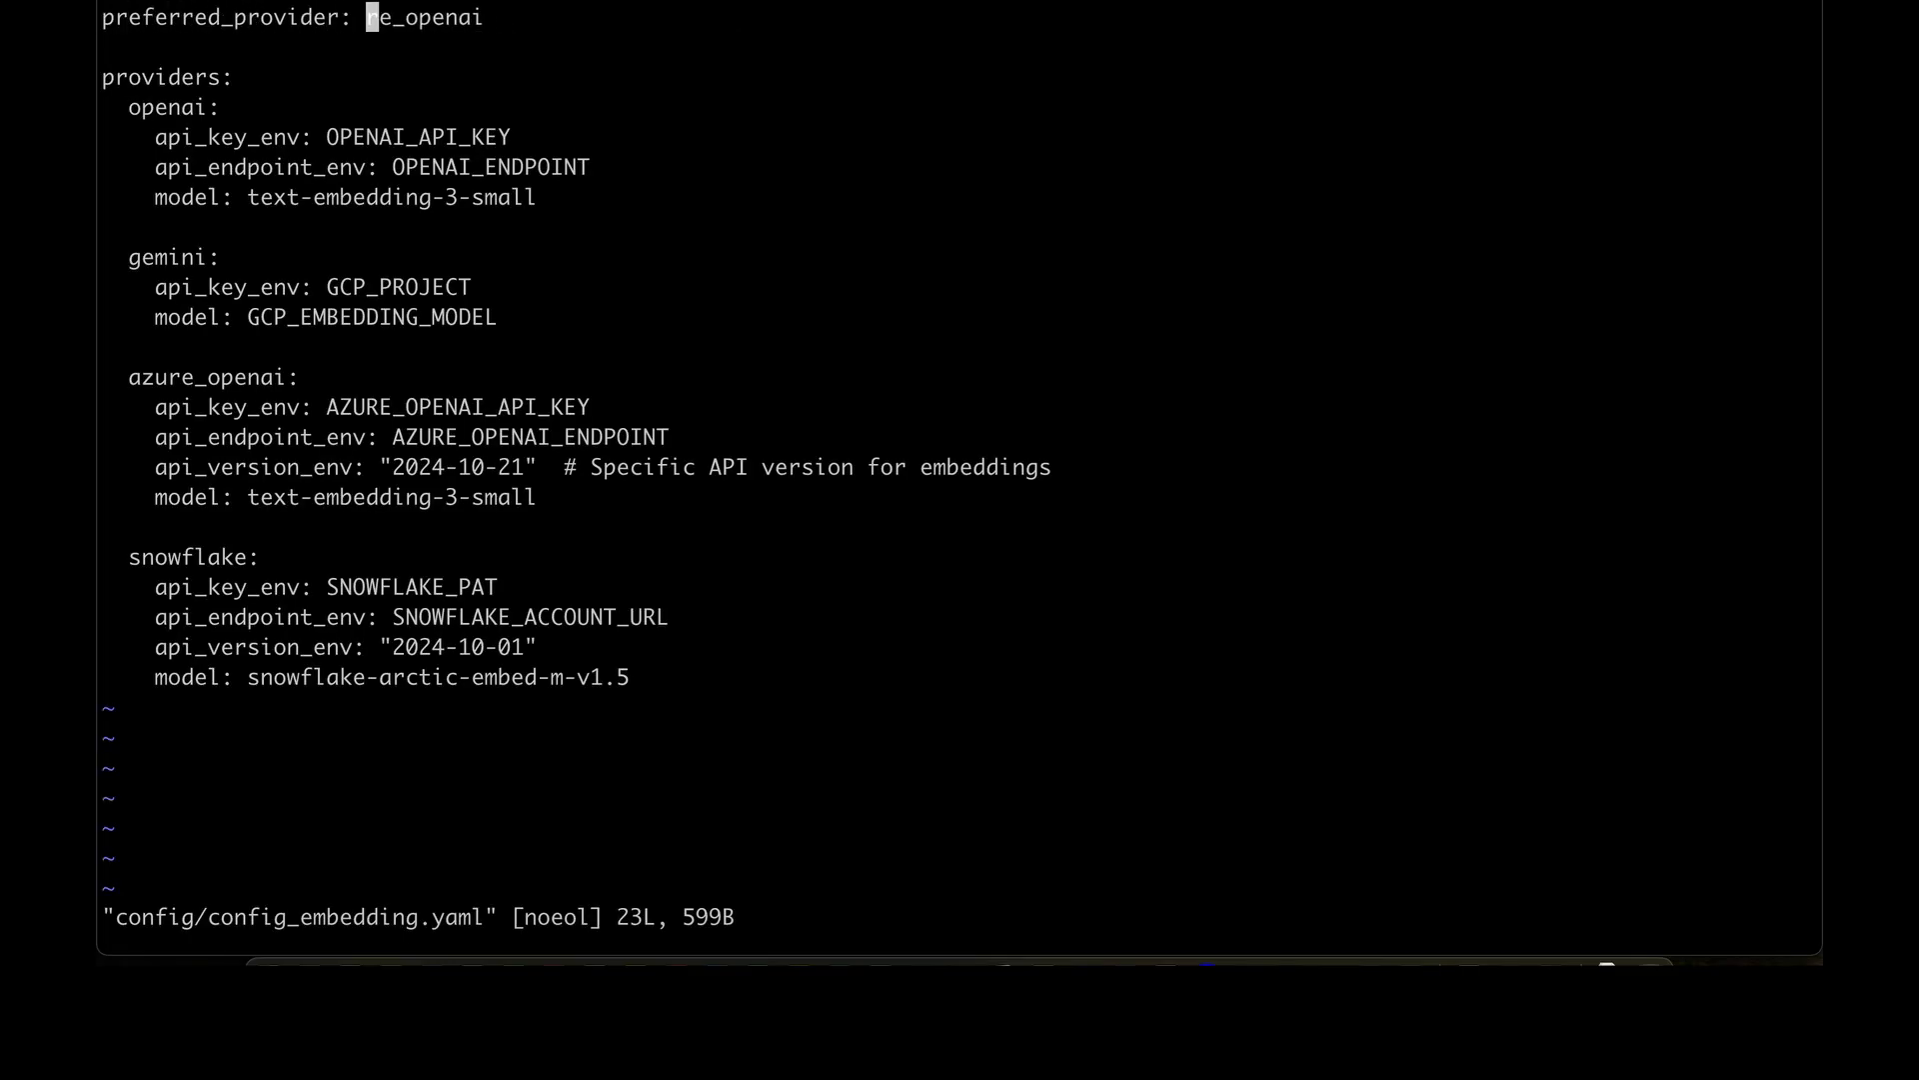
text(openai)
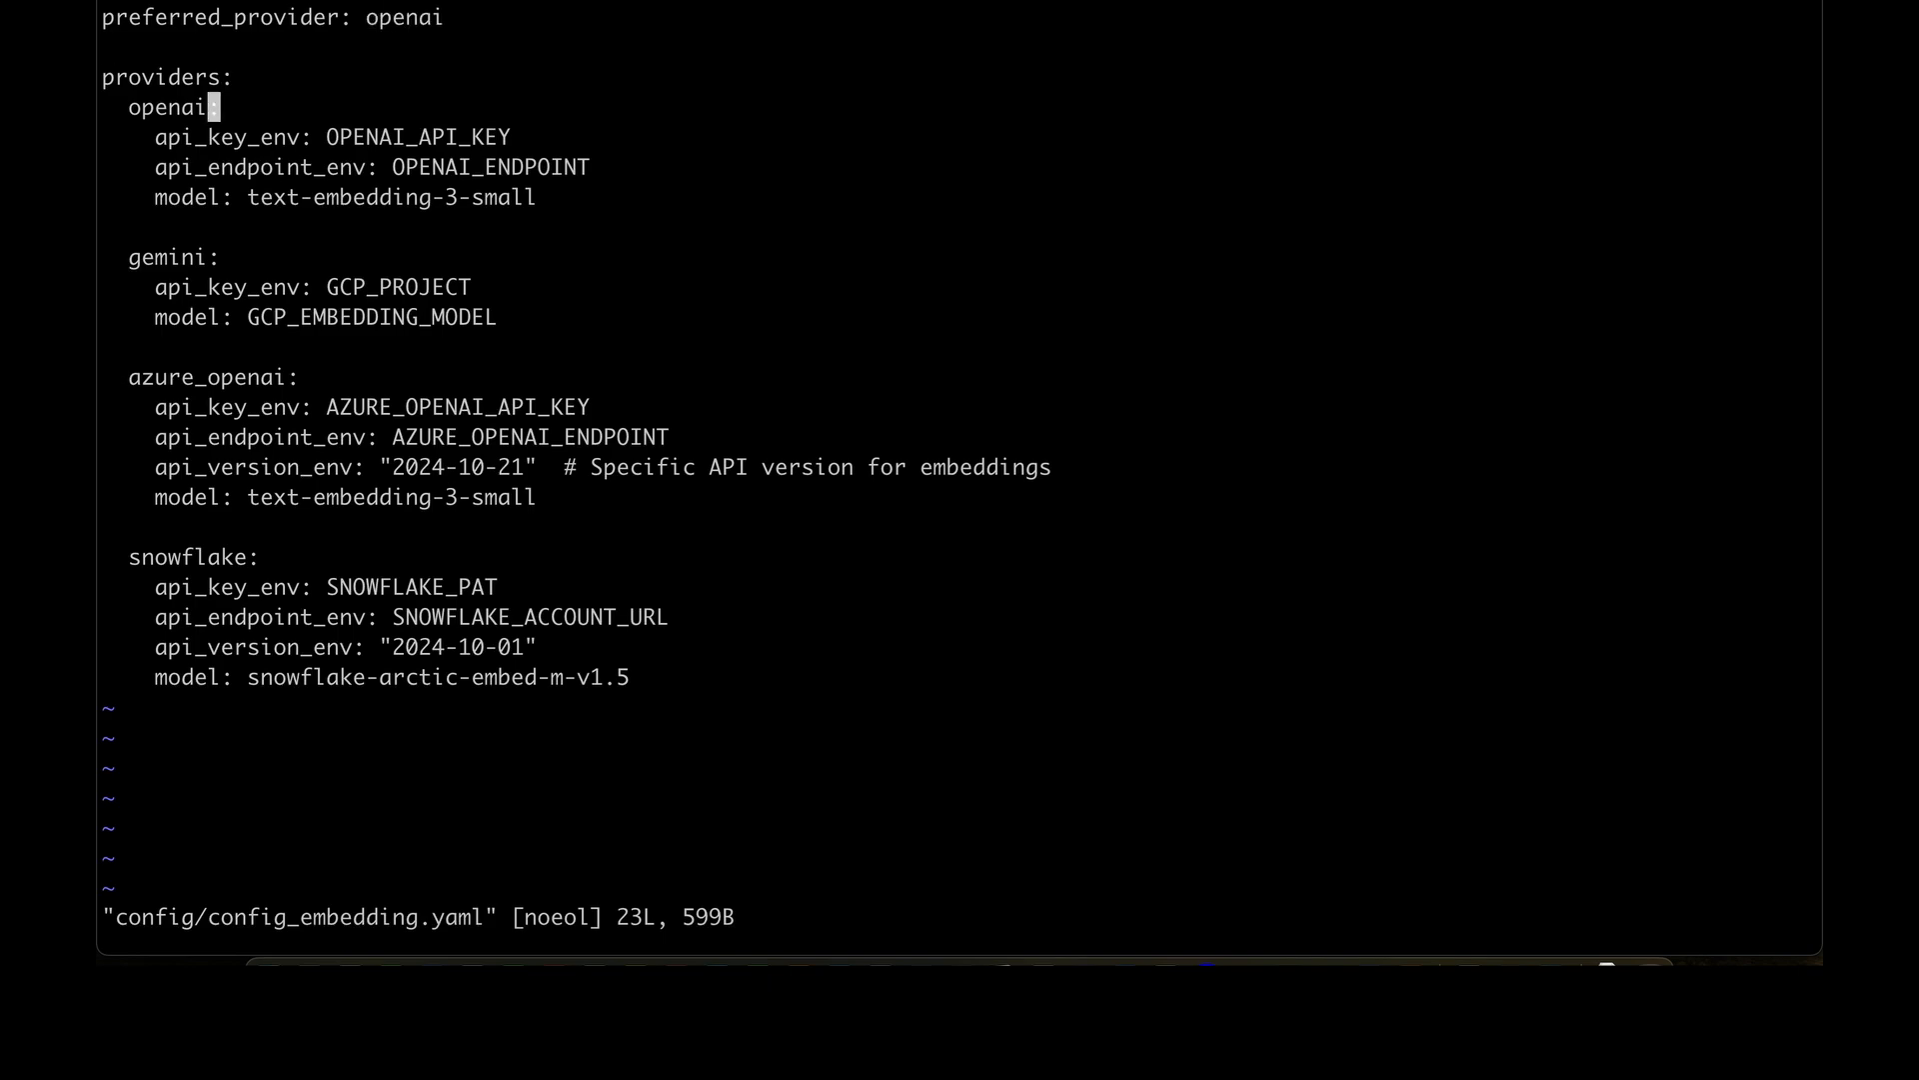
double_click(204, 376)
text(vim conf)
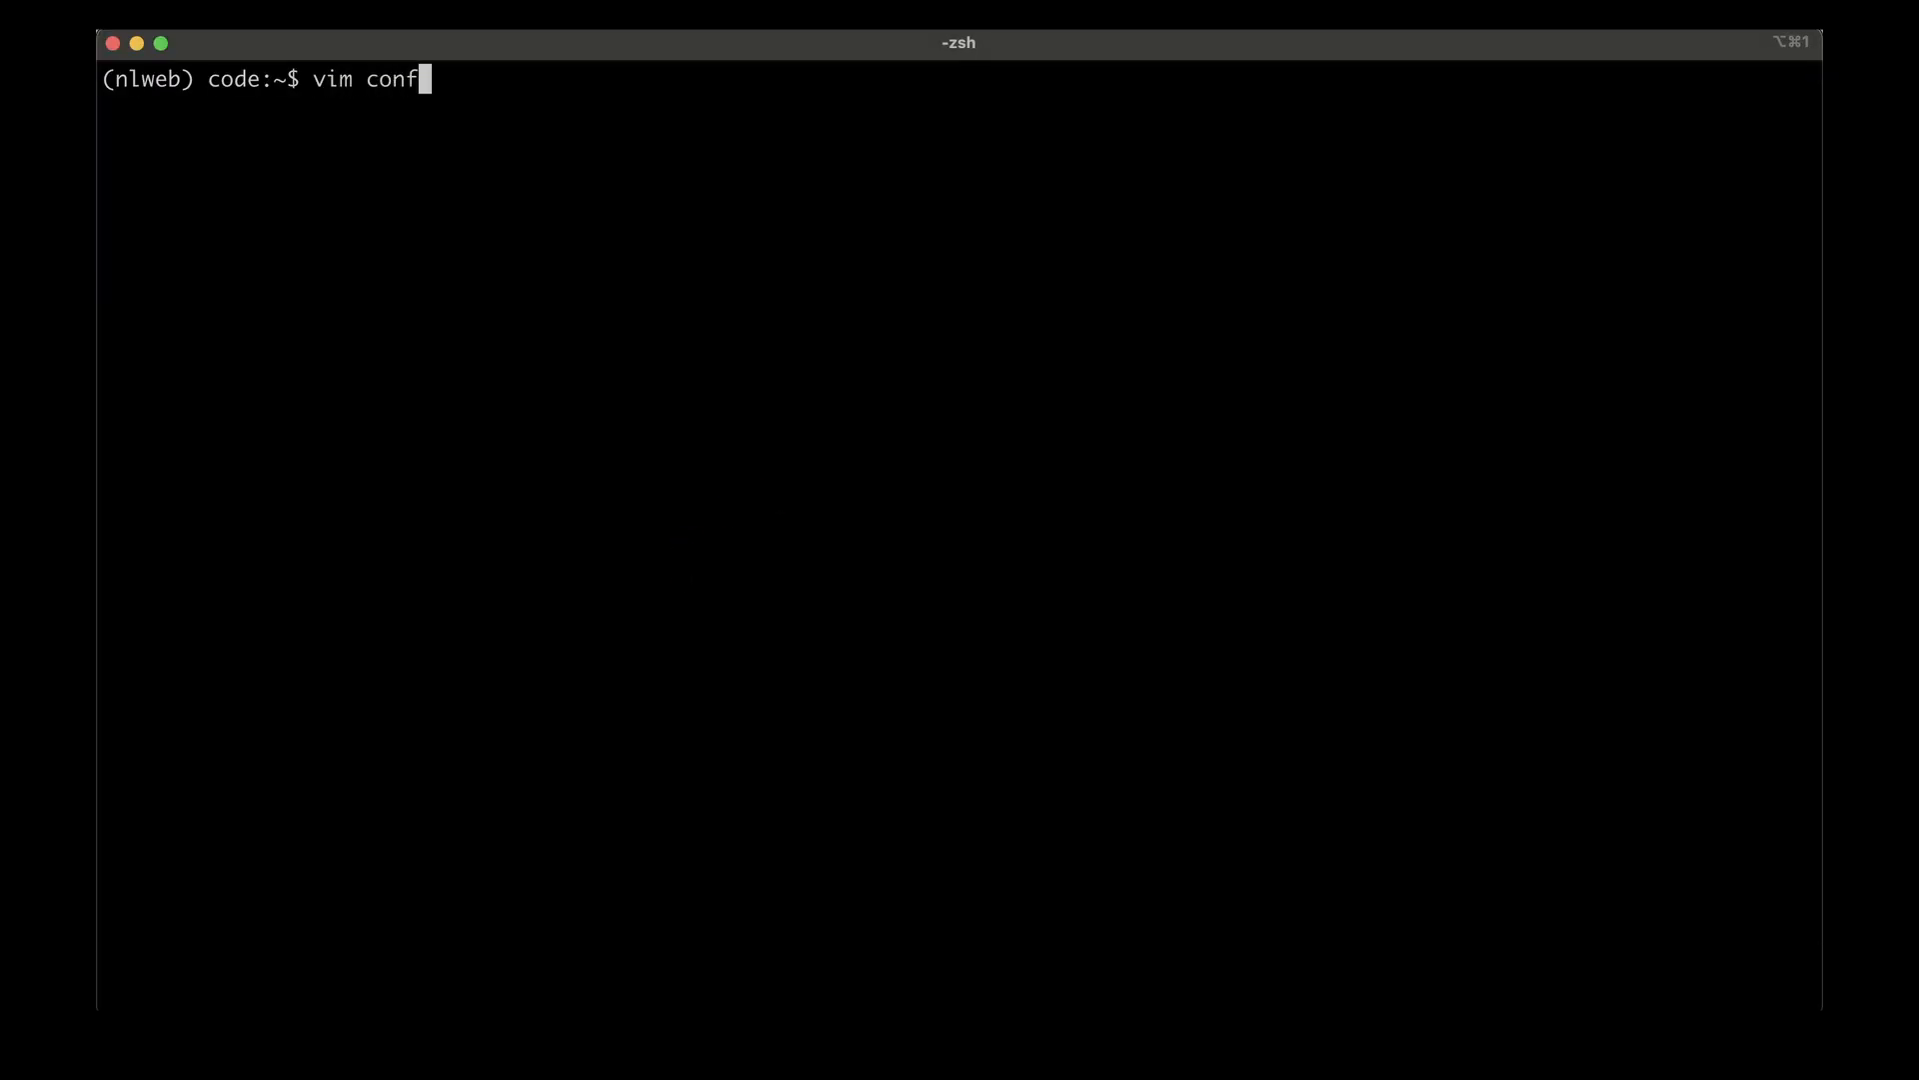
Edit config/config_retrieval.yaml in vim, replacing azure_ai_search with qdrant_local as preferred_endpoint.
key(Tab)
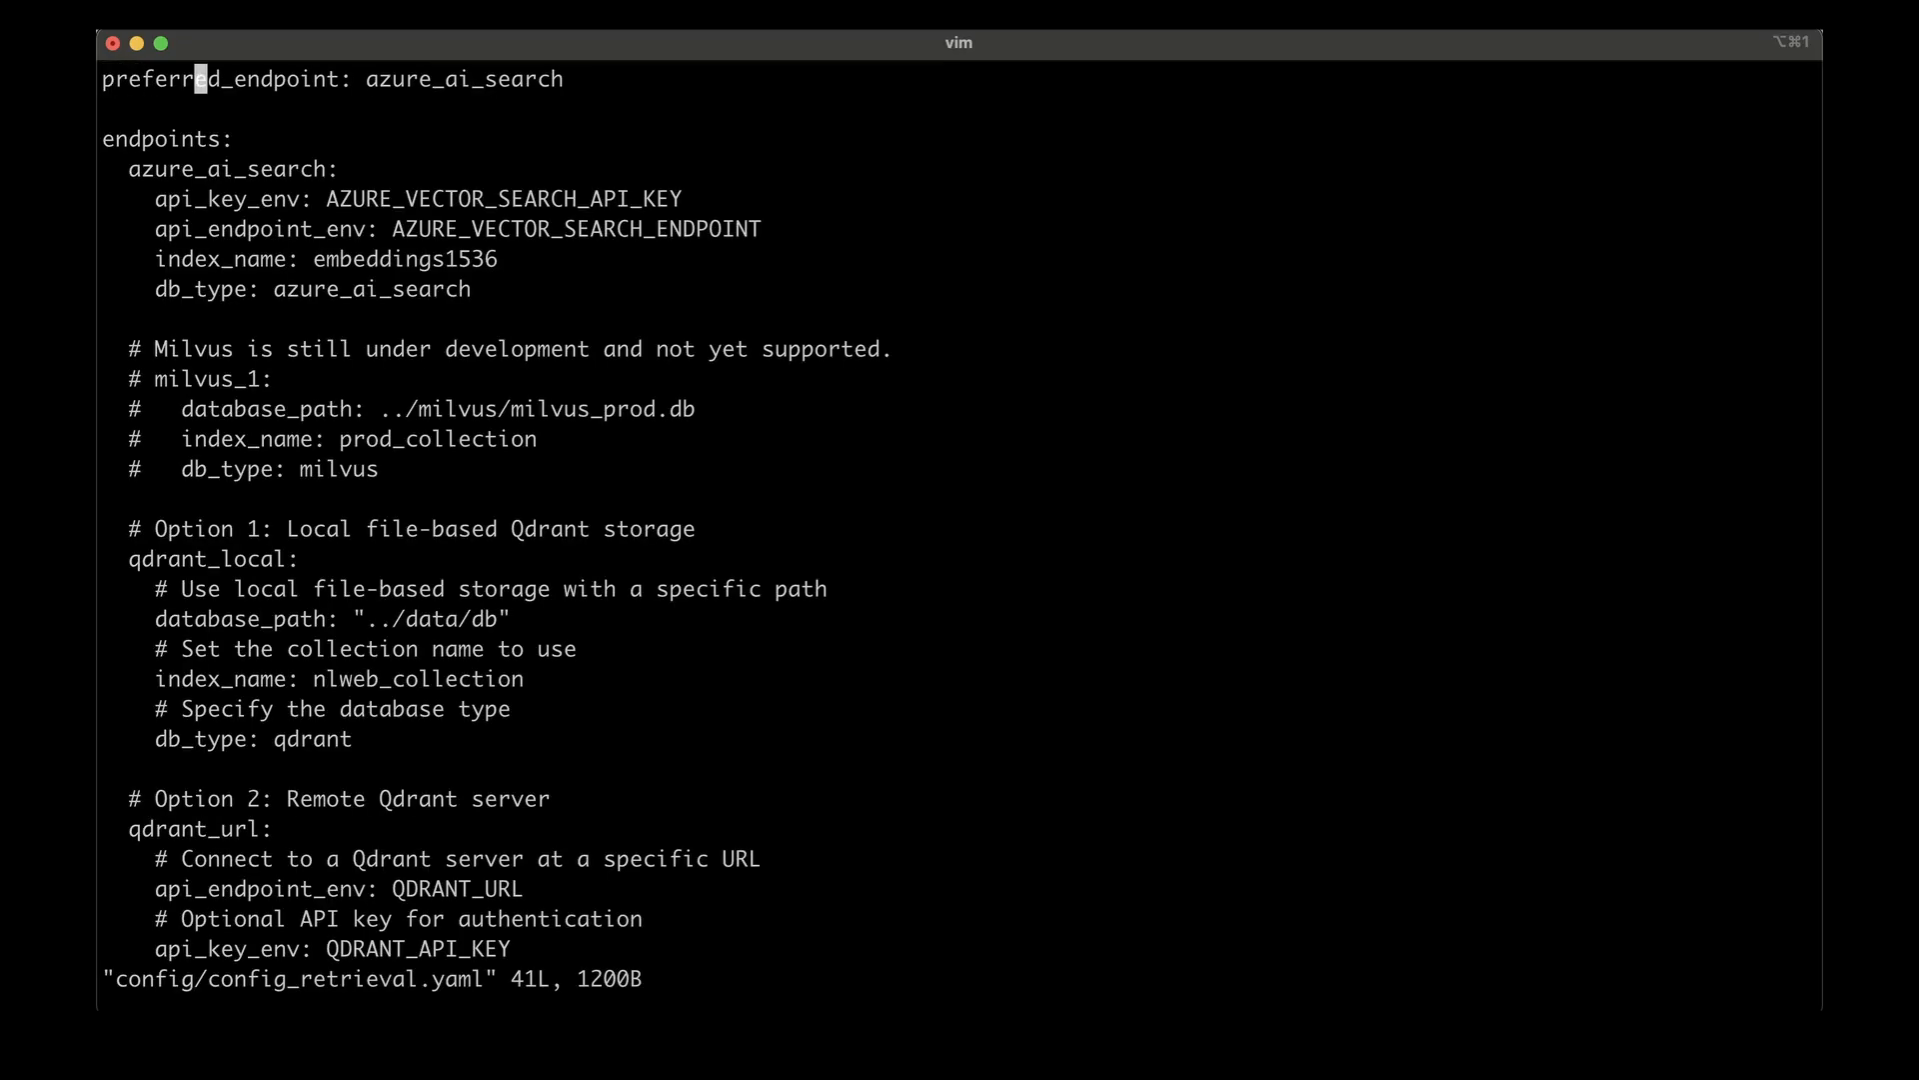
mouse_move(484, 388)
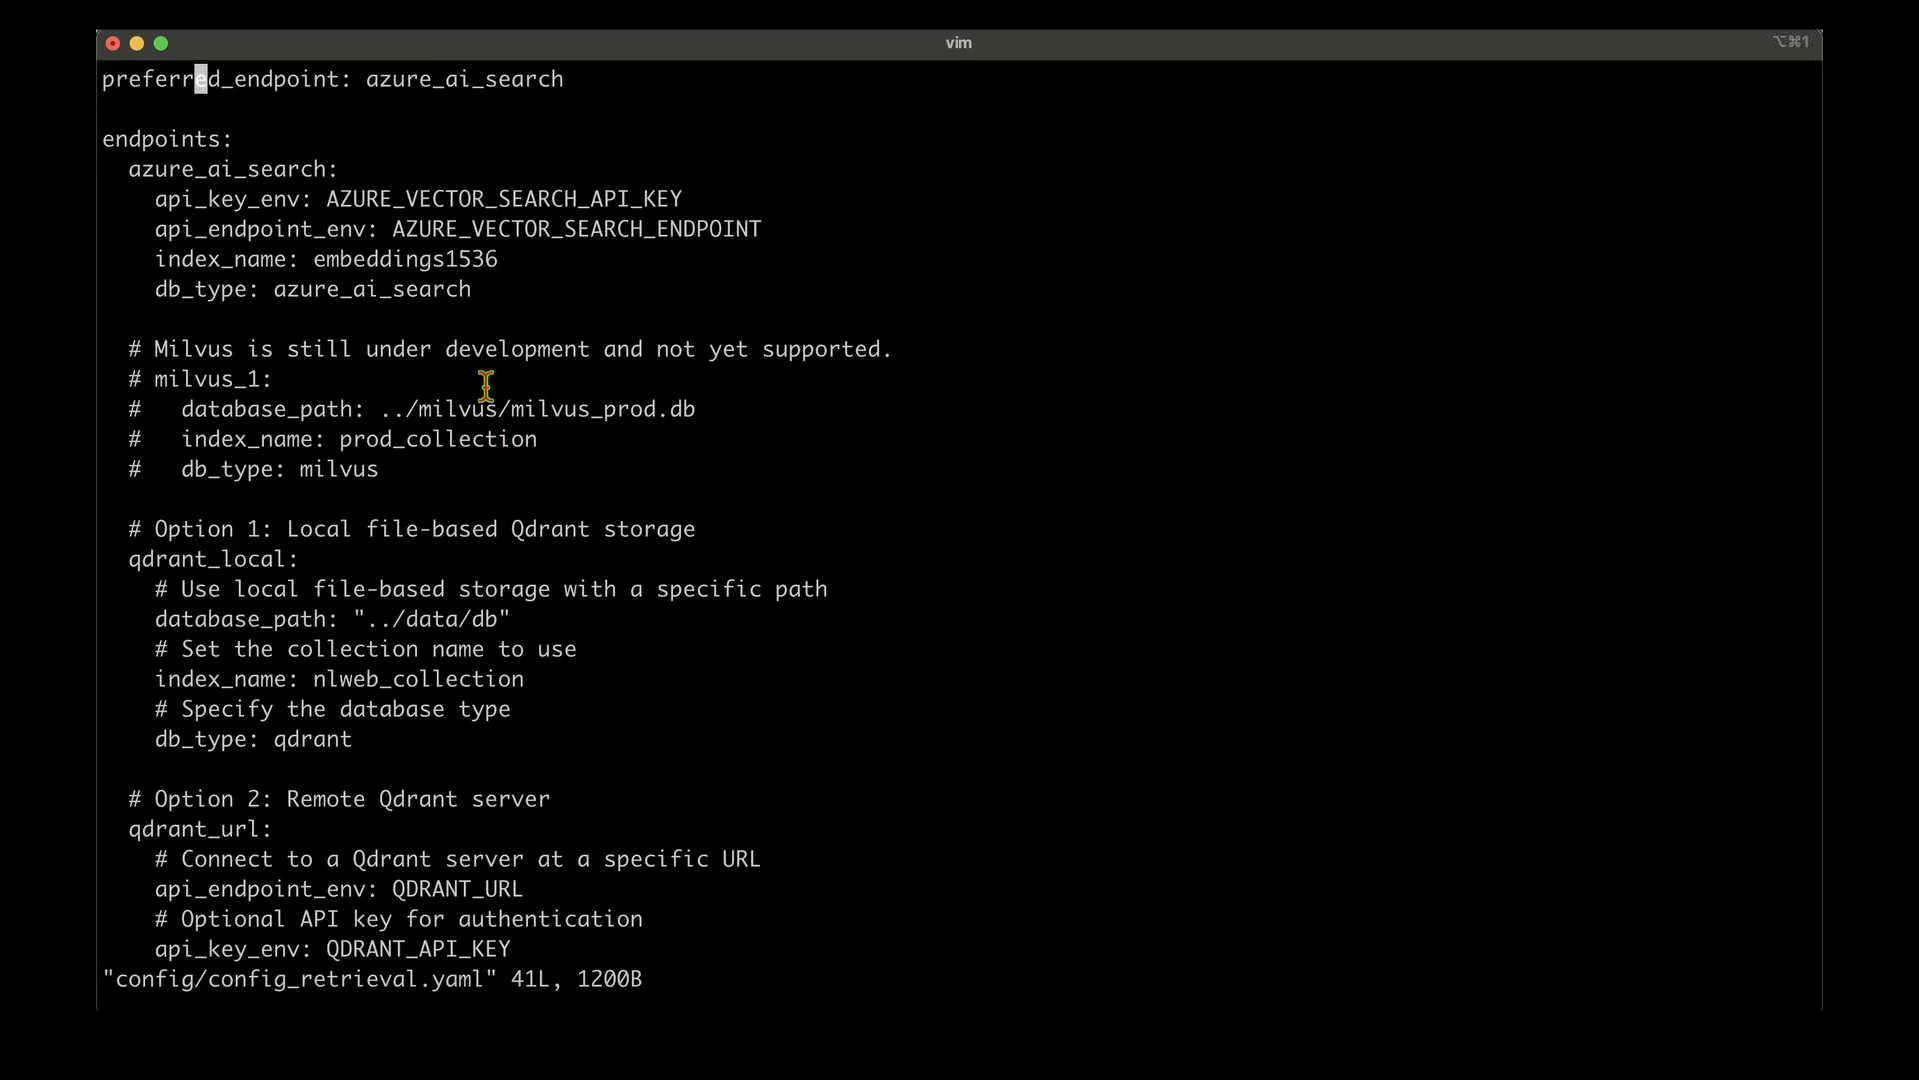
mouse_move(248, 347)
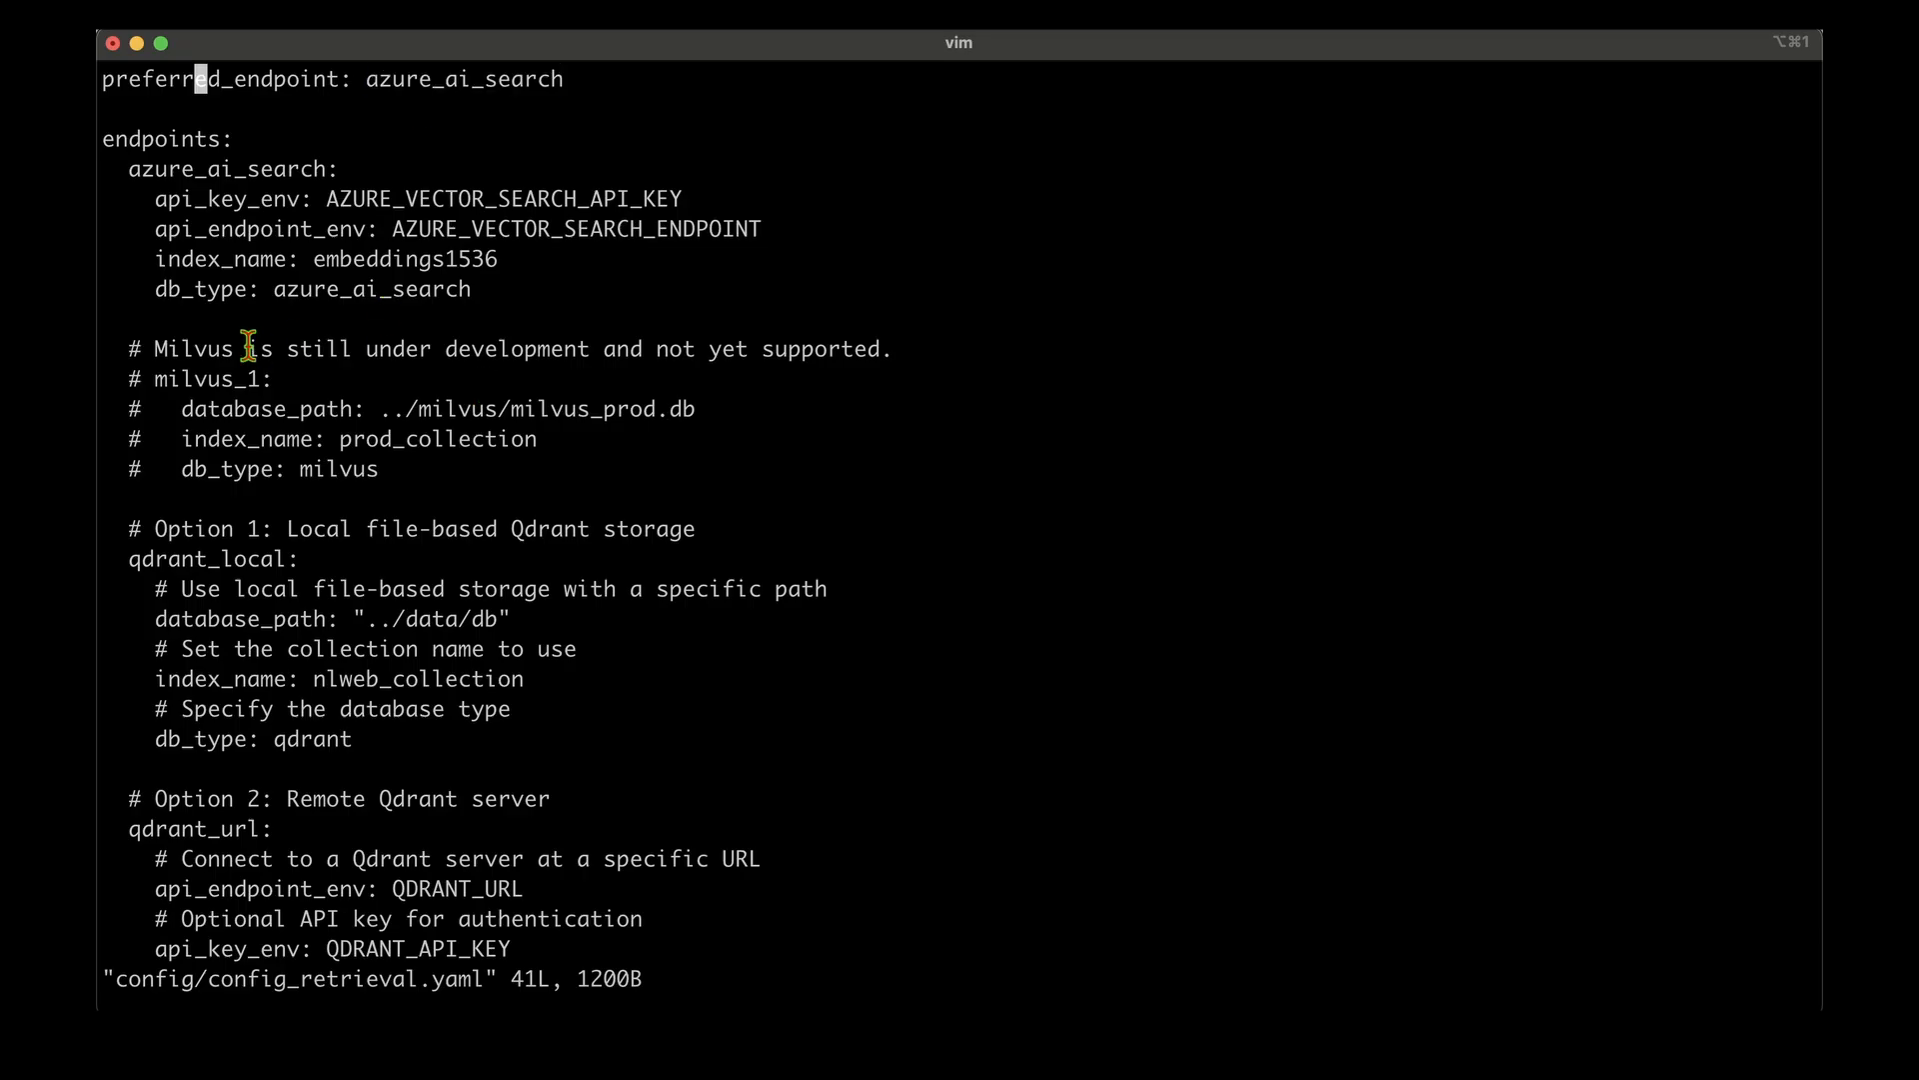
mouse_move(252, 556)
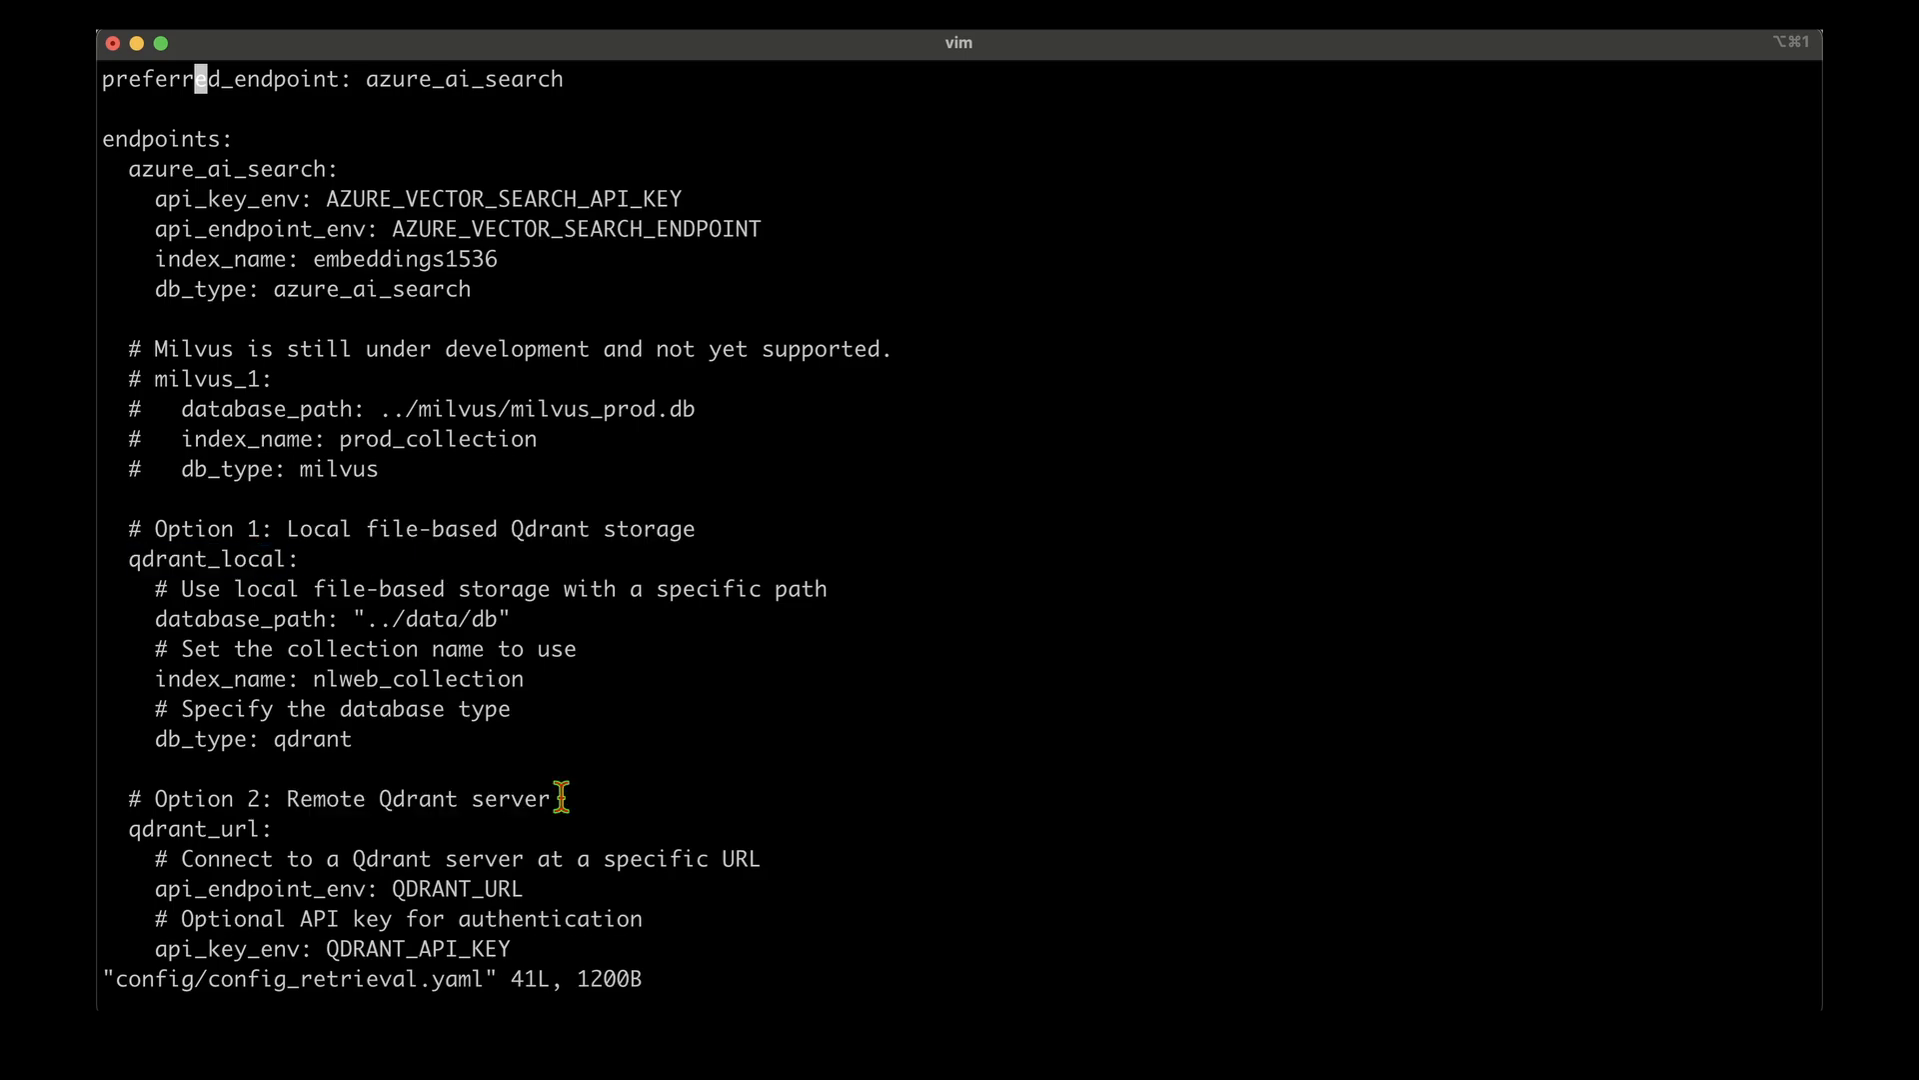
mouse_move(514, 432)
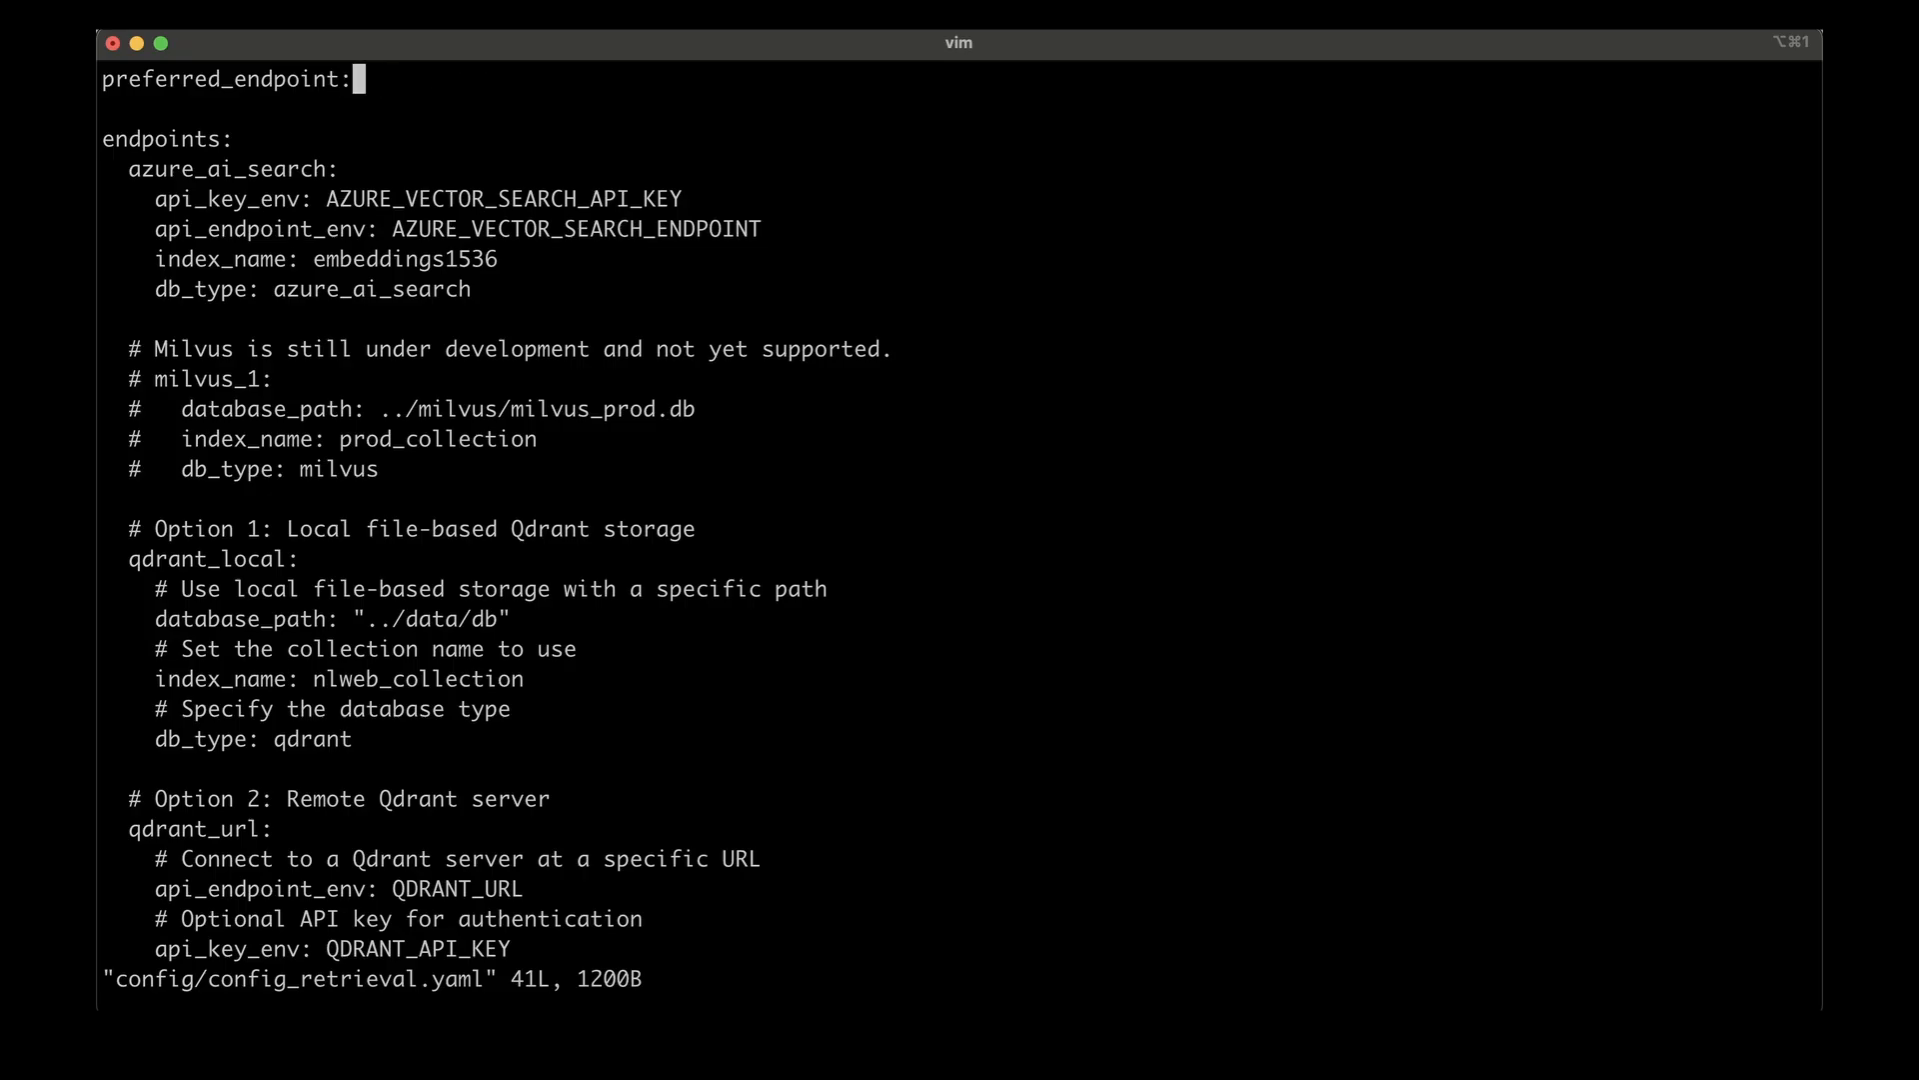
text(qdrant_local)
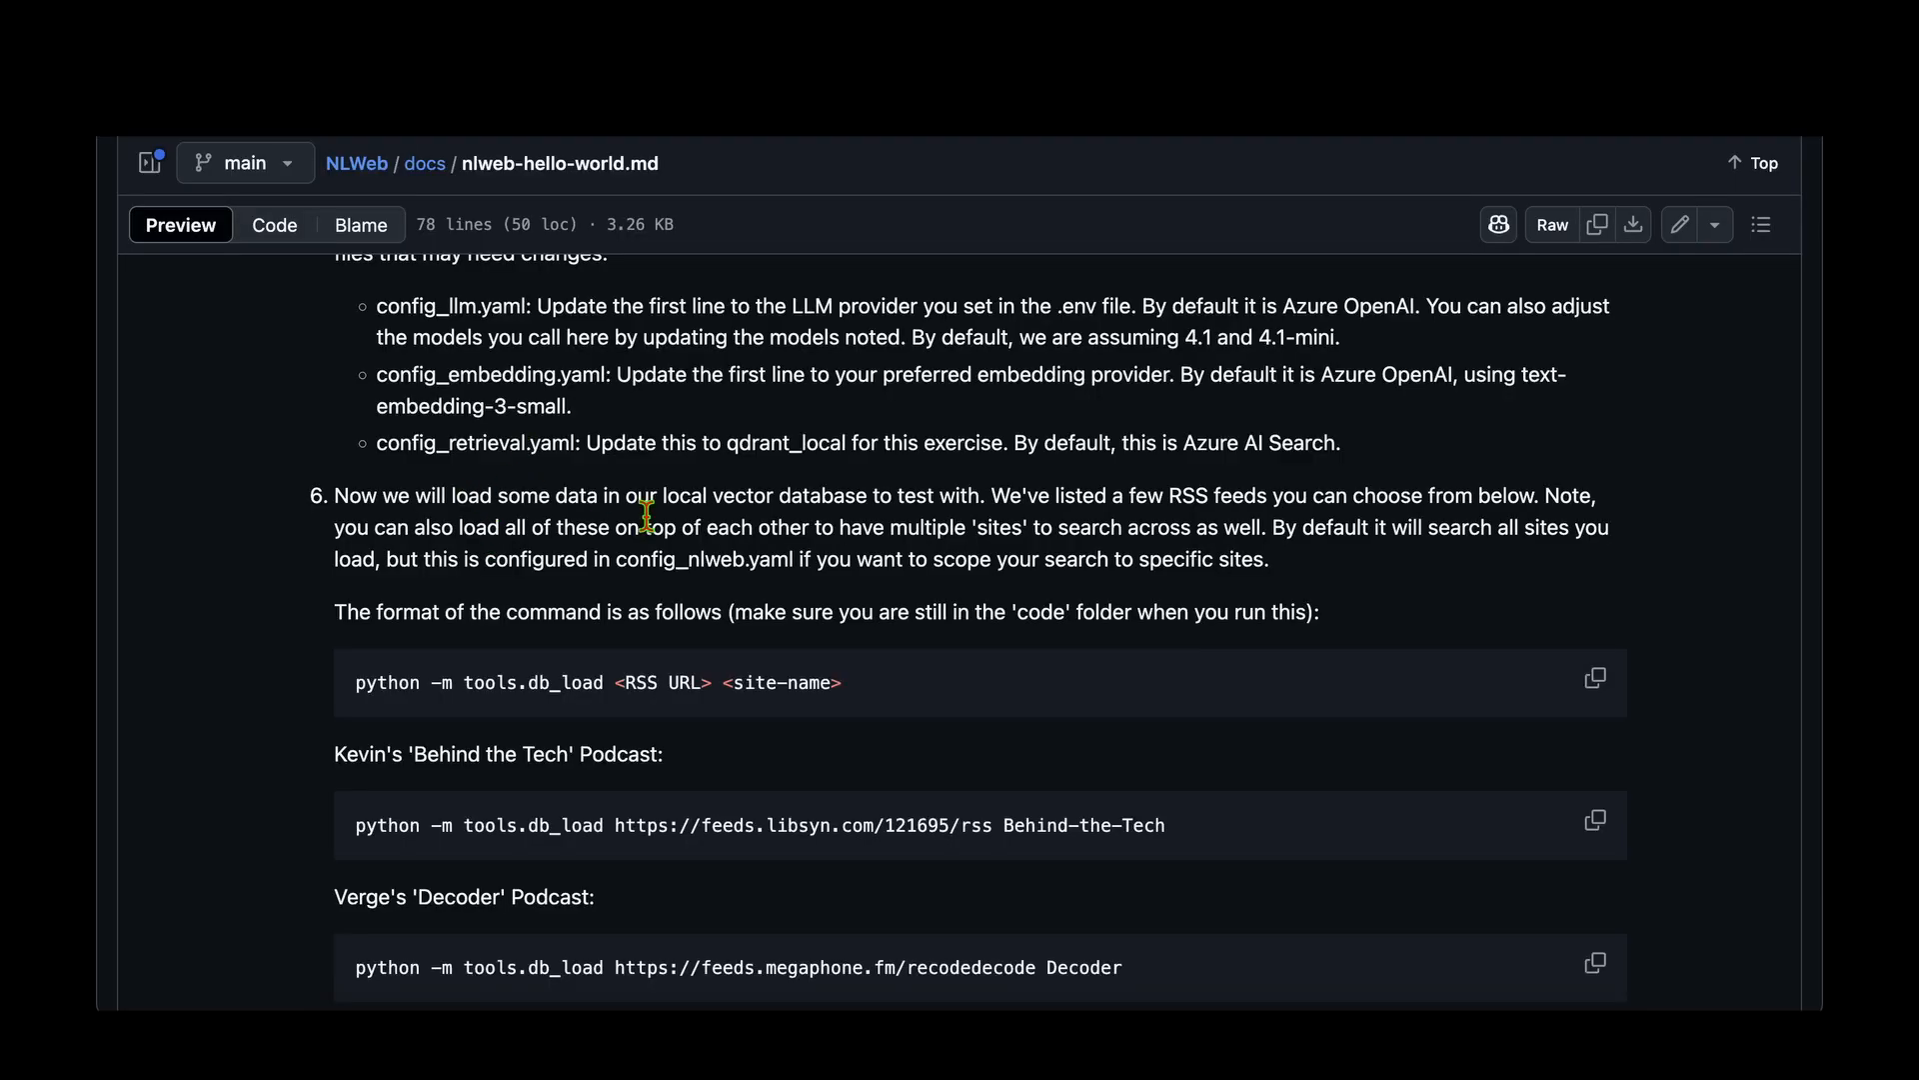
mouse_move(488, 490)
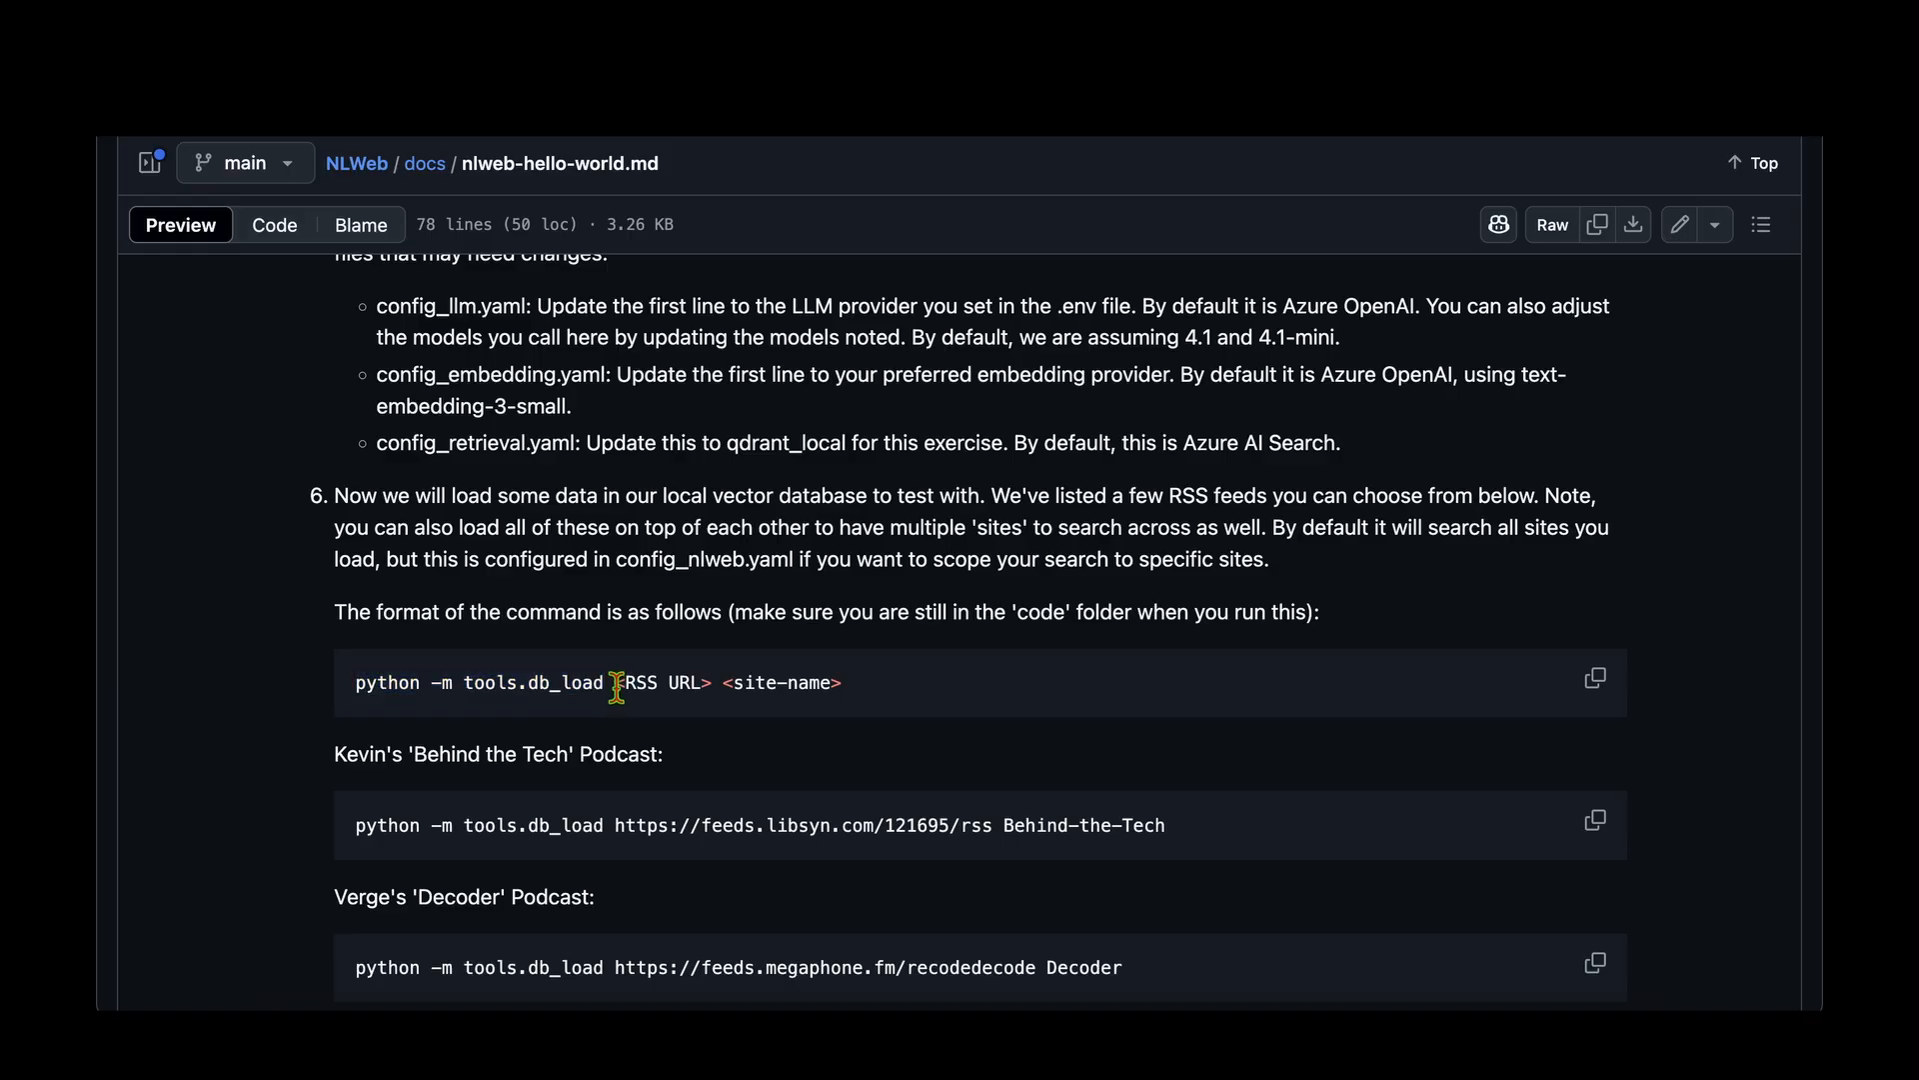
Read step 6's db_load RSS URL placeholder and scroll through the sample feed load commands.
double_click(656, 683)
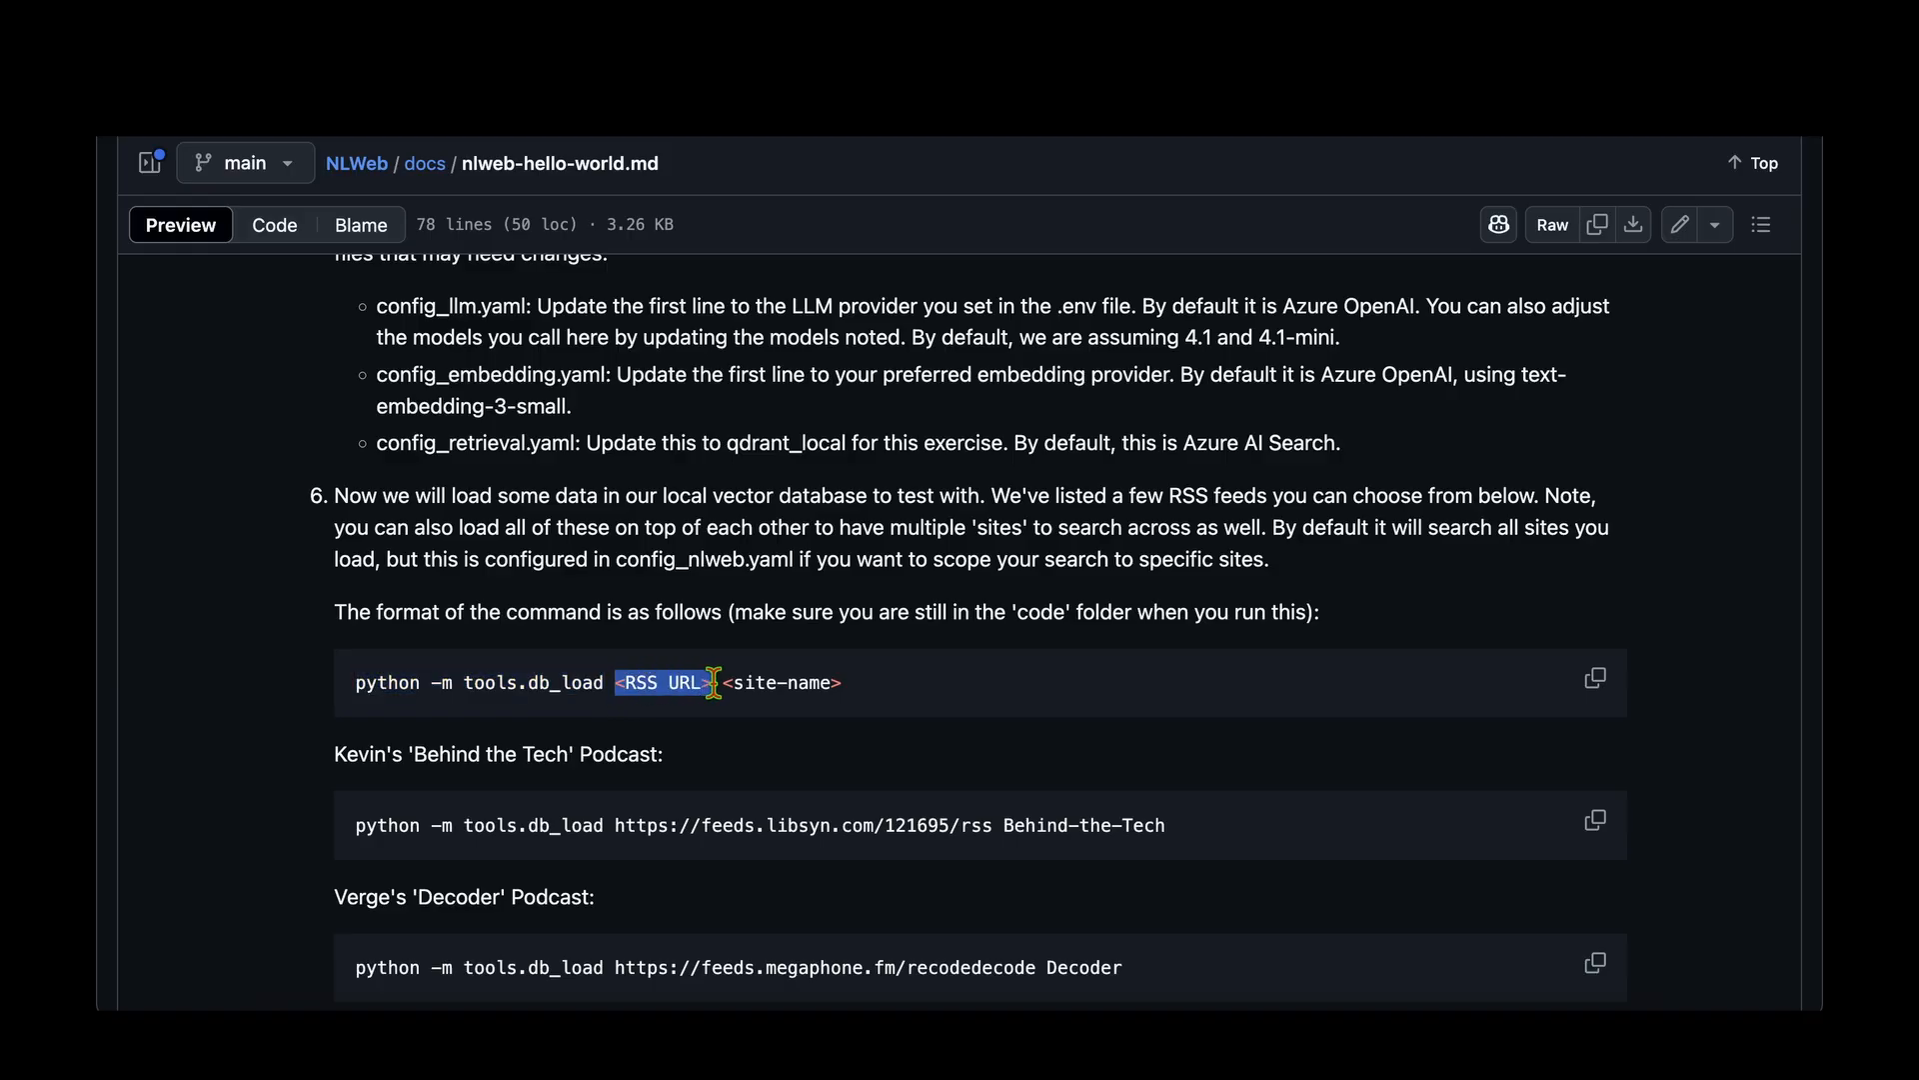
click(848, 692)
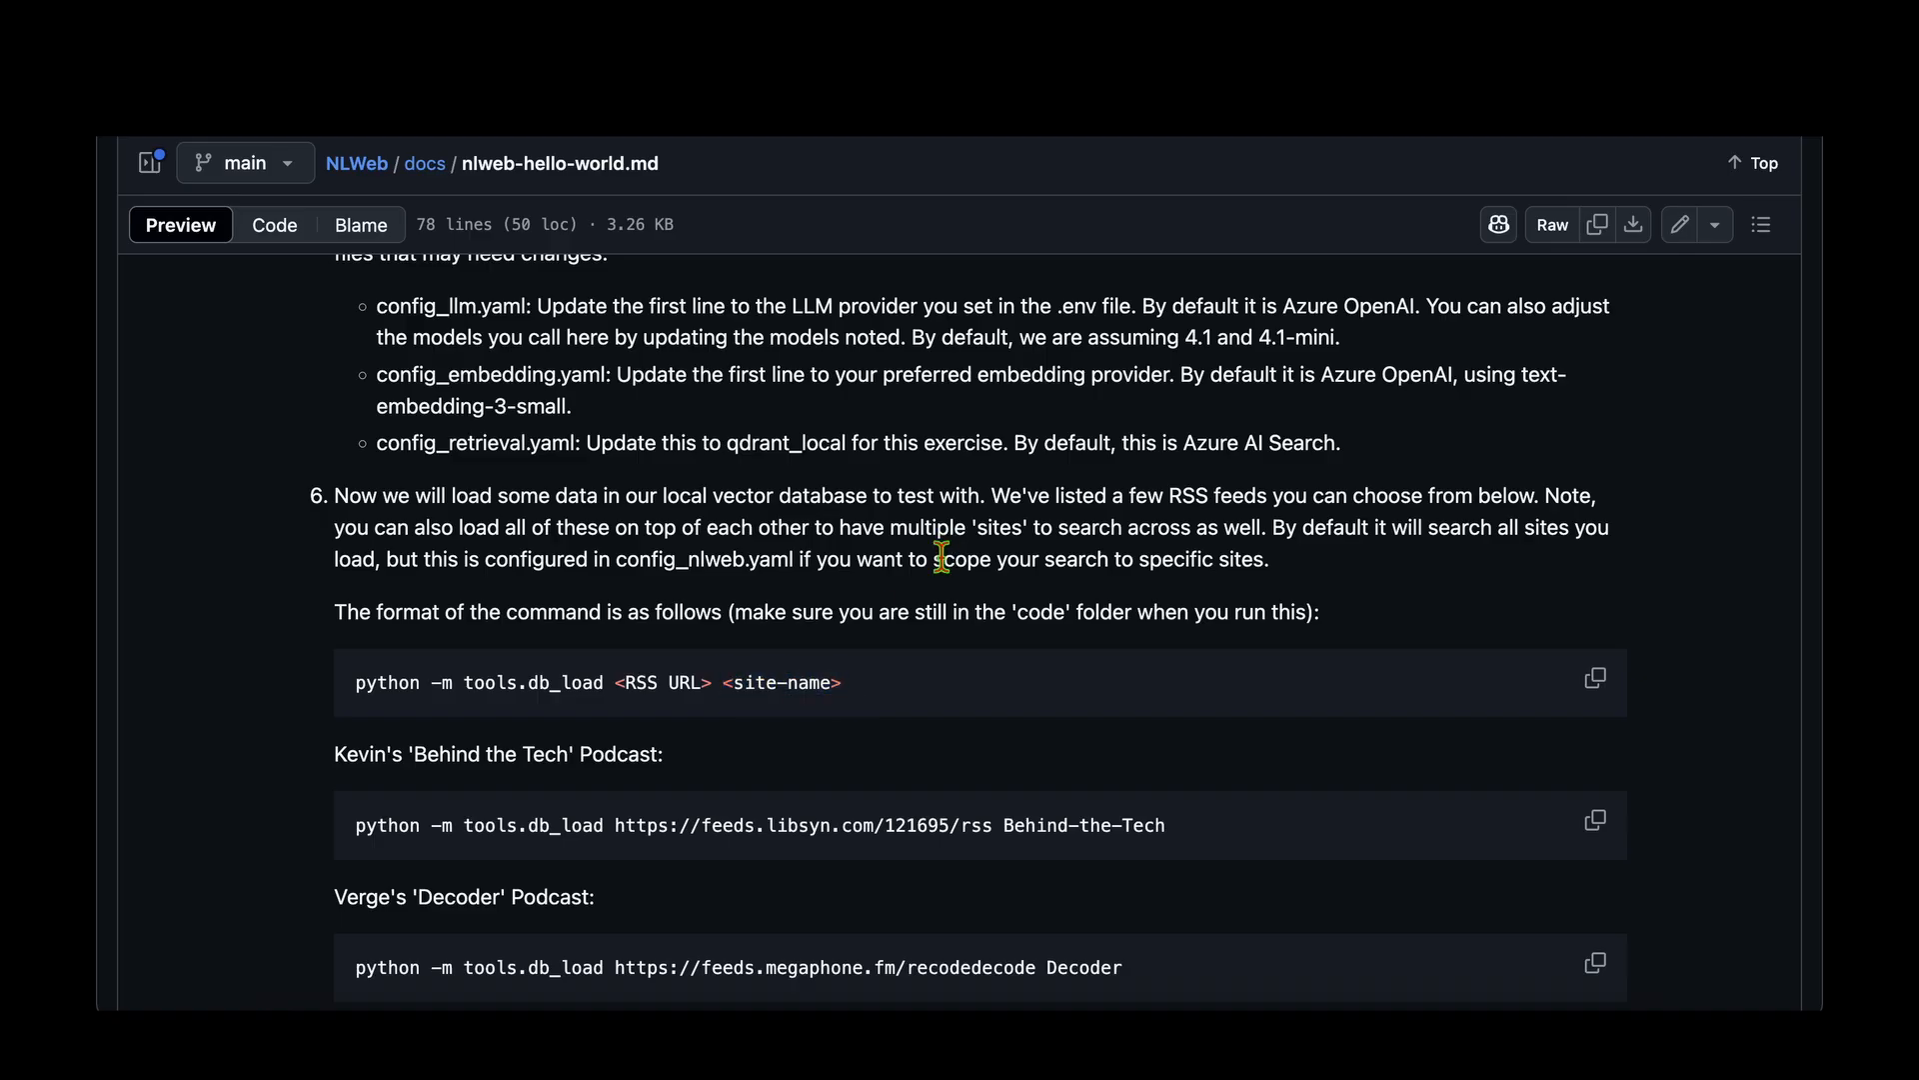
scroll(down, 3)
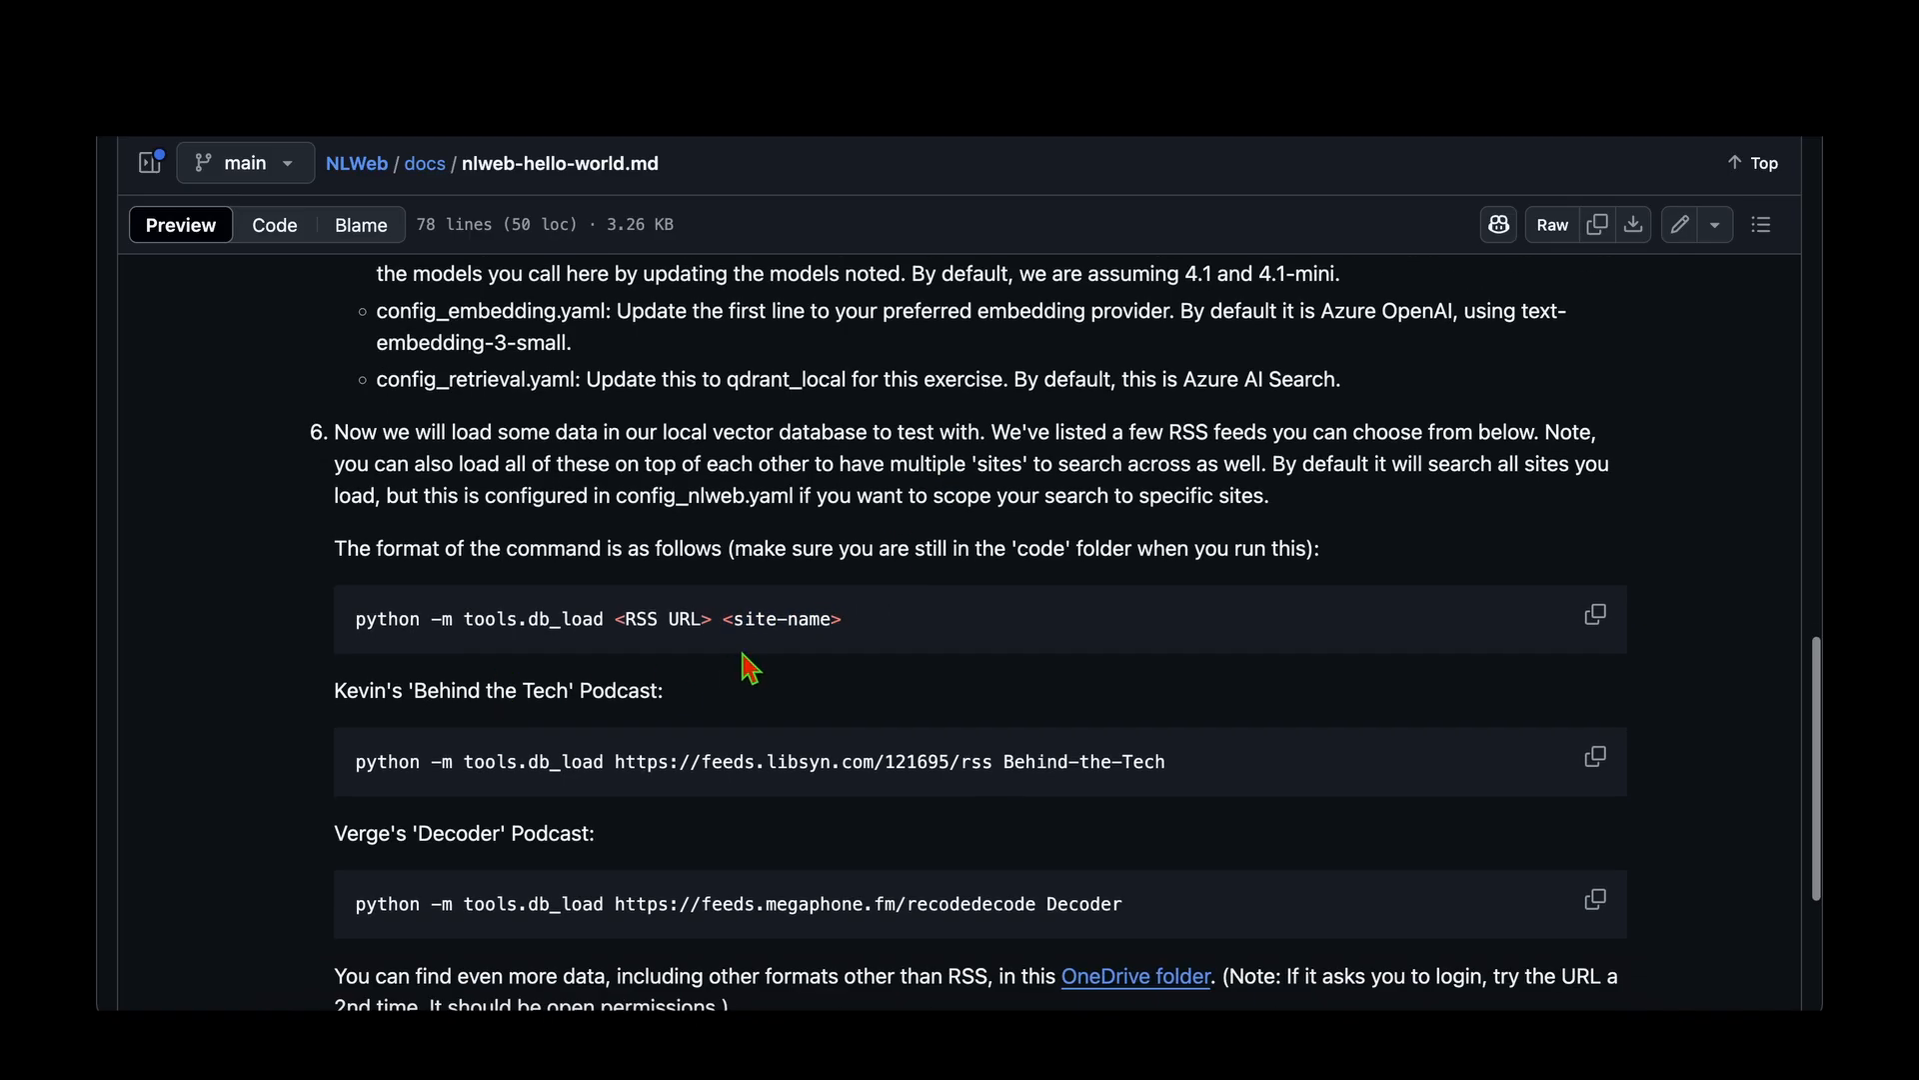
scroll(down, 3)
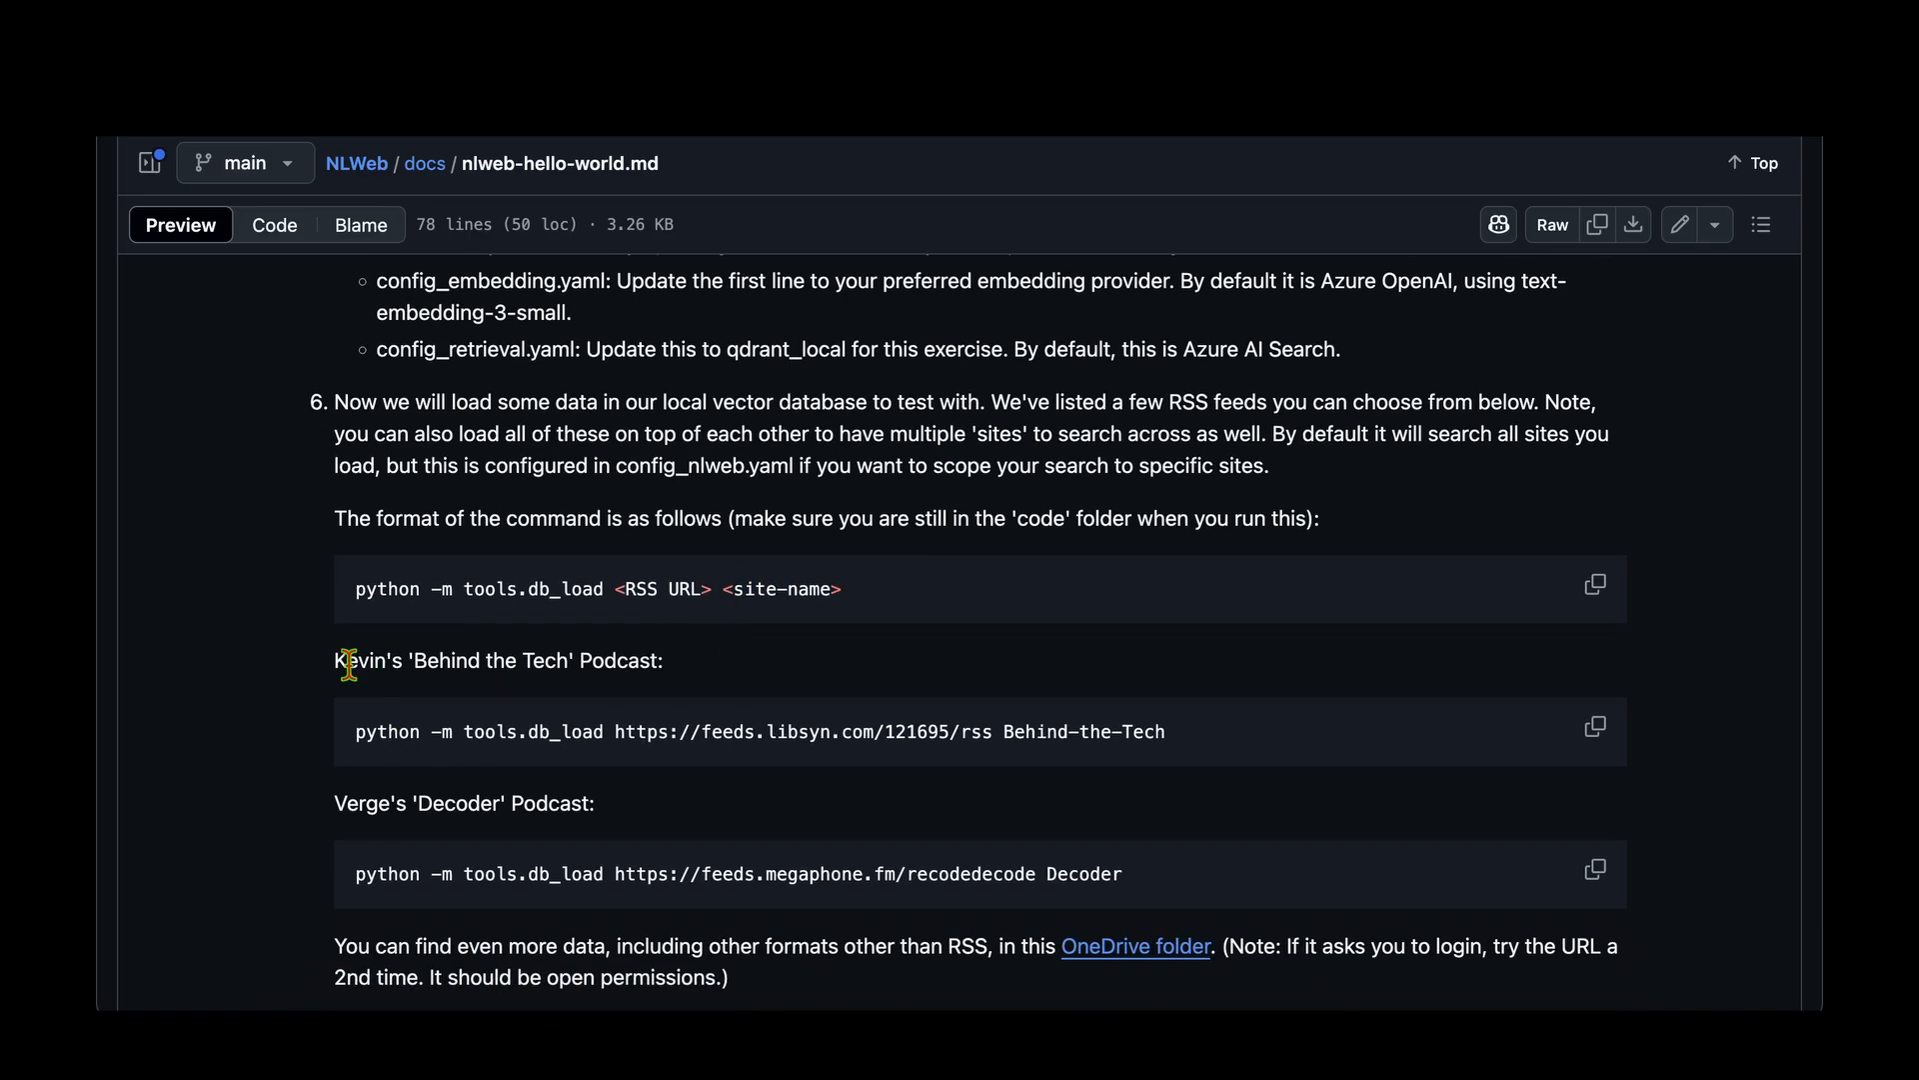
mouse_move(712, 672)
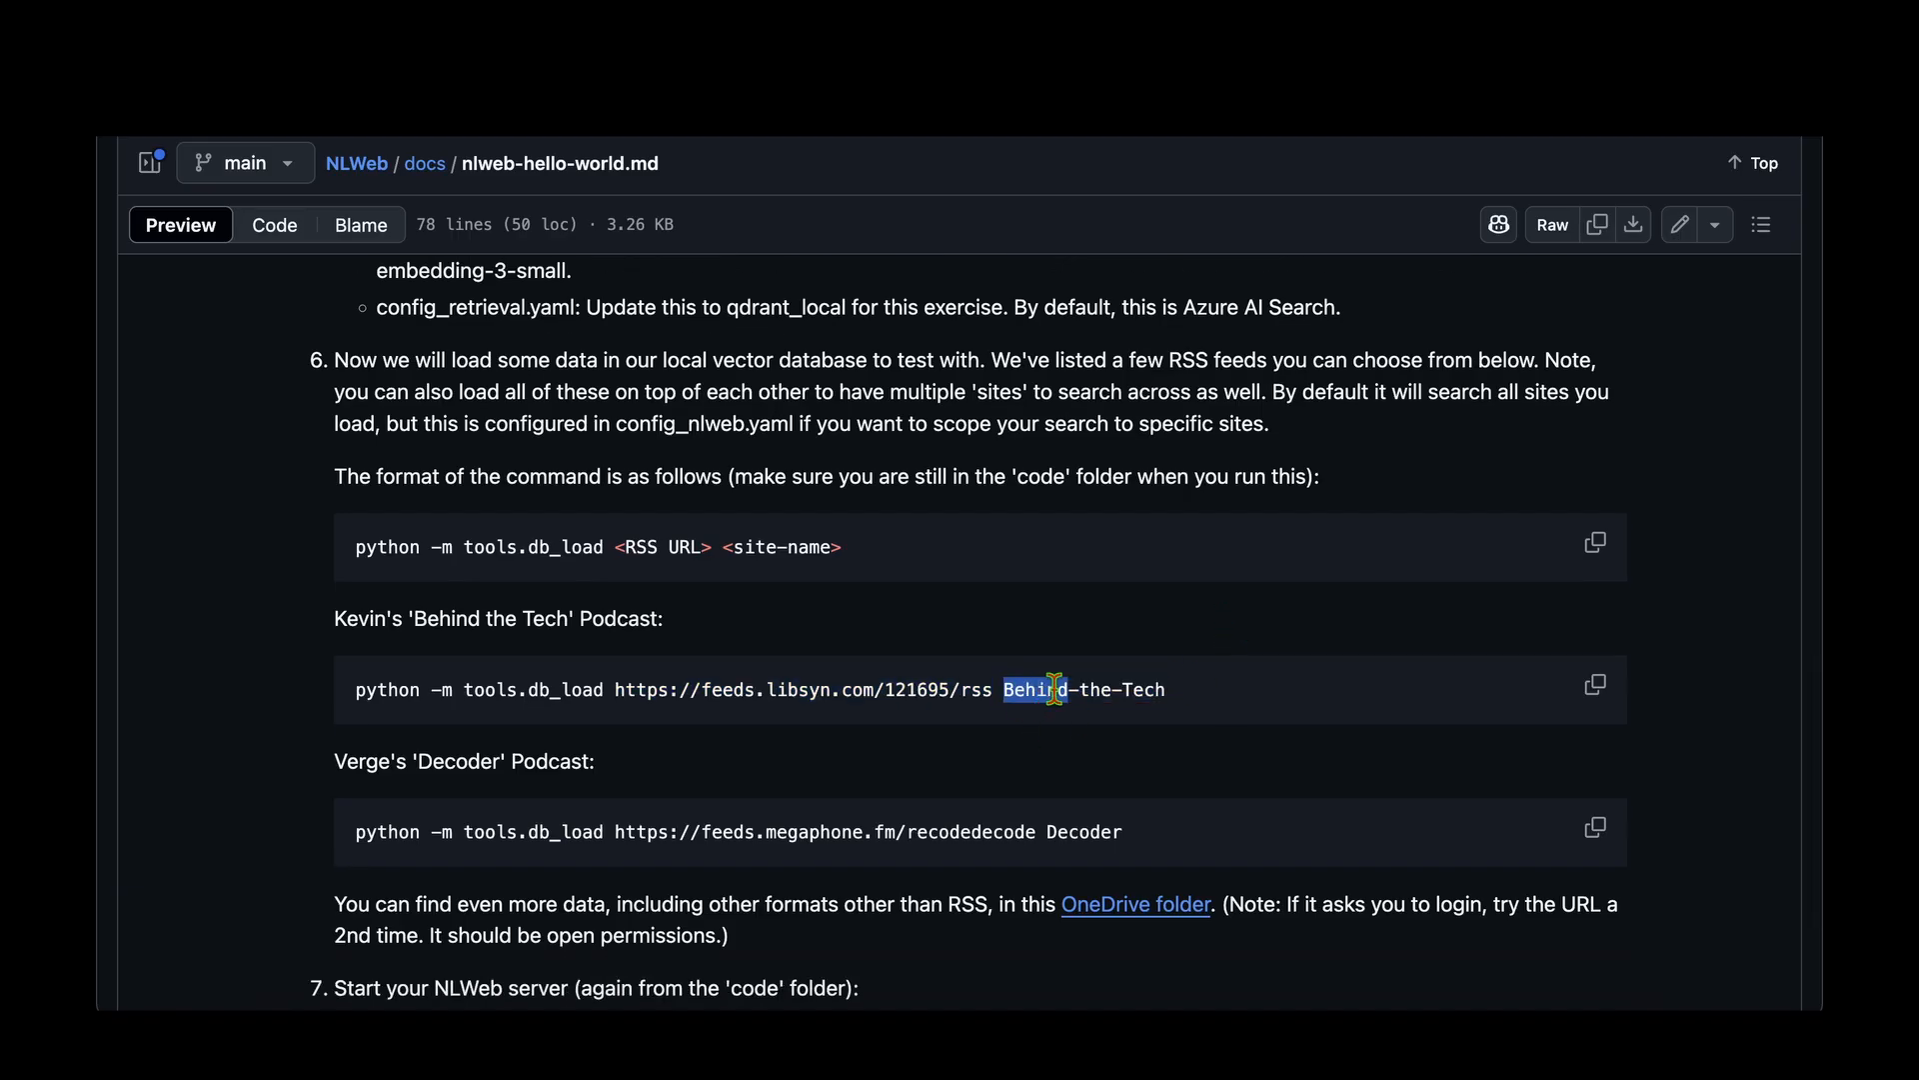
scroll(down, 3)
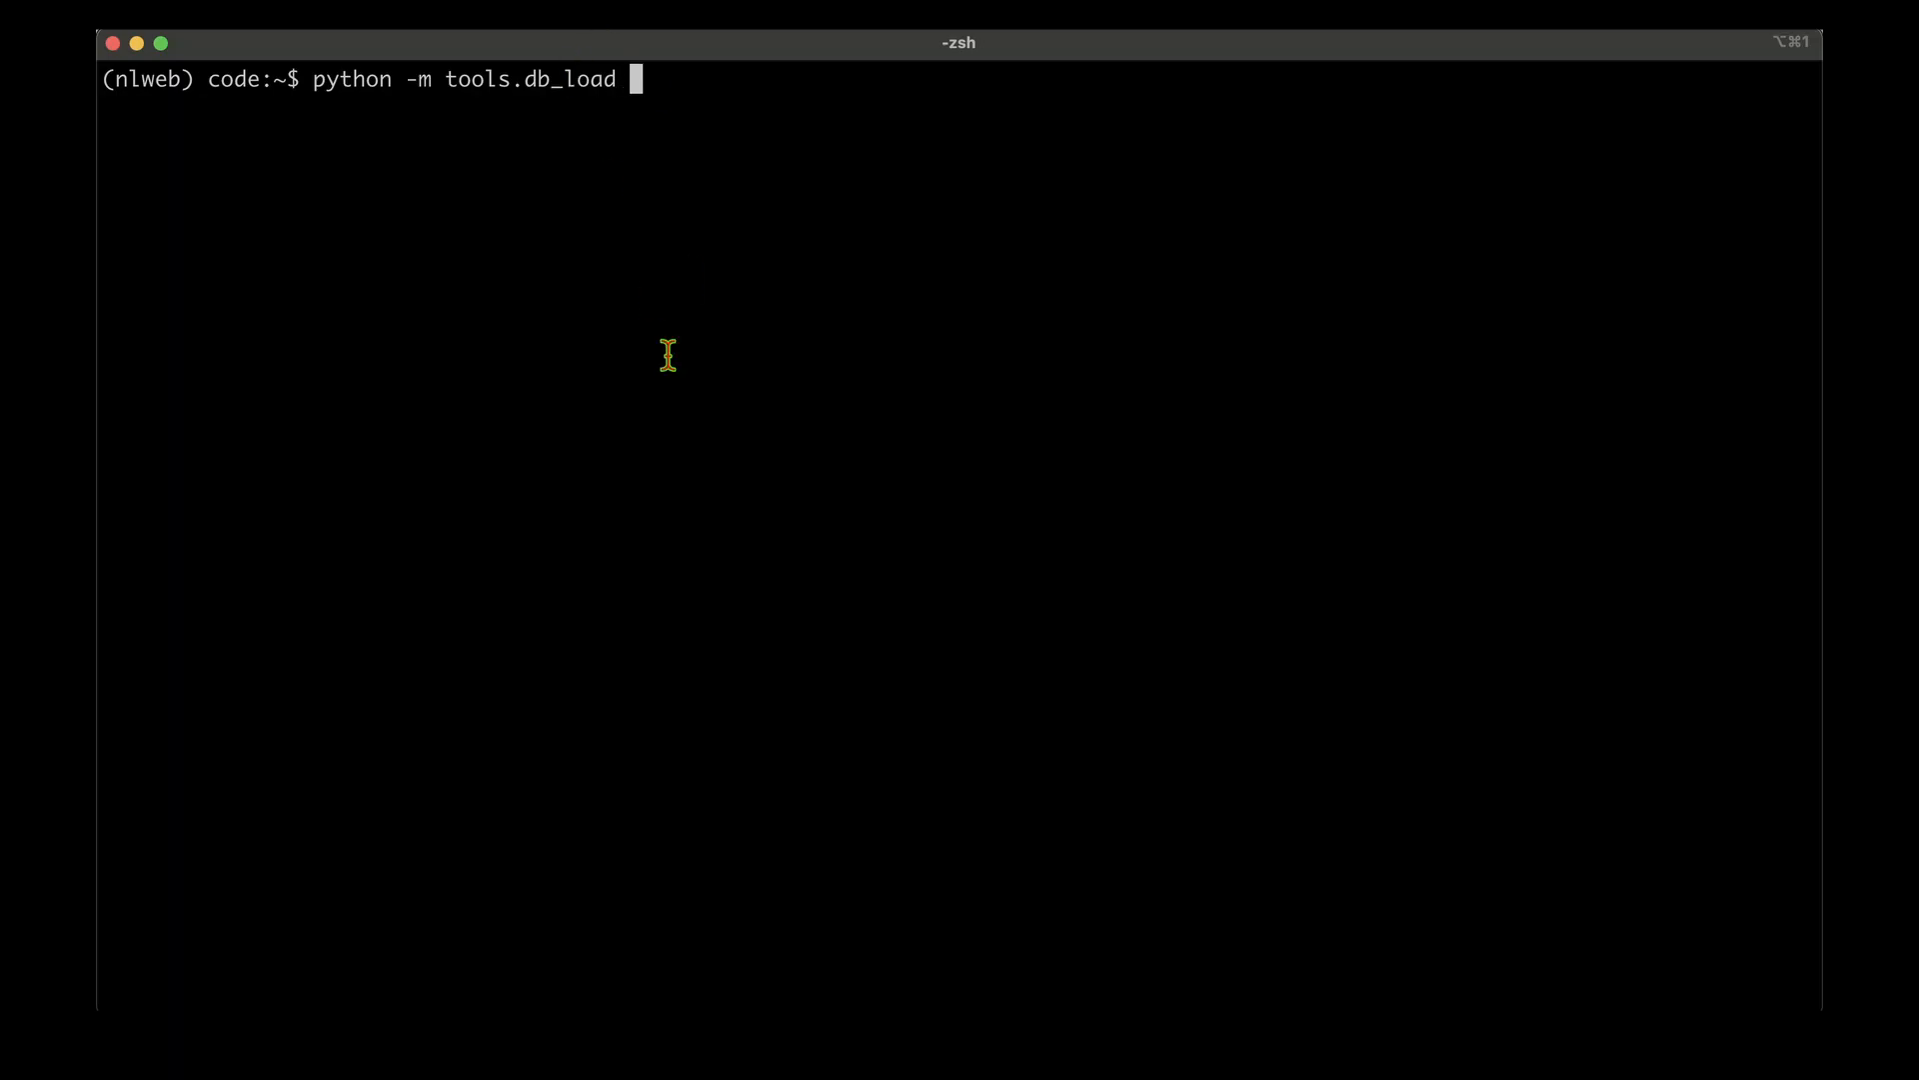
mouse_move(760, 364)
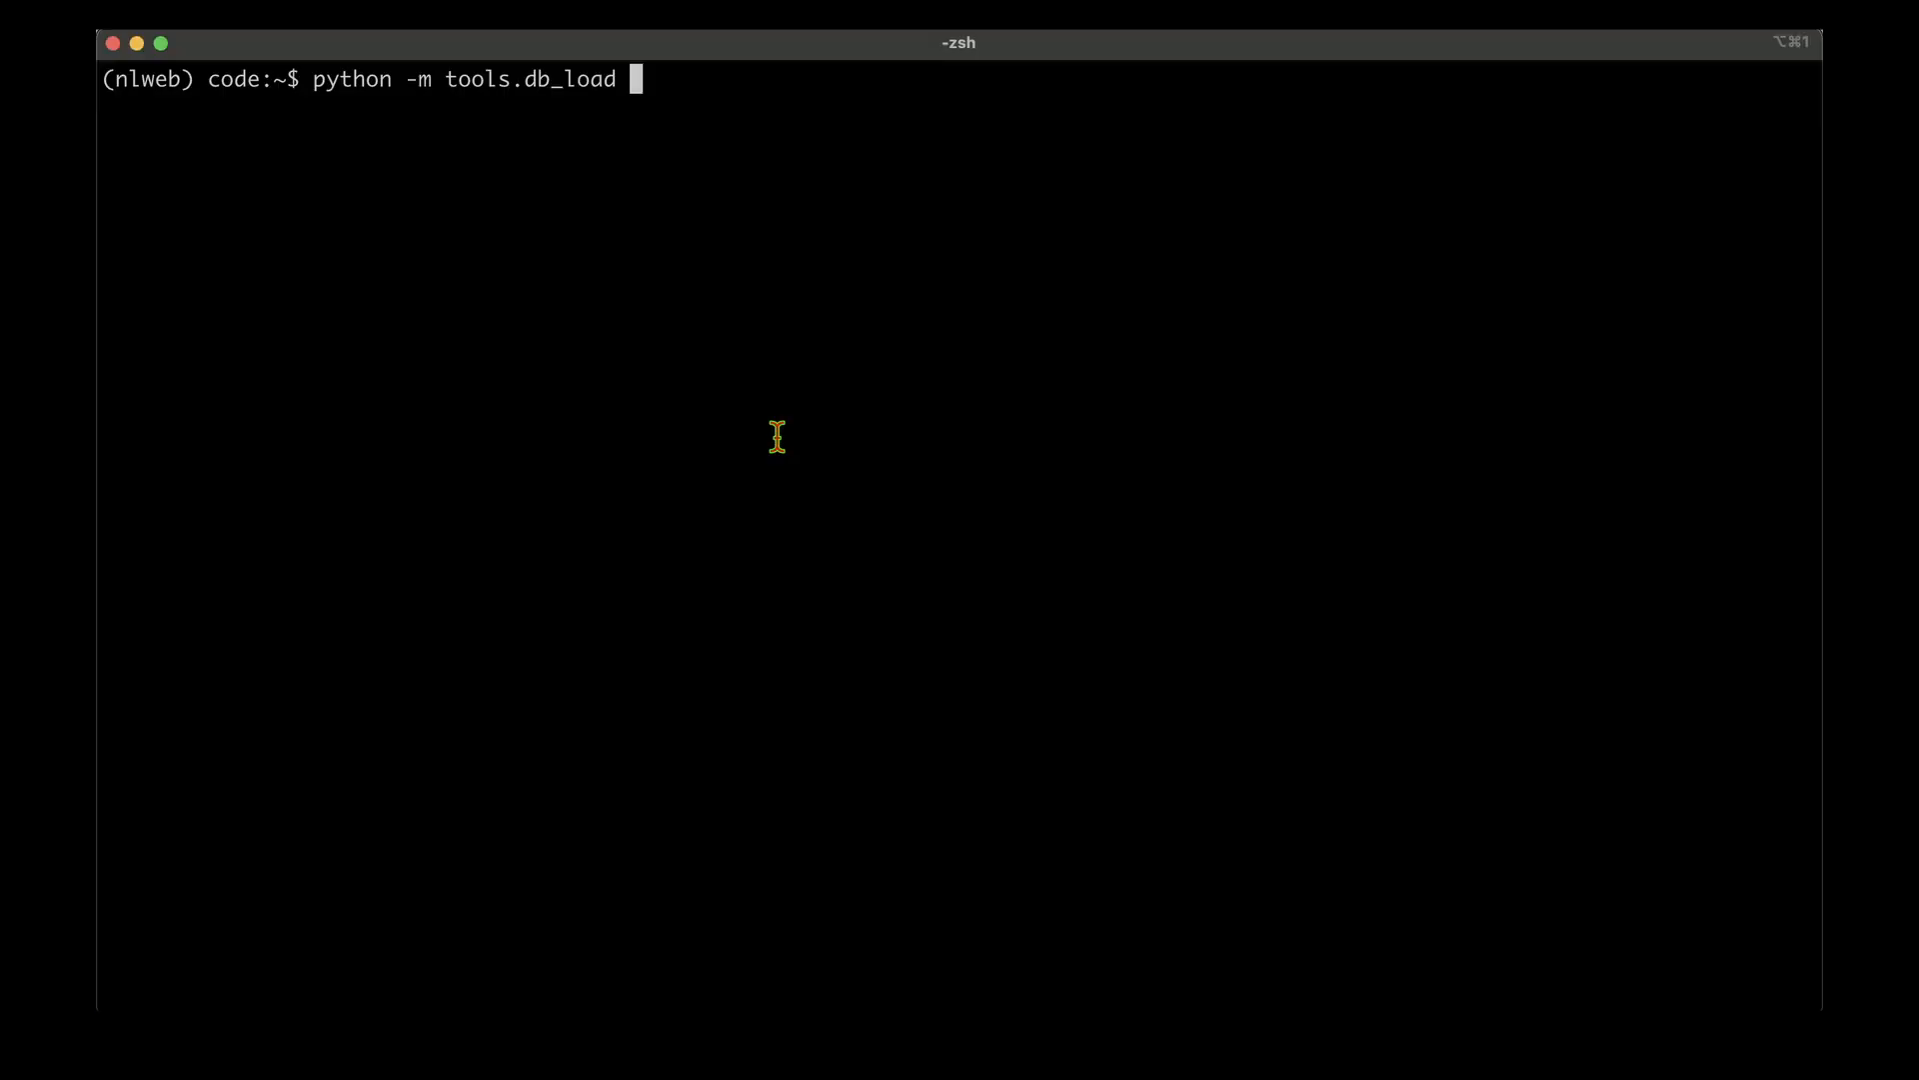
text(https://rss.app/feeds/GYyC3eLx8LgUoP58.xml)
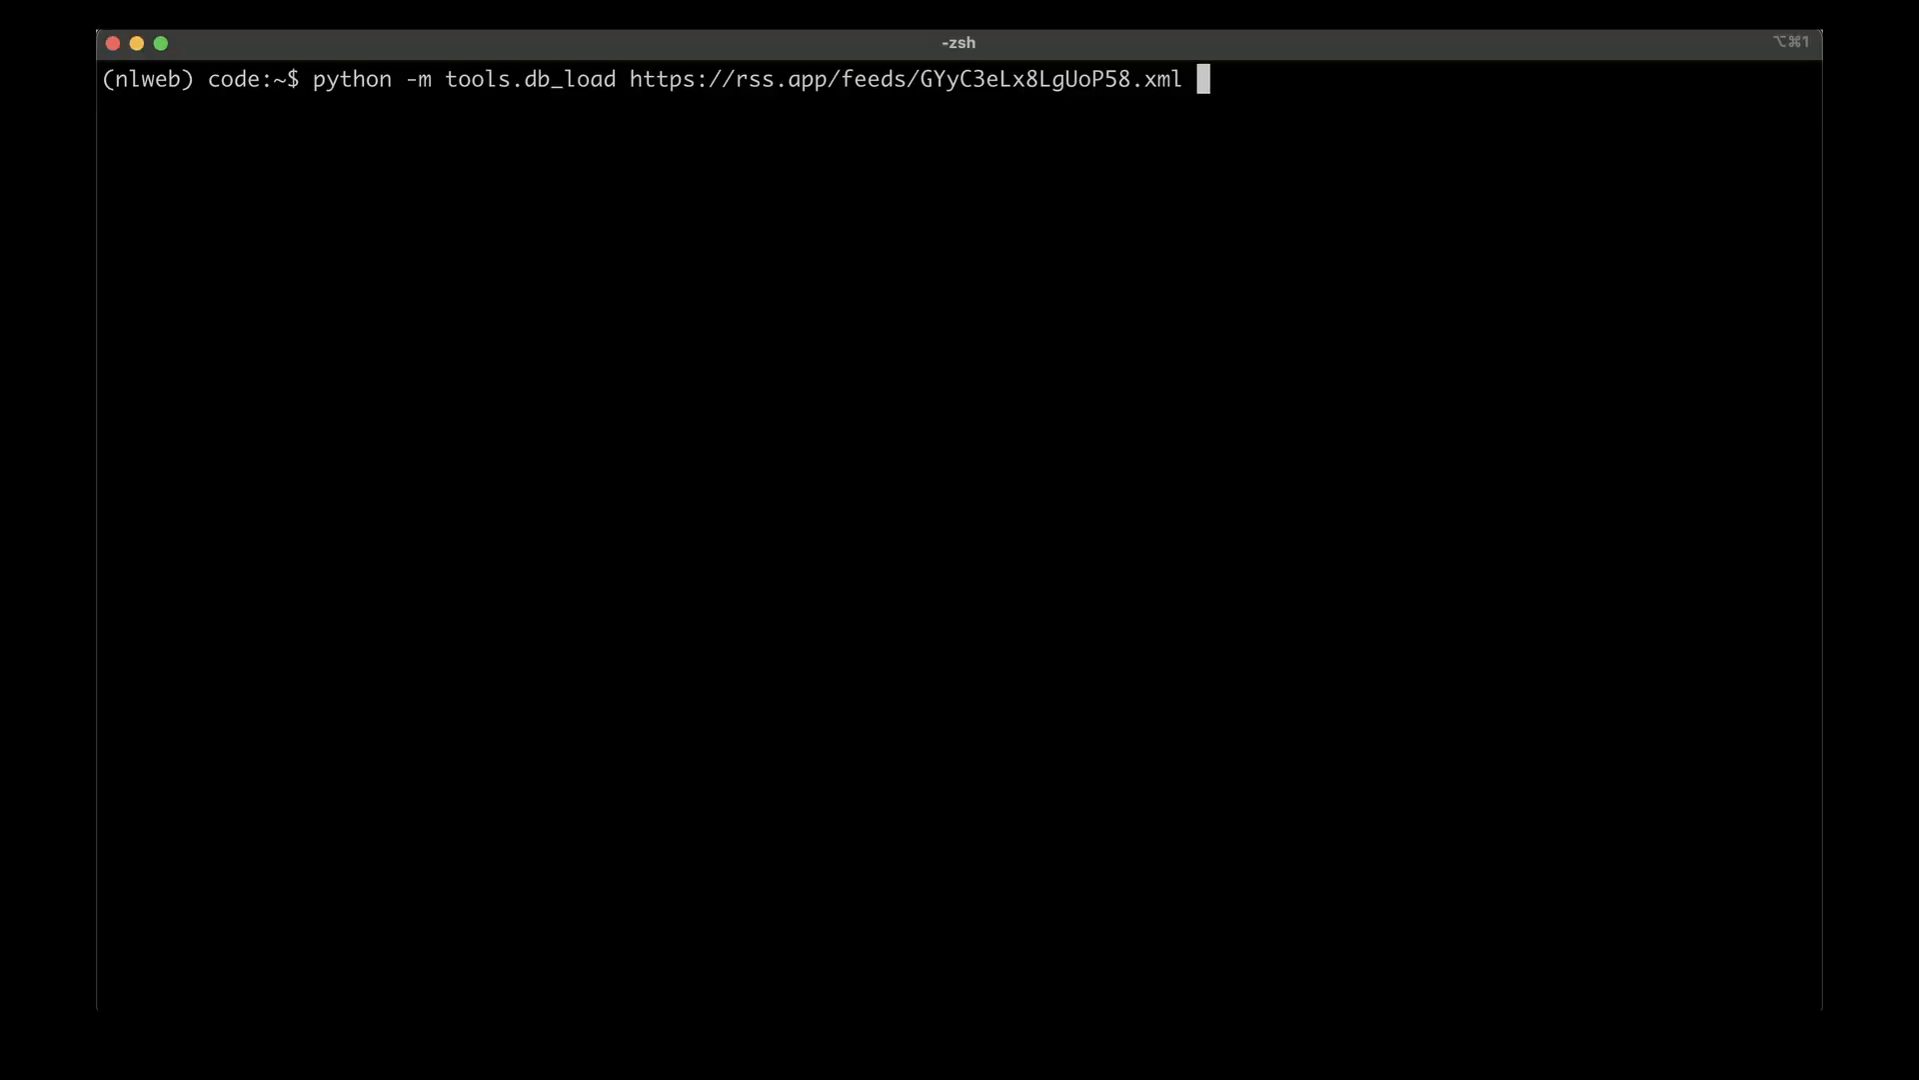
text(ai-bites)
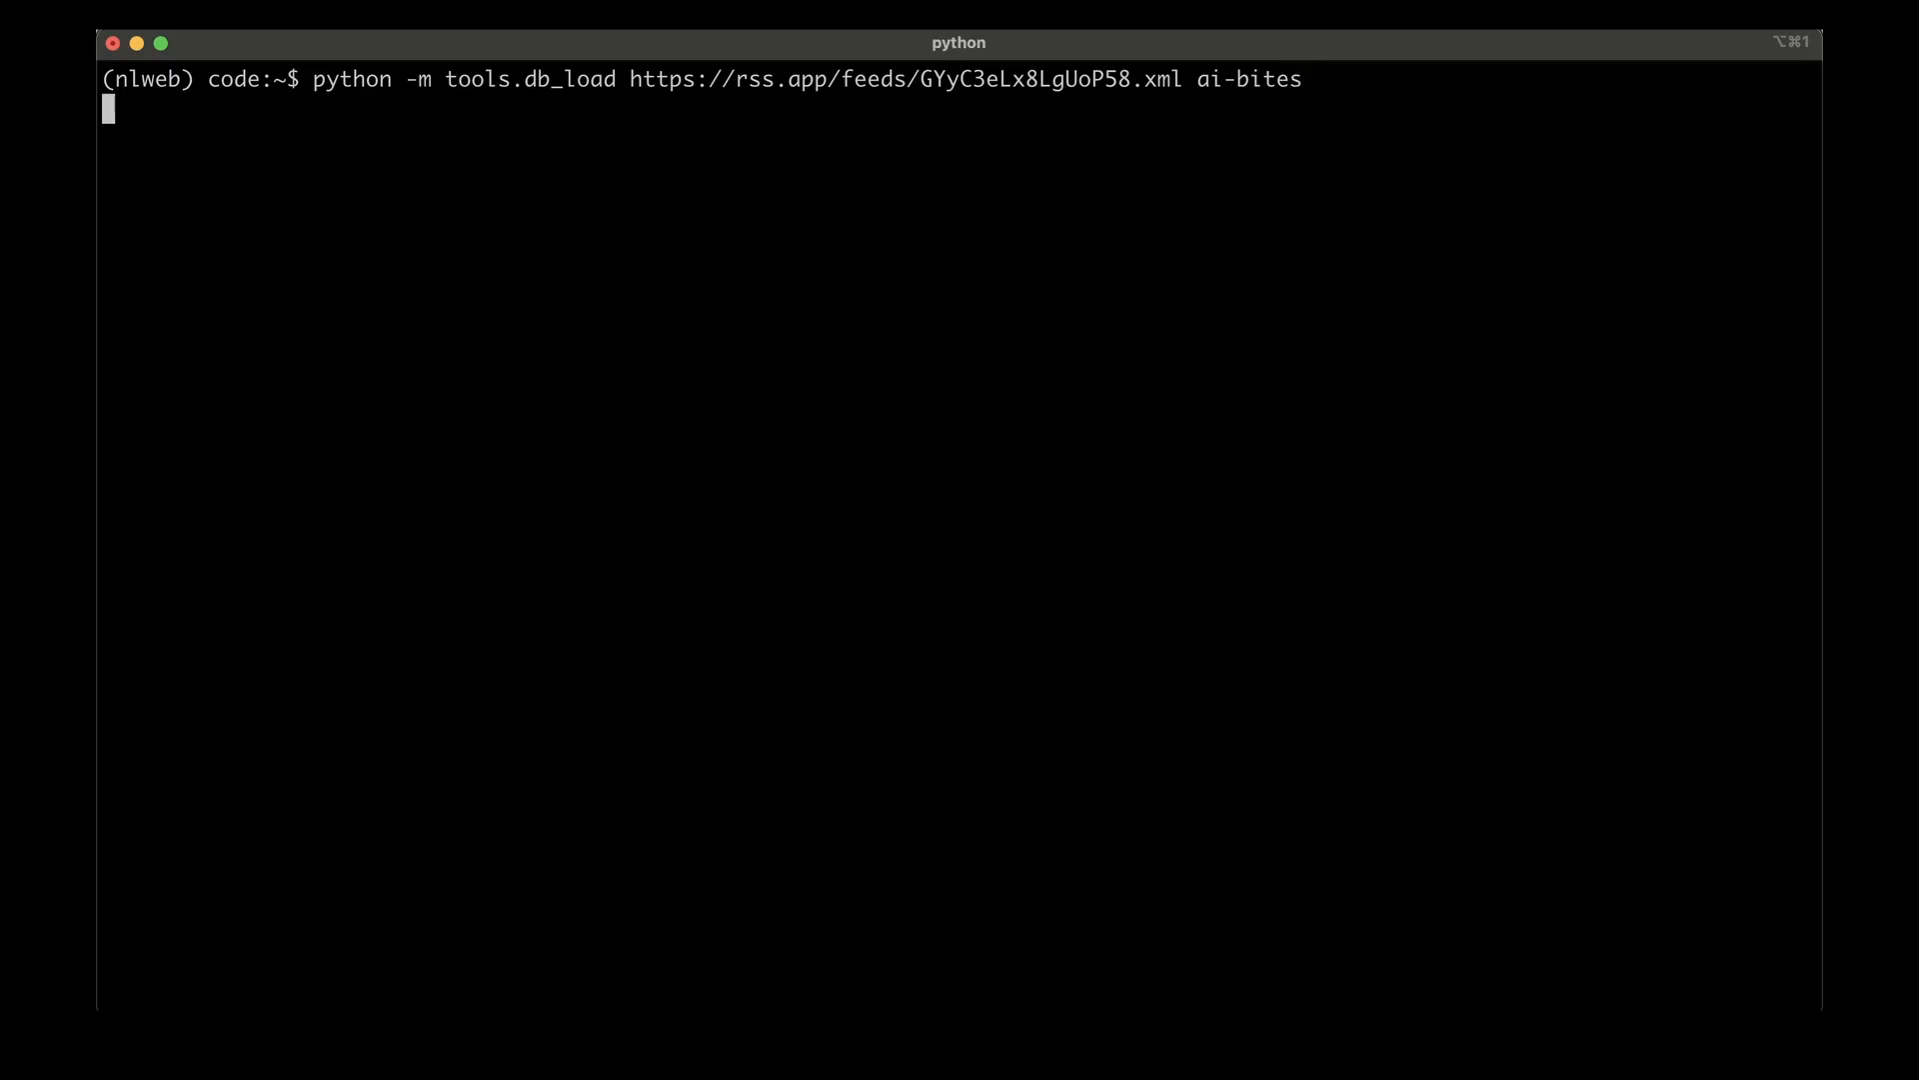
mouse_move(676, 292)
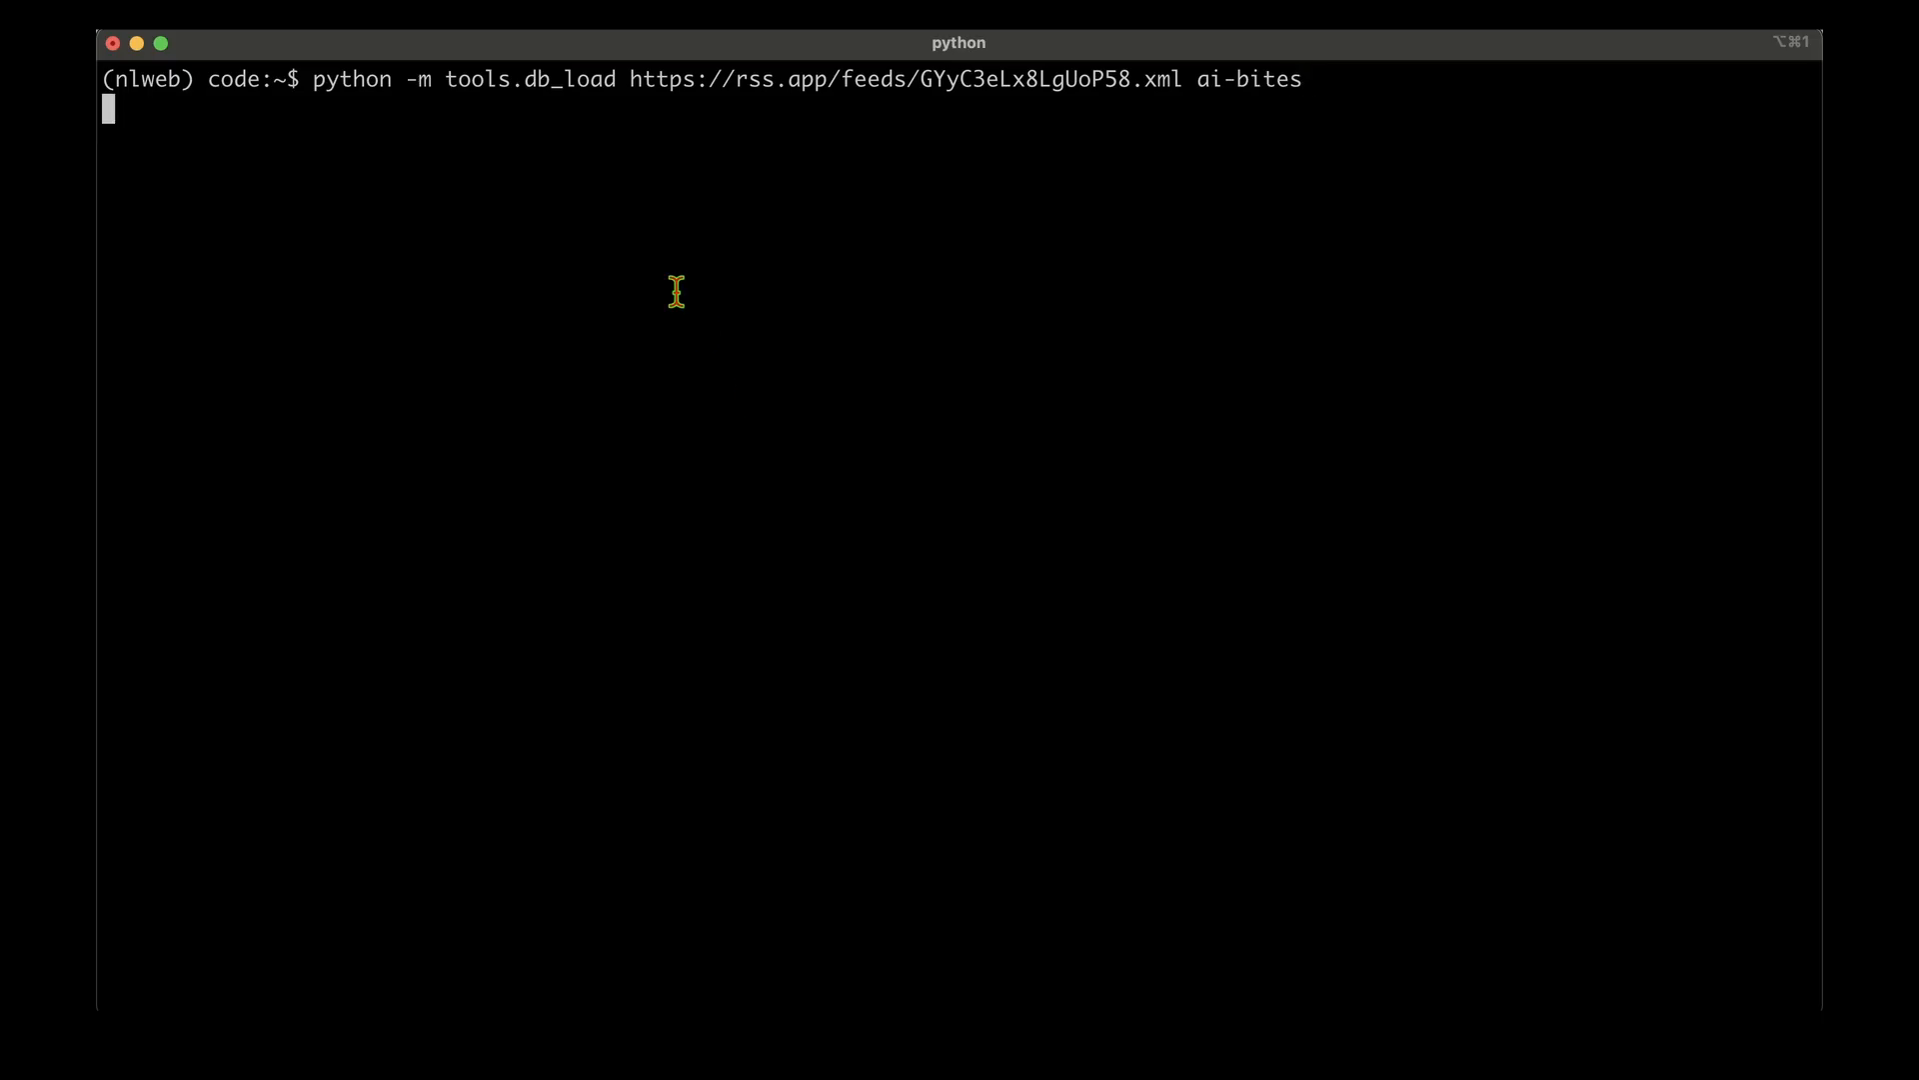
double_click(230, 80)
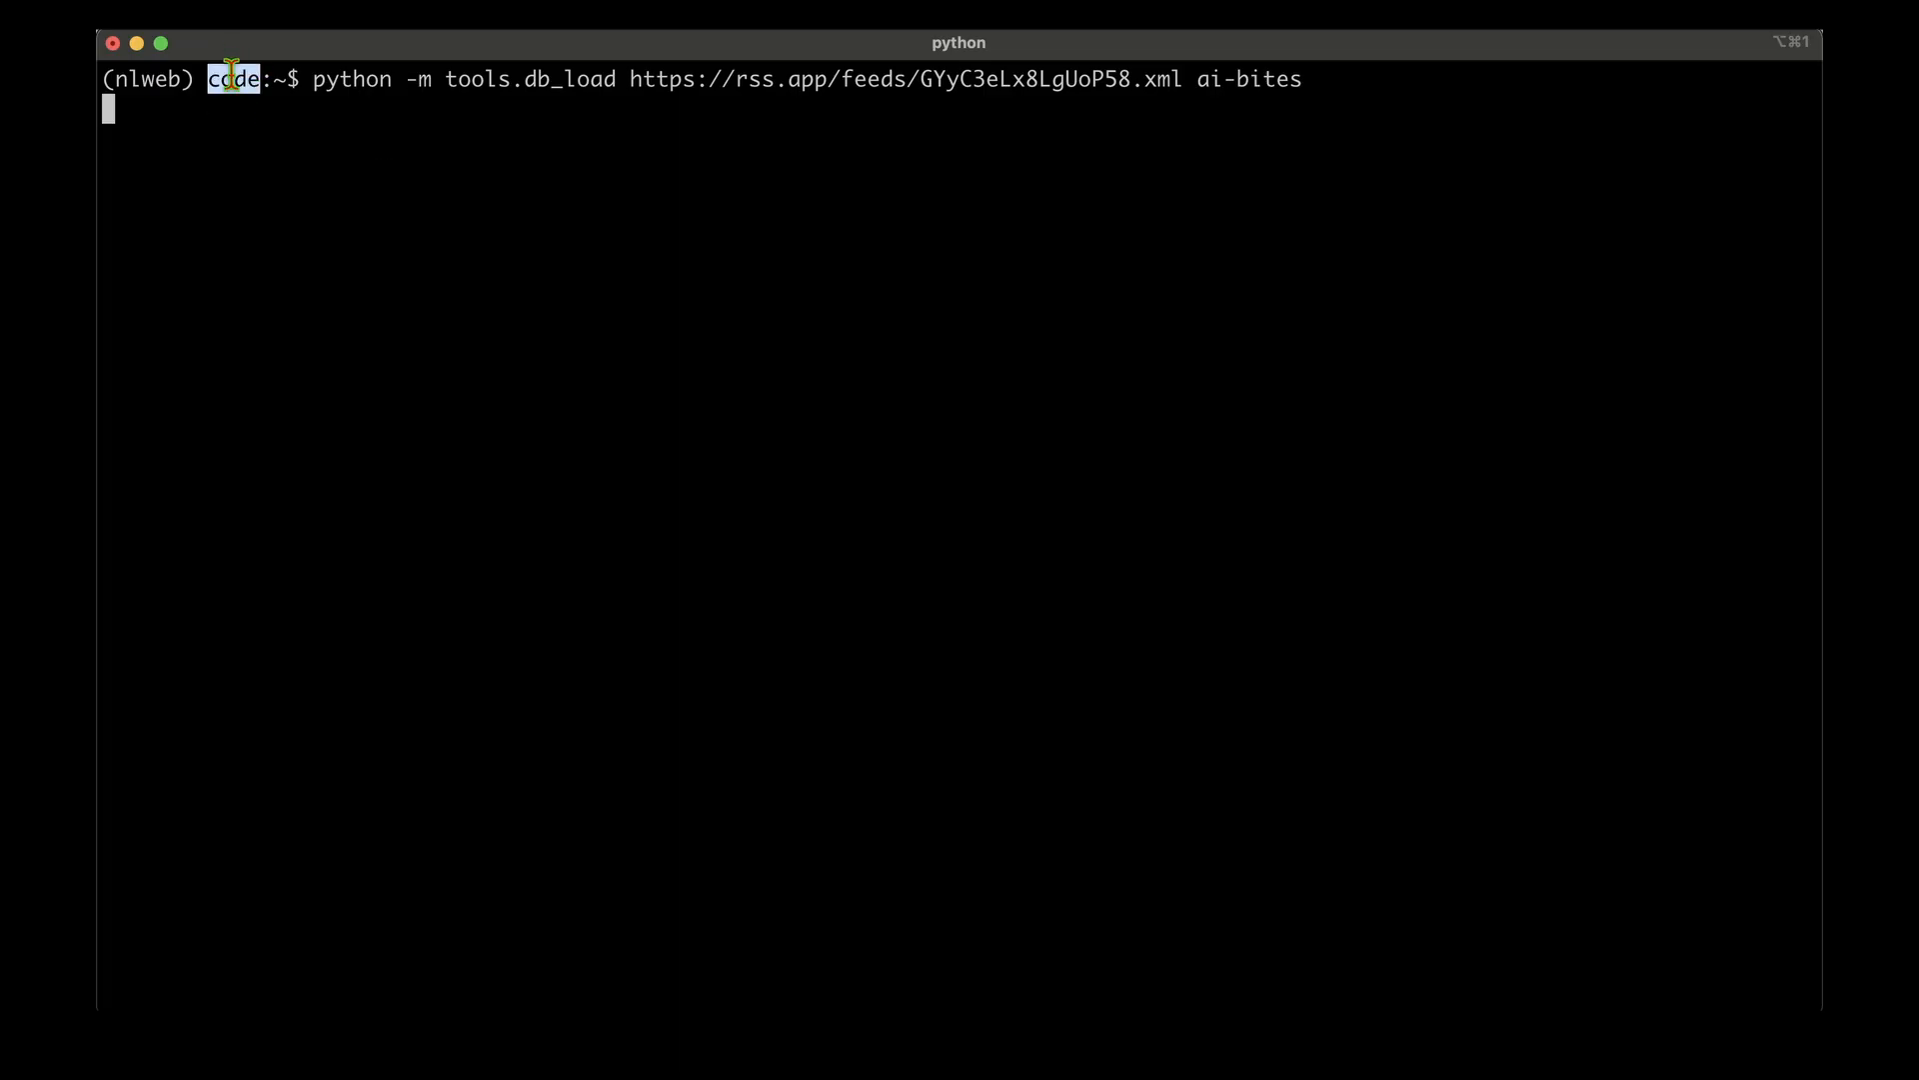
key(Return)
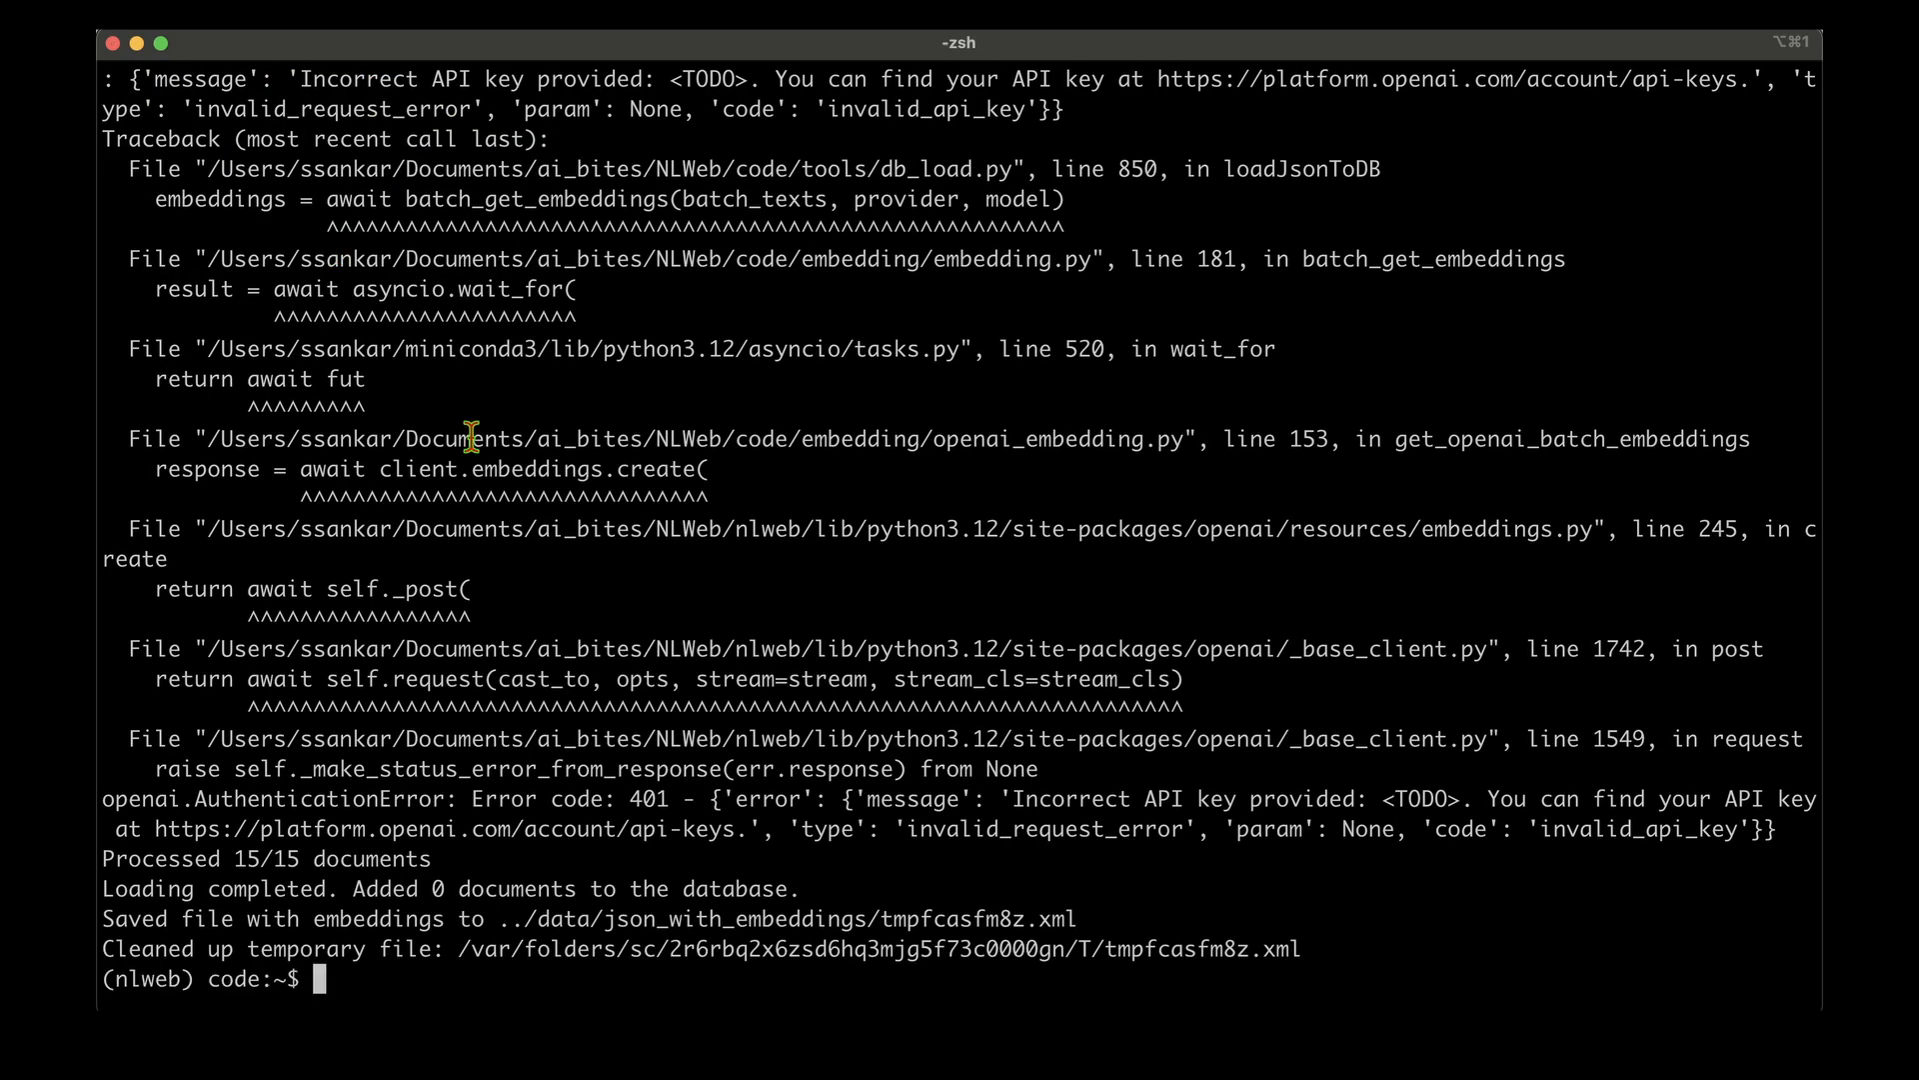
Start a new command and point out the invalid API key error in the load output.
text(c)
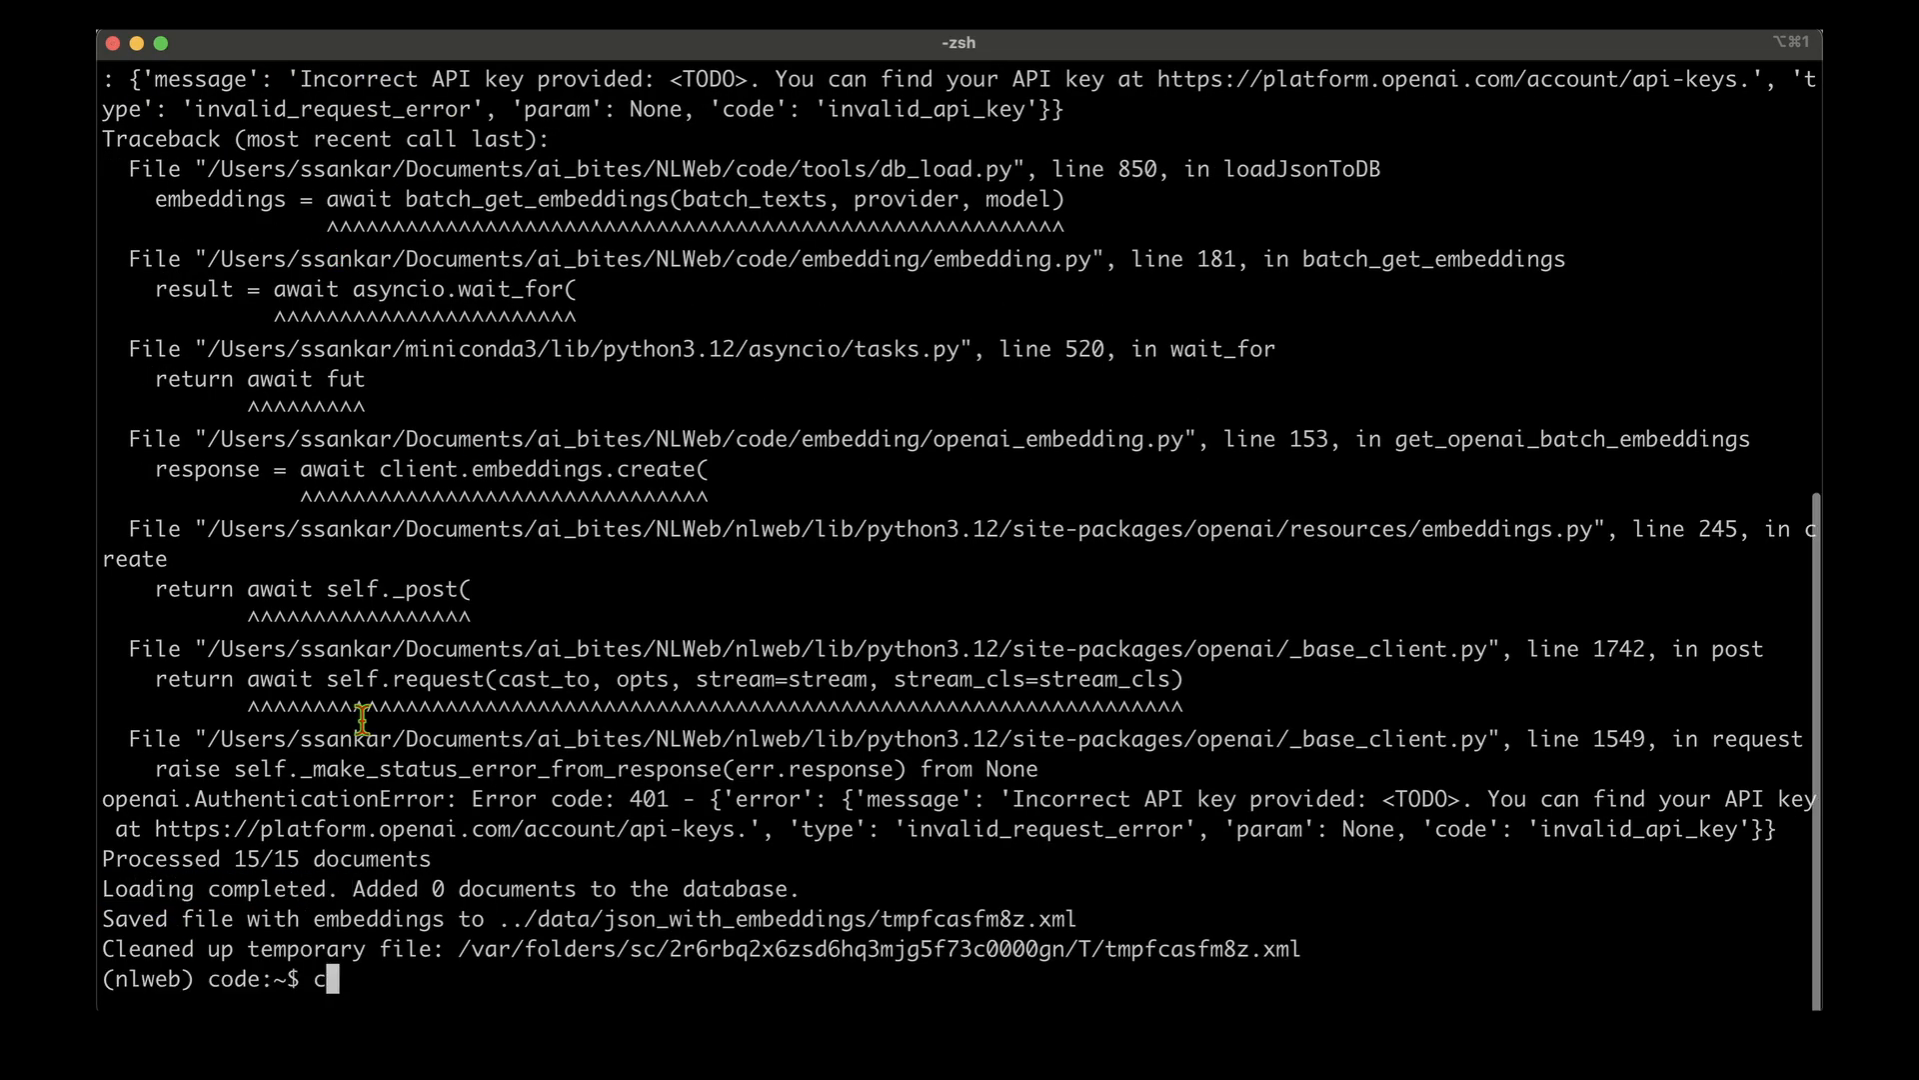
double_click(270, 799)
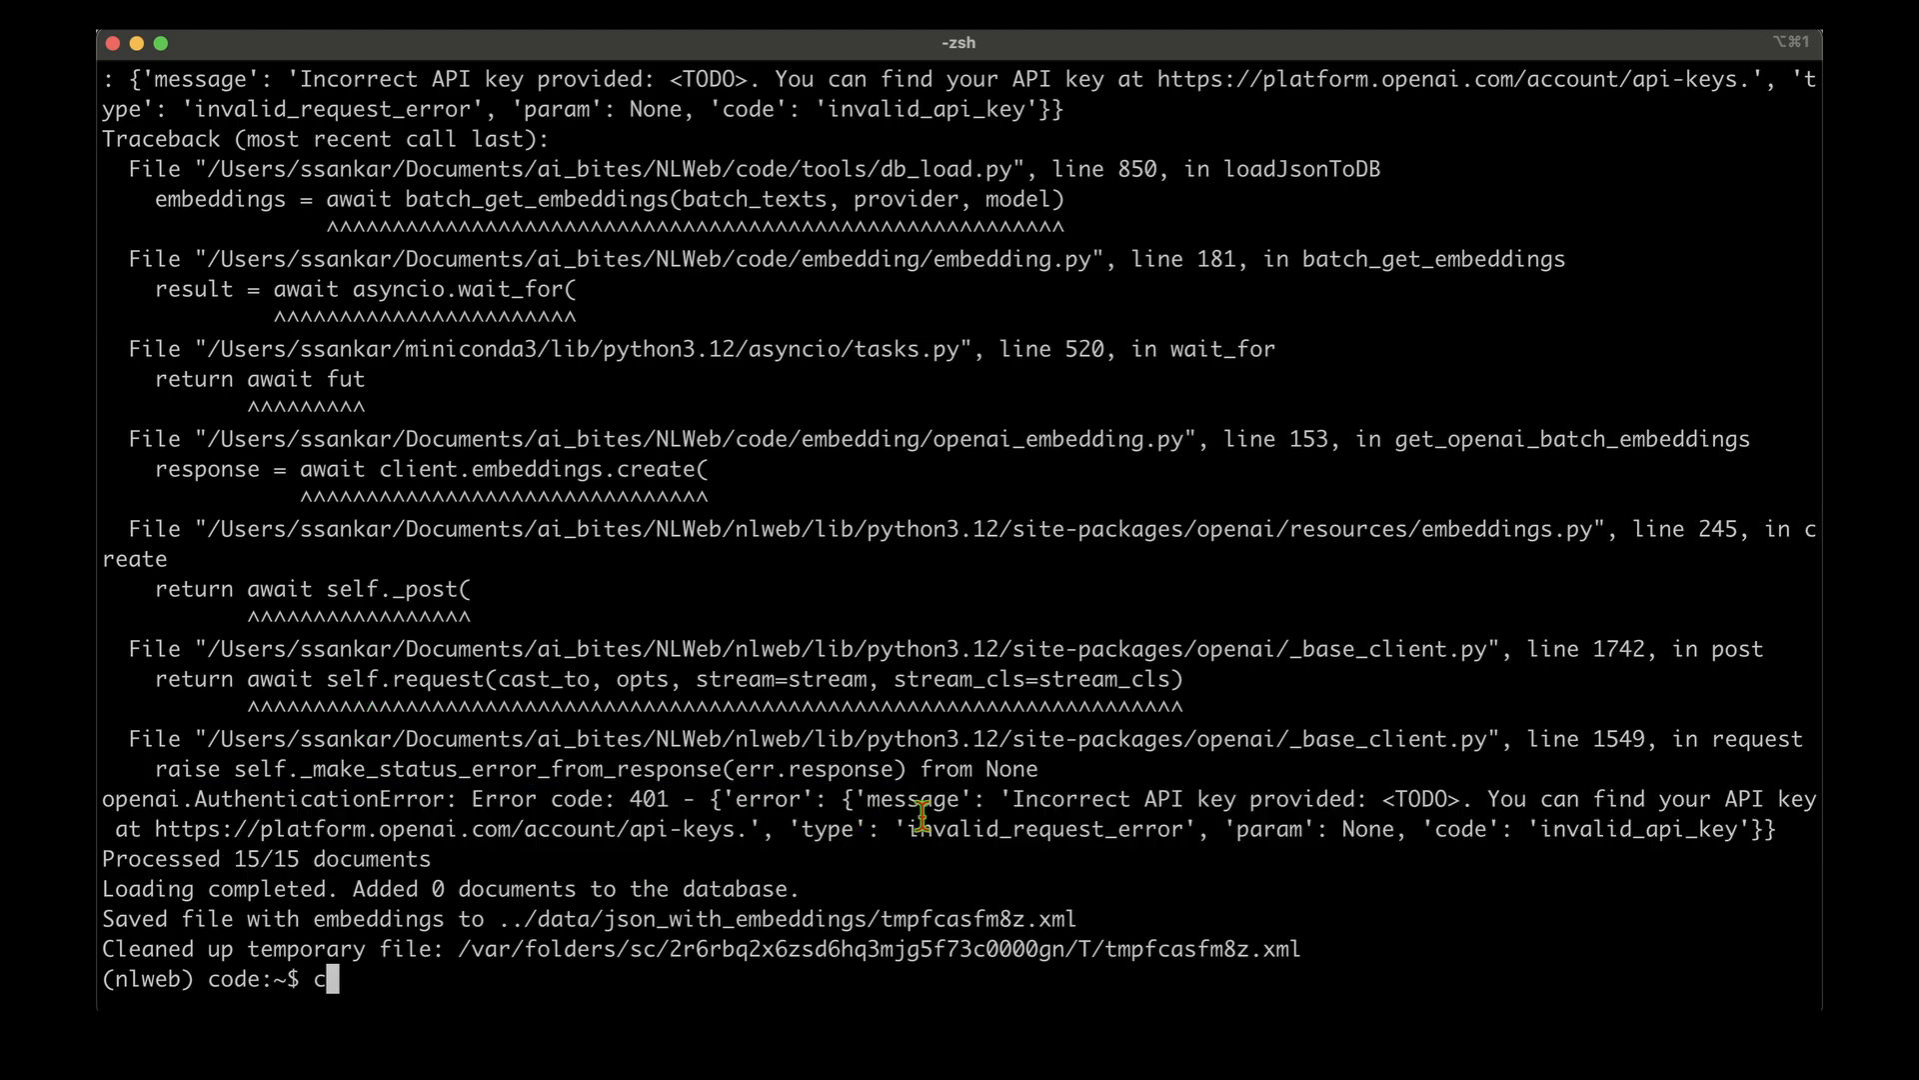
mouse_move(286, 798)
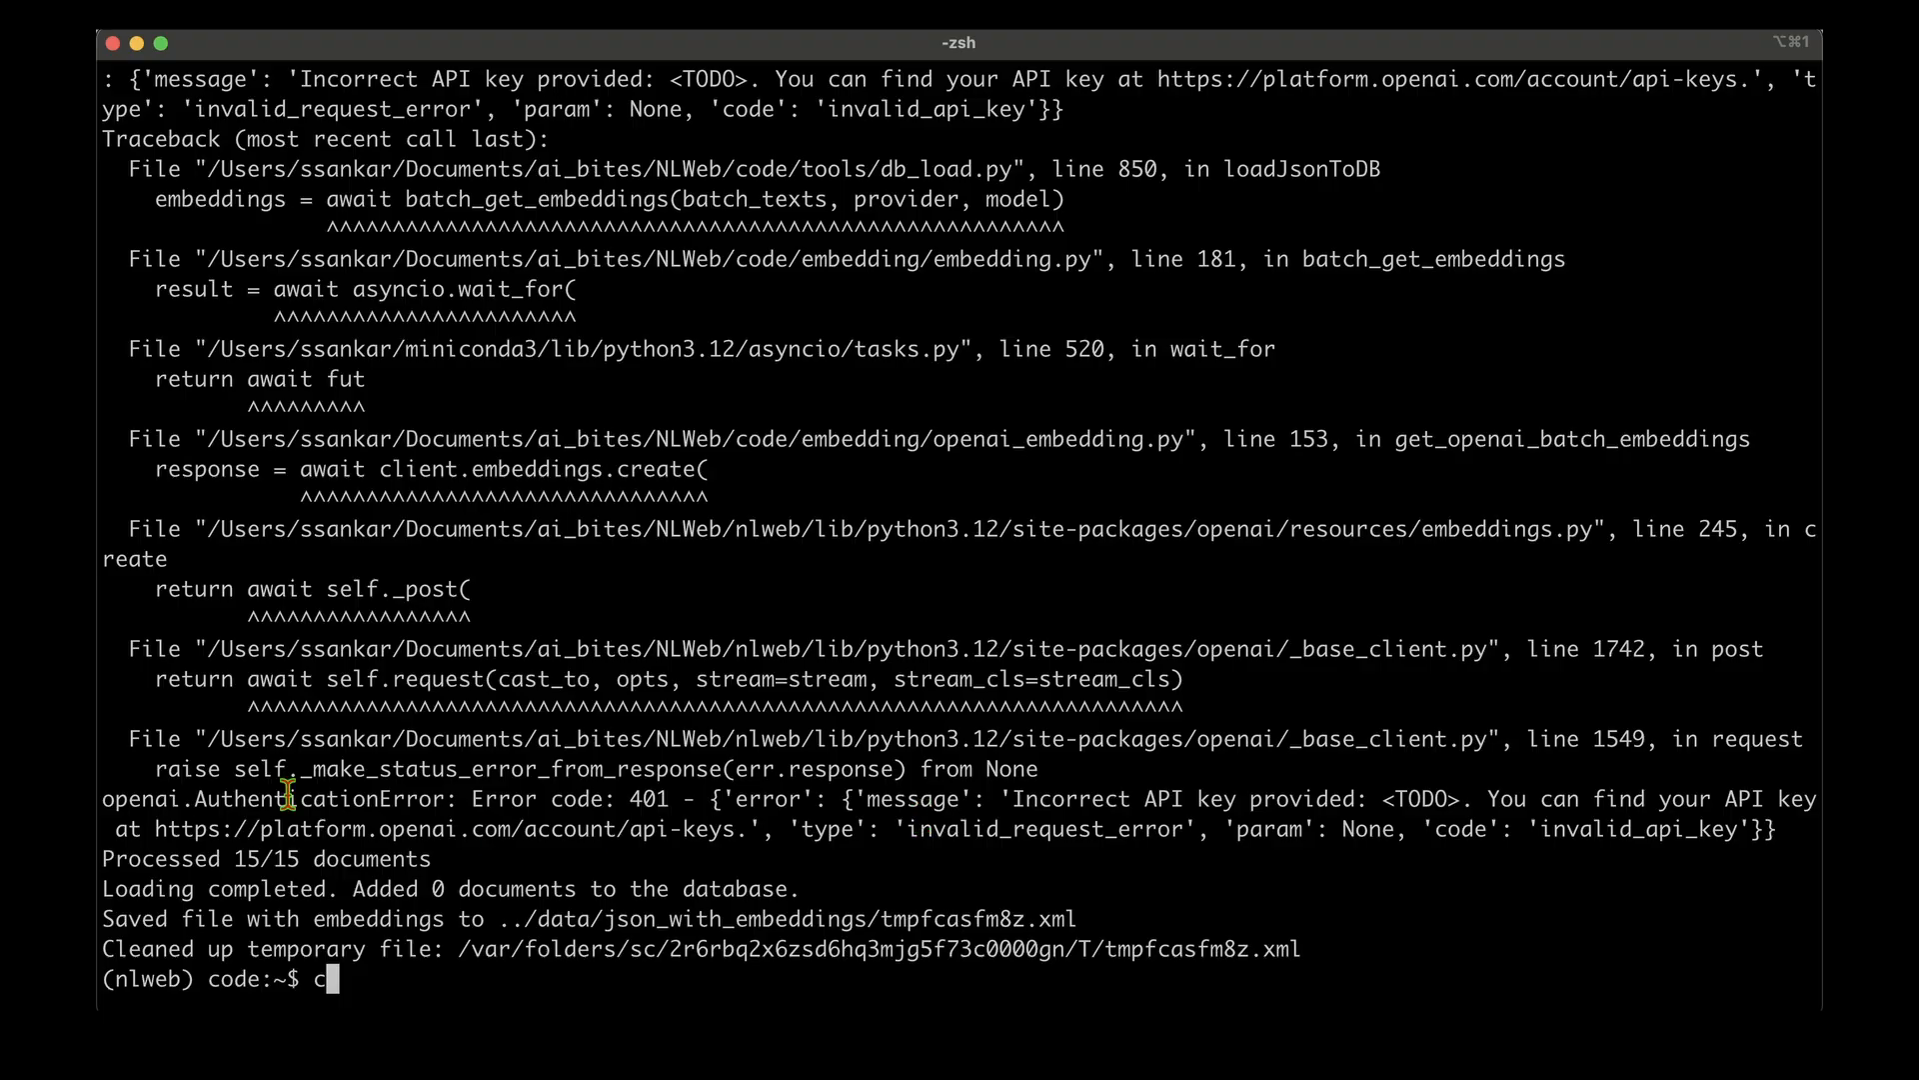
mouse_move(648, 836)
text(e)
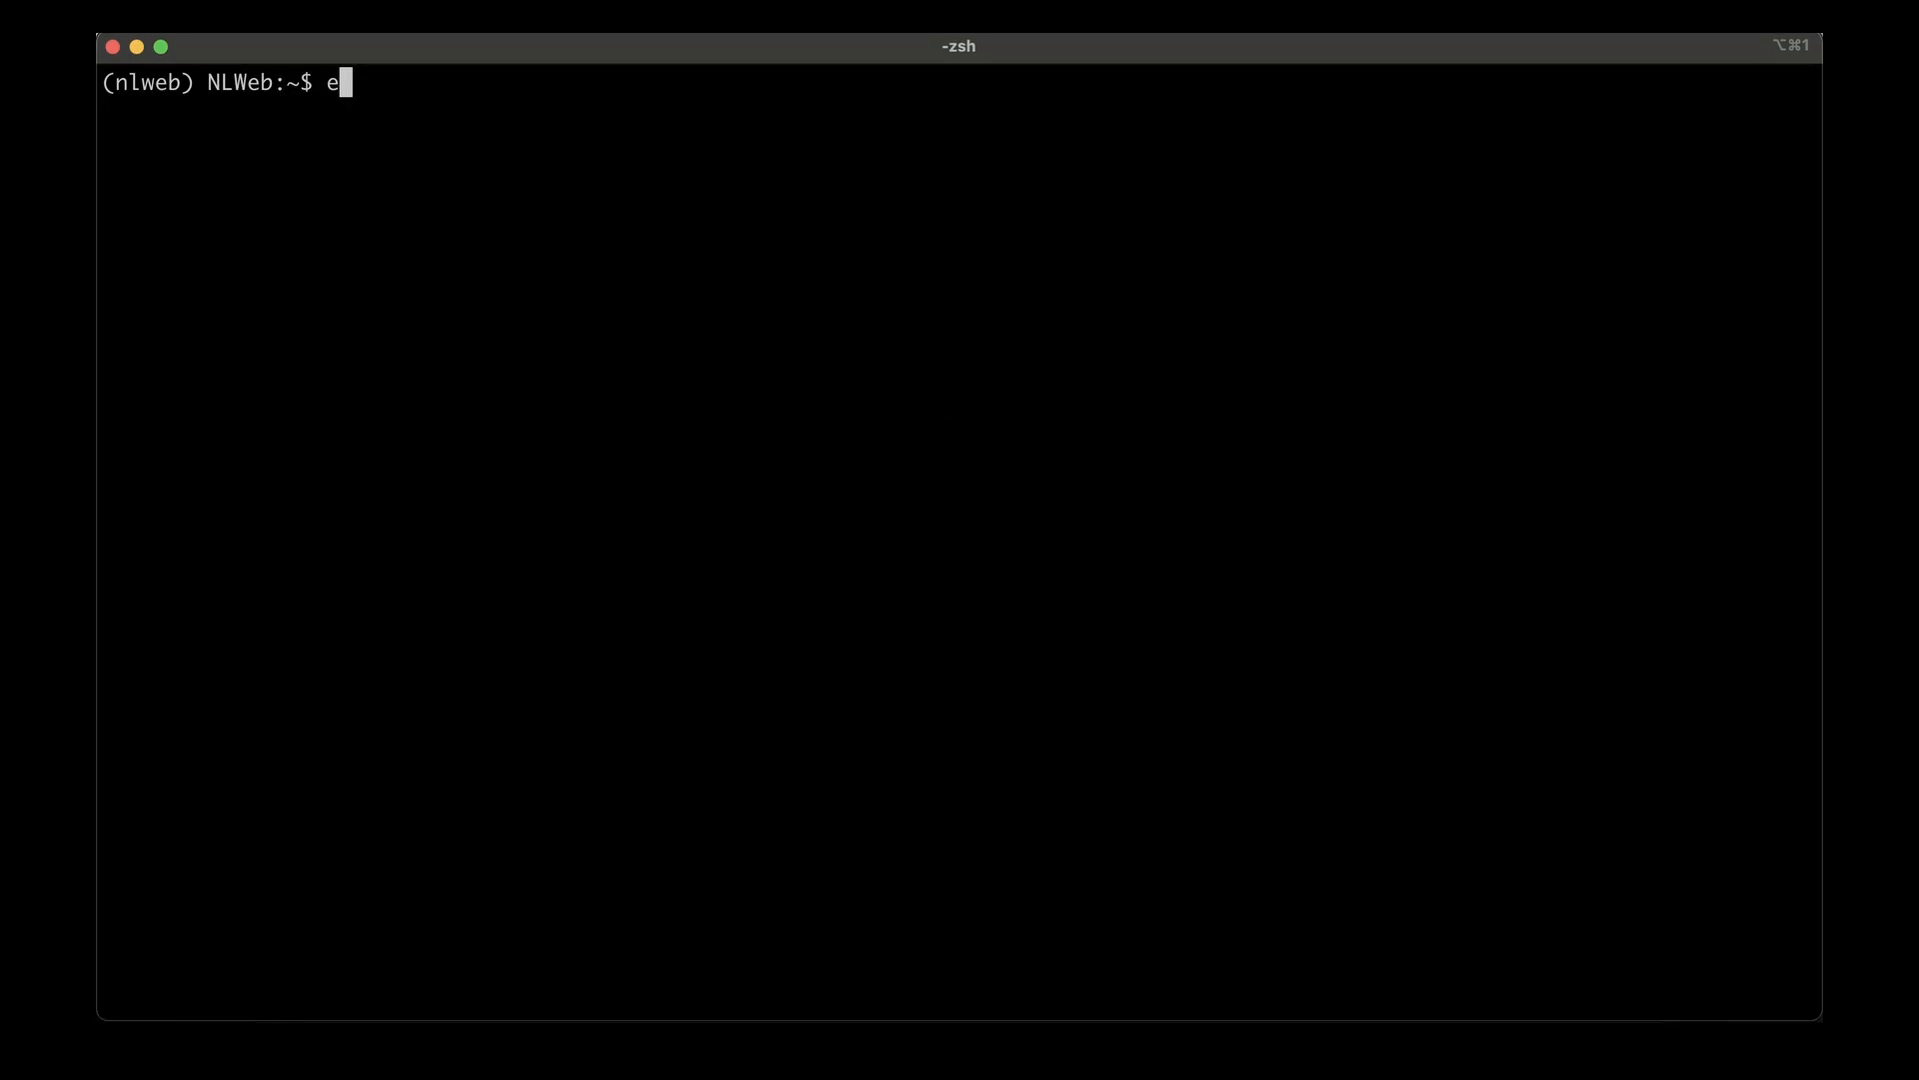
Export OPENAI_API_KEY=<key>, then re-enter the tools.db_load command for the ai-bites feed.
text(xport OP)
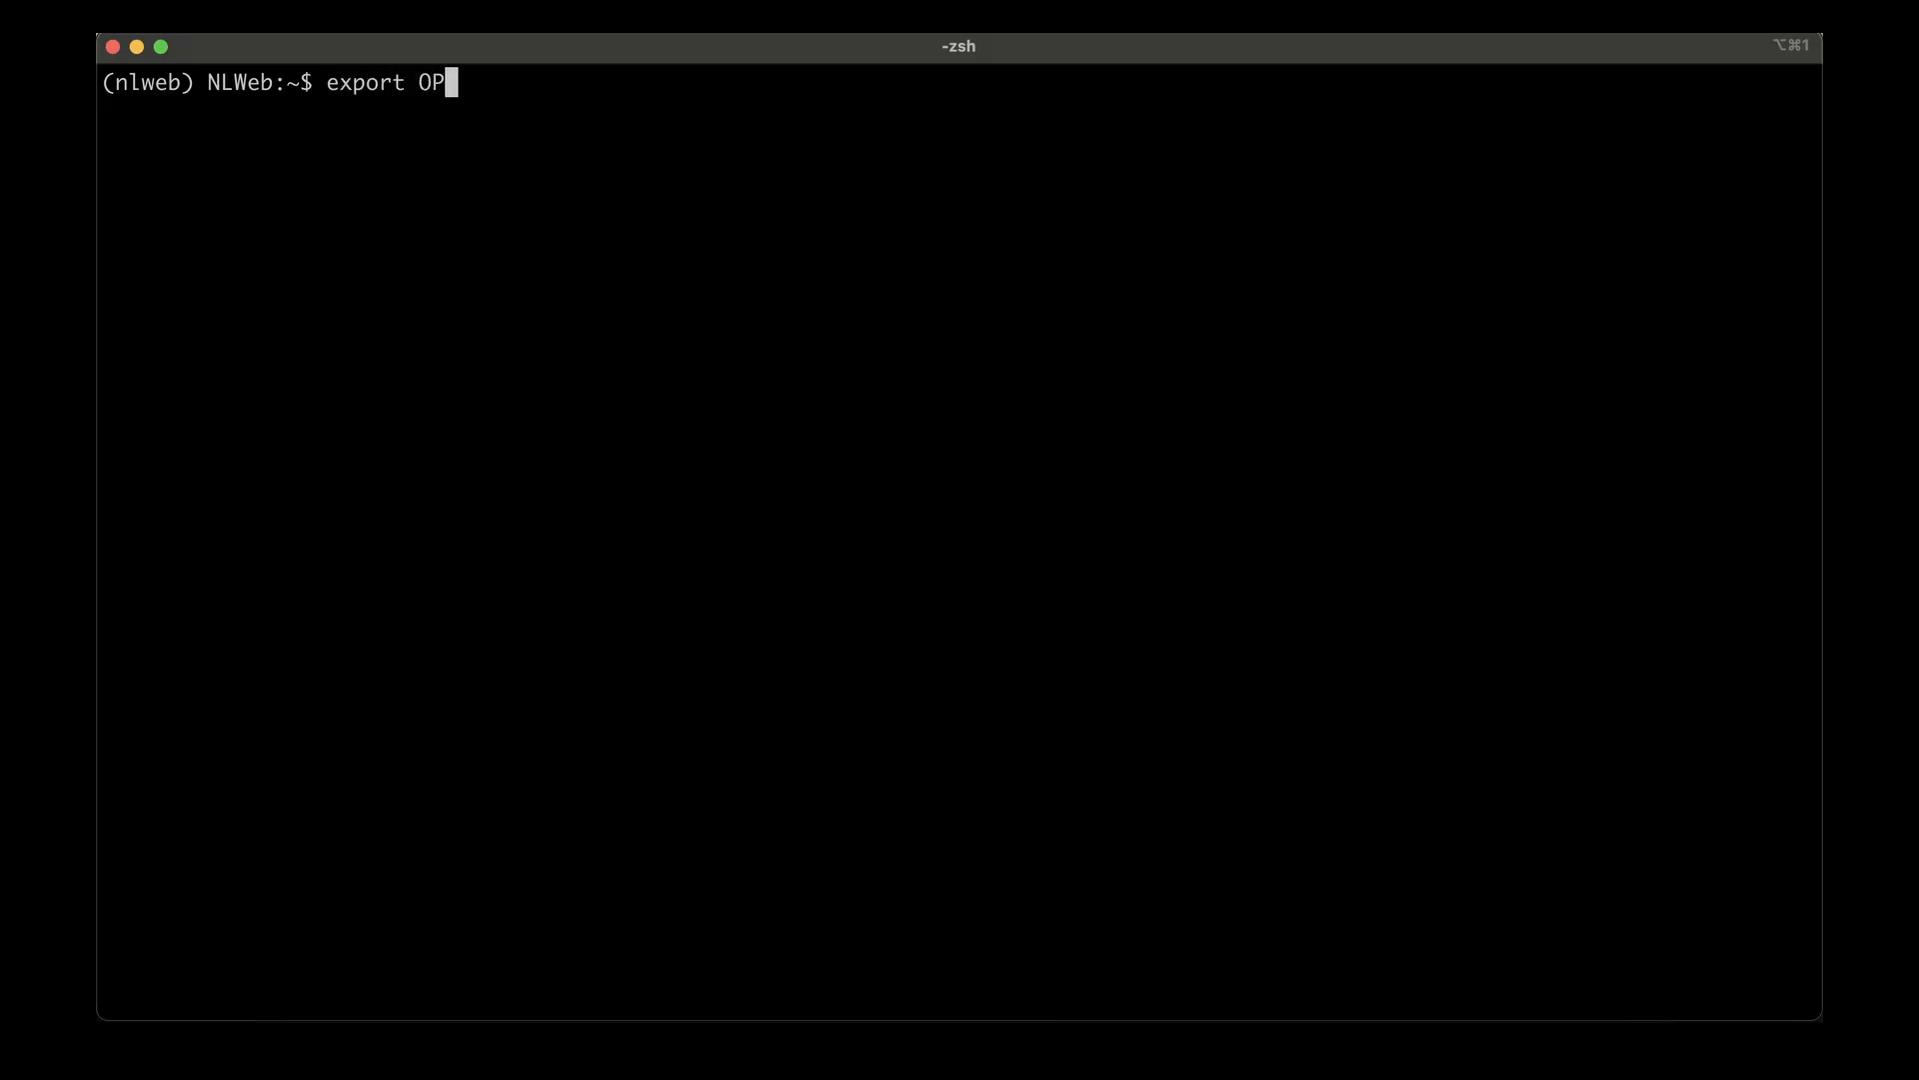
text(ENAI_API_KE)
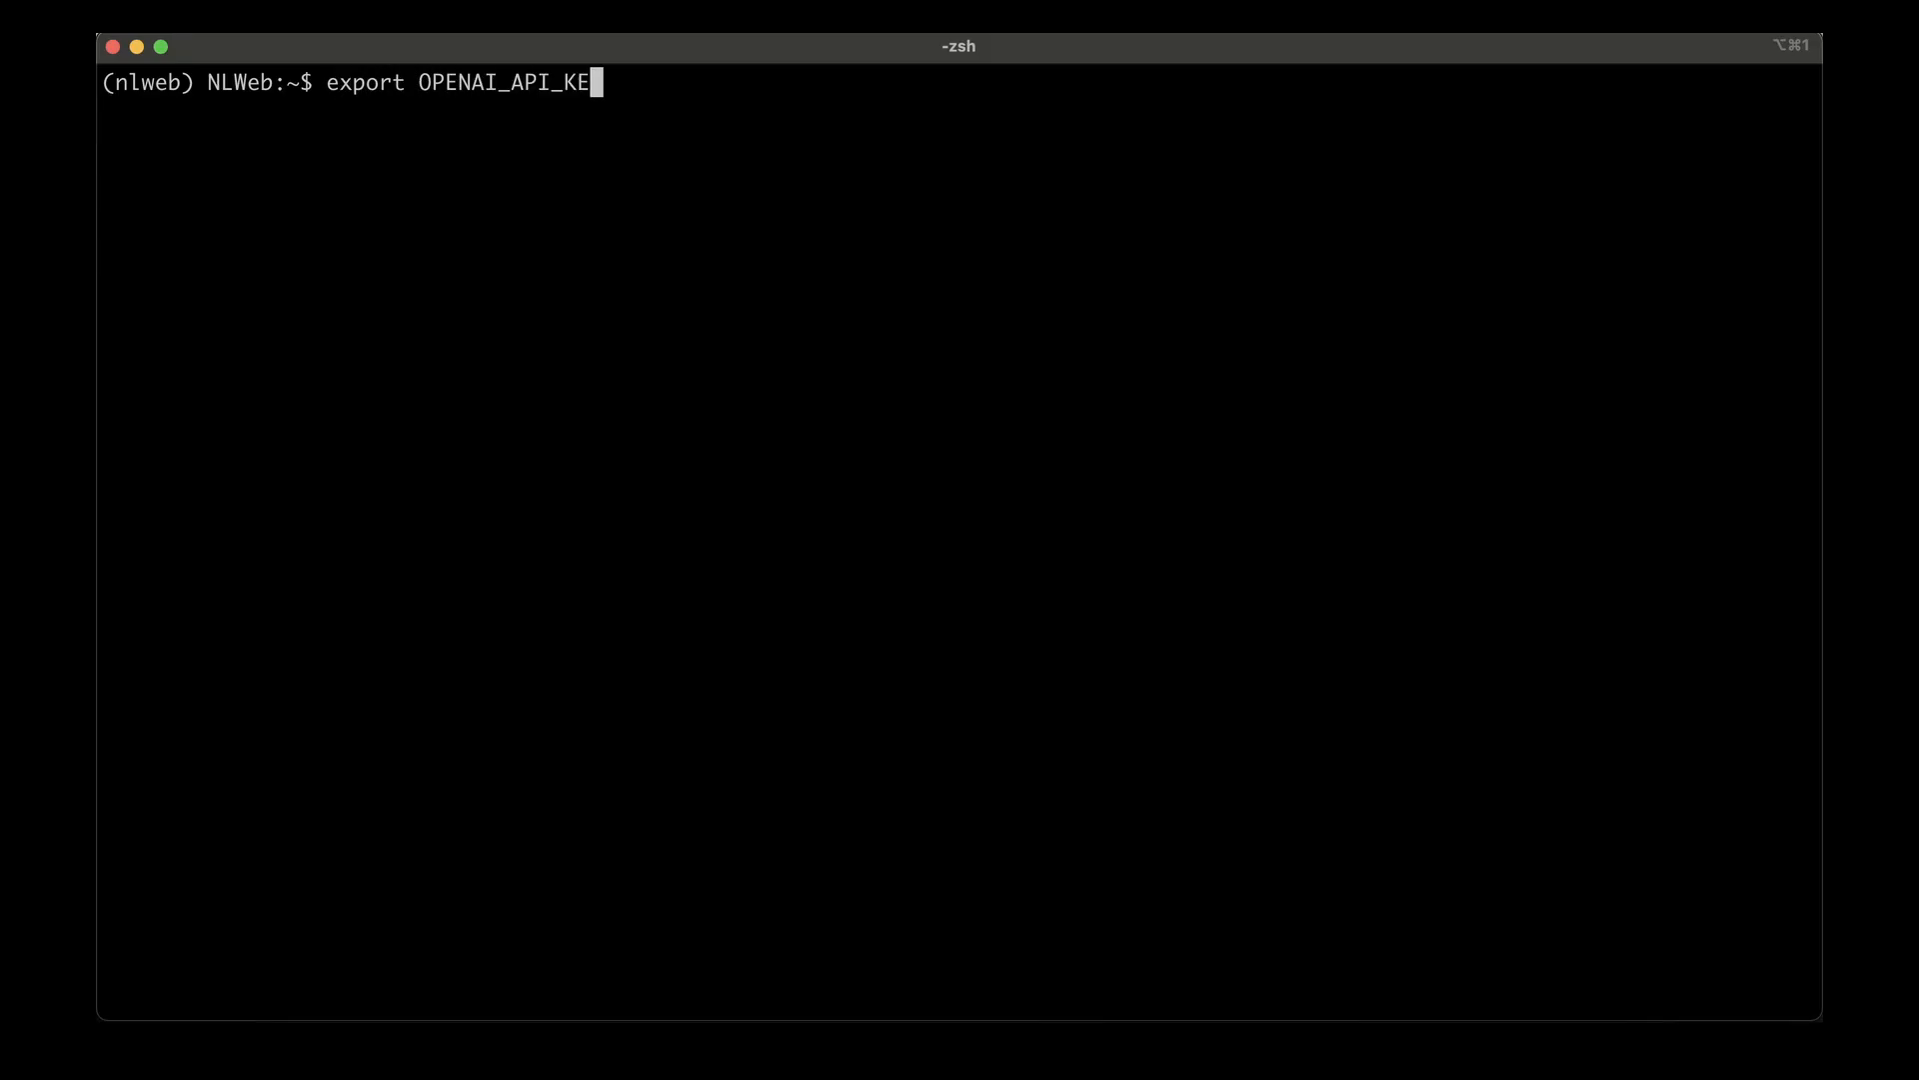
text(Y=<>)
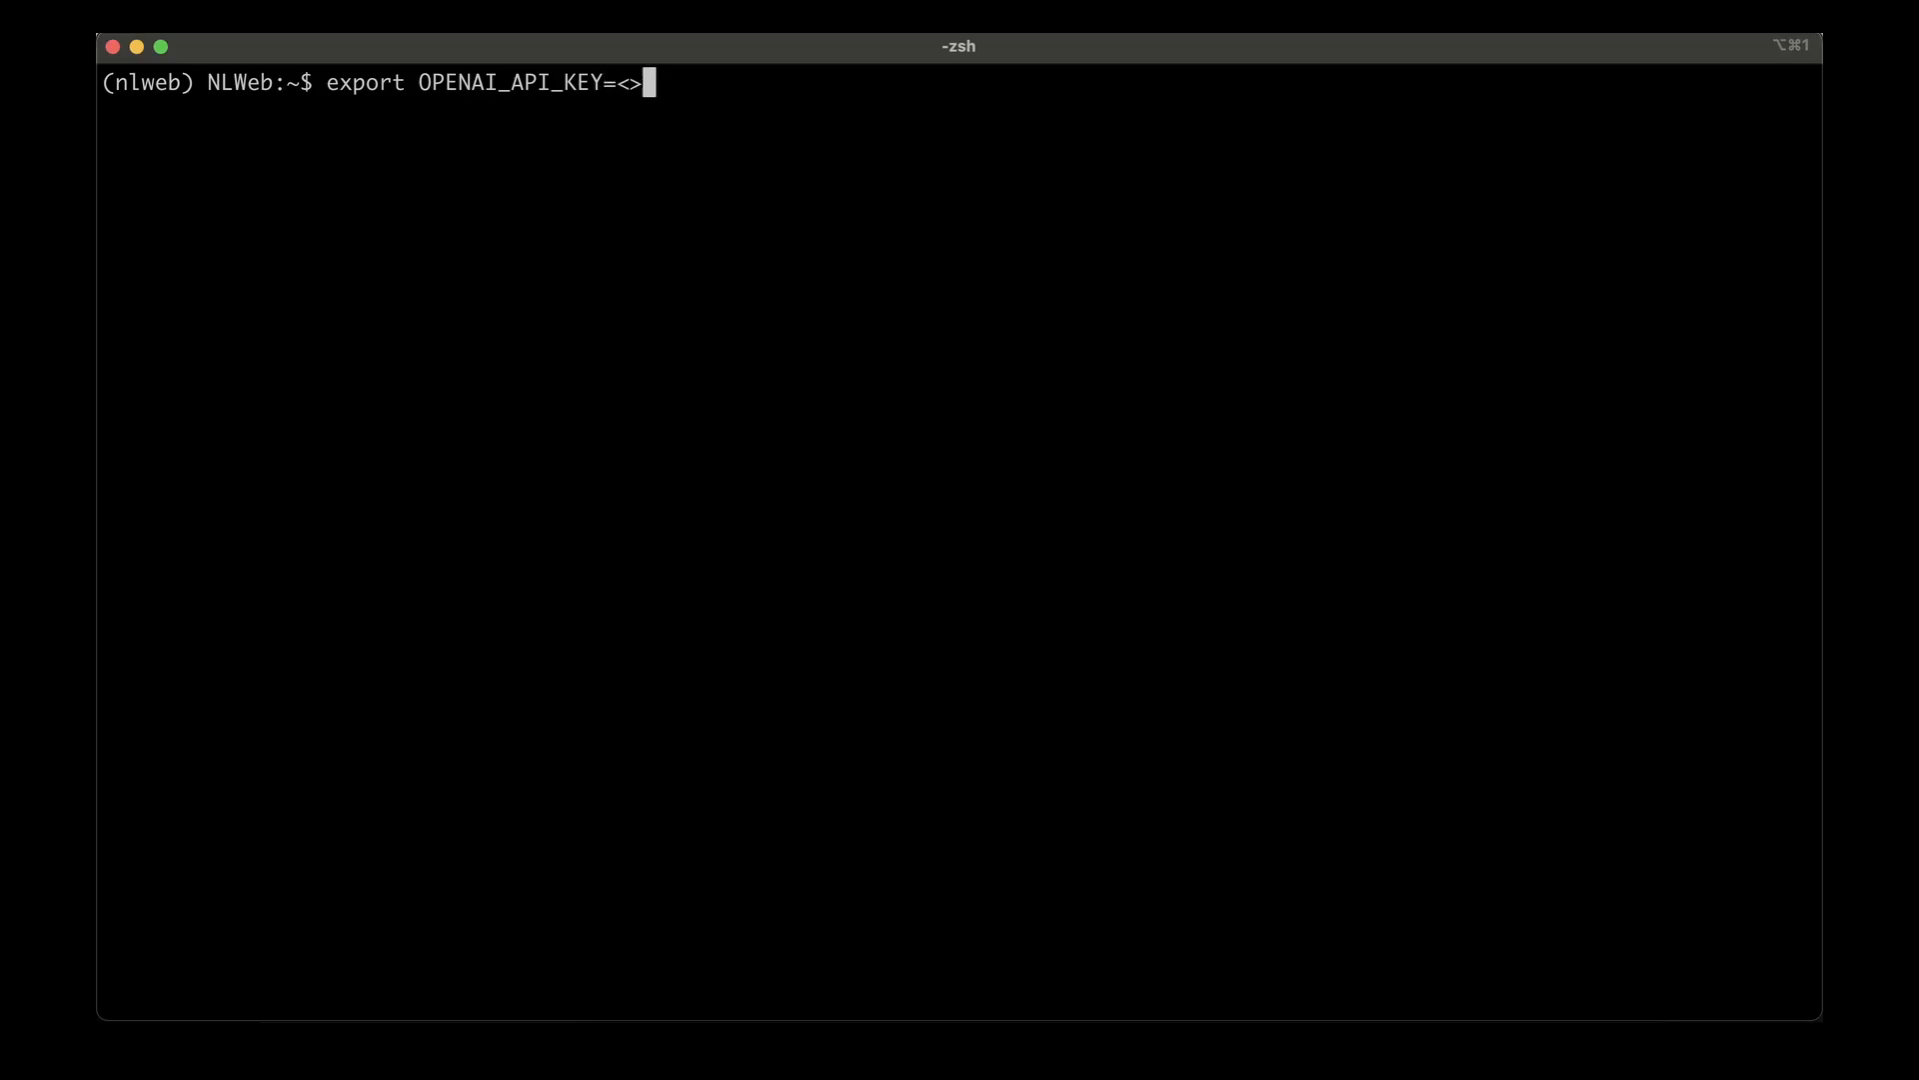
text(key)
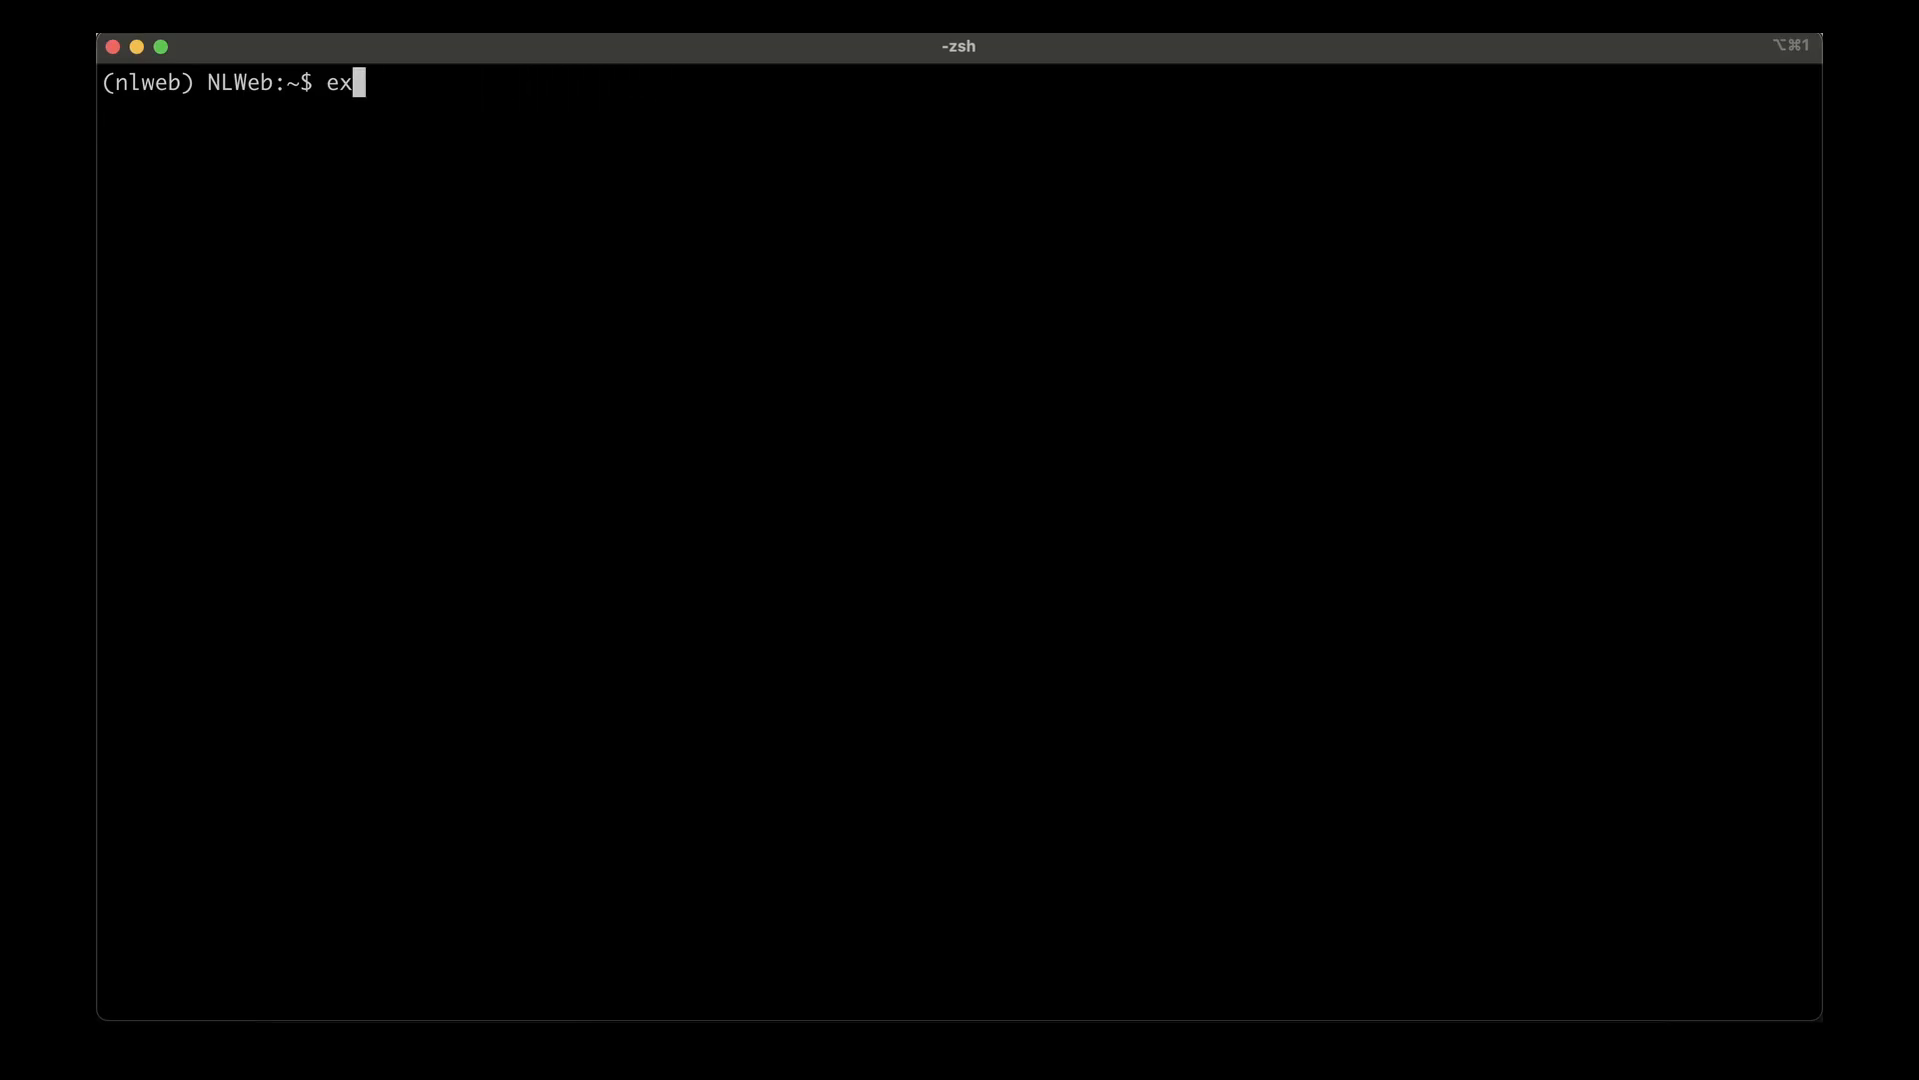
key(Backspace)
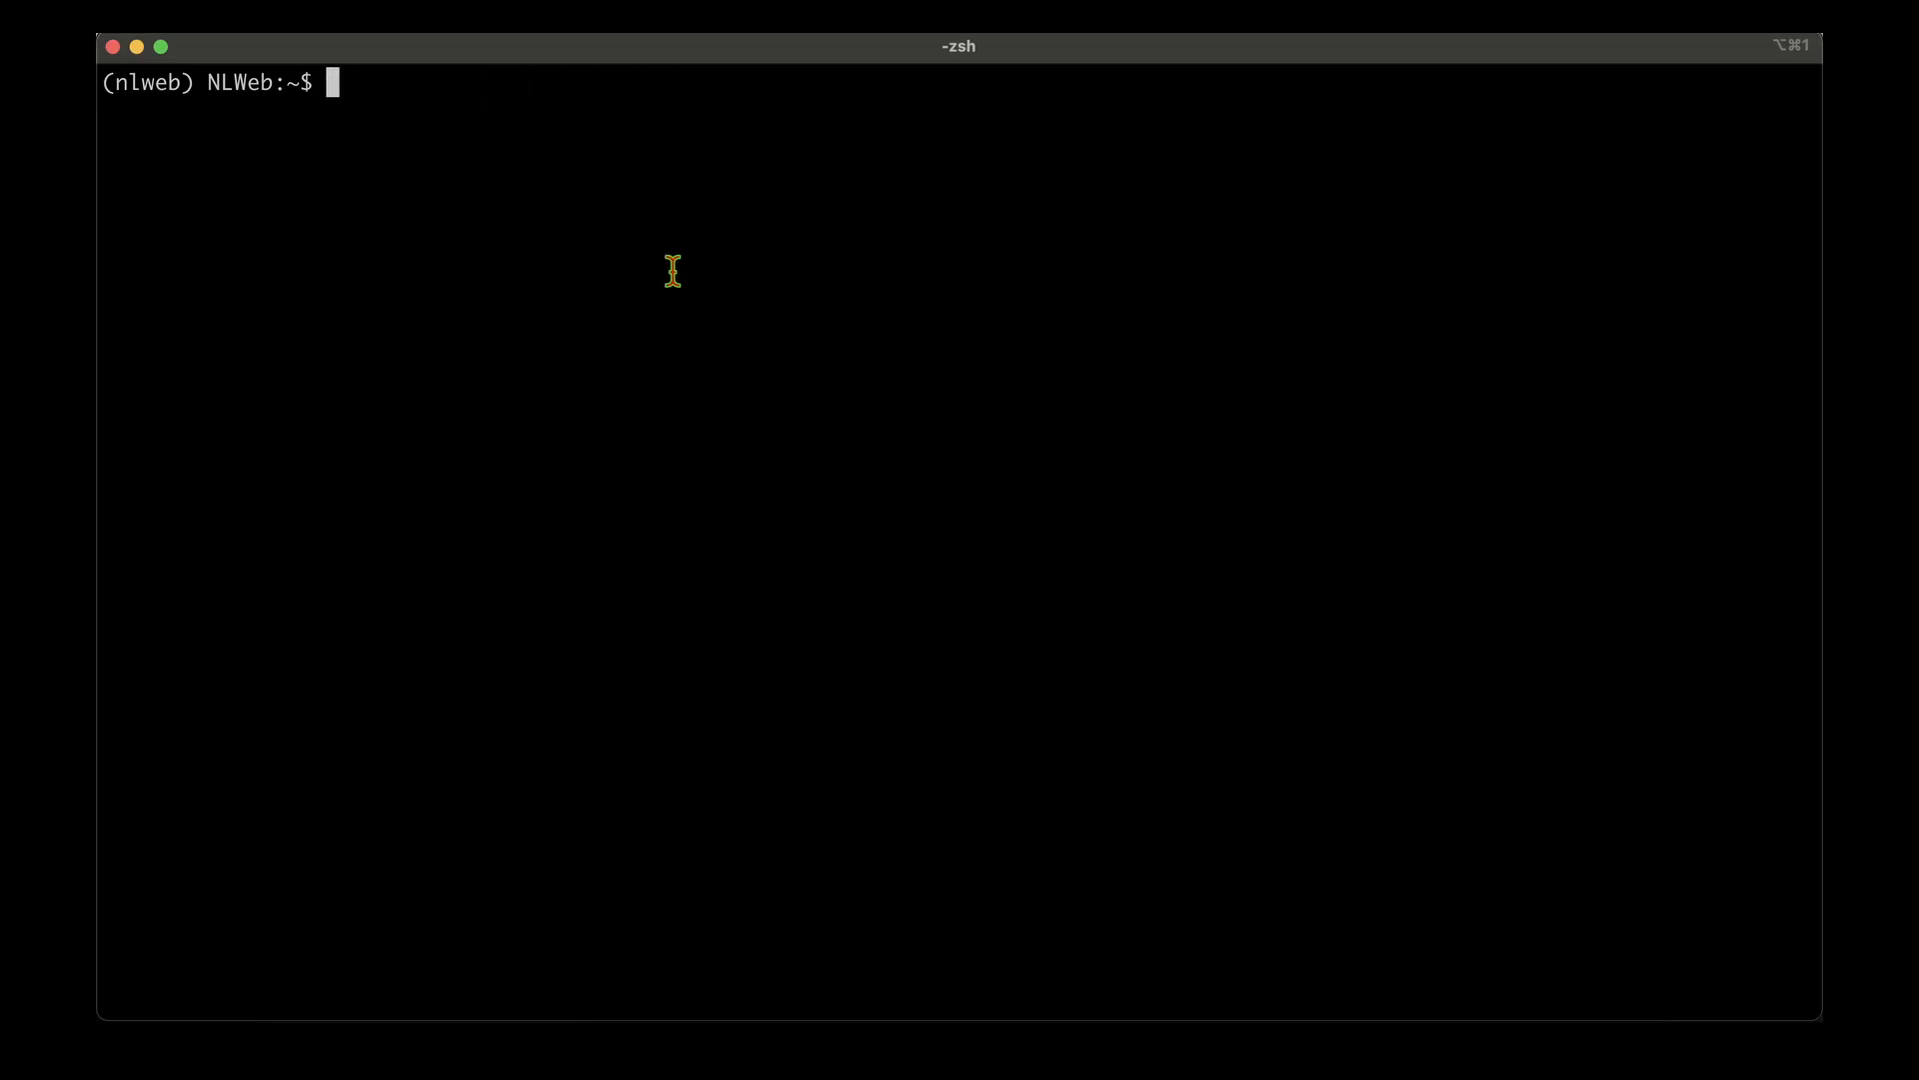
text(python -m tools.db_load https://rss.app/feeds/GYyC3eLx8LgUoP58.xml ai-bites)
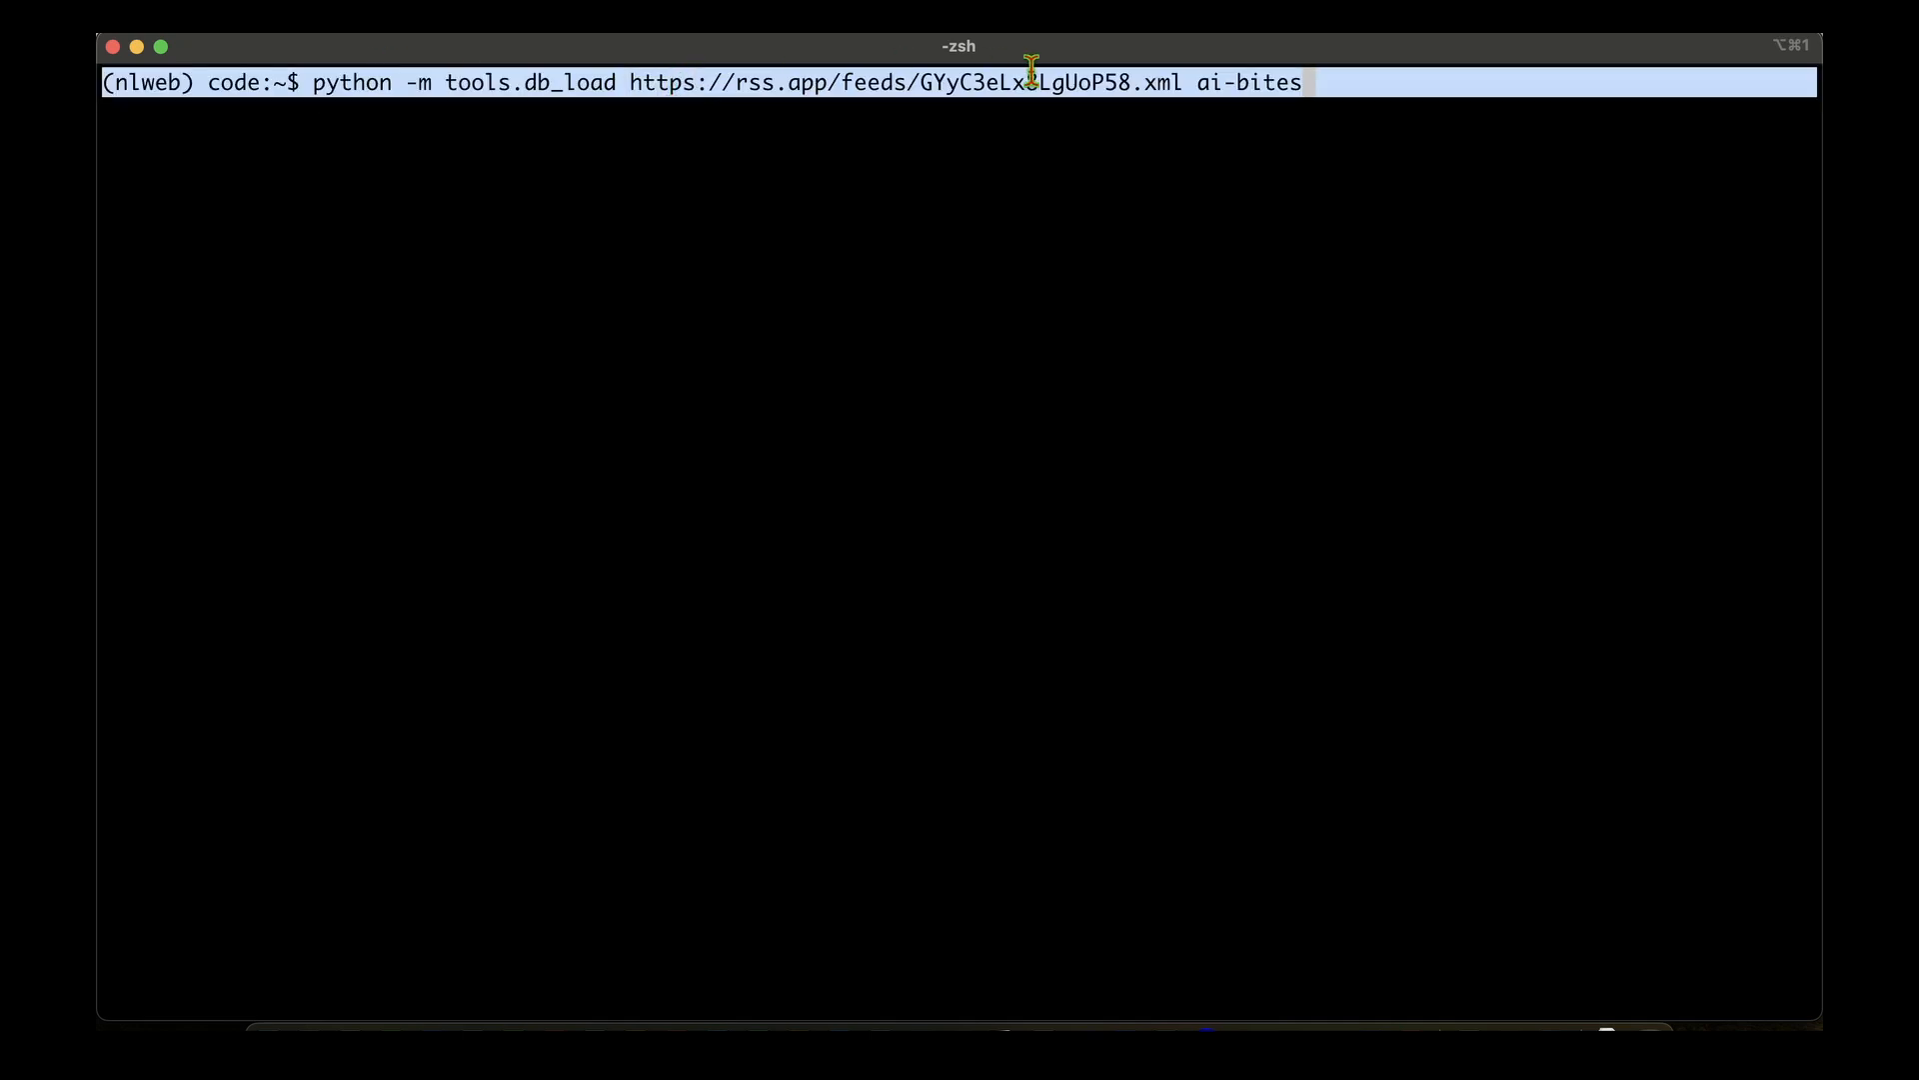
Rerun the ai-bites feed load, adding 15 documents to qdrant_local, then clear the screen.
double_click(1248, 84)
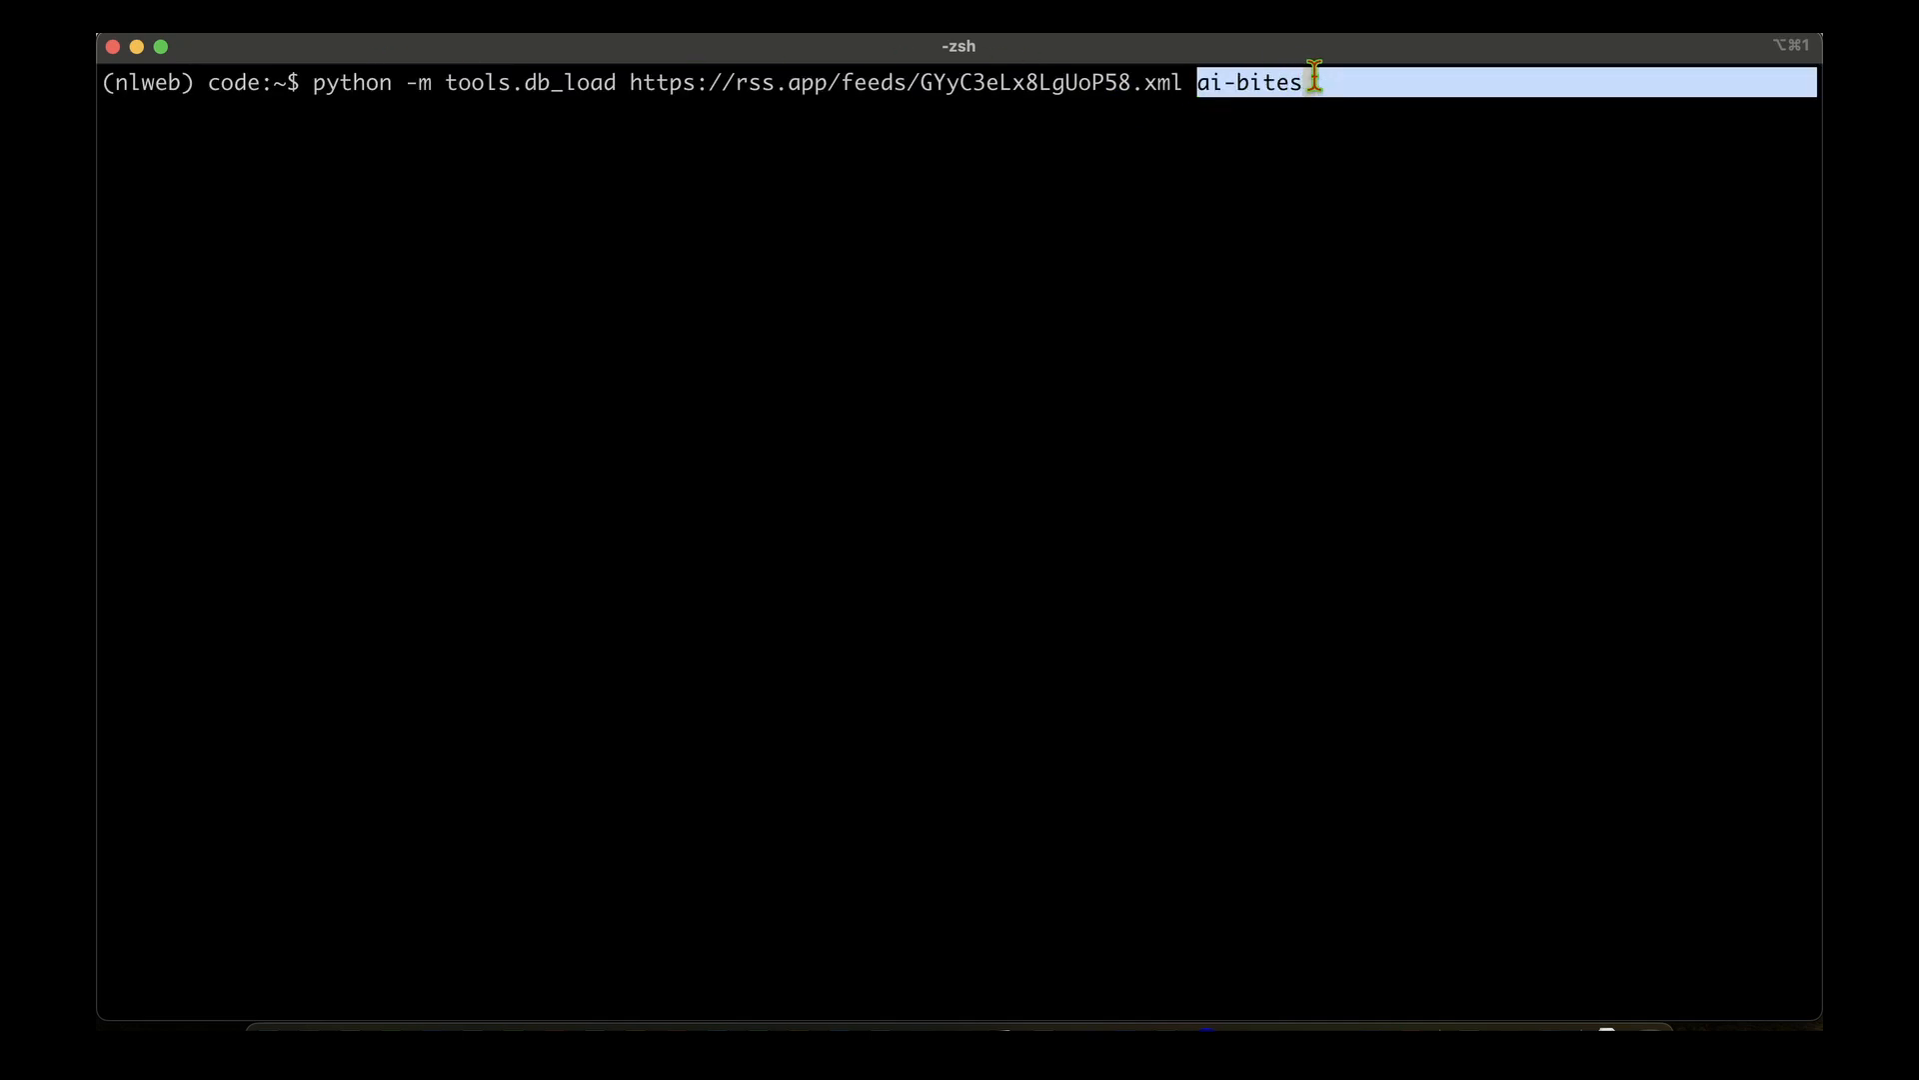
key(Enter)
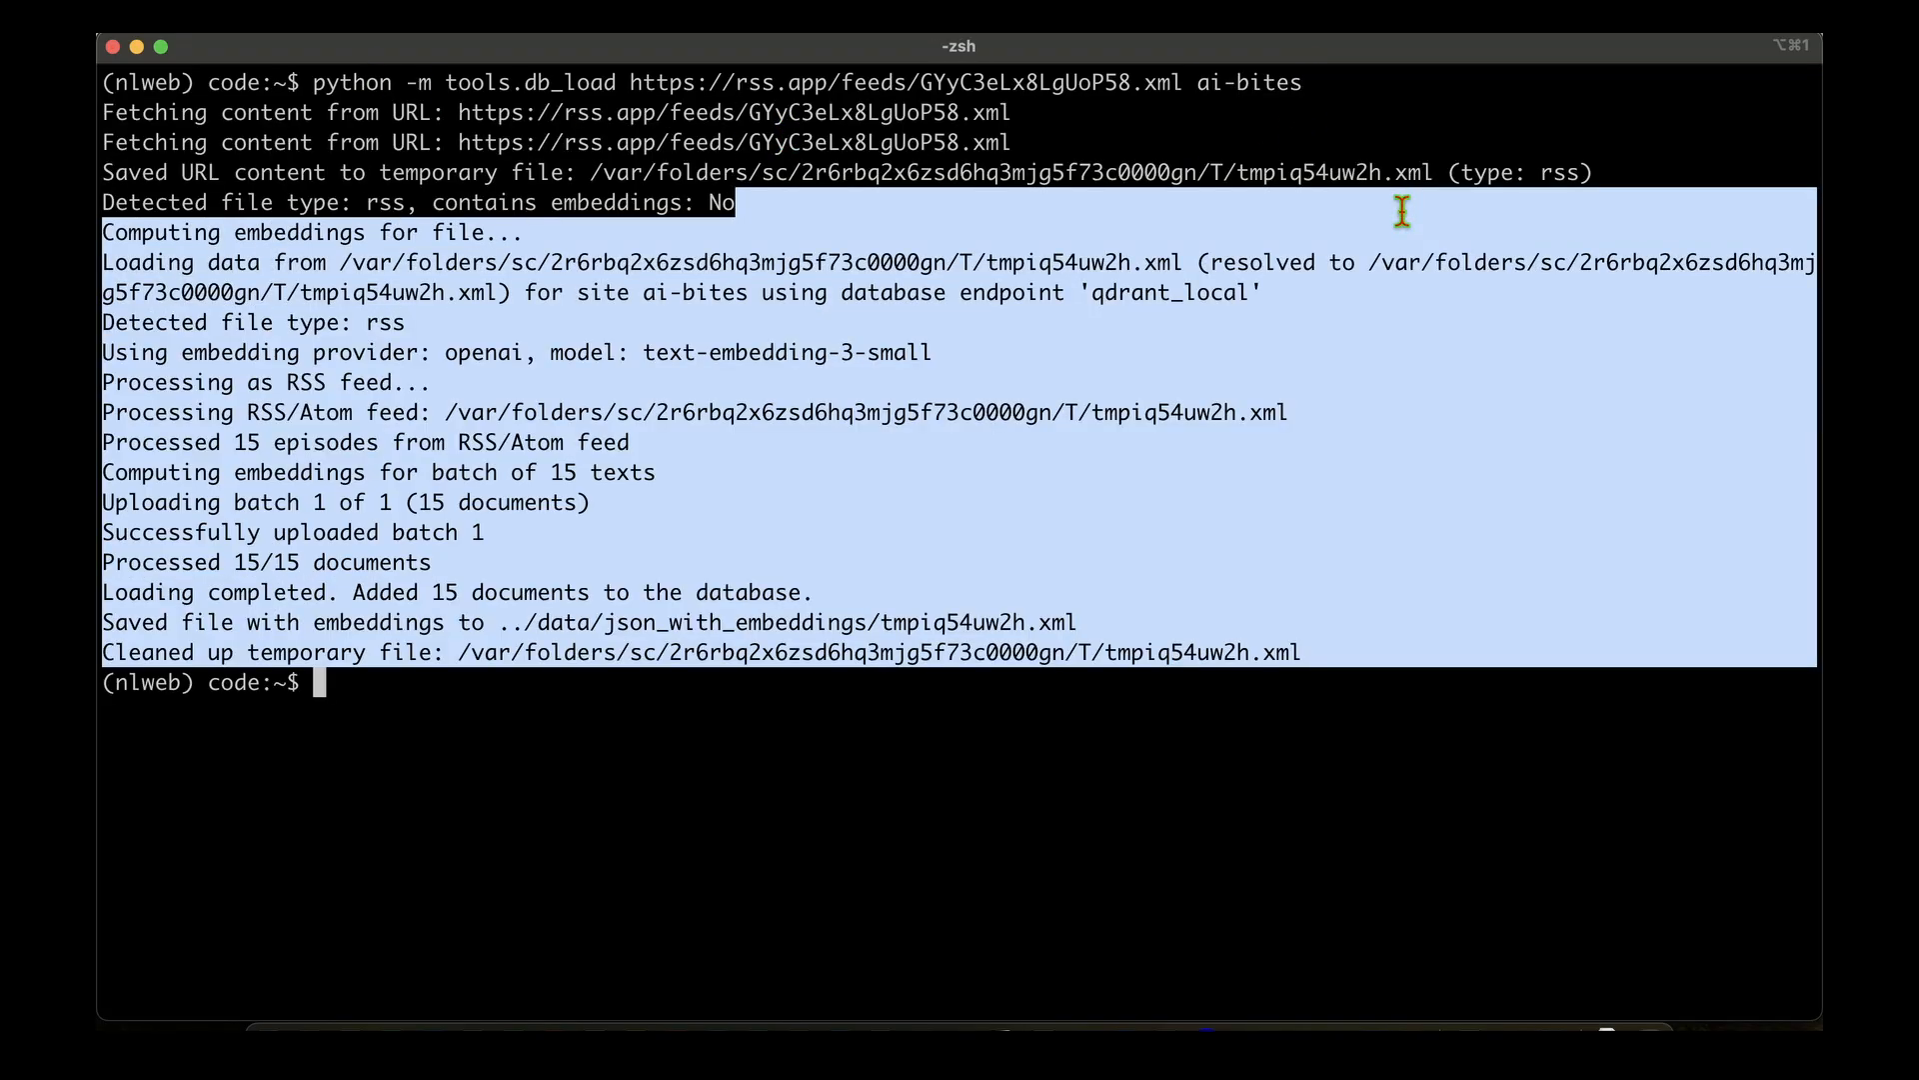
click(190, 458)
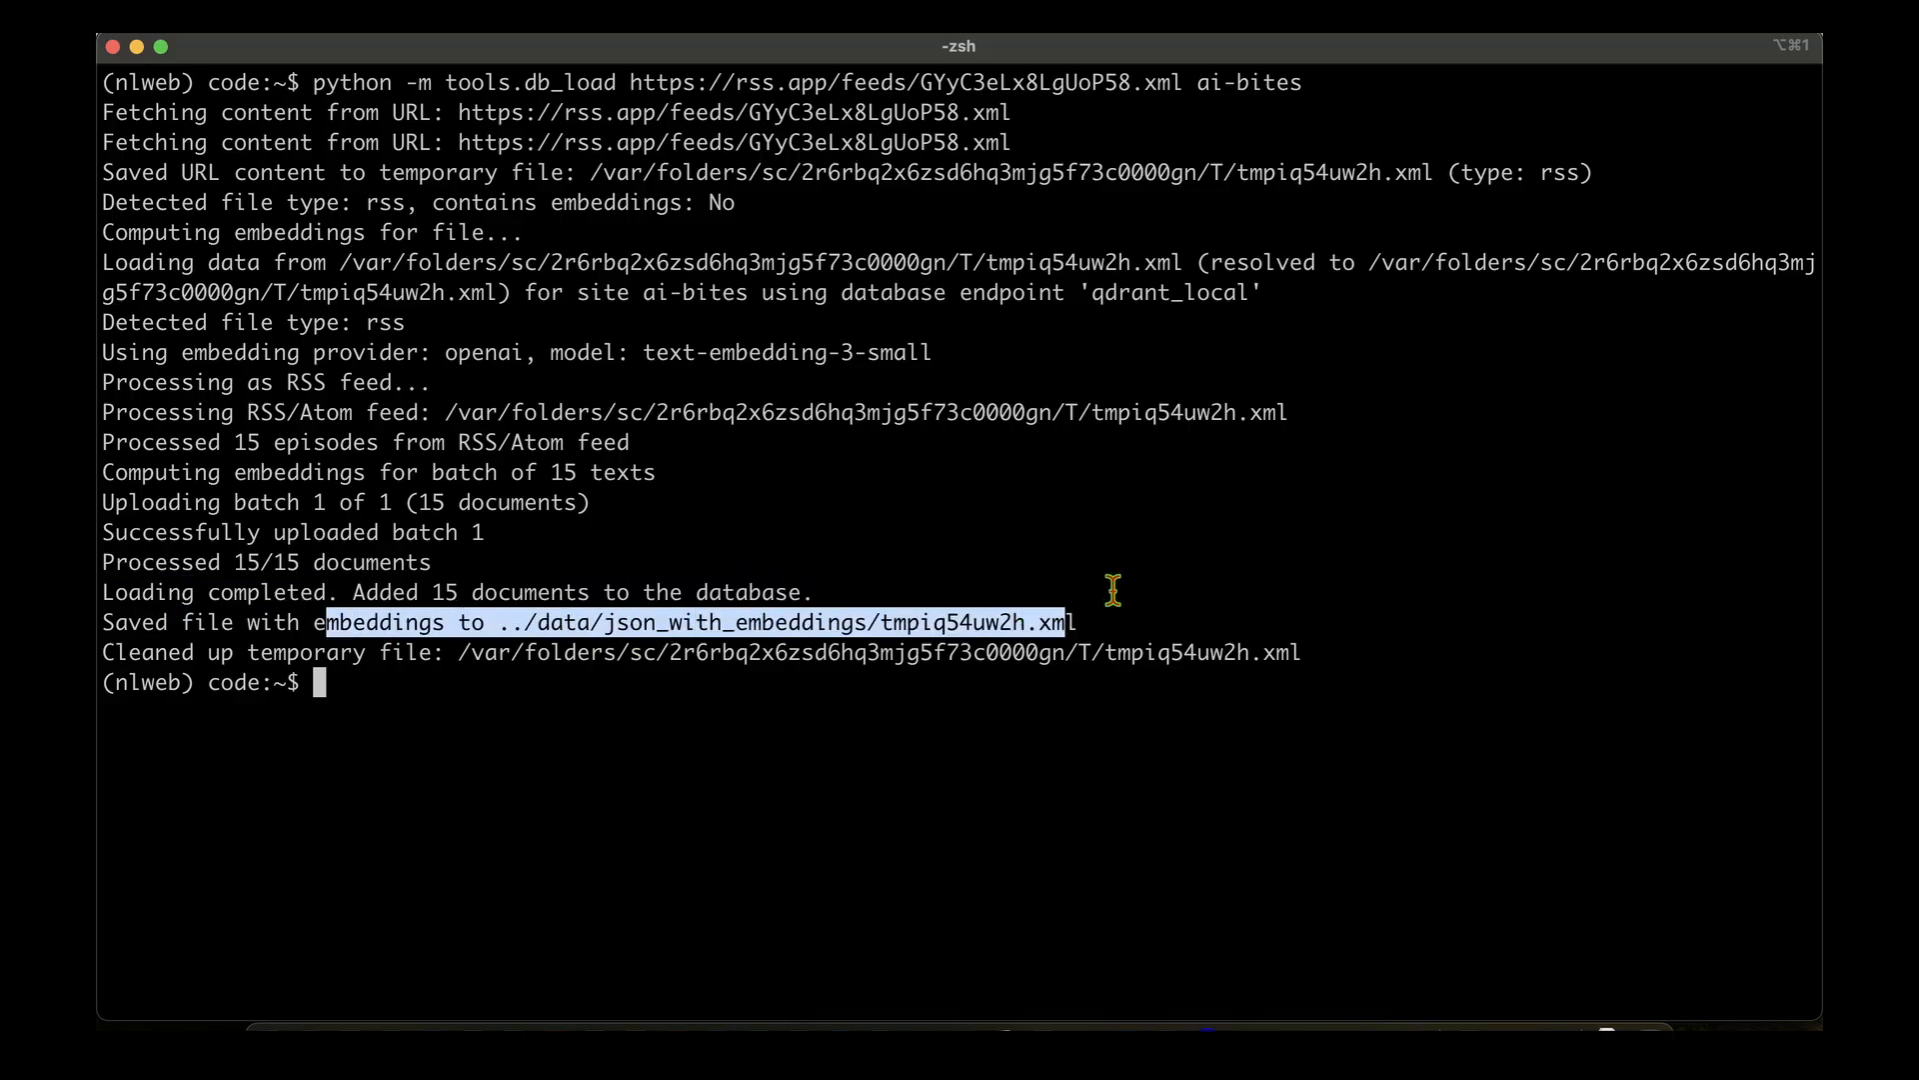
text(clear)
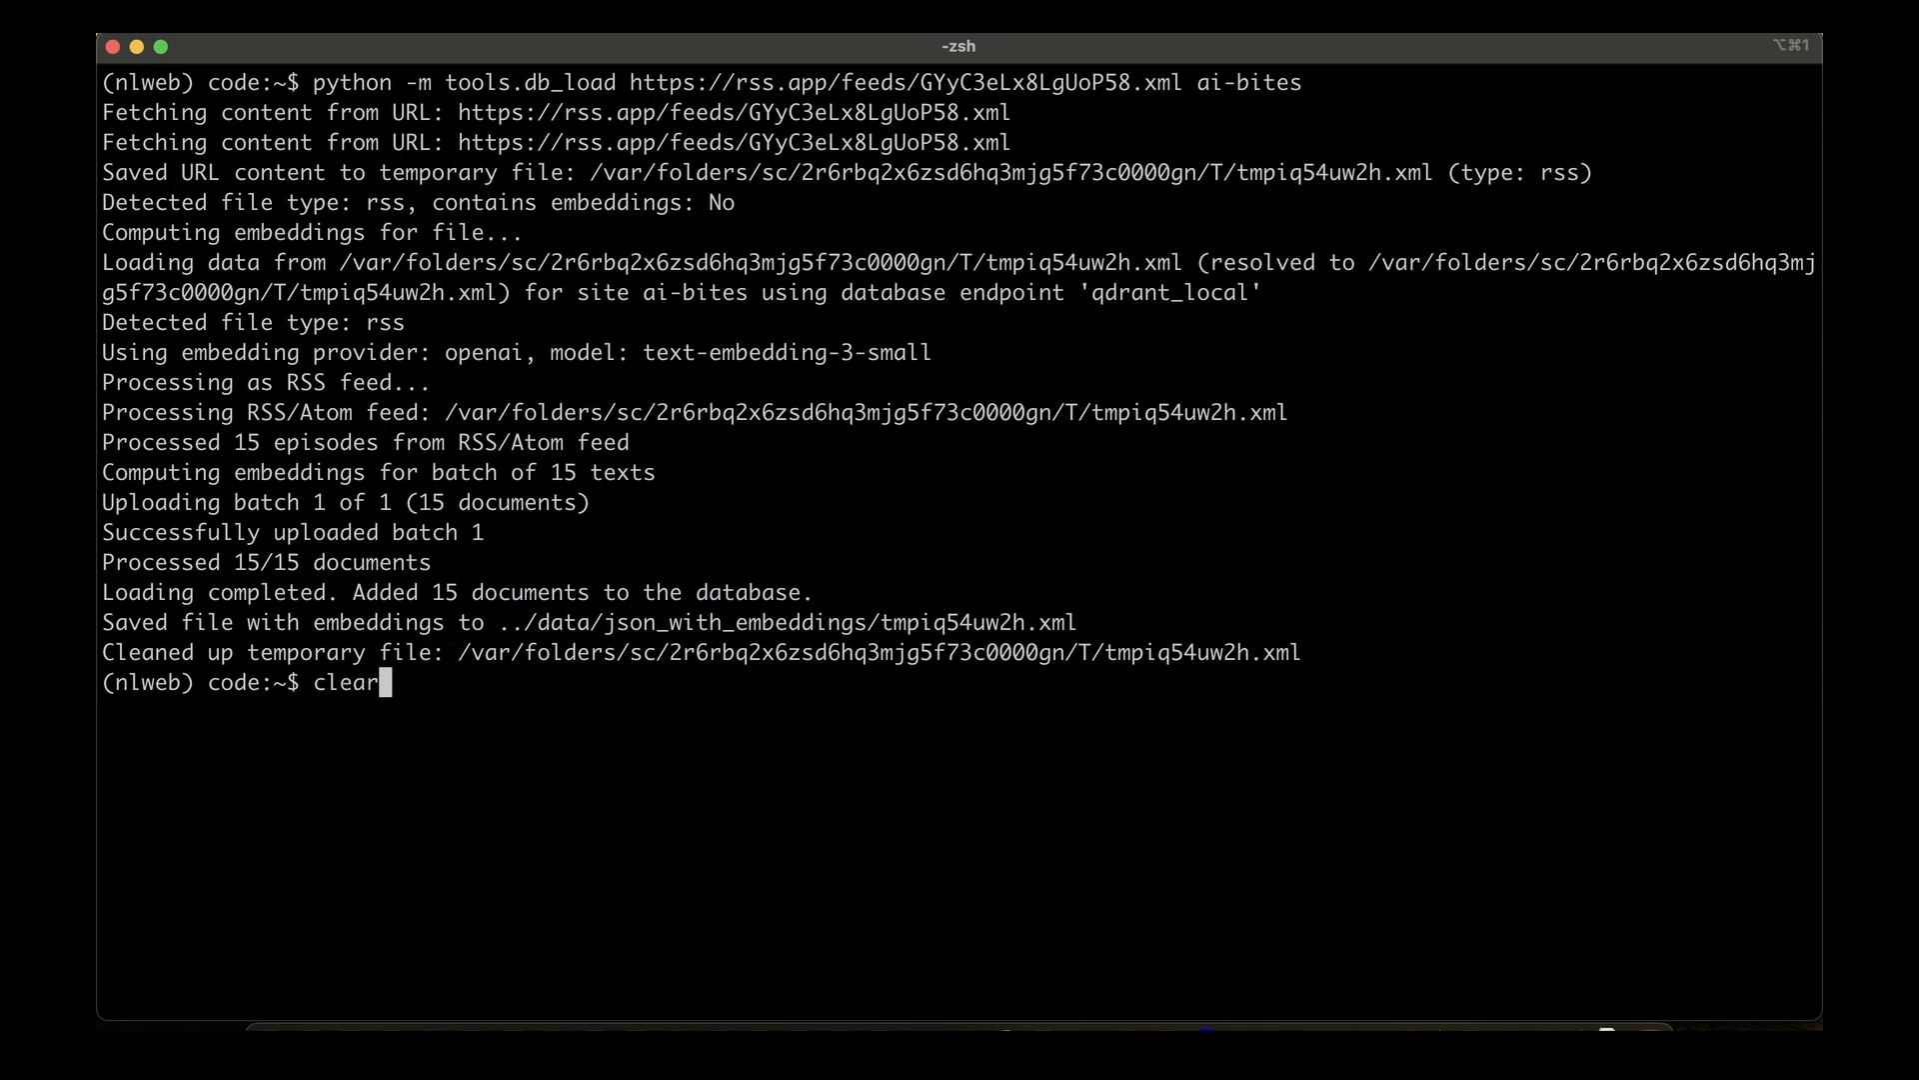
key(Enter)
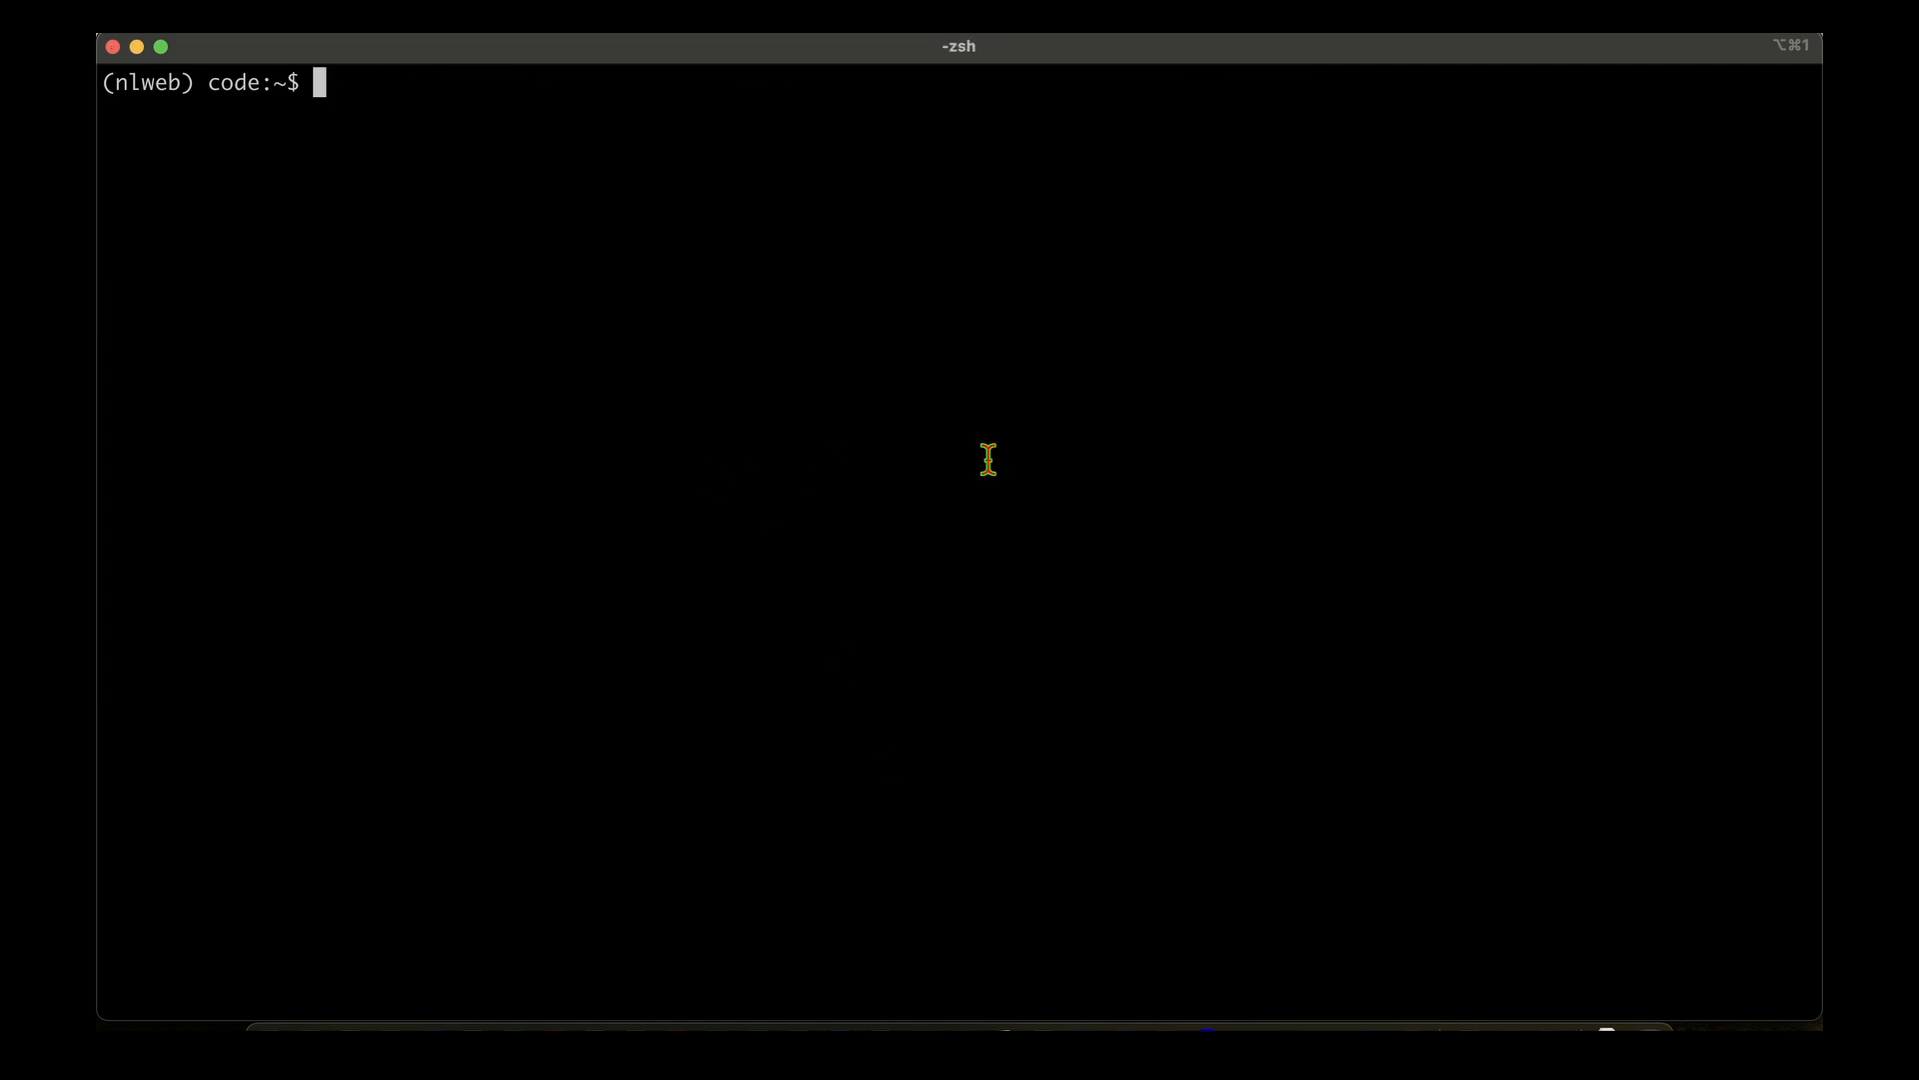
List the code folder with ls and start the NLWeb server with python app-file.py.
text(ls)
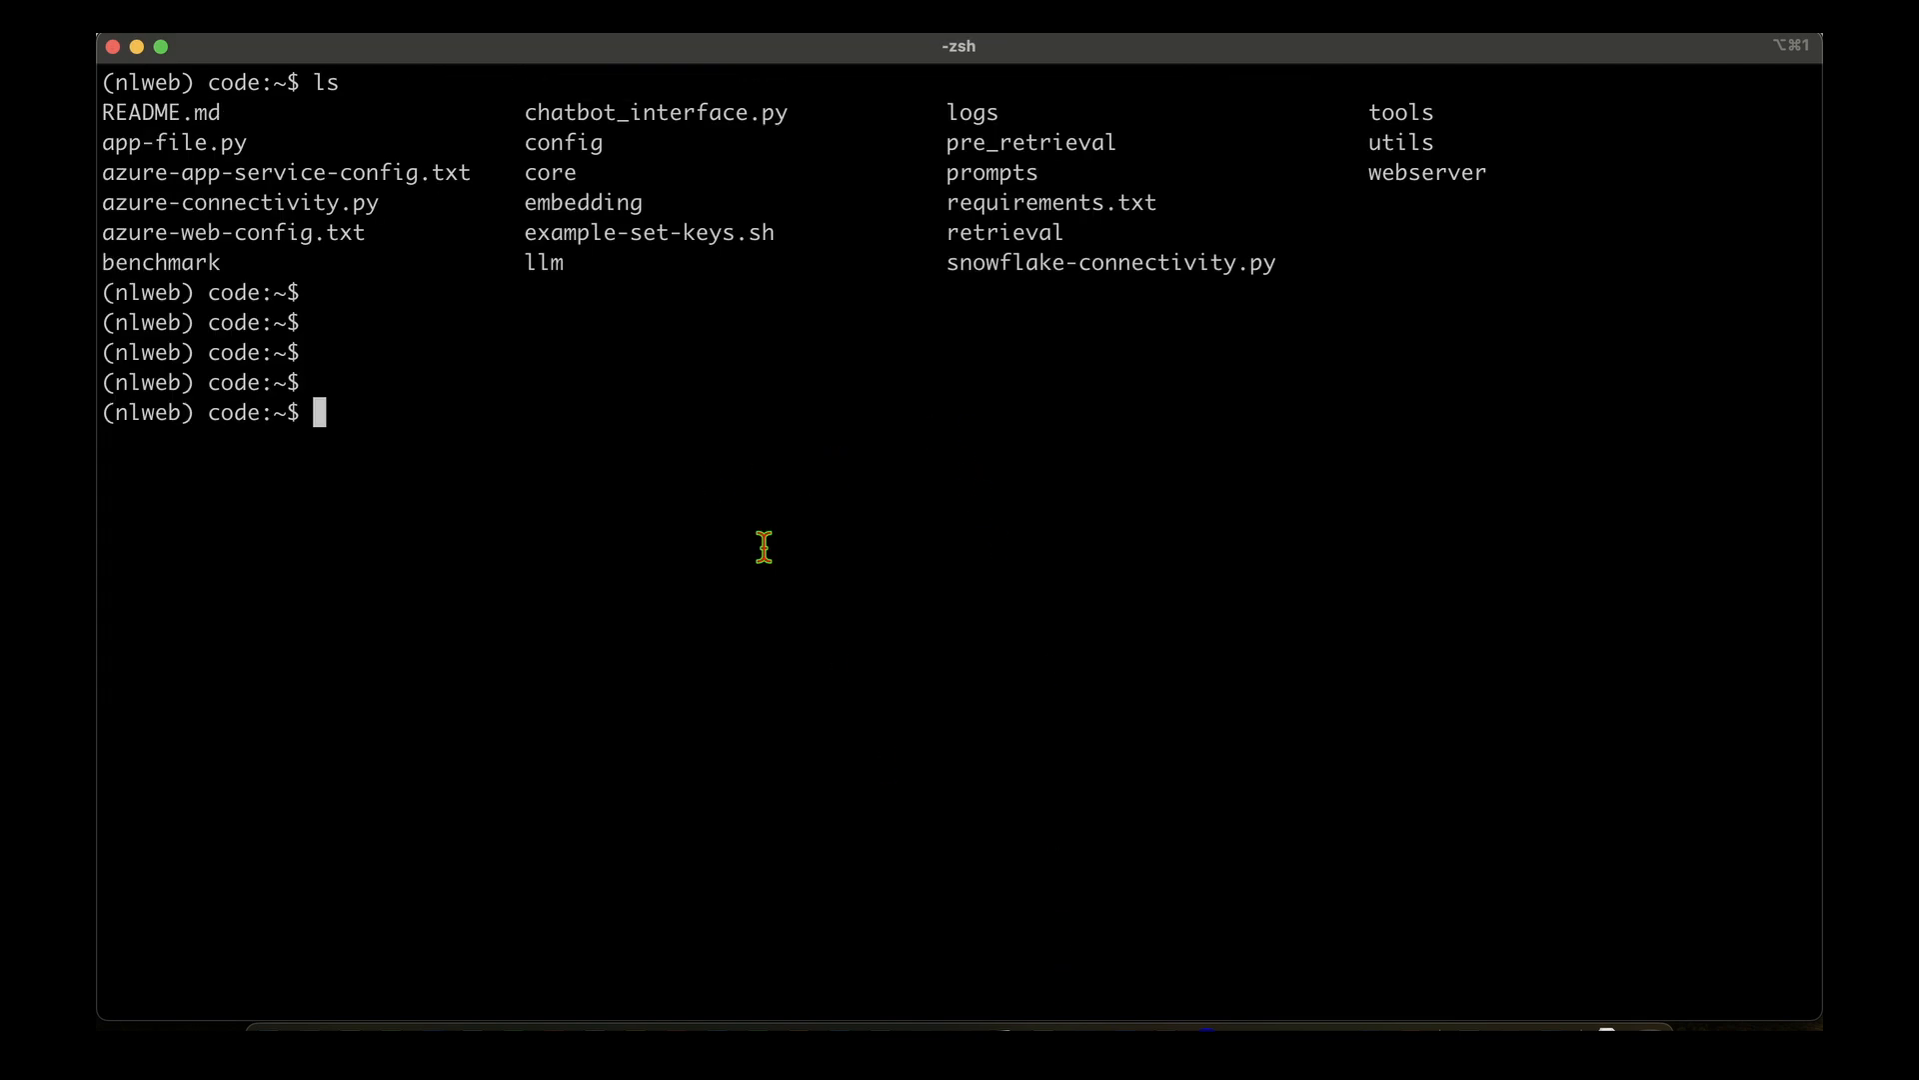
mouse_move(586, 486)
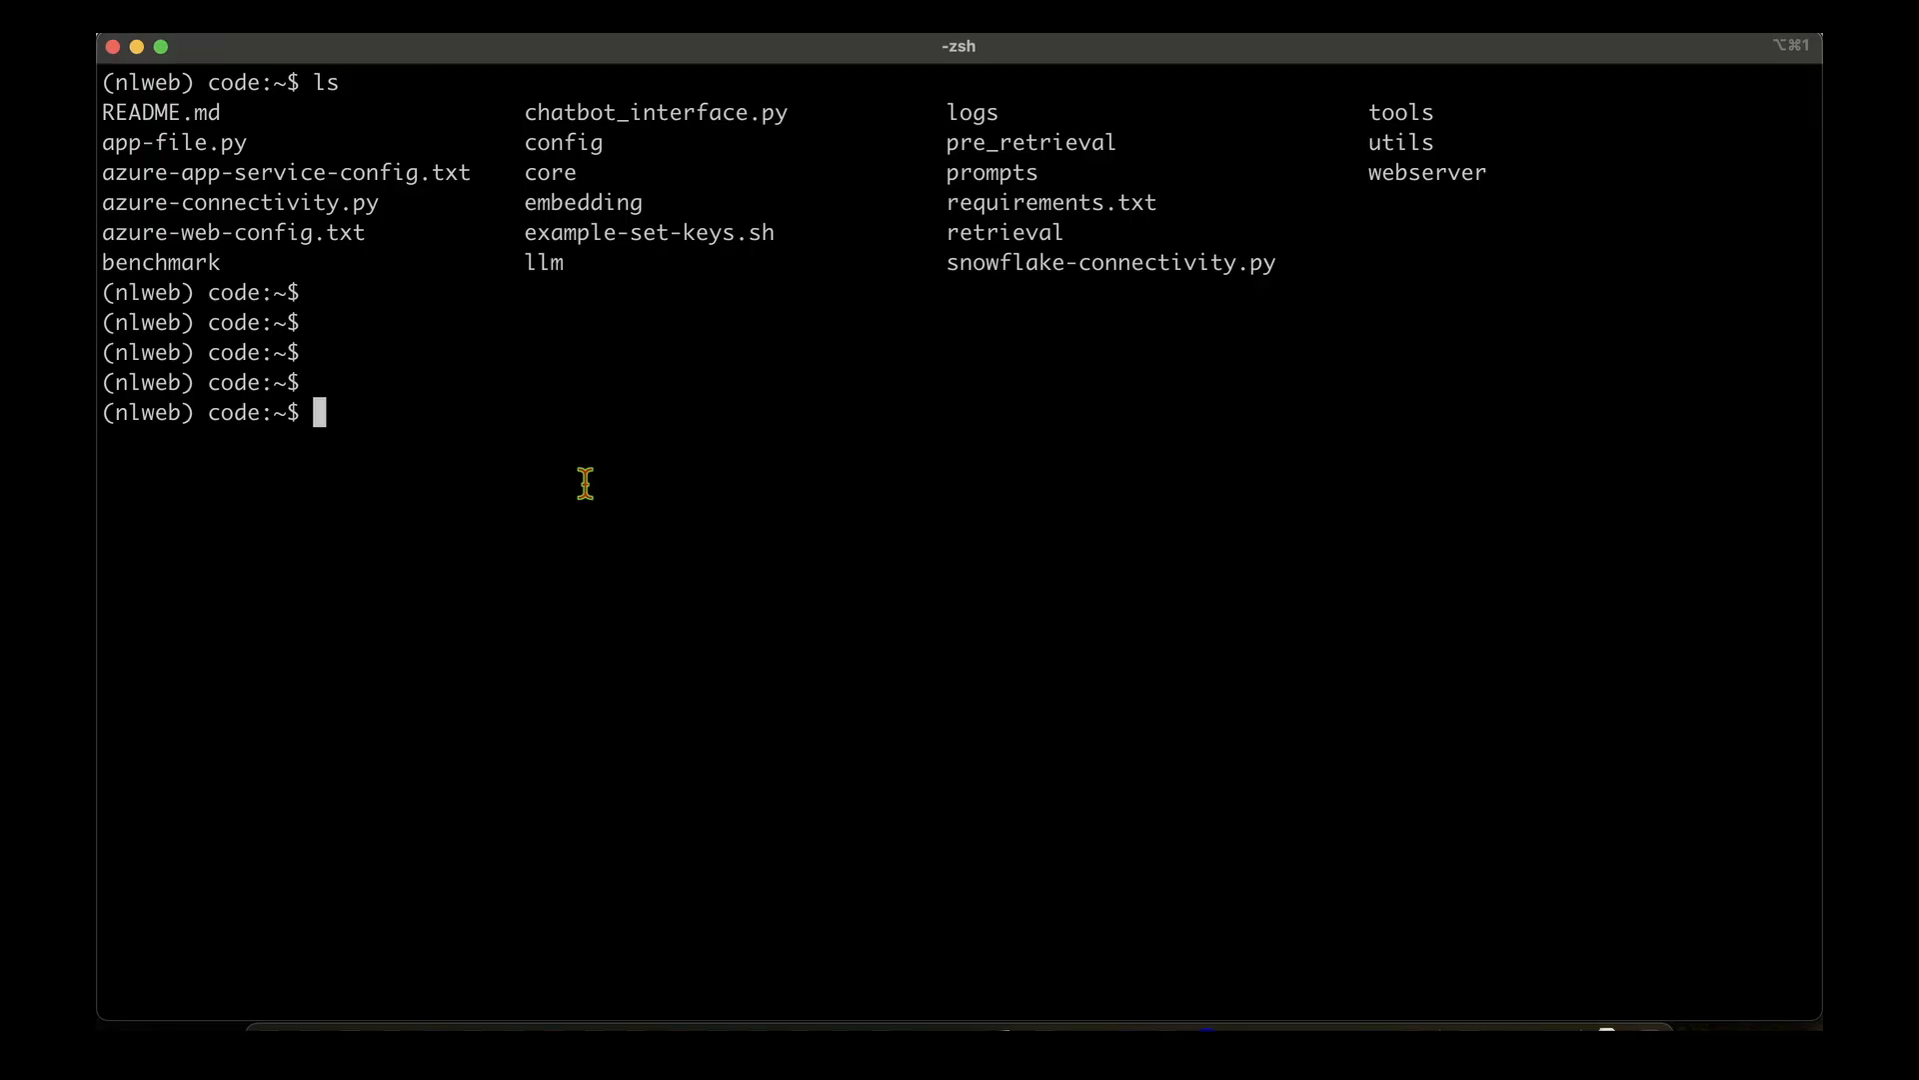
text(python app-file.py)
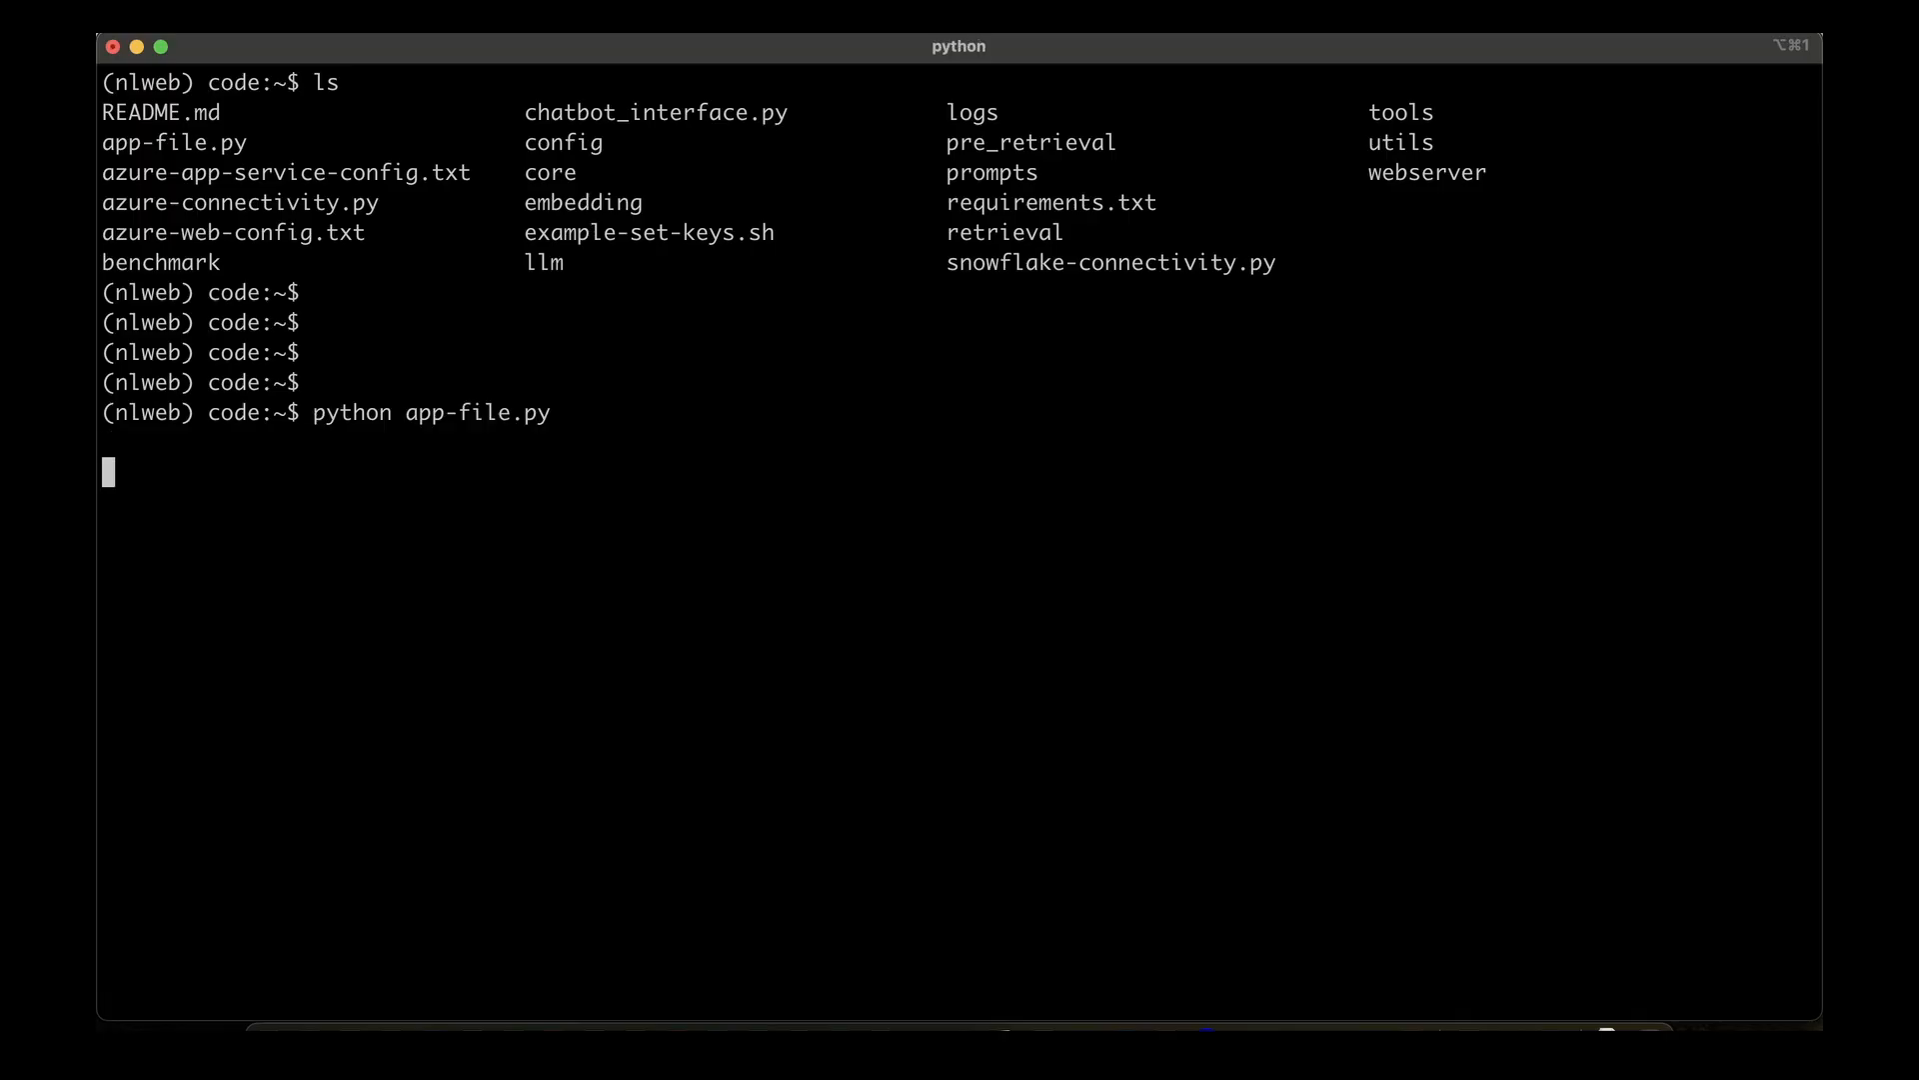
mouse_move(810, 464)
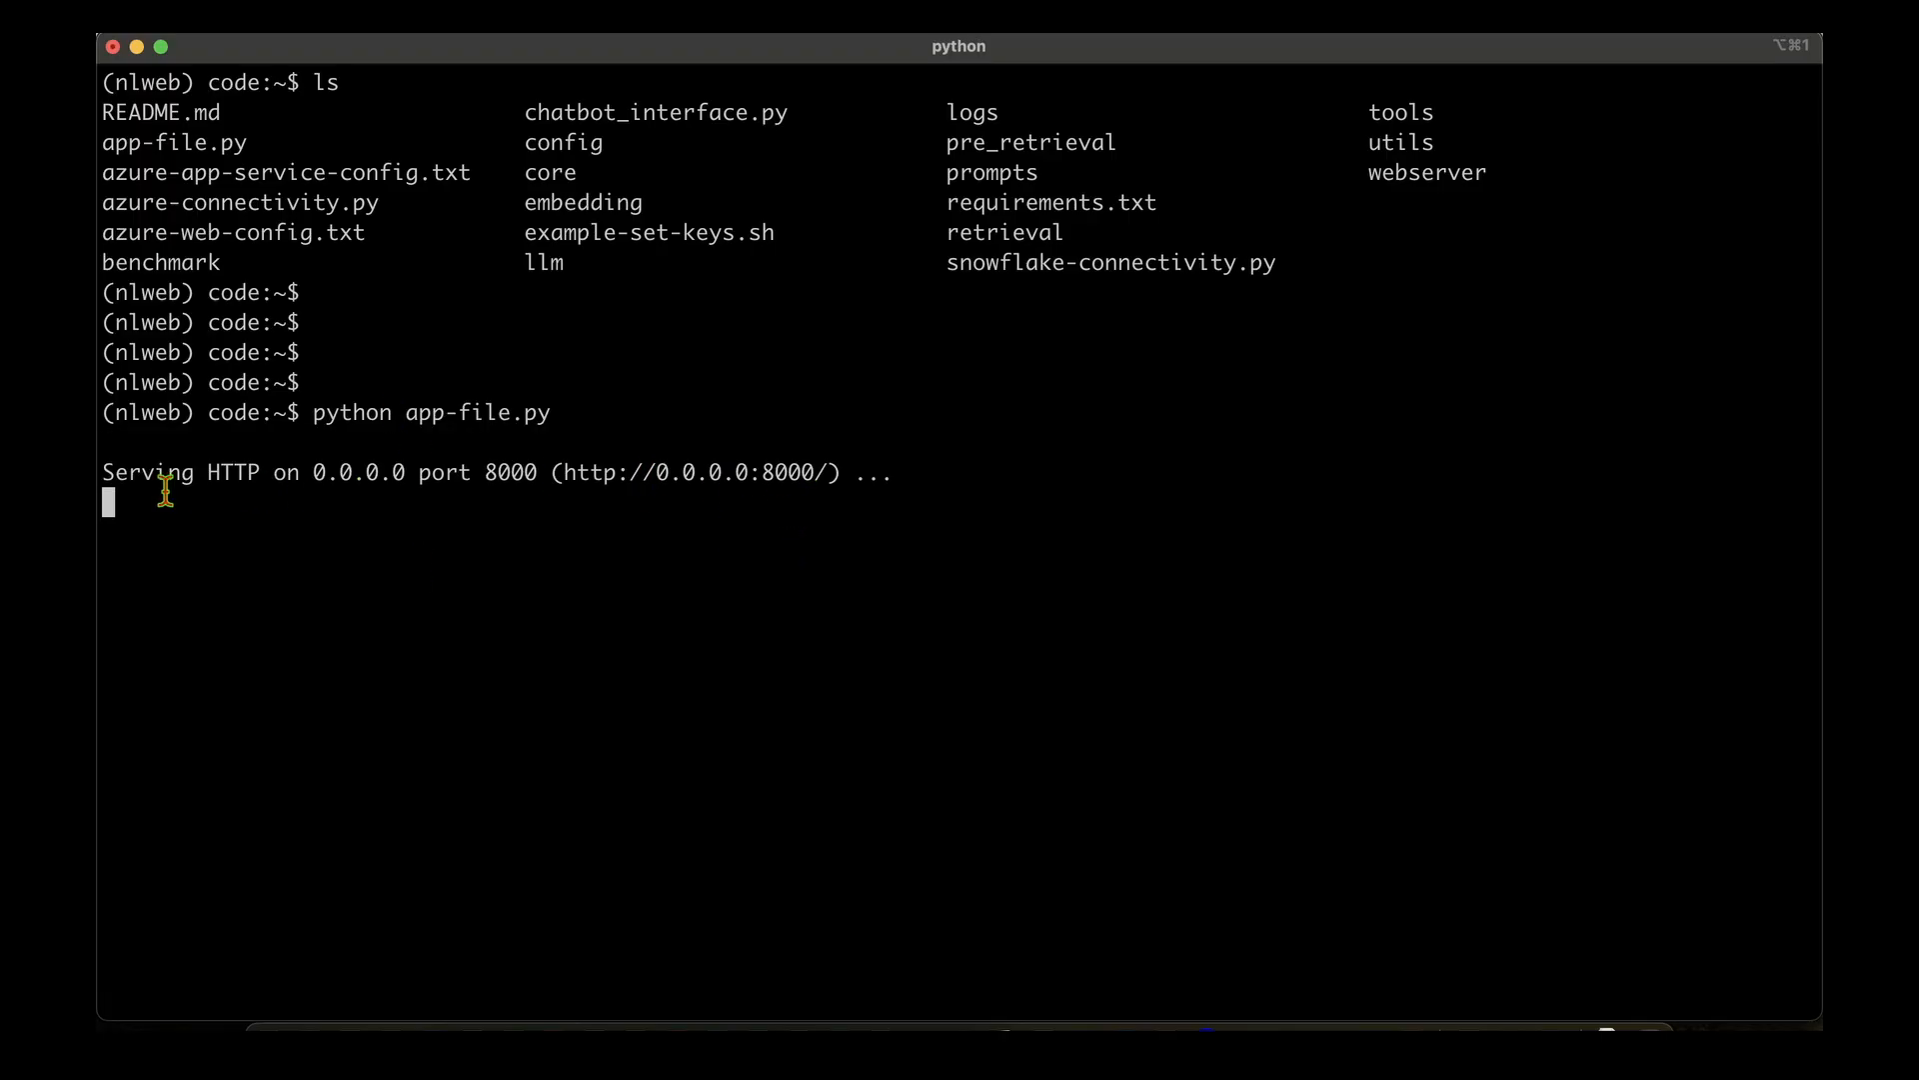
mouse_move(748, 501)
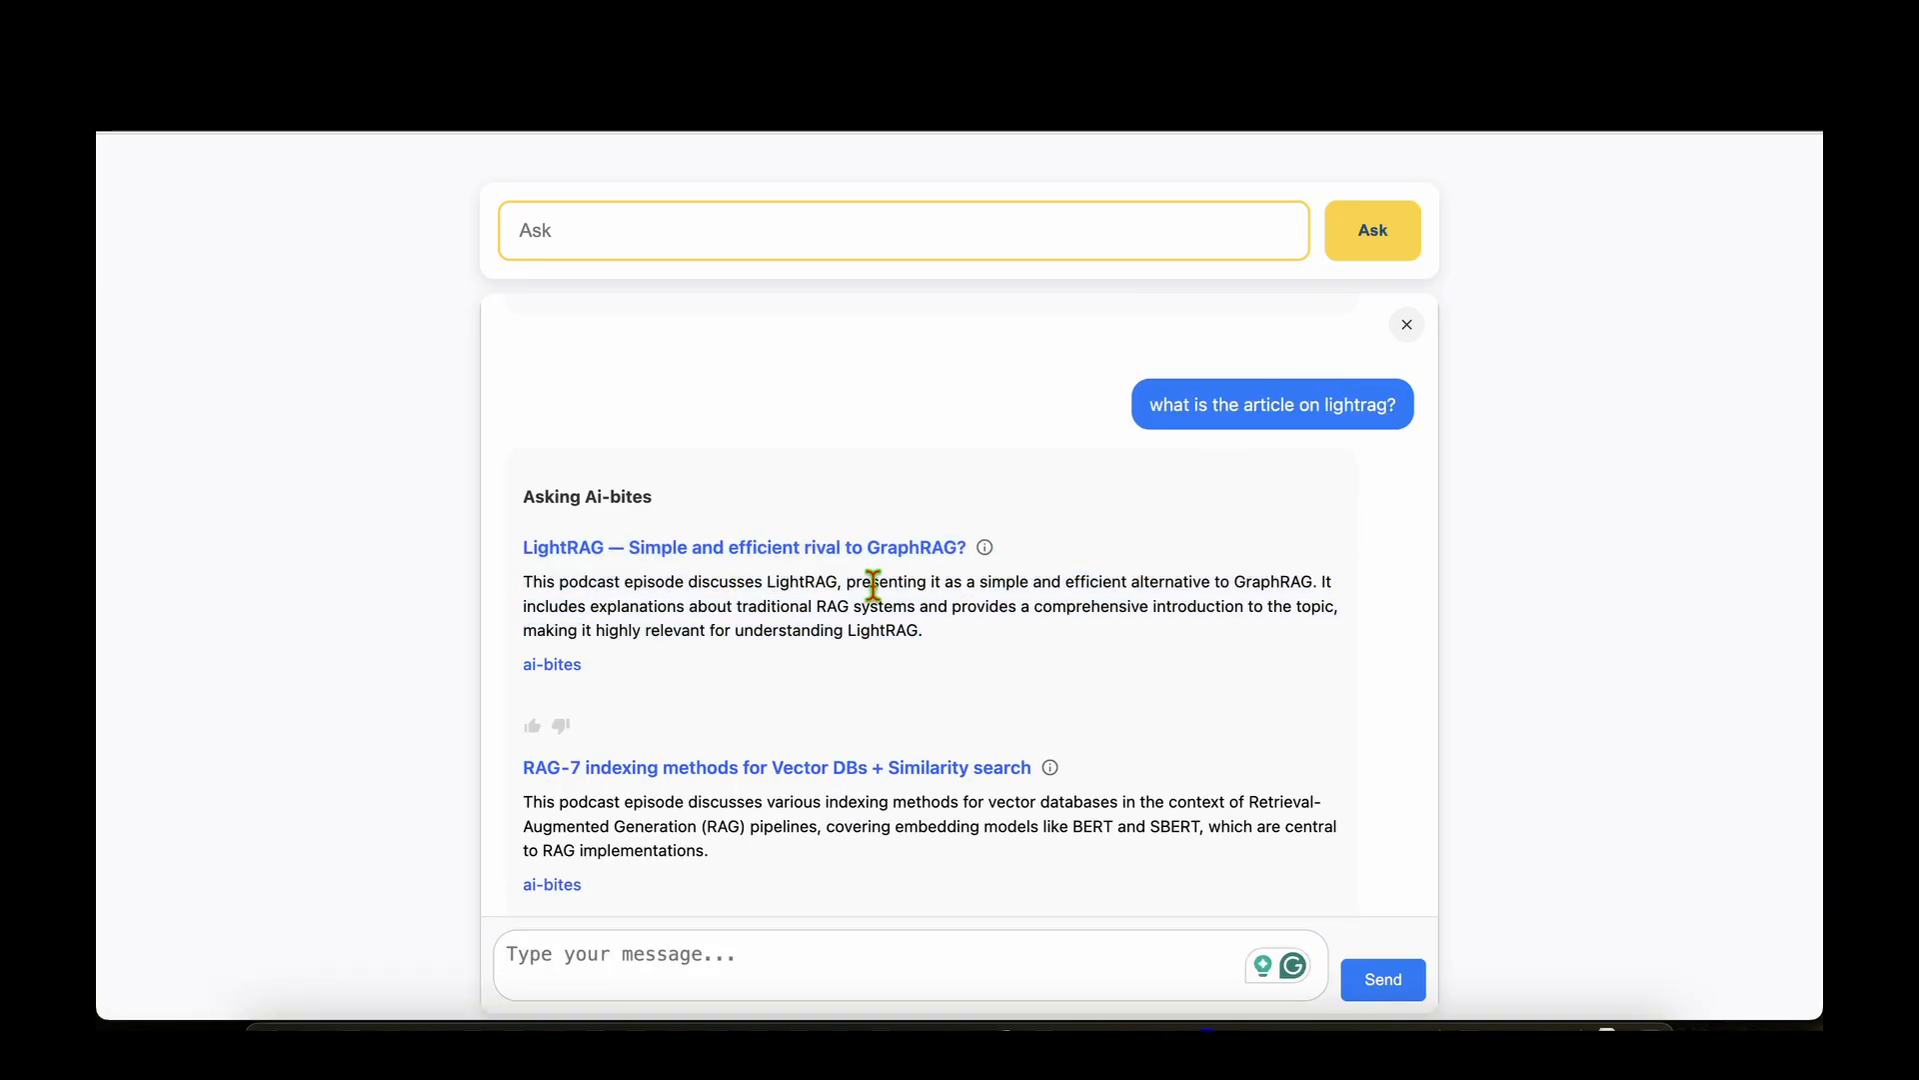
Ask the chat 'what is the article on lightrag?' to get the LightRAG episode.
text(what)
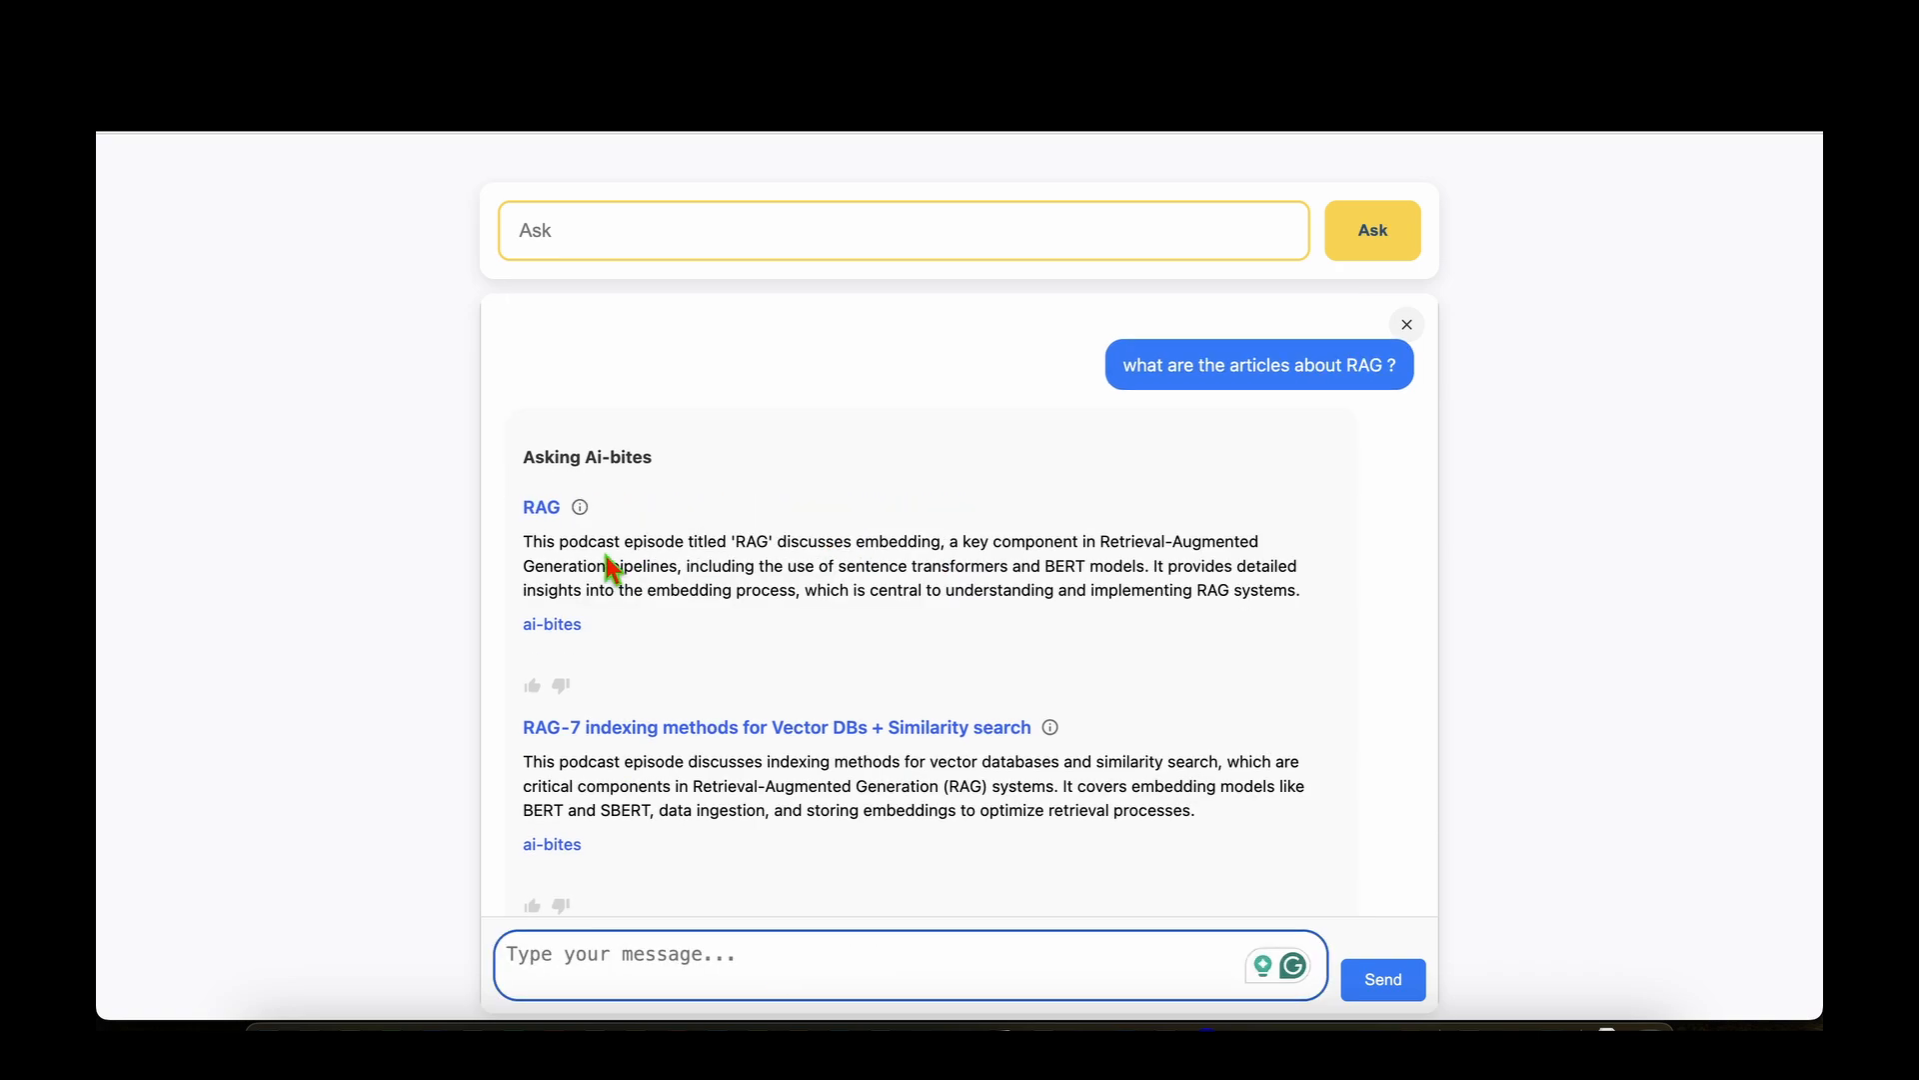
mouse_move(767, 620)
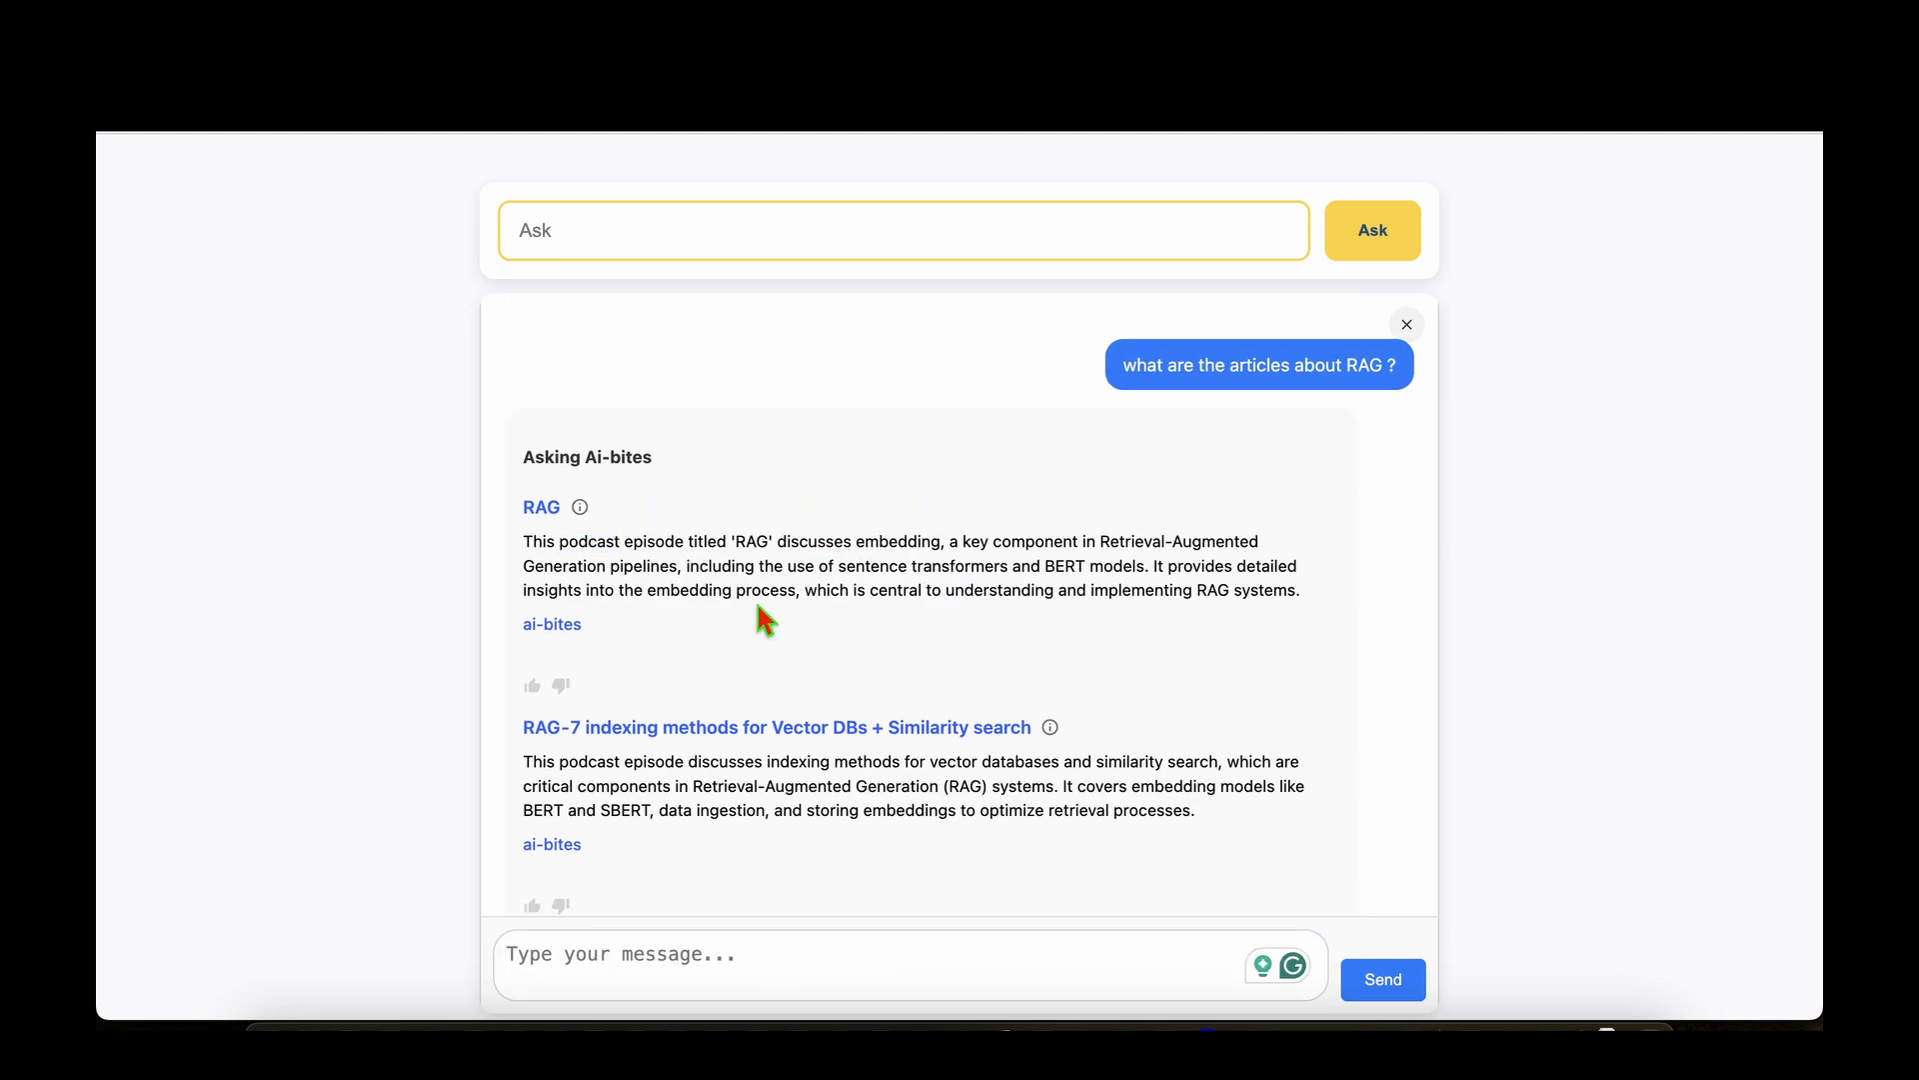
Scroll through the RAG articles answer listing RAG-7 indexing, PDF parsing, Donut and MCP episodes.
scroll(down, 3)
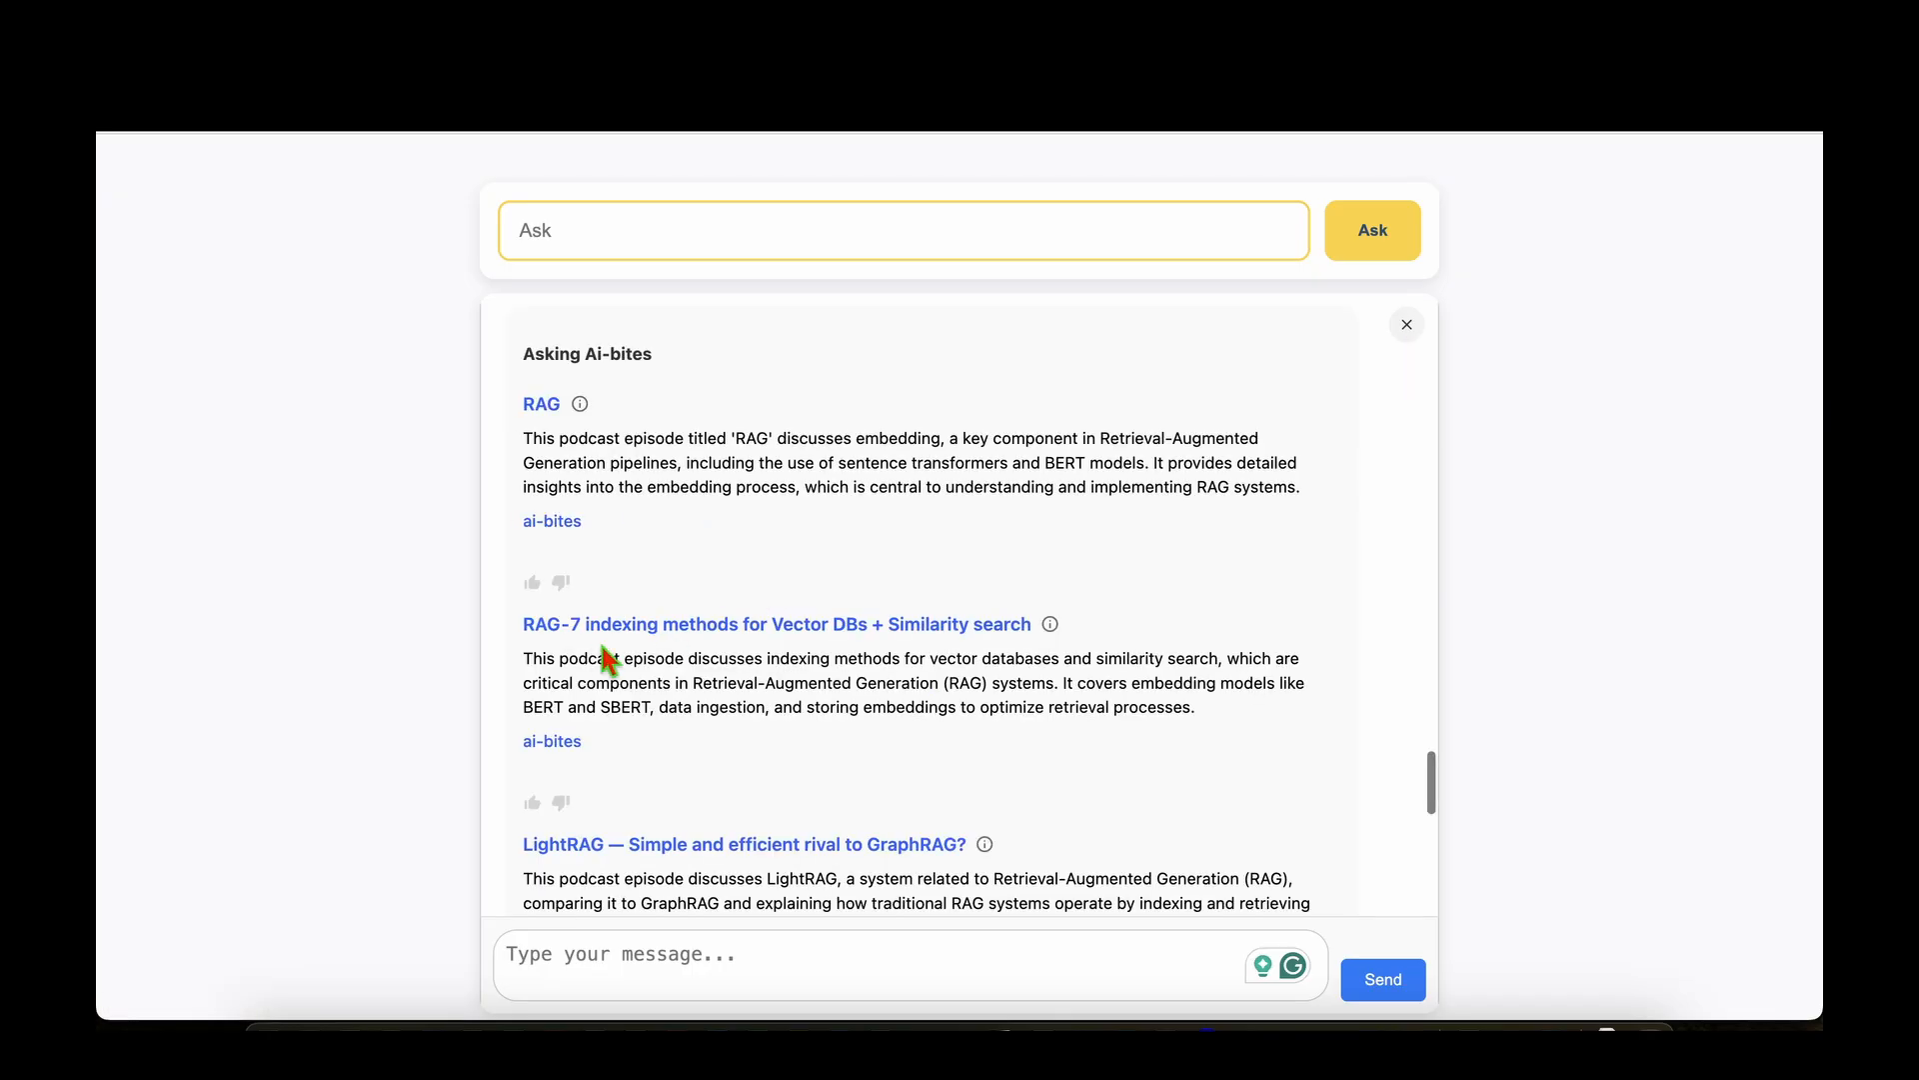
mouse_move(844, 642)
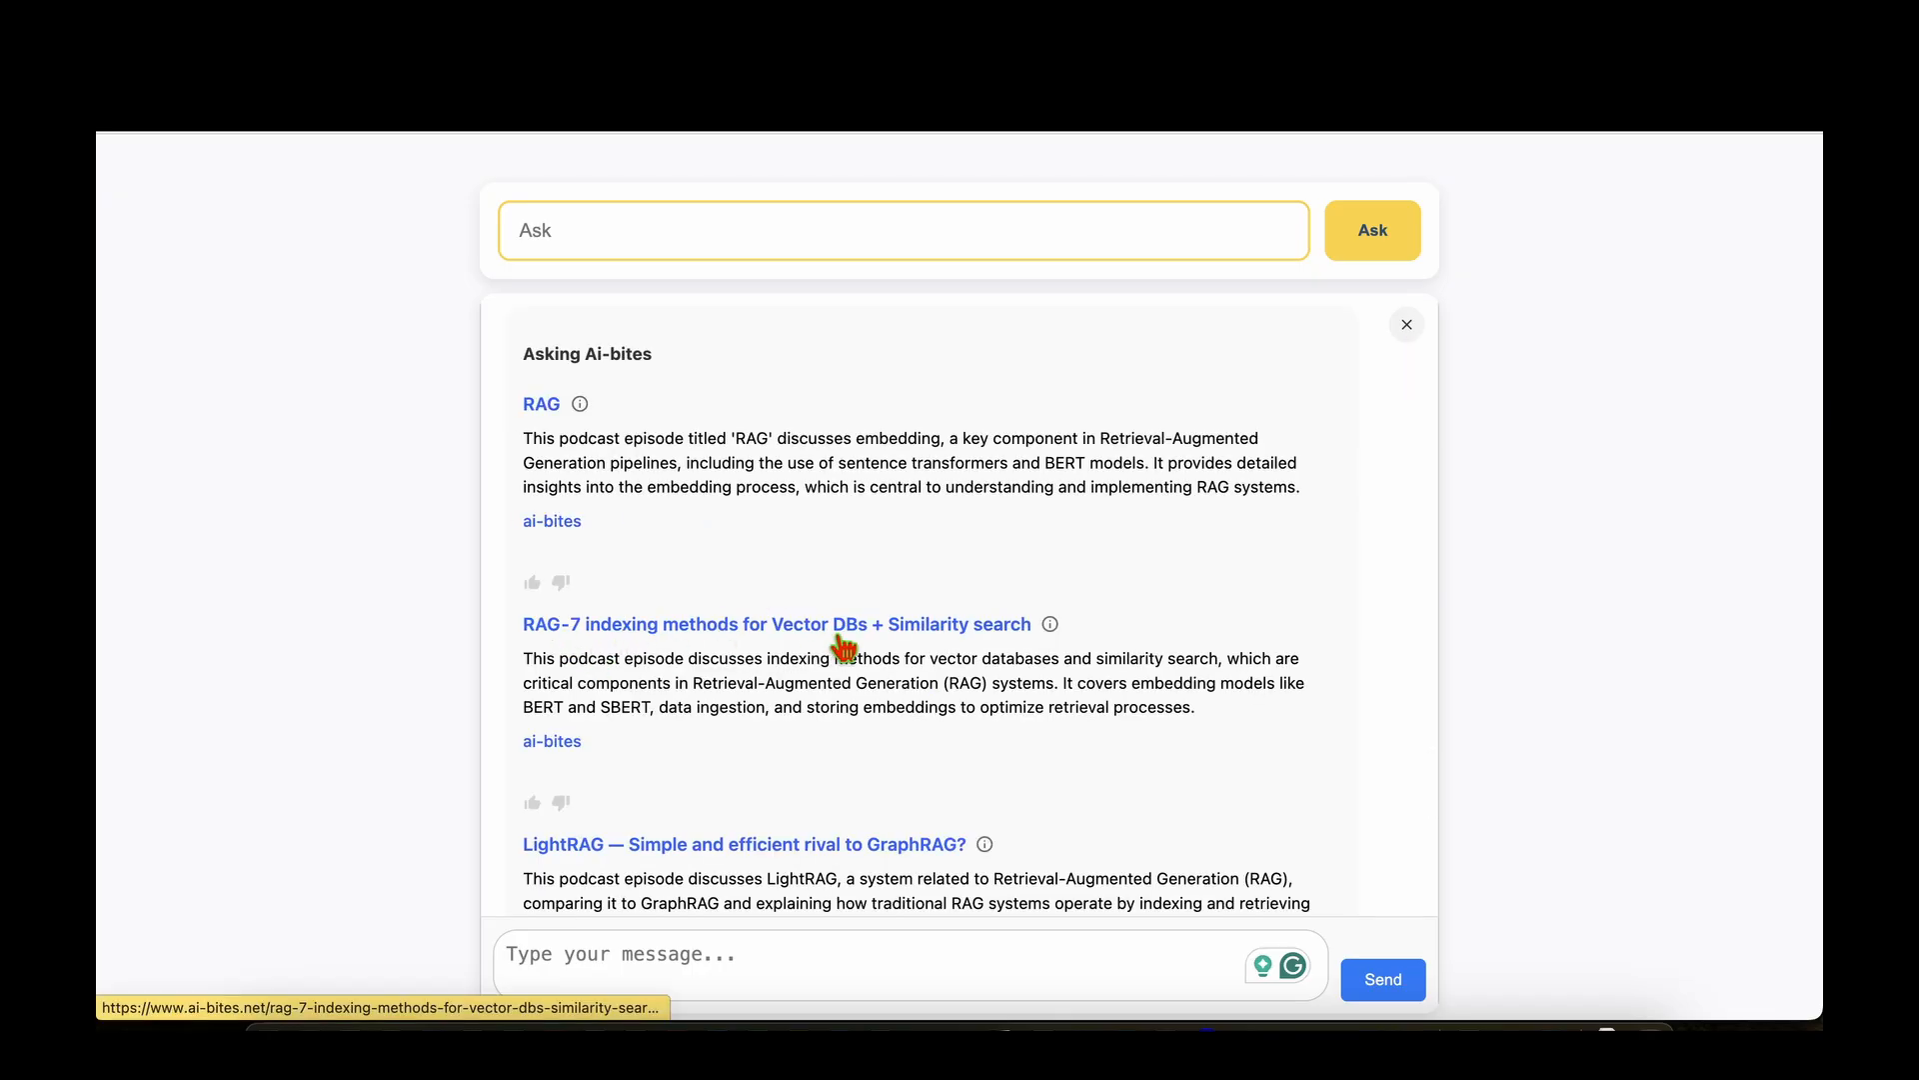
scroll(down, 3)
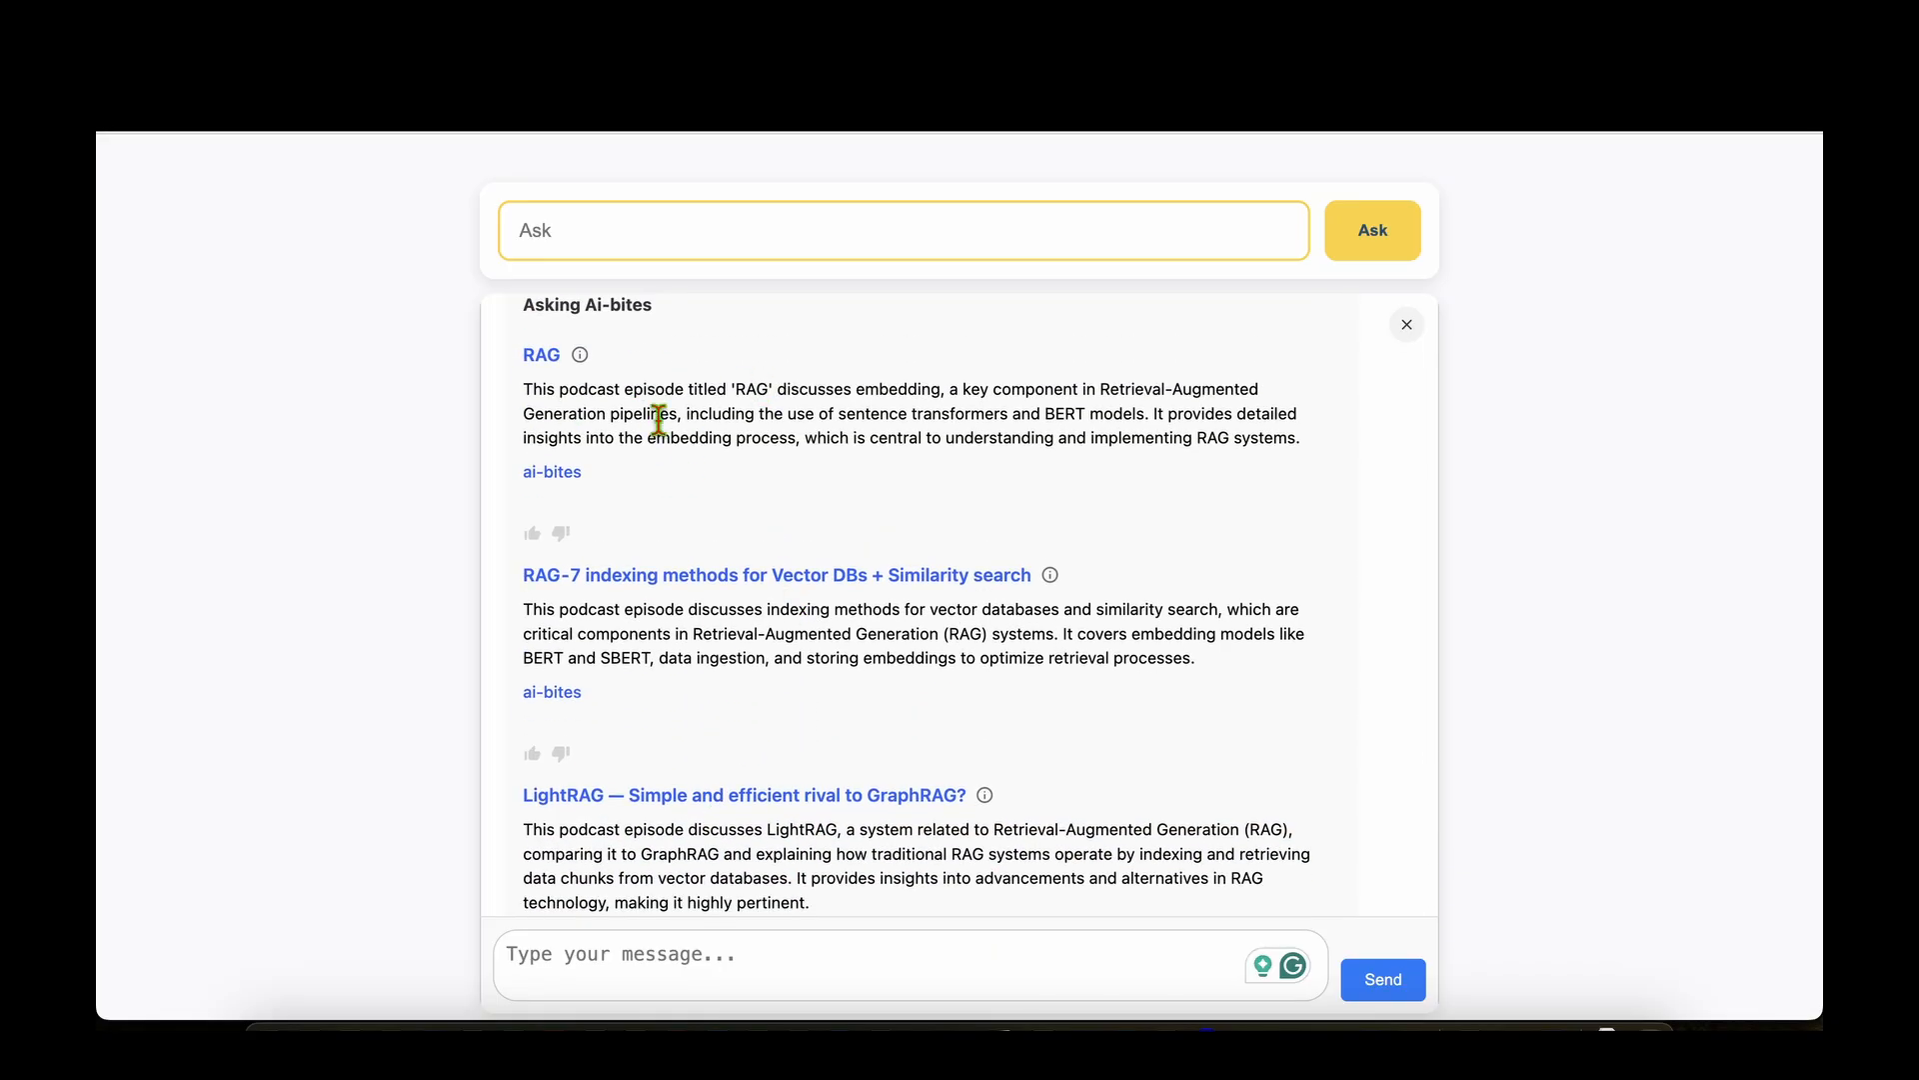
scroll(down, 3)
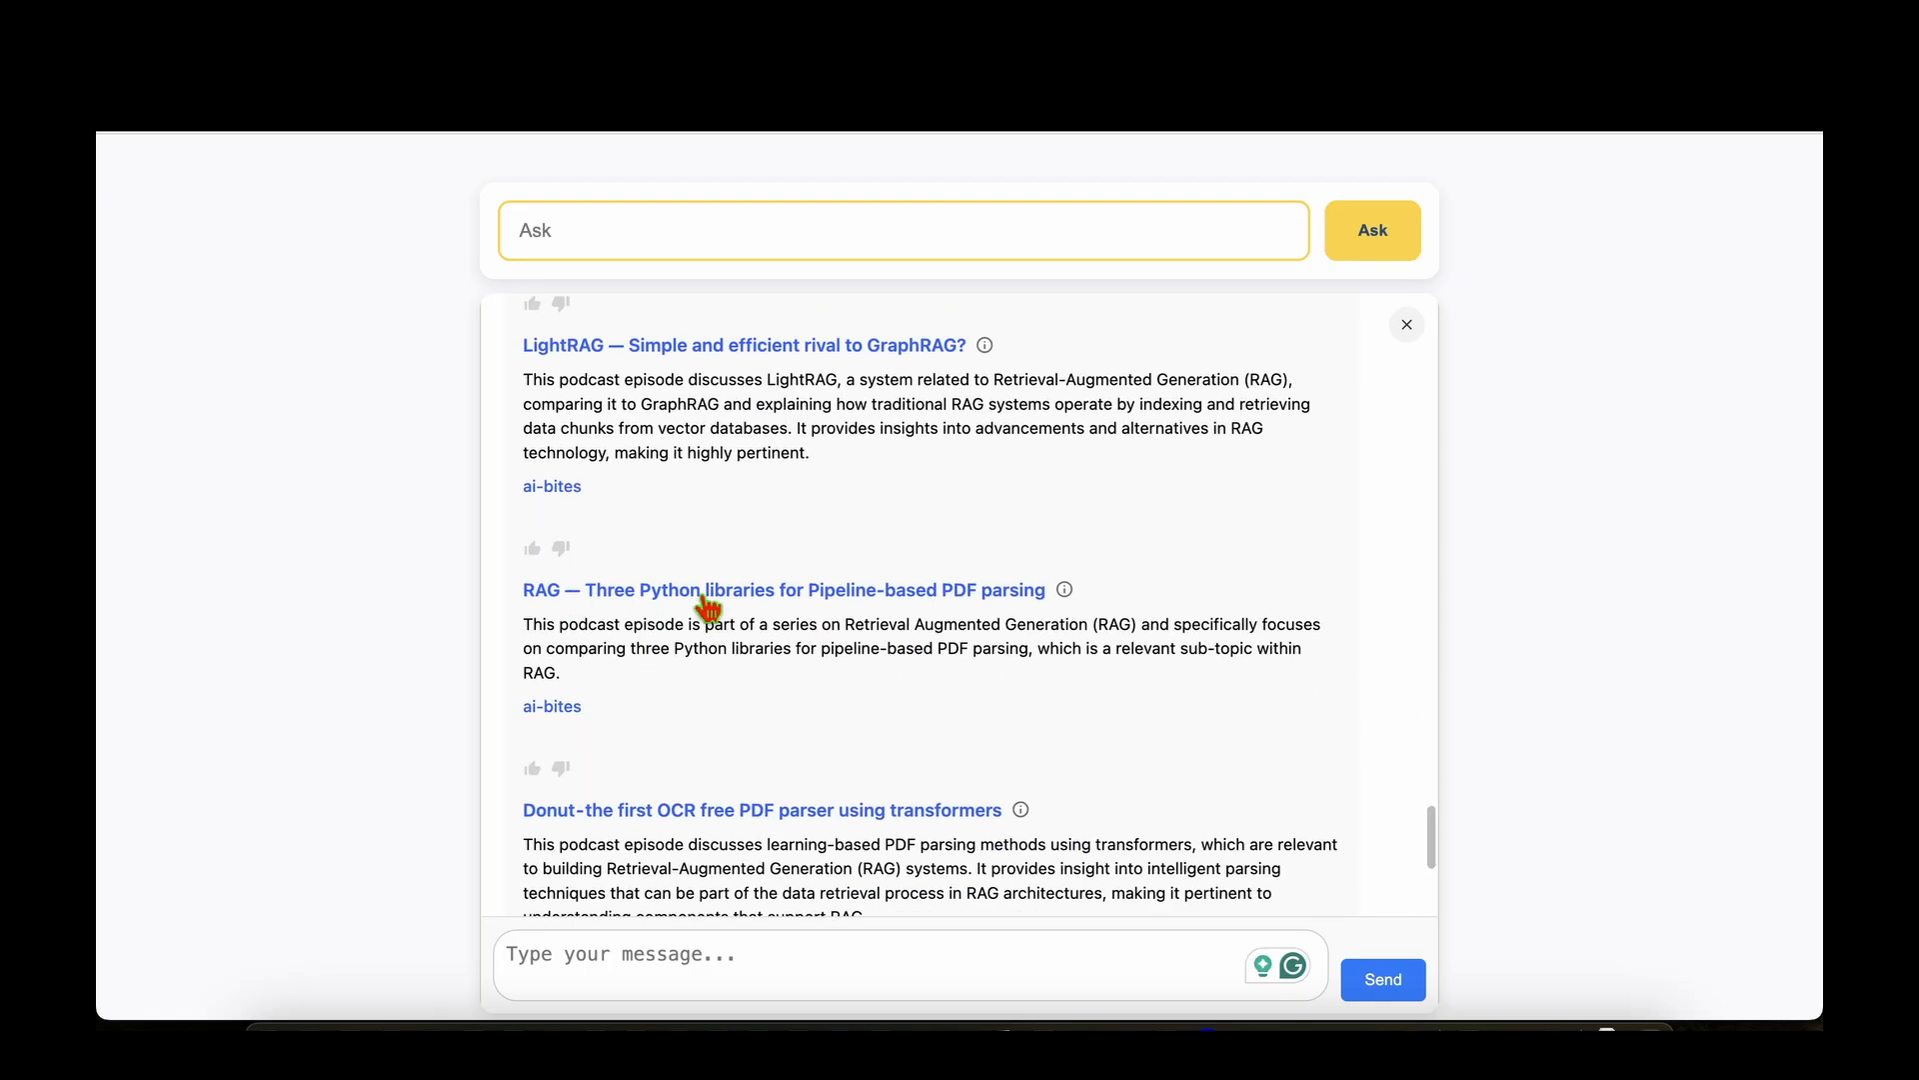
scroll(down, 3)
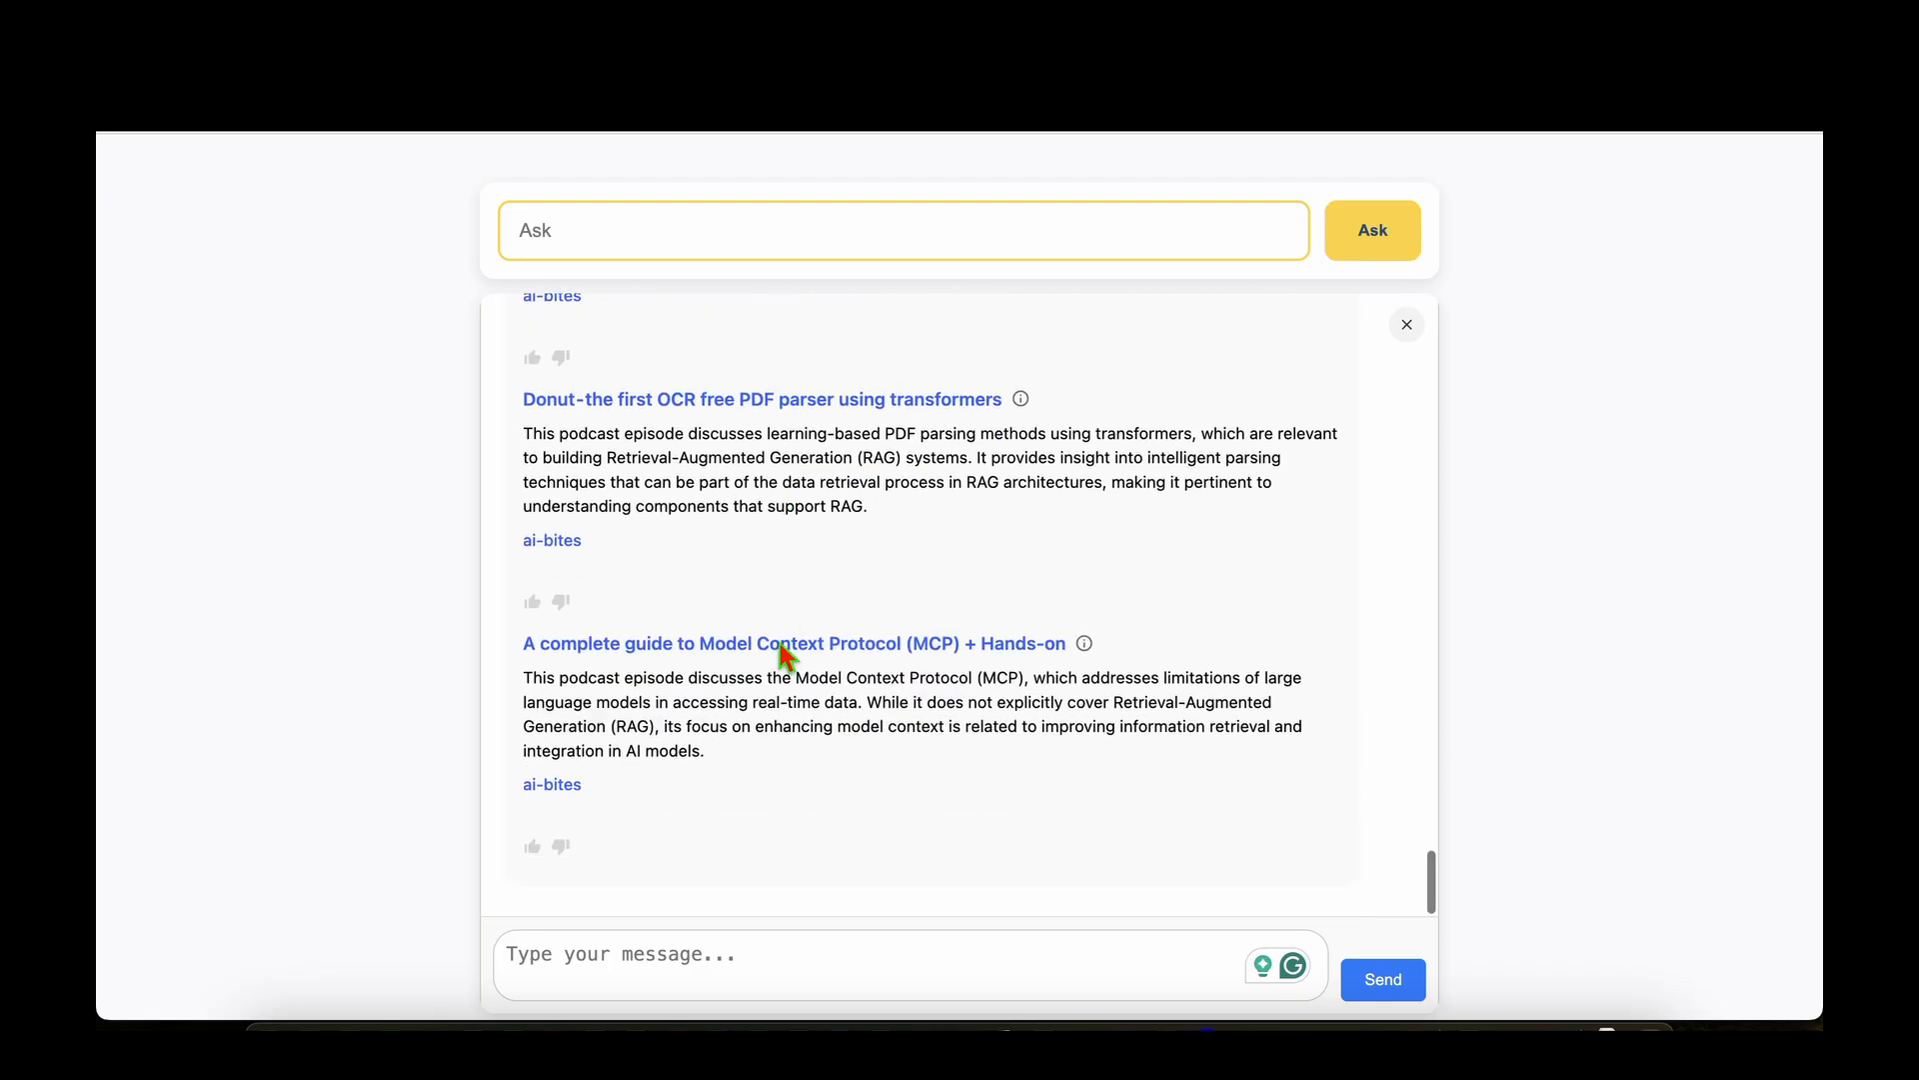
mouse_move(856, 700)
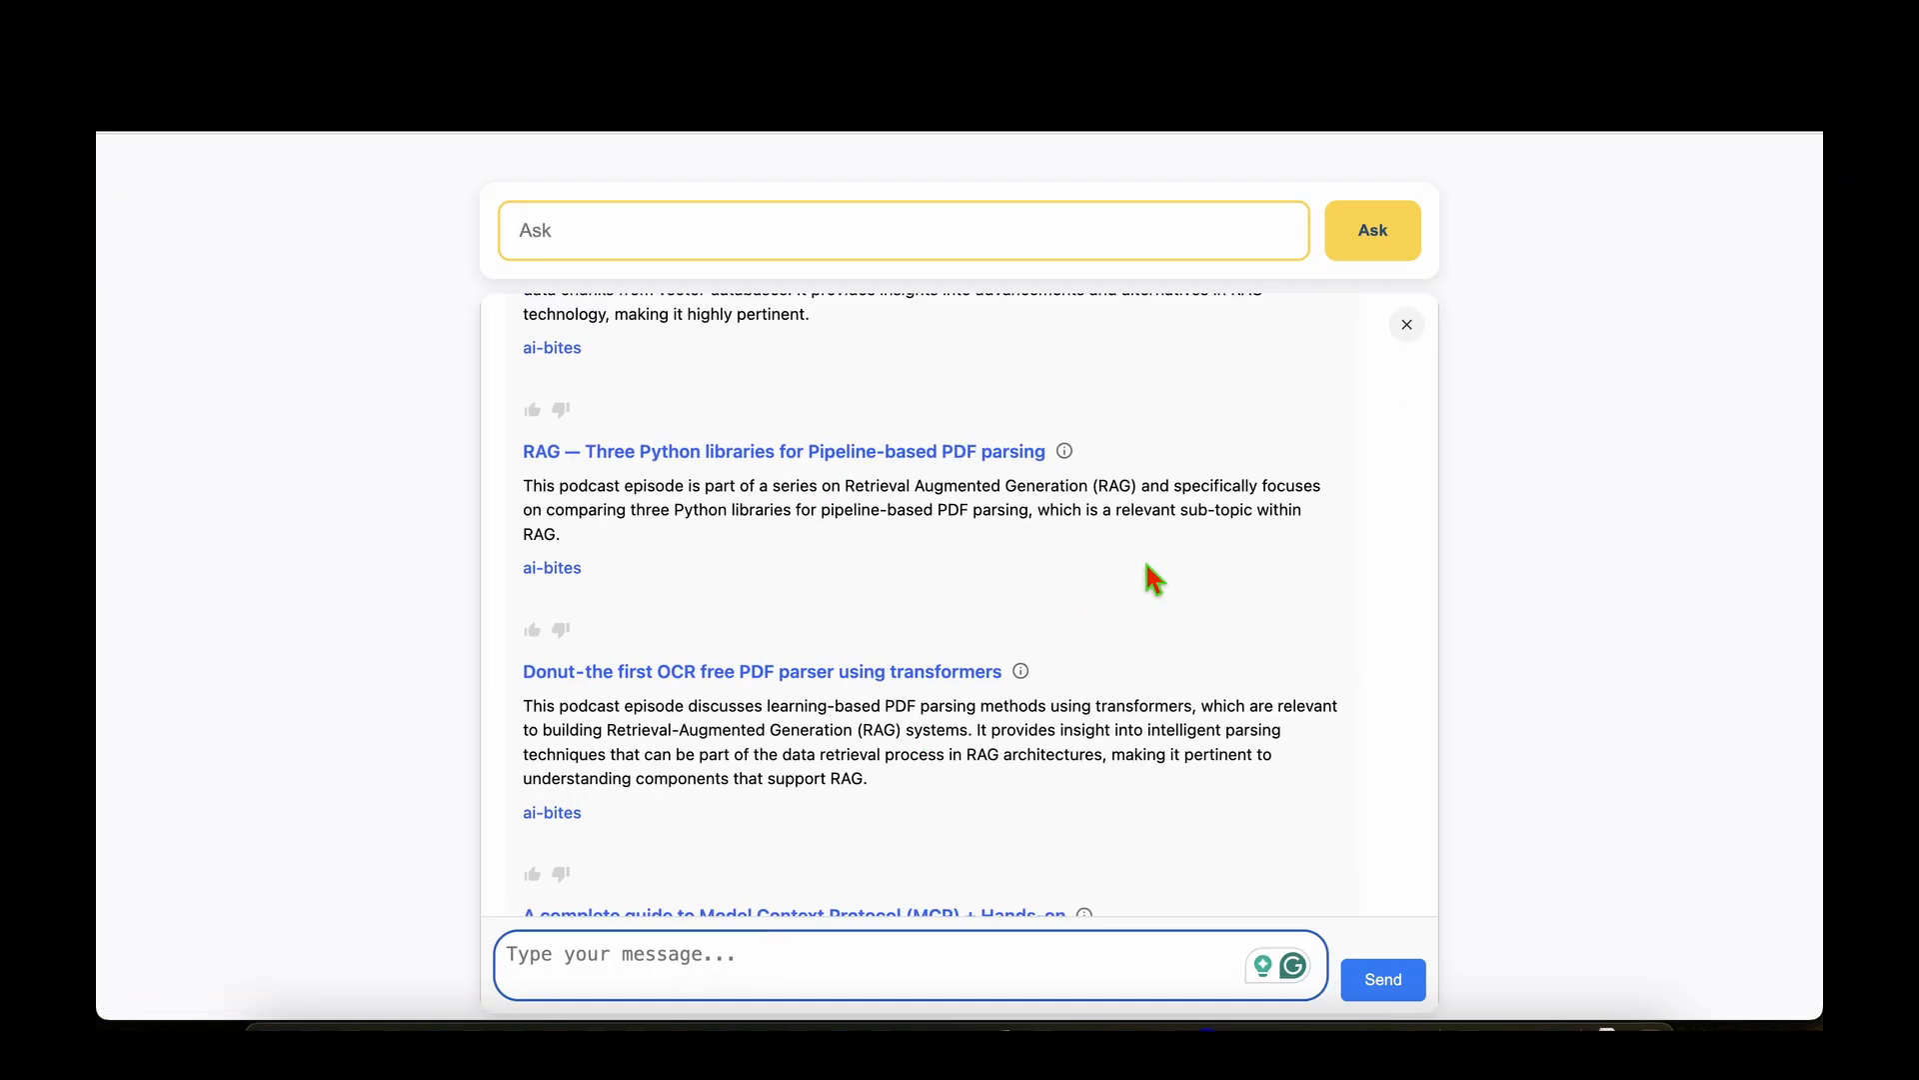
mouse_move(1112, 570)
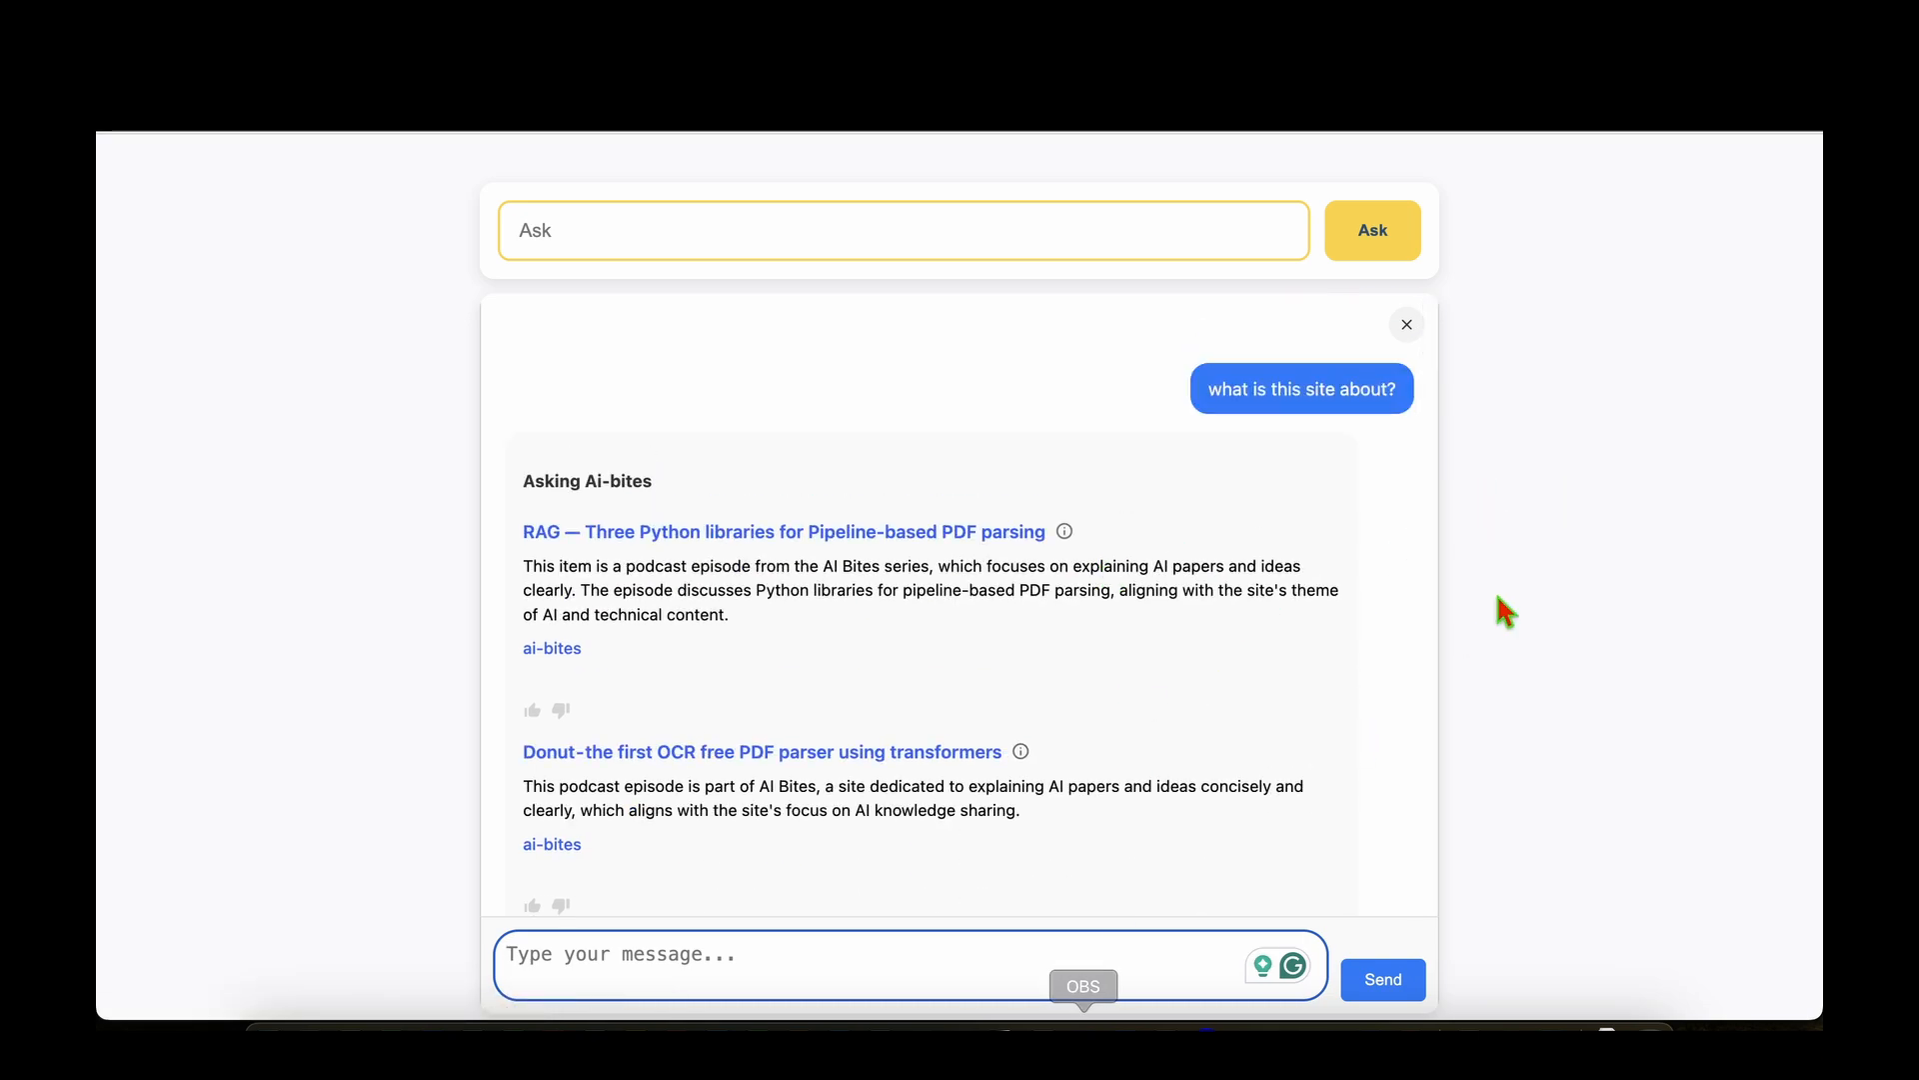
mouse_move(1340, 740)
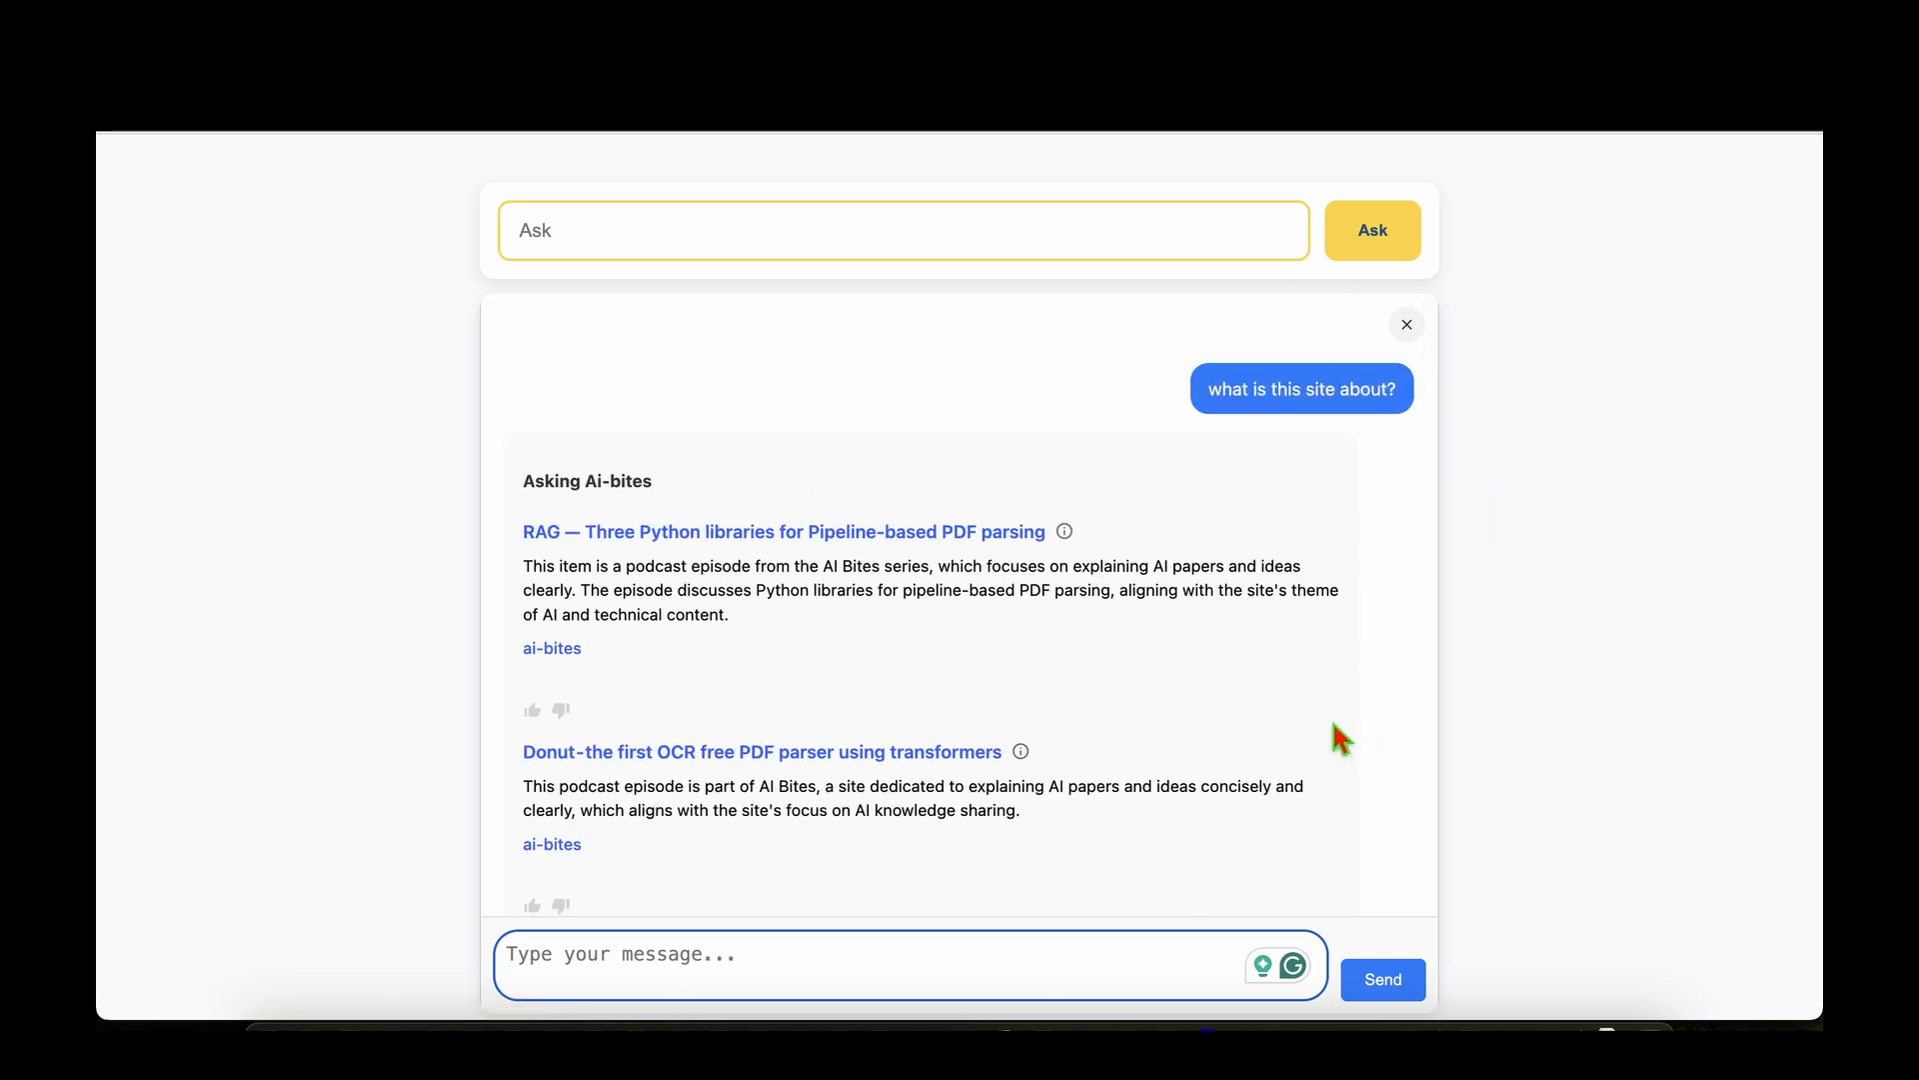